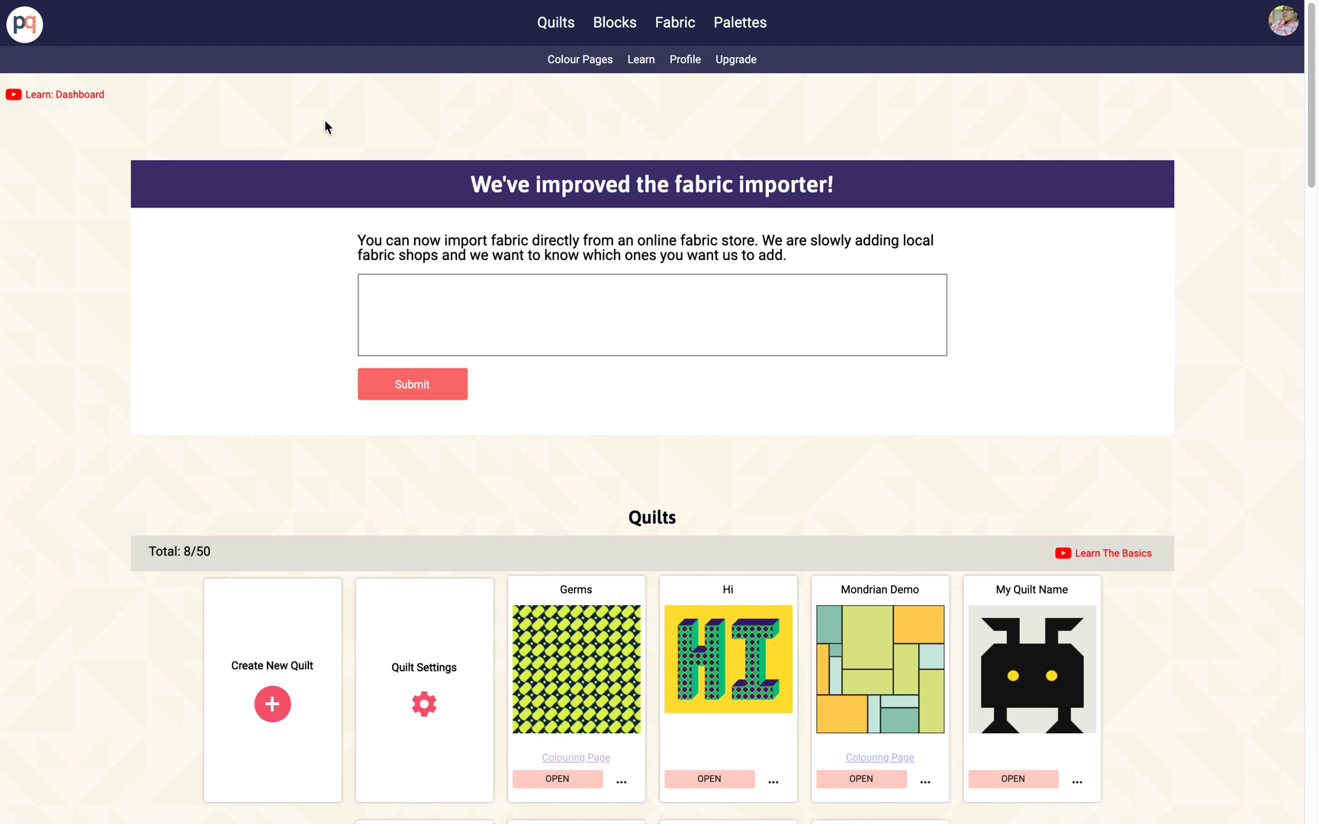
{"action": "mouse_move", "coordinate": [227, 335]}
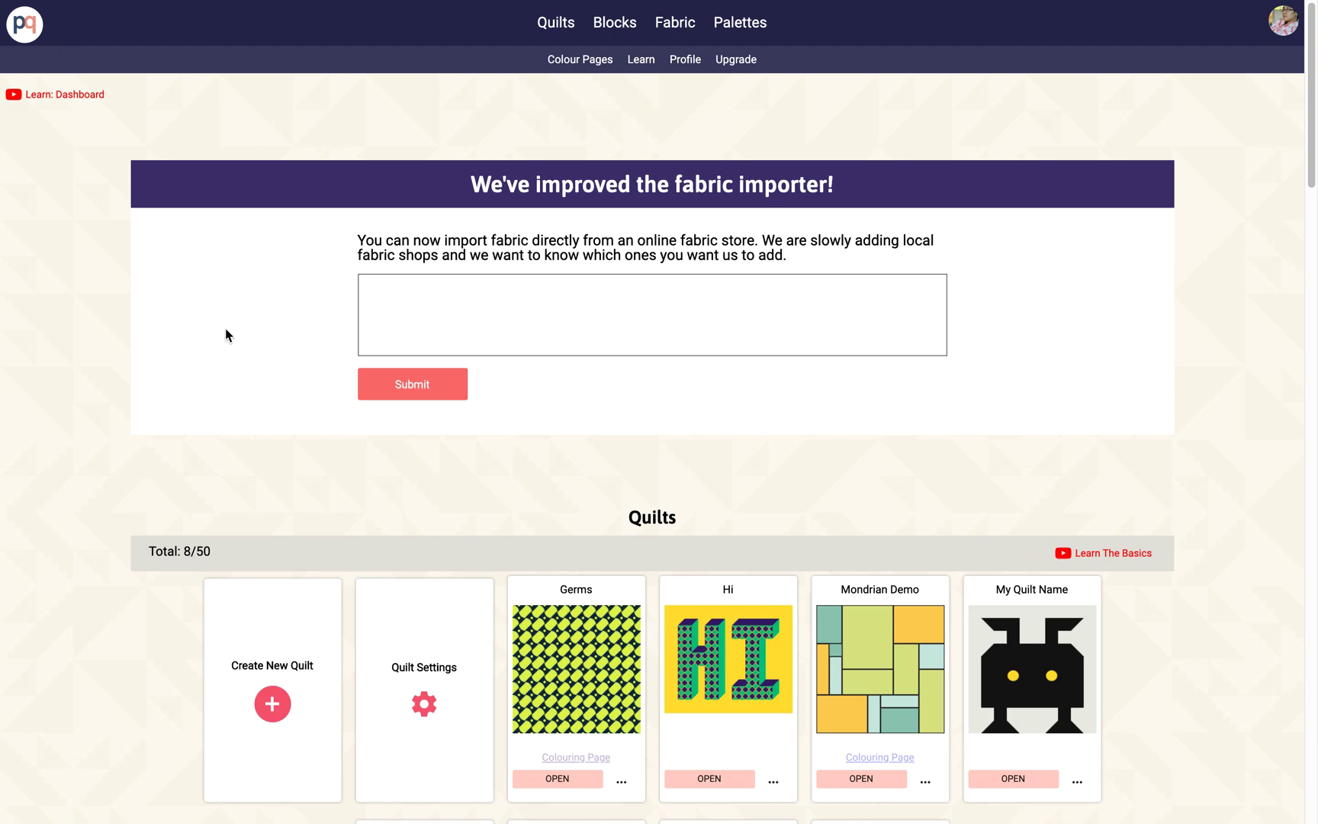
{"action": "mouse_move", "coordinate": [669, 117]}
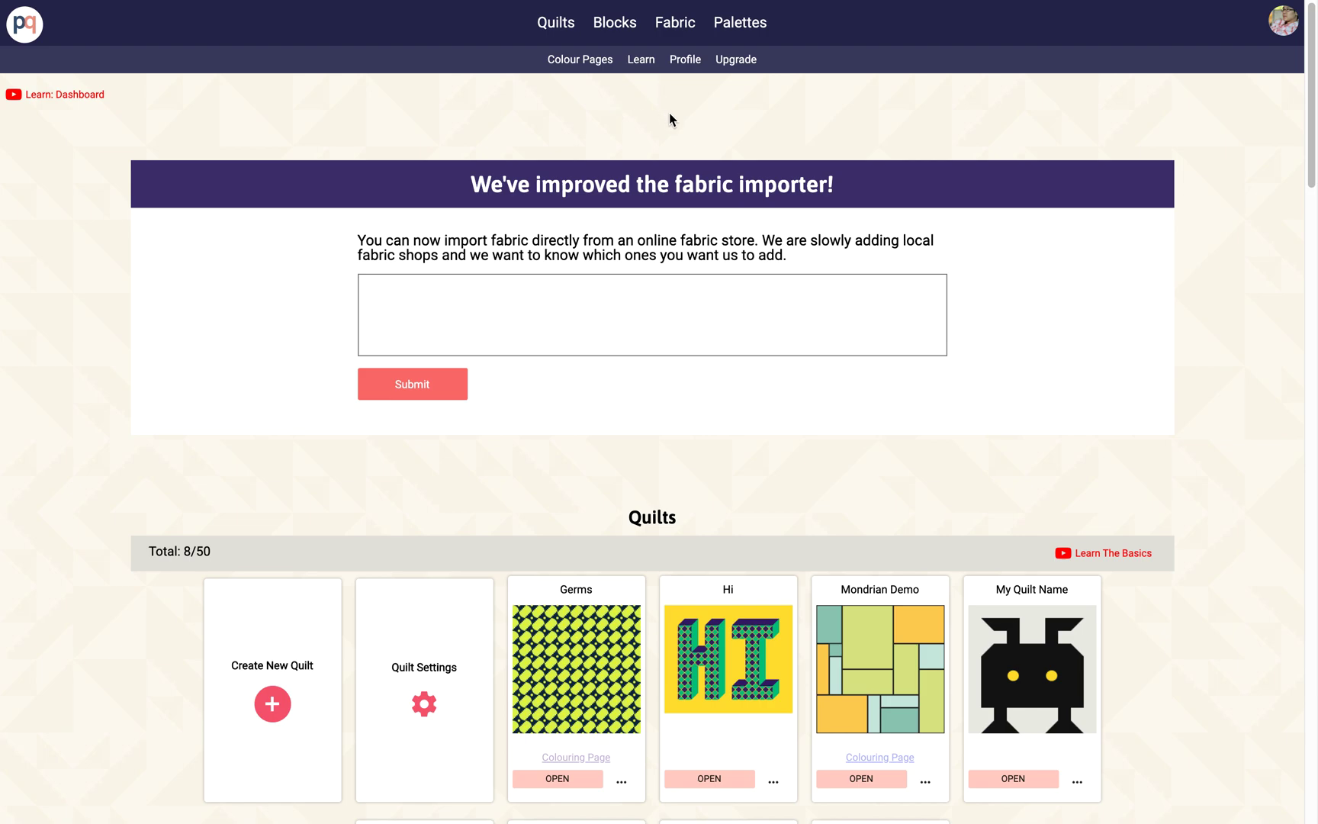
Jump to the empty Fabric section, which offers image upload or online-store import
{"action": "left_click", "coordinate": [673, 22]}
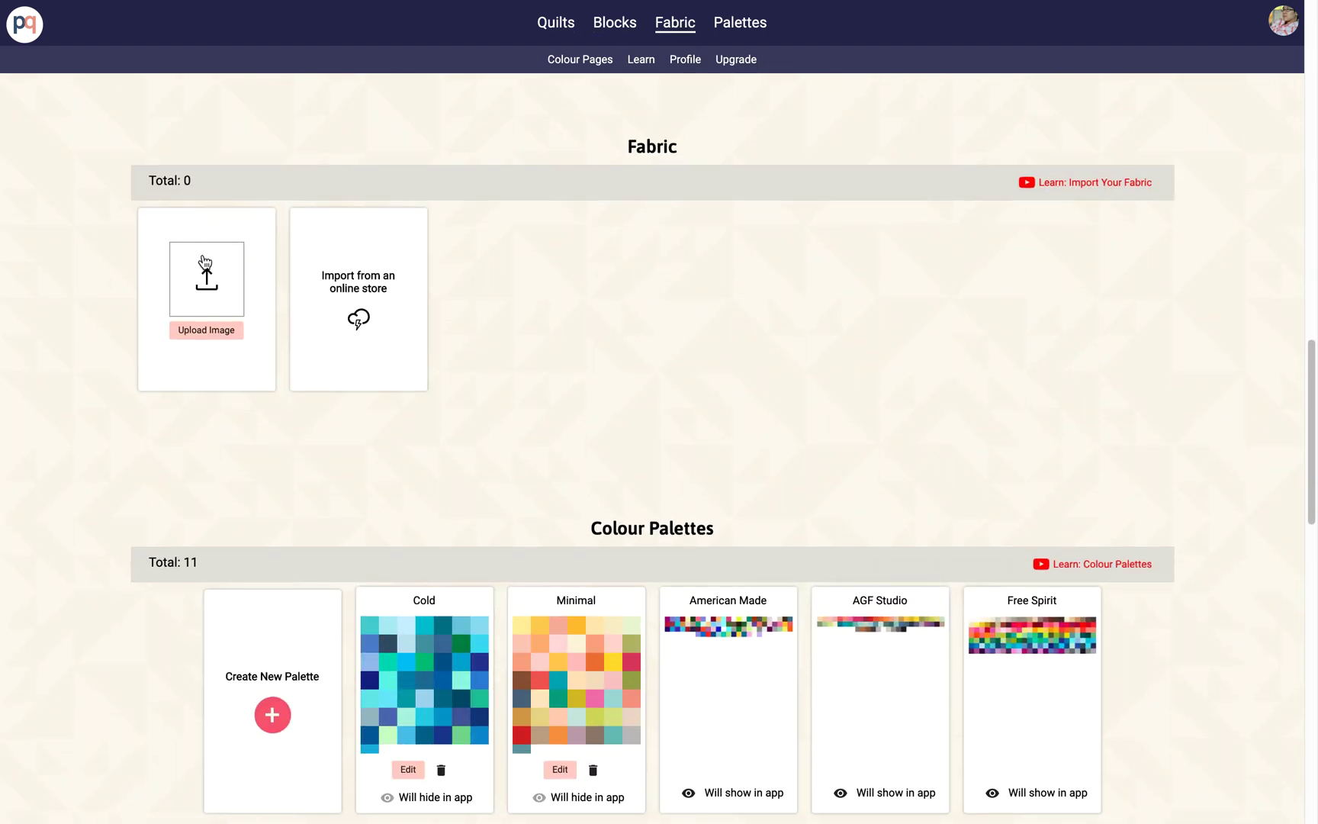
{"action": "mouse_move", "coordinate": [189, 353]}
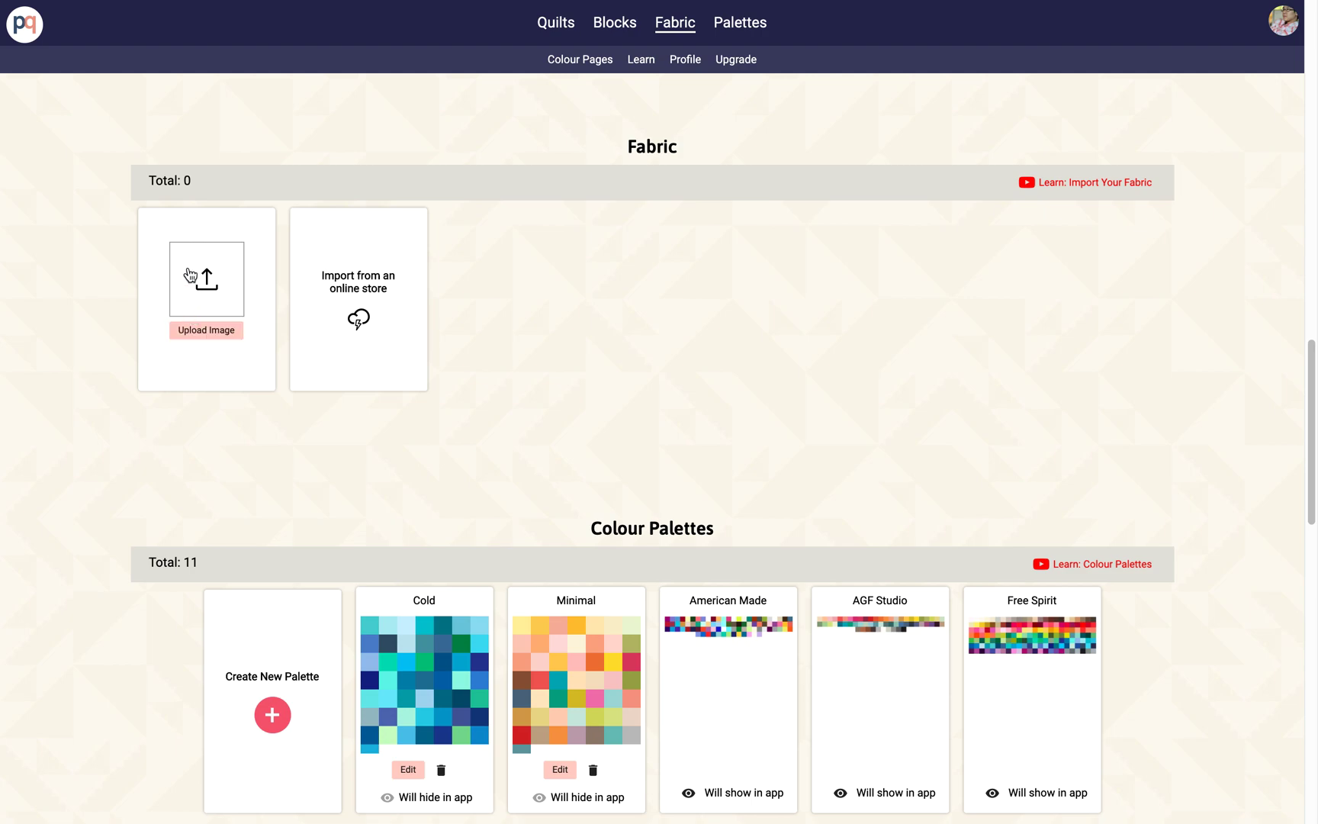
{"action": "mouse_move", "coordinate": [201, 317]}
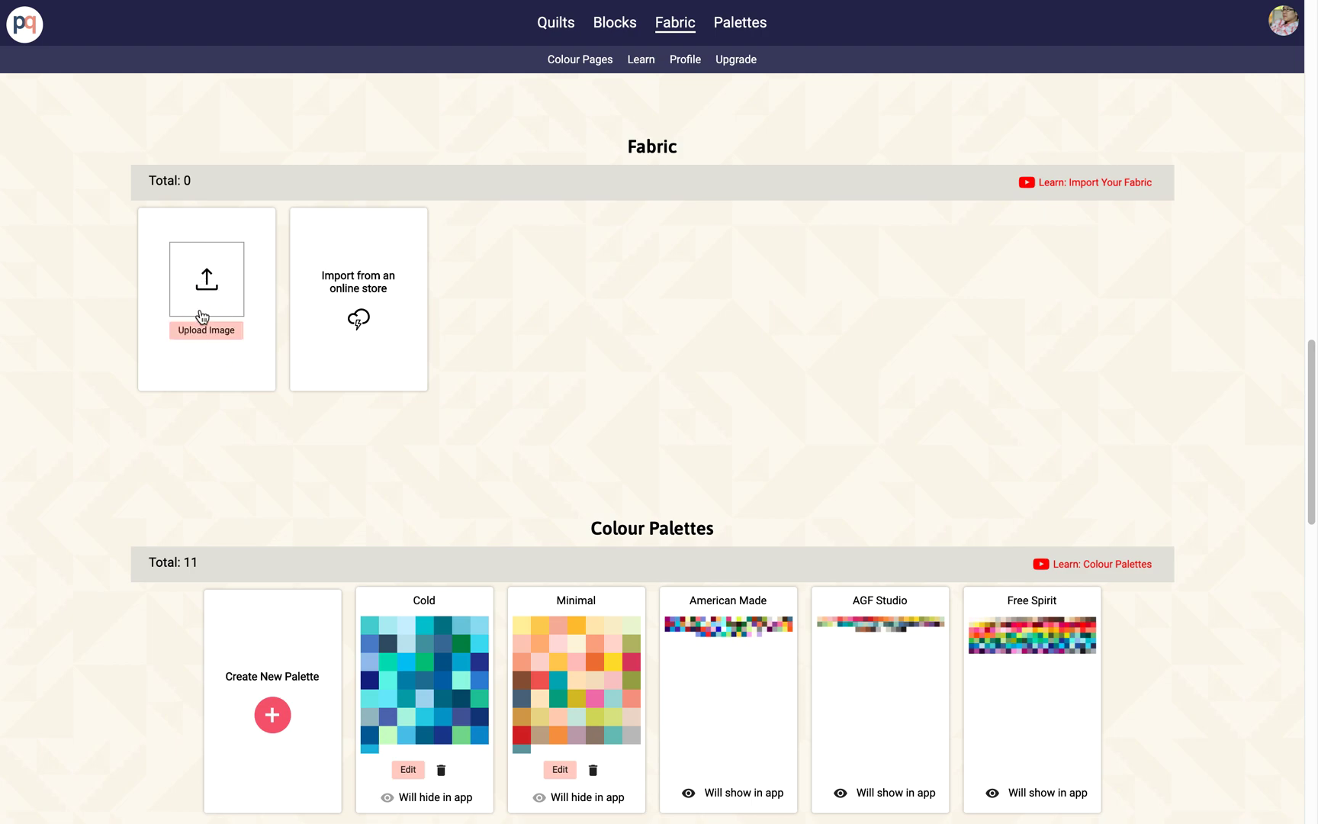
{"action": "mouse_move", "coordinate": [206, 278]}
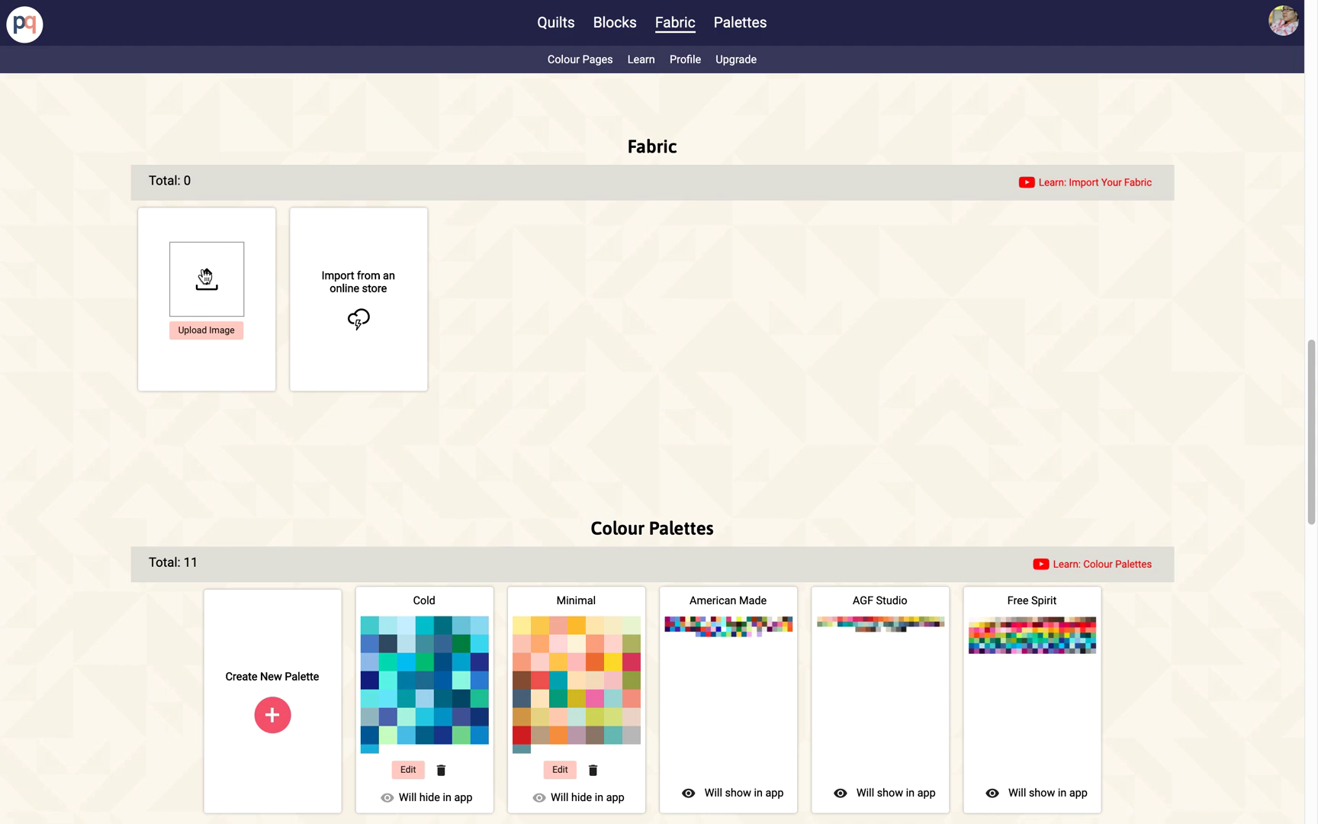
{"action": "mouse_move", "coordinate": [206, 282]}
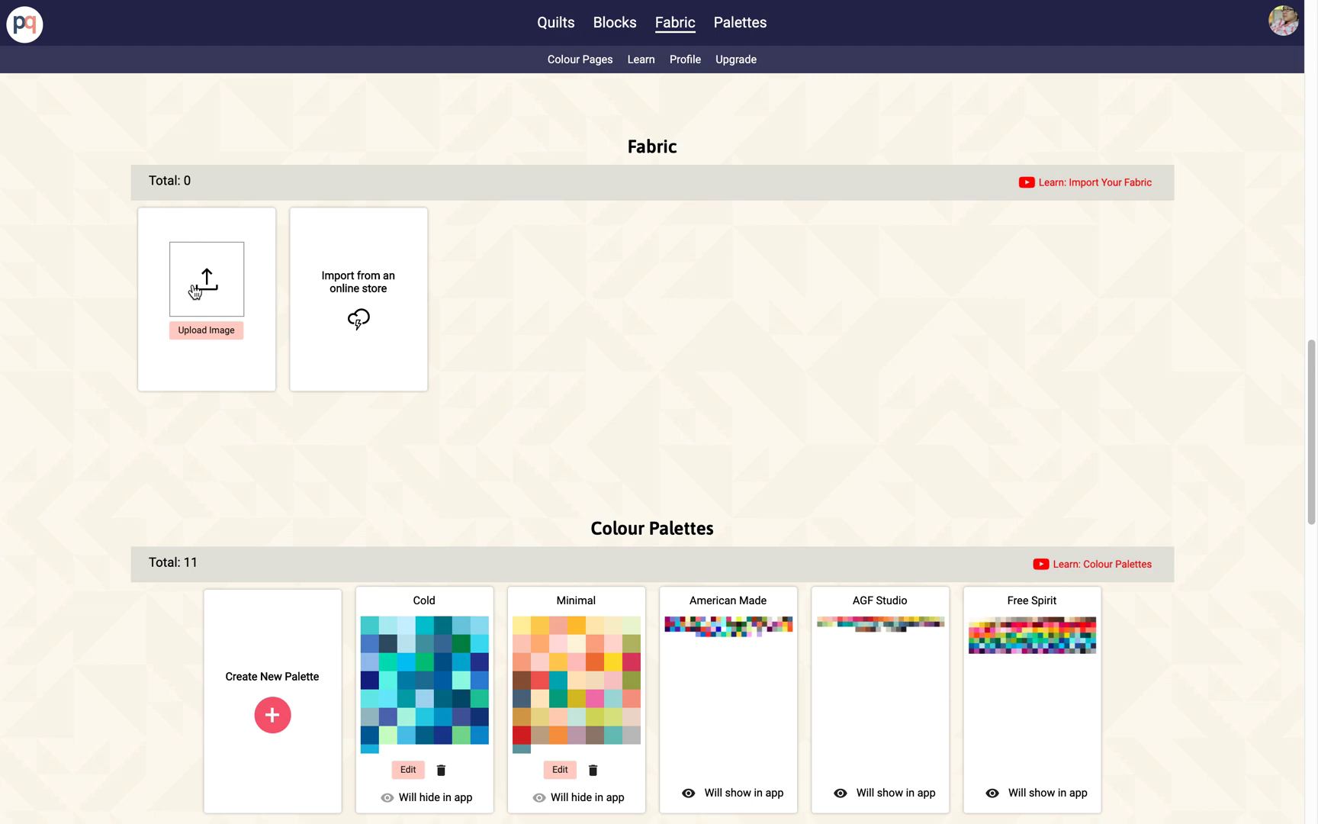
{"action": "mouse_move", "coordinate": [404, 270]}
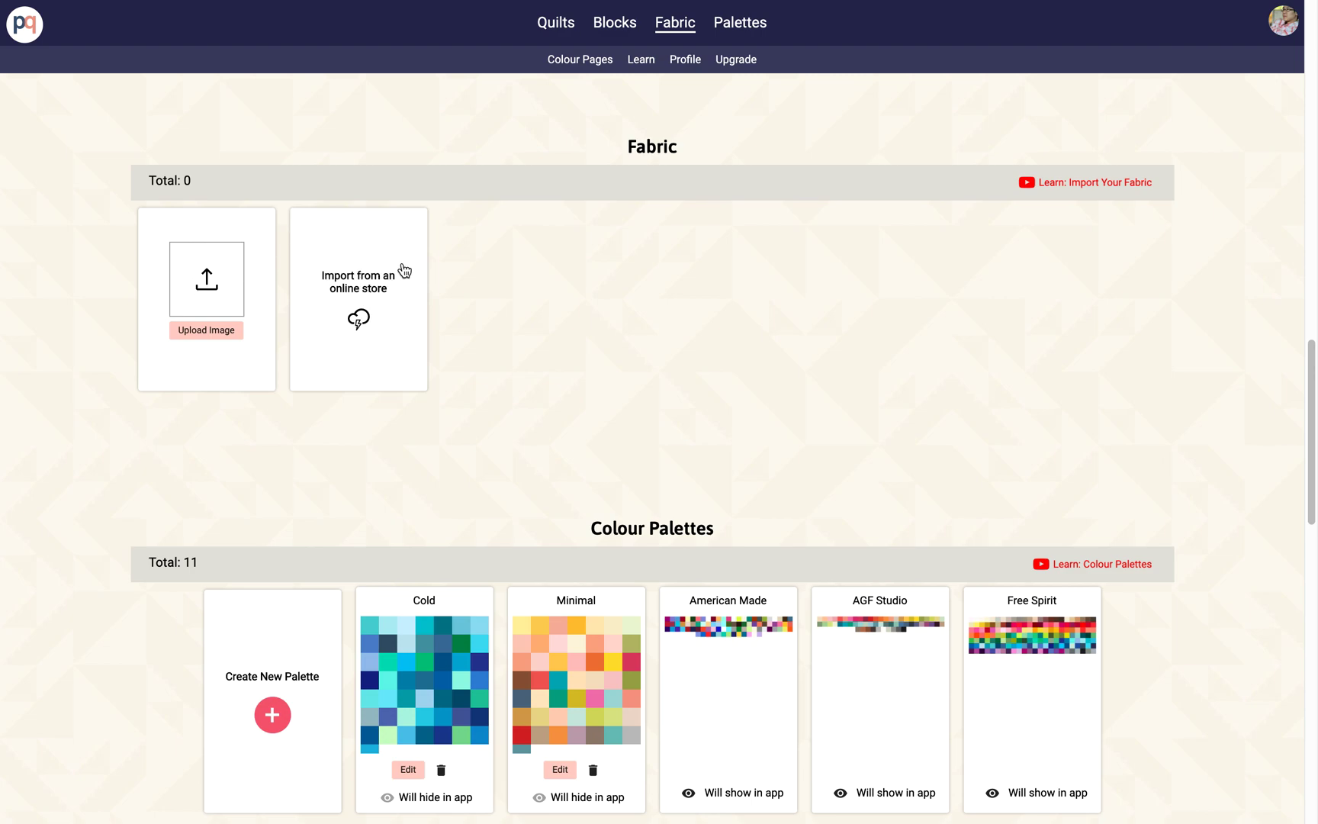
{"action": "mouse_move", "coordinate": [359, 318]}
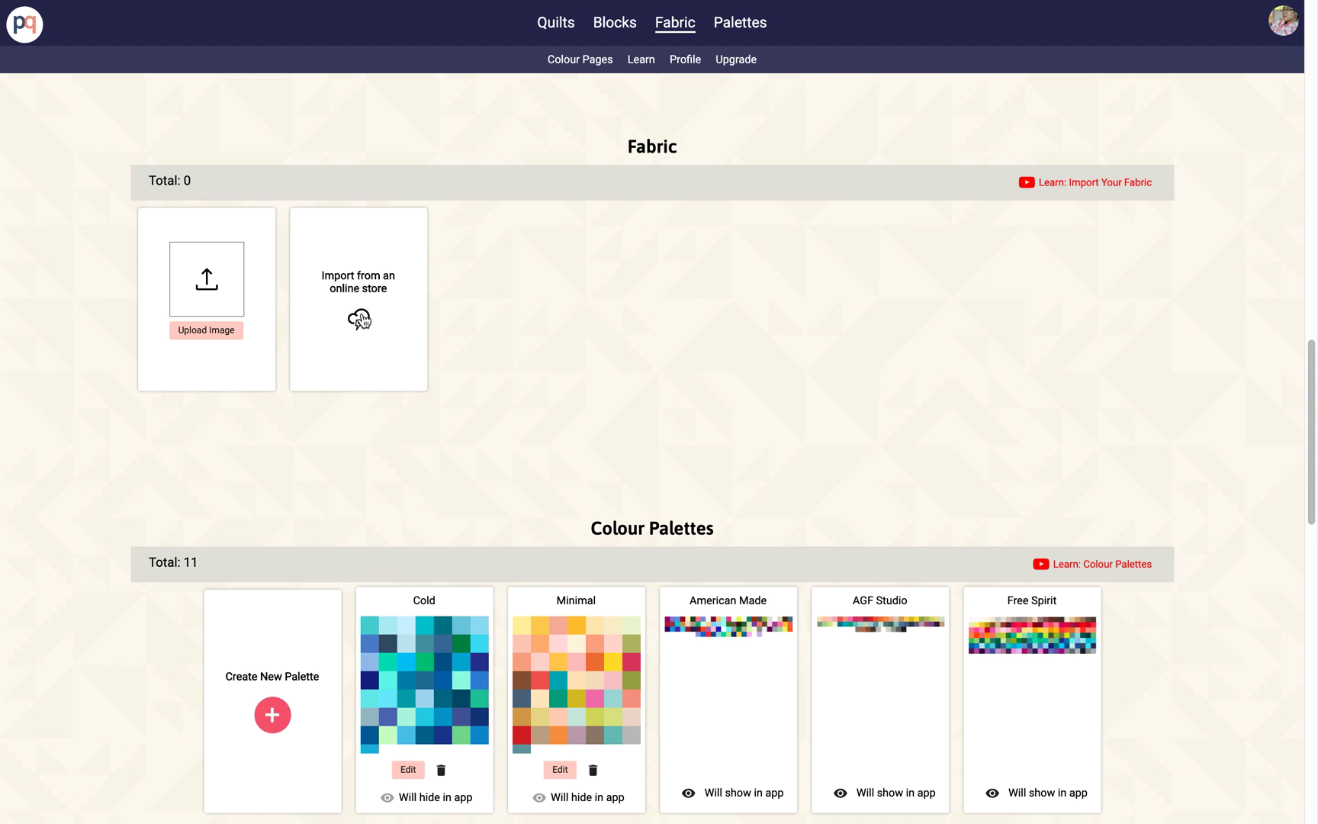
{"action": "mouse_move", "coordinate": [359, 321]}
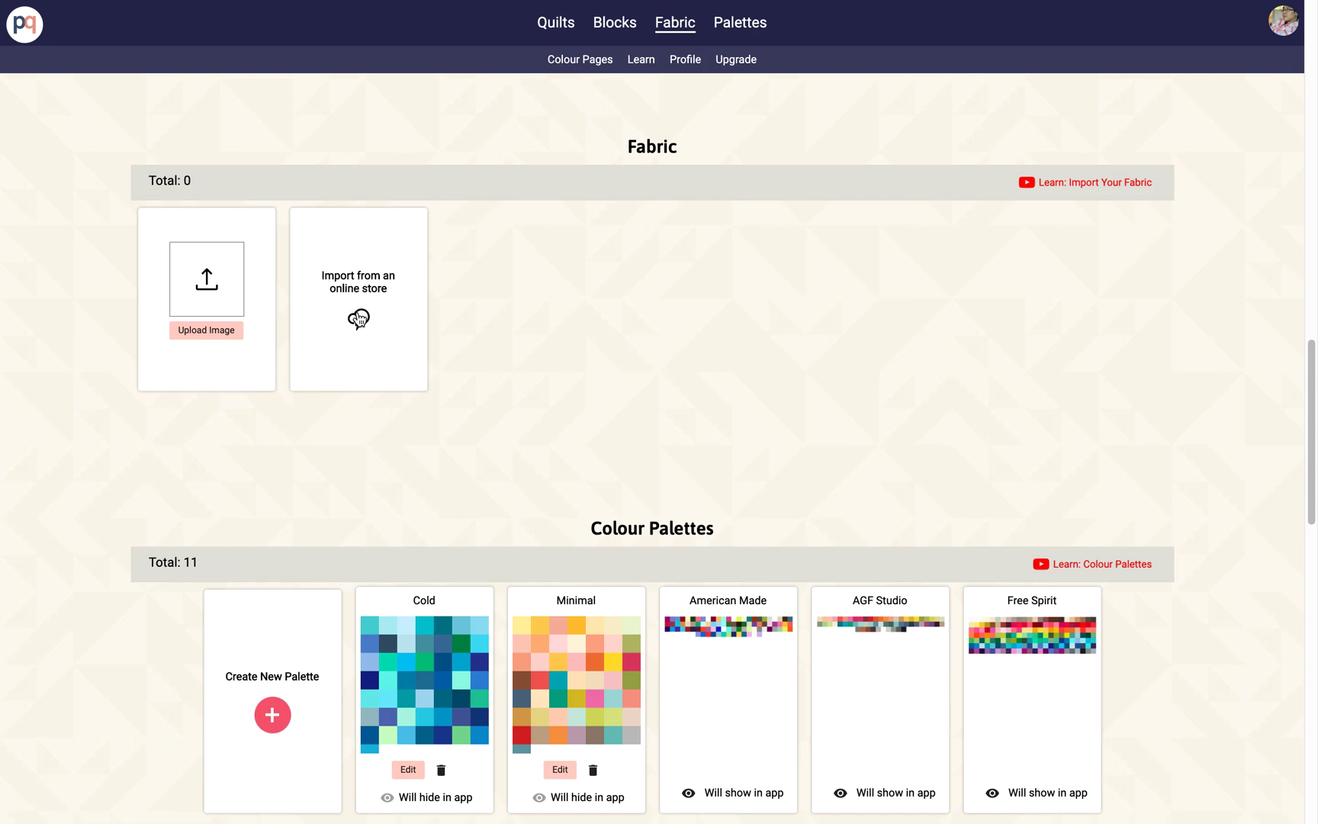
Open the Fabric Store importer listing the Mad About Patchwork shop from Ottawa
{"action": "left_click", "coordinate": [358, 298]}
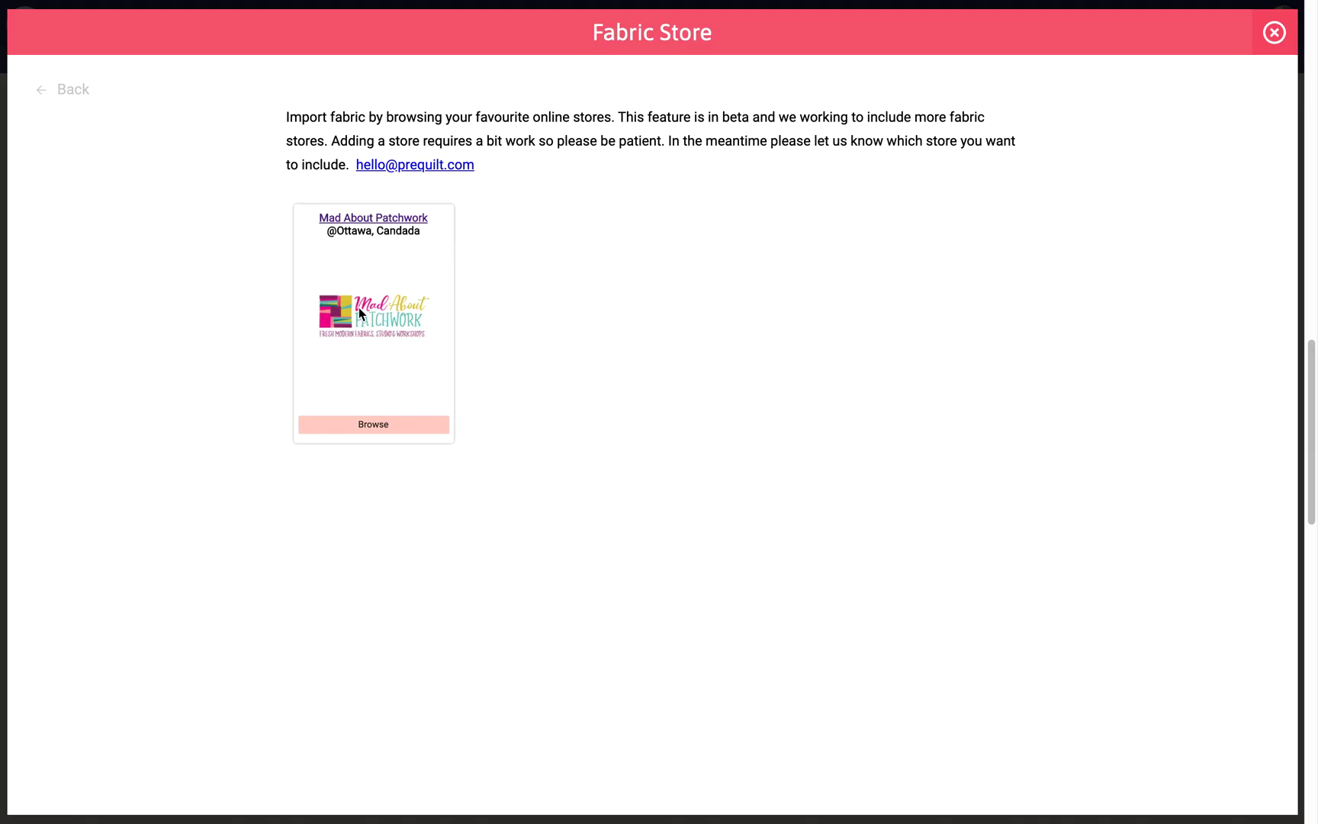
{"action": "mouse_move", "coordinate": [399, 233]}
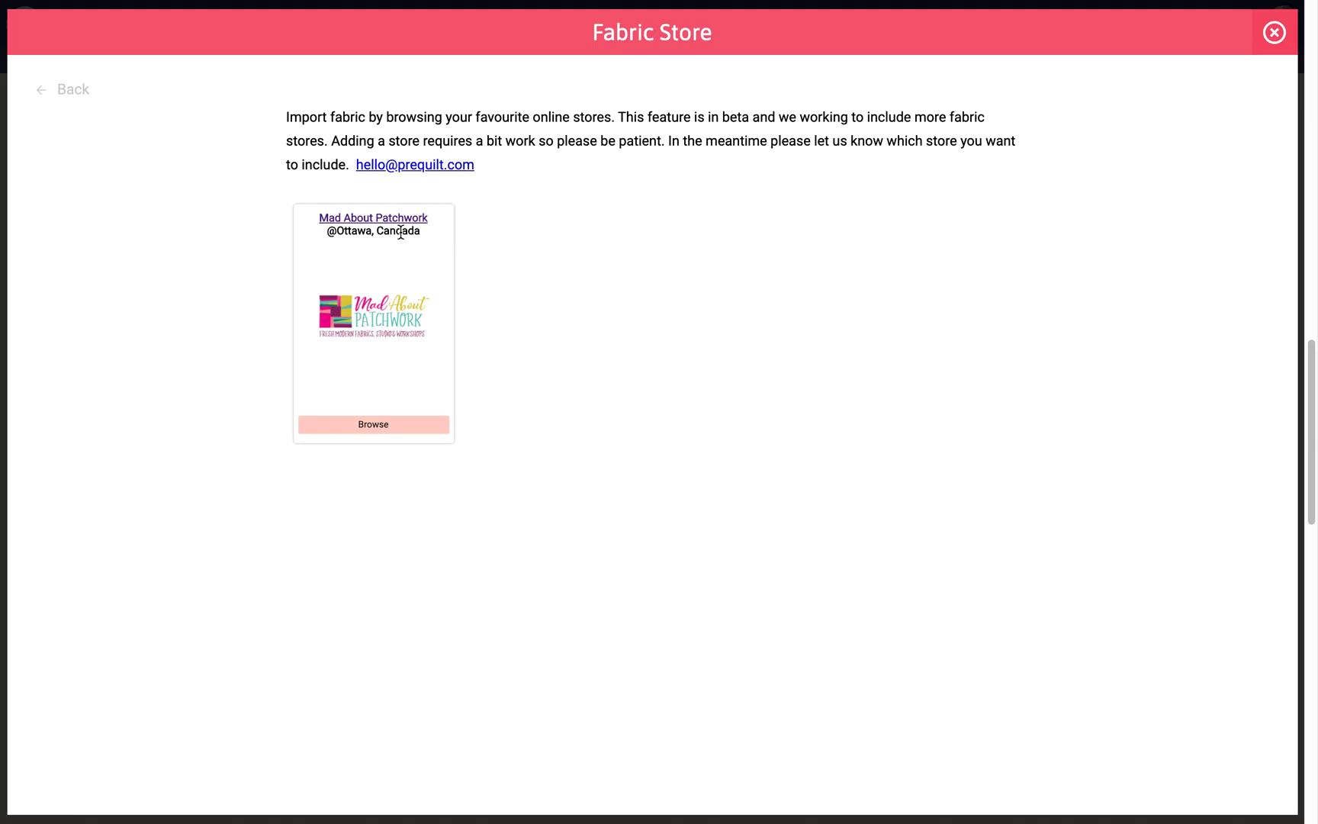
{"action": "mouse_move", "coordinate": [461, 336]}
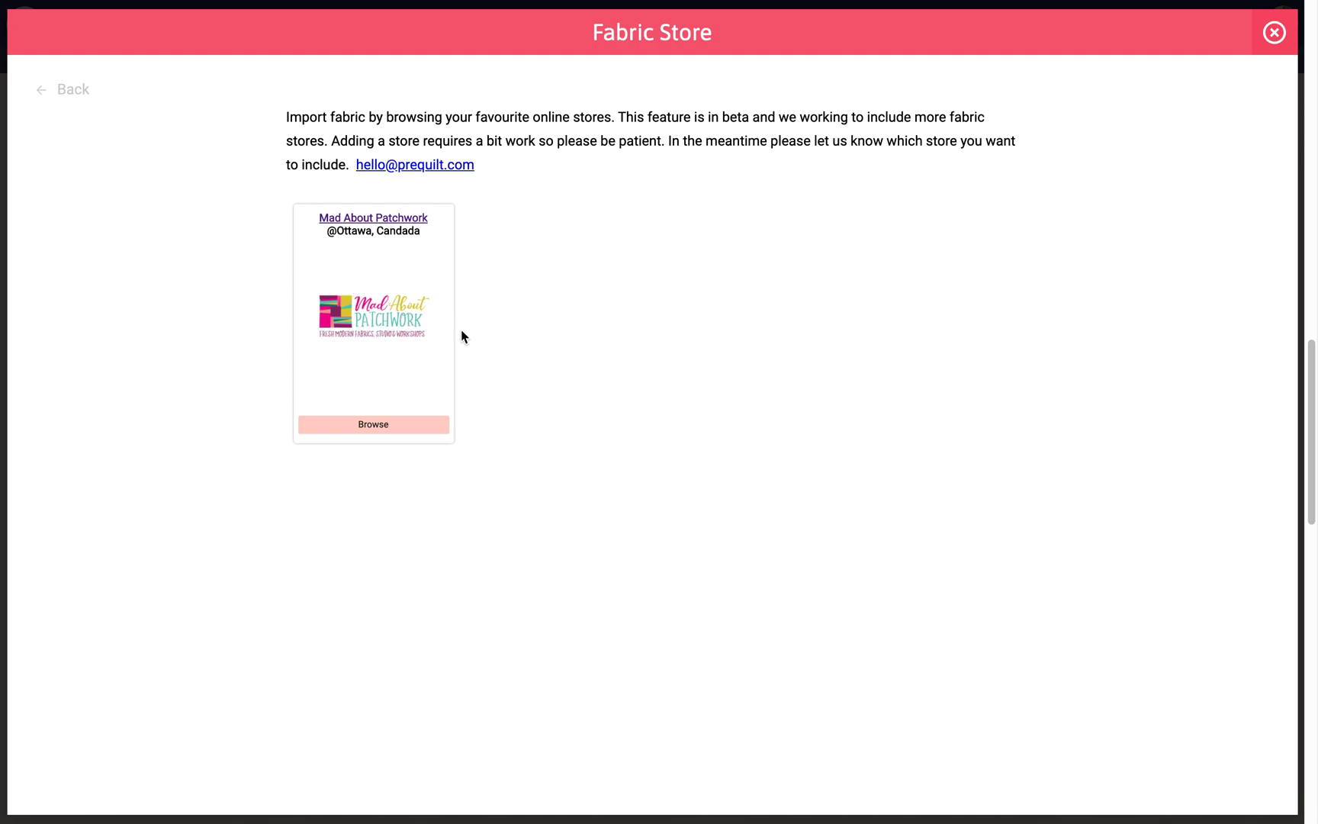
{"action": "mouse_move", "coordinate": [1029, 242]}
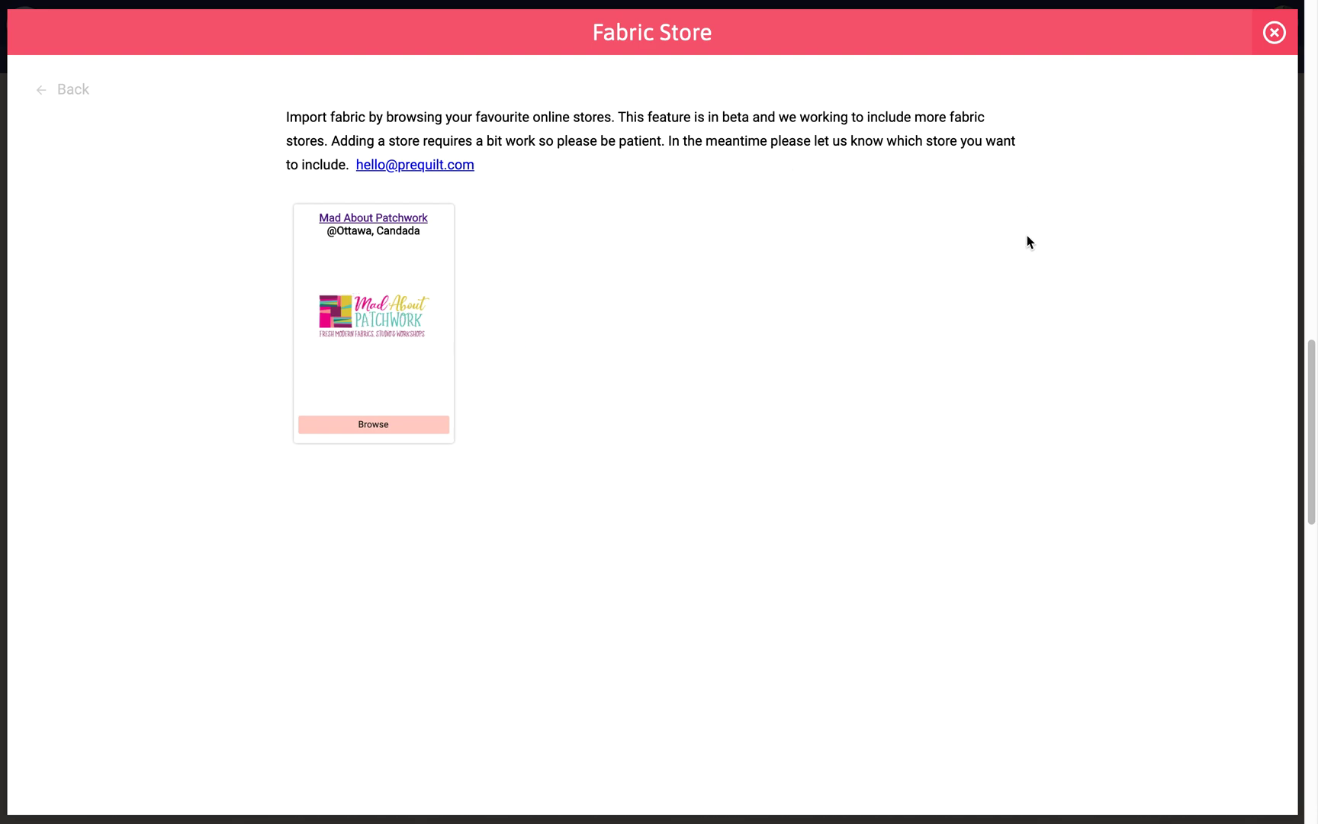
{"action": "mouse_move", "coordinate": [538, 398]}
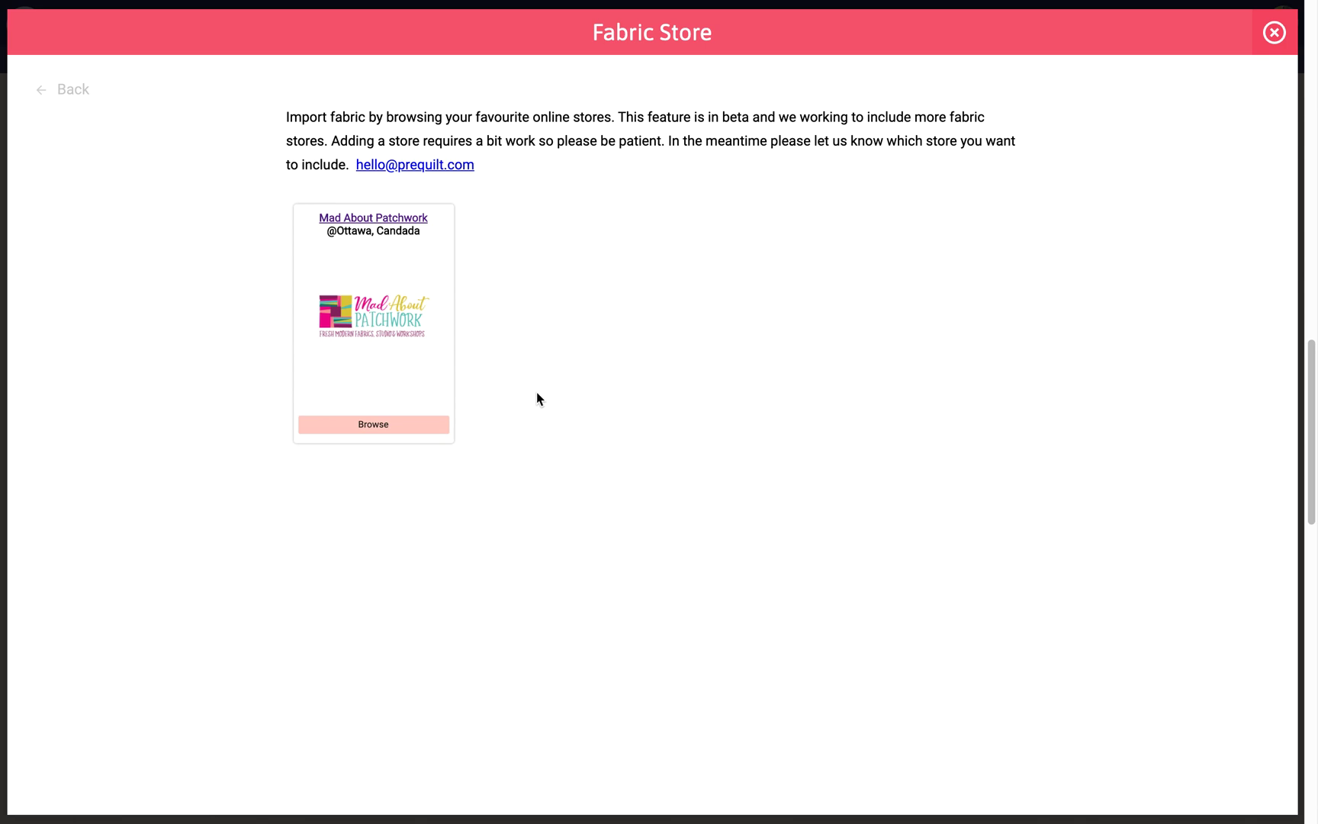
{"action": "mouse_move", "coordinate": [537, 405]}
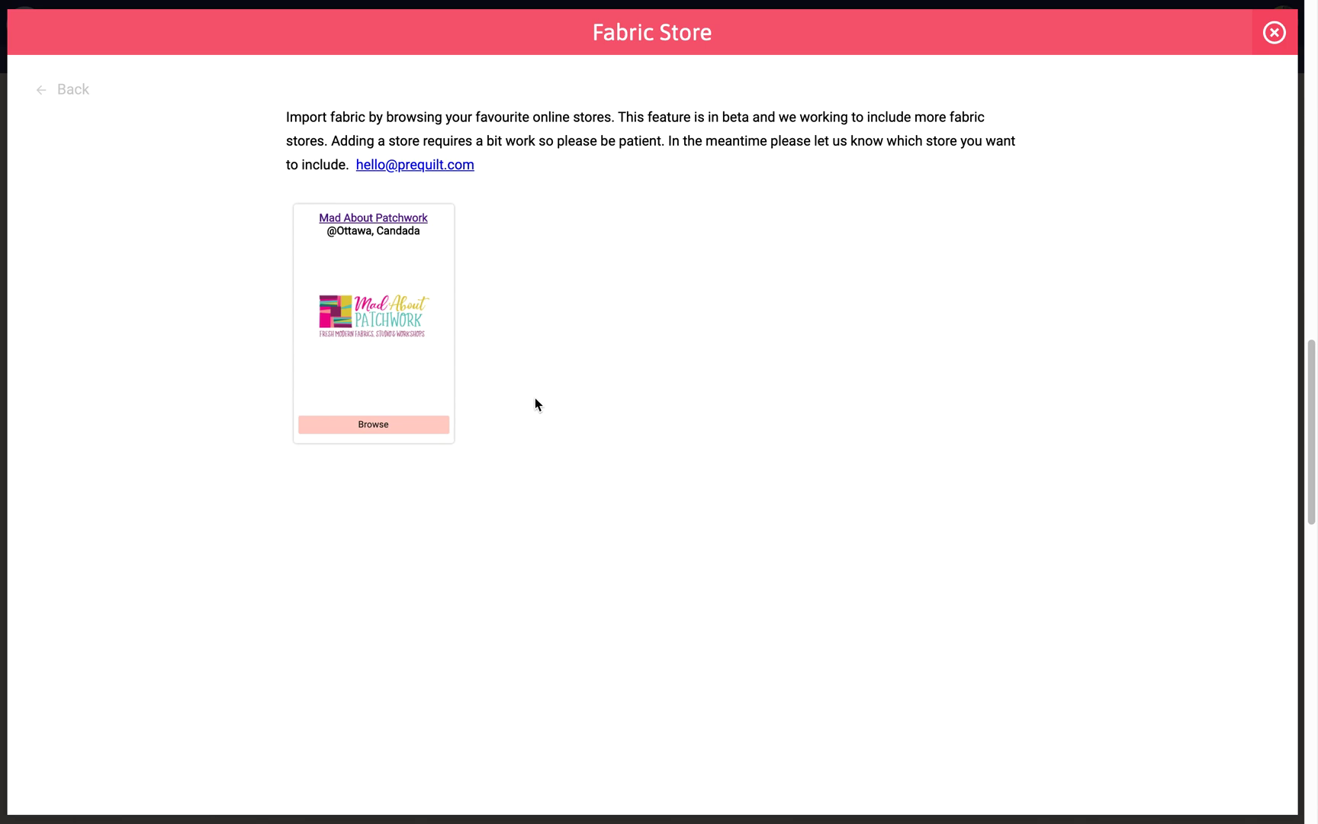
{"action": "mouse_move", "coordinate": [531, 426]}
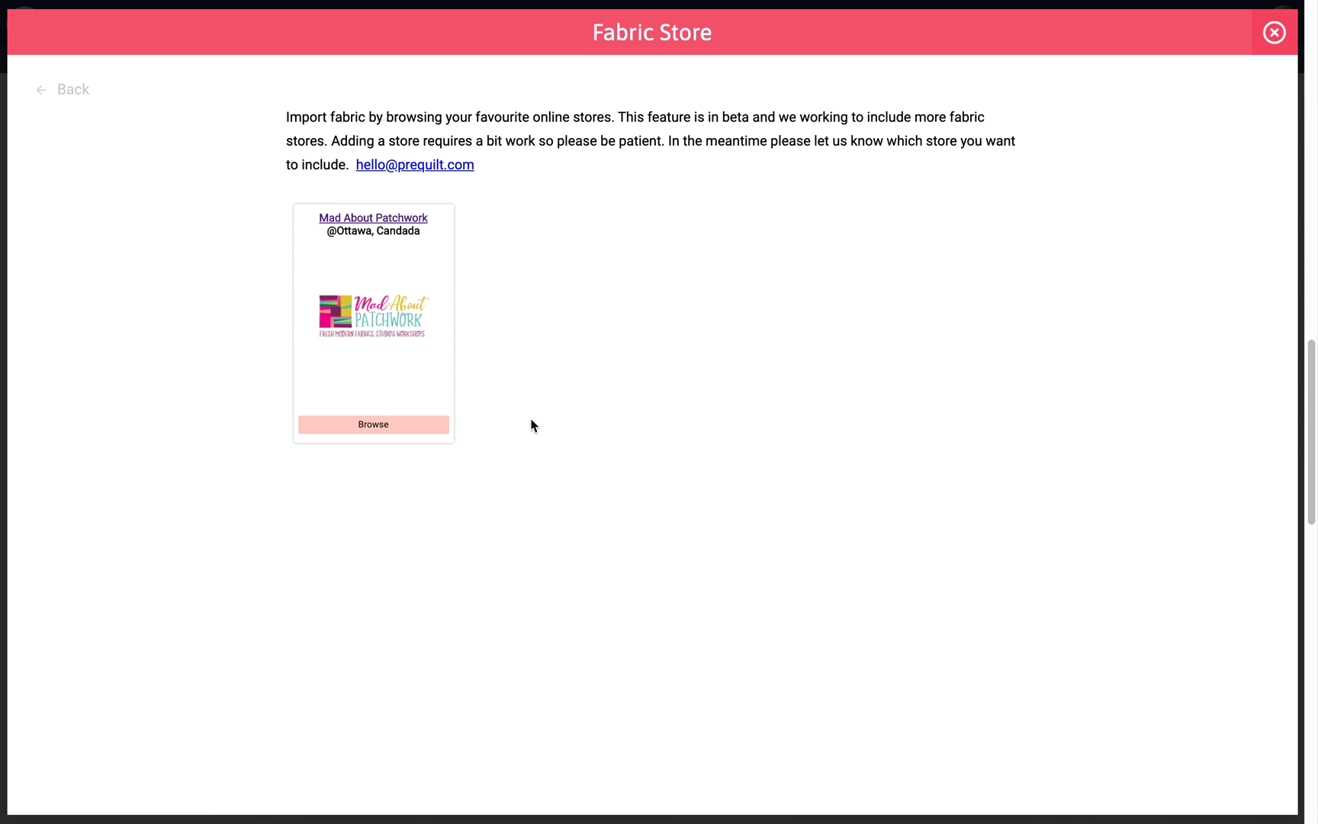
{"action": "mouse_move", "coordinate": [383, 322]}
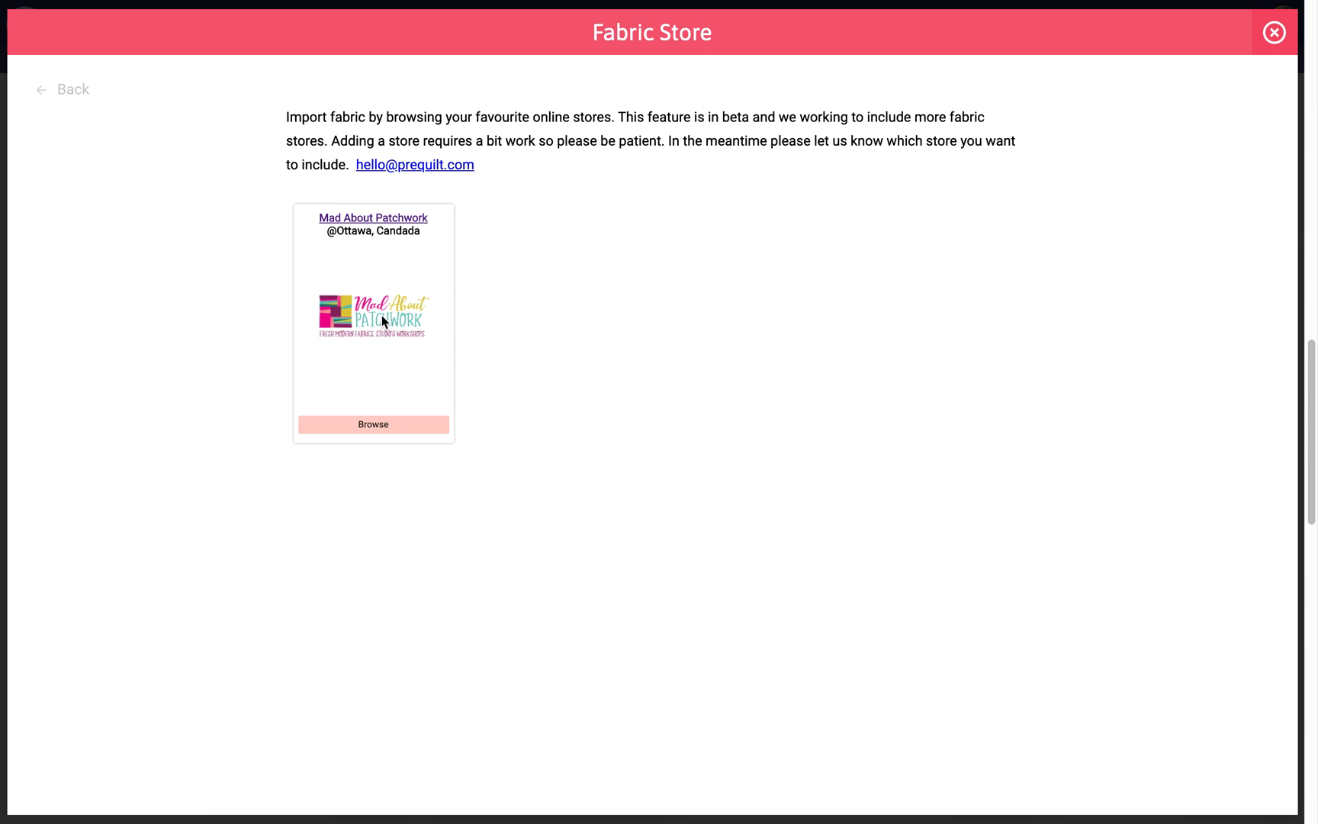
{"action": "mouse_move", "coordinate": [395, 295]}
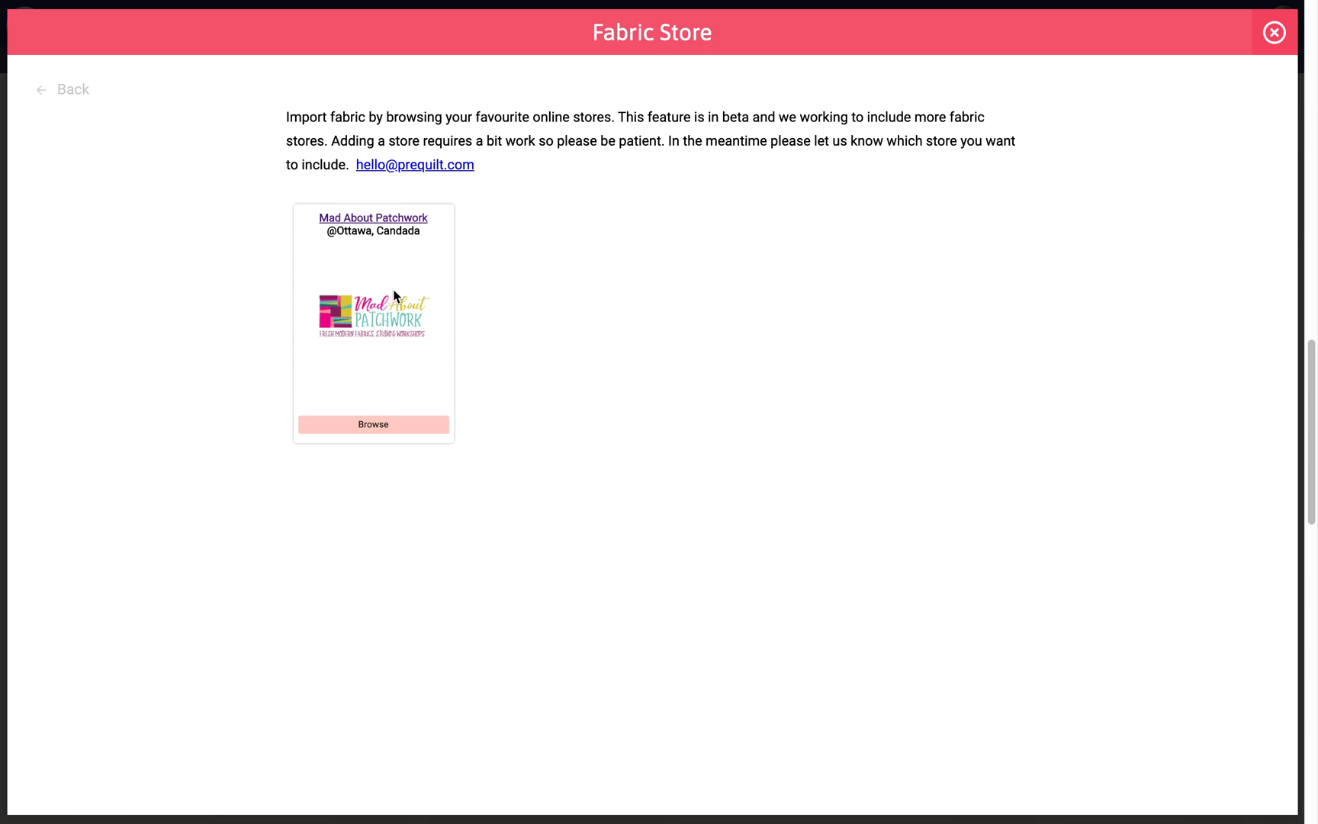
{"action": "mouse_move", "coordinate": [601, 299]}
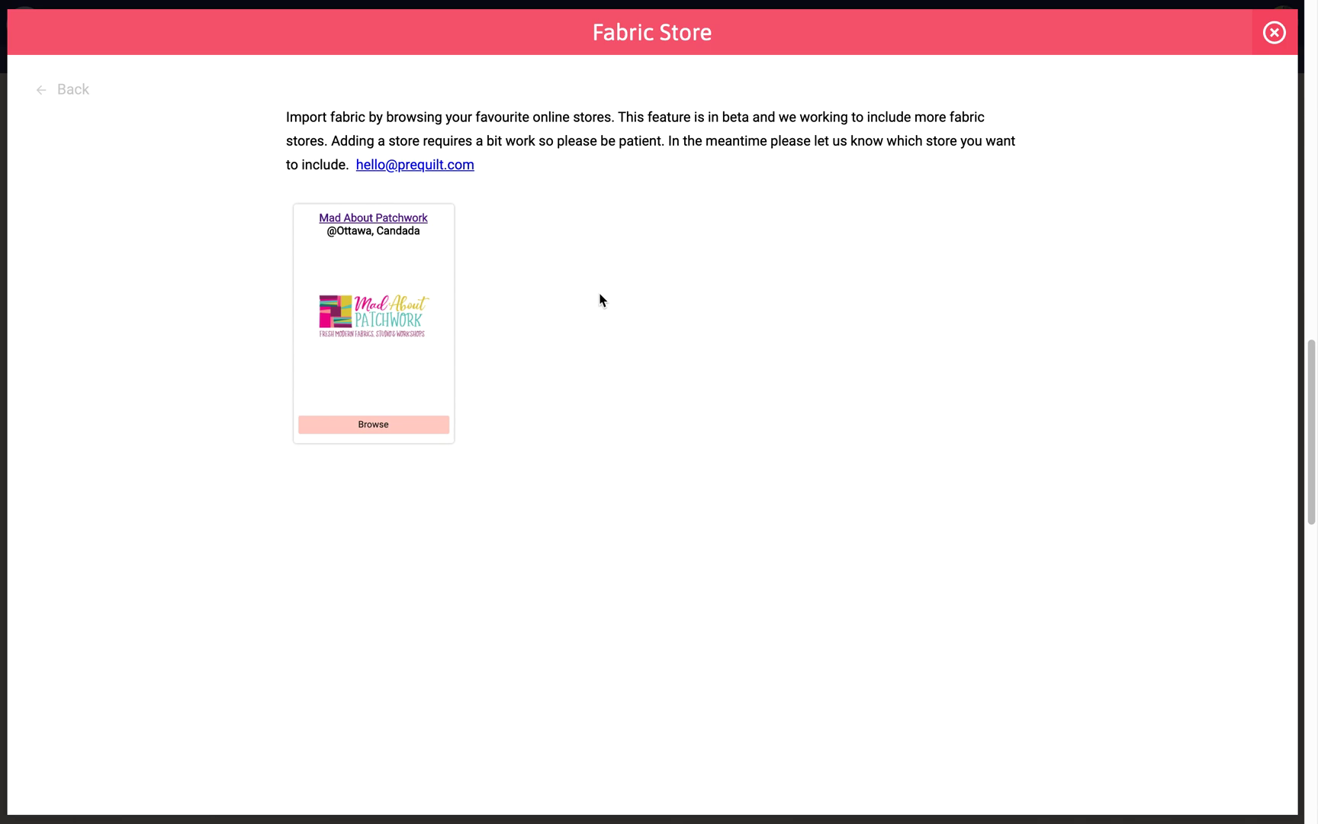
{"action": "mouse_move", "coordinate": [657, 477]}
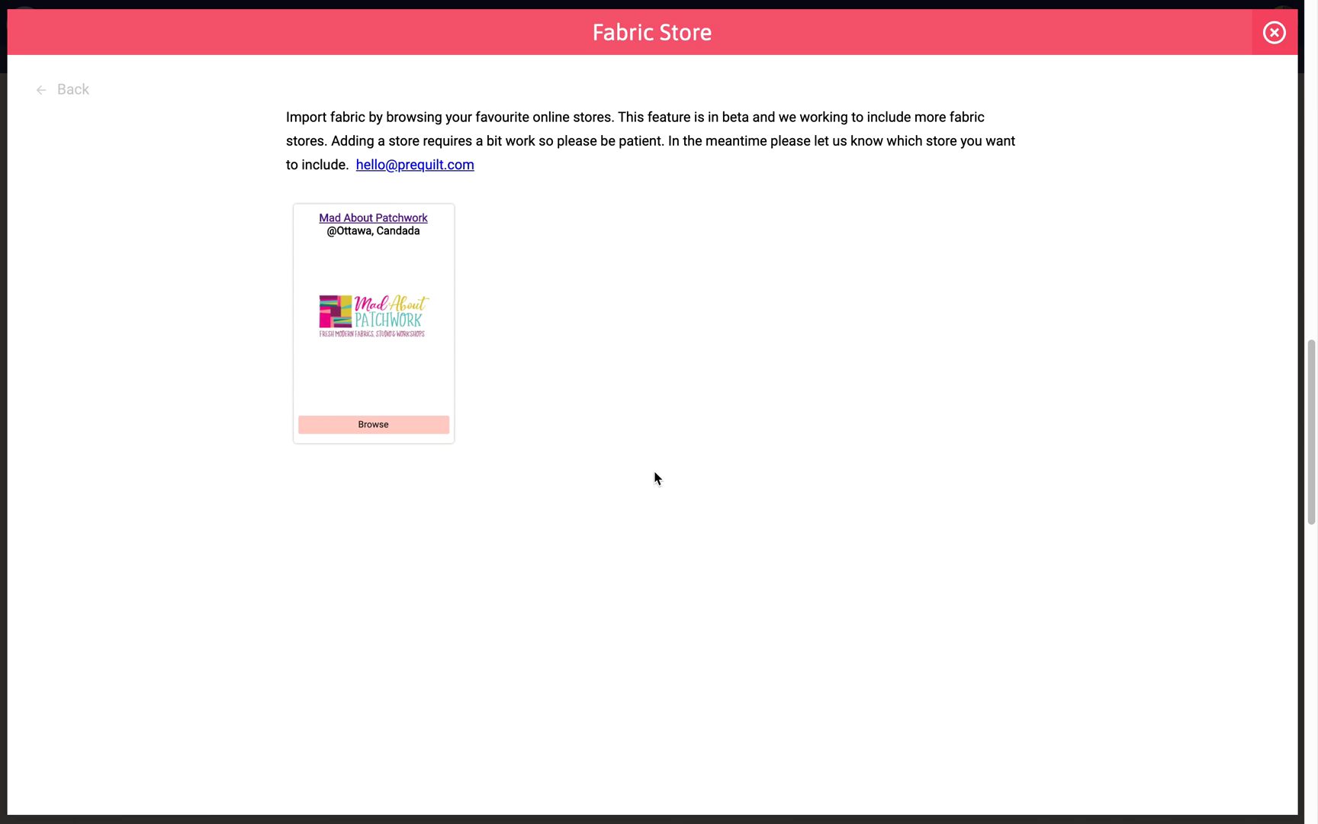
{"action": "mouse_move", "coordinate": [586, 510]}
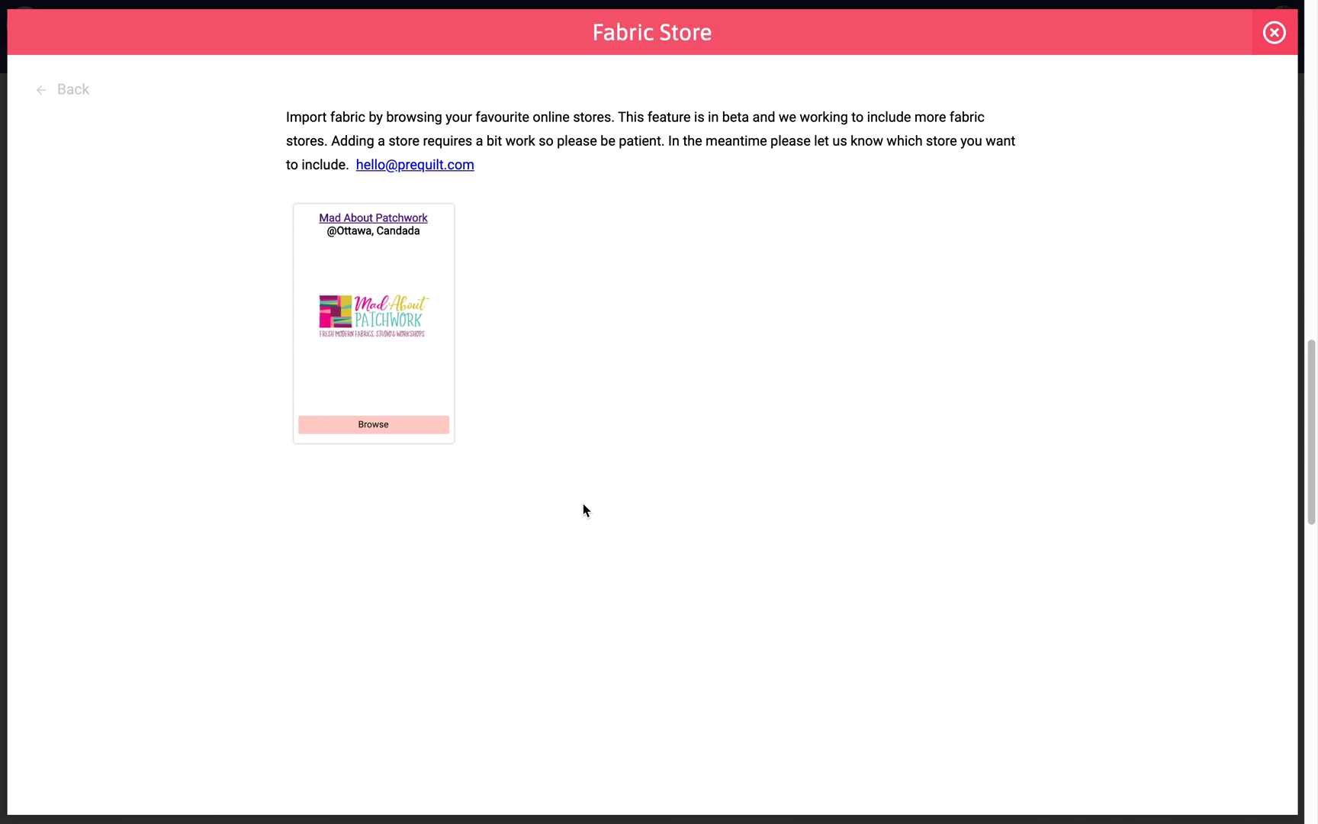
{"action": "mouse_move", "coordinate": [785, 242]}
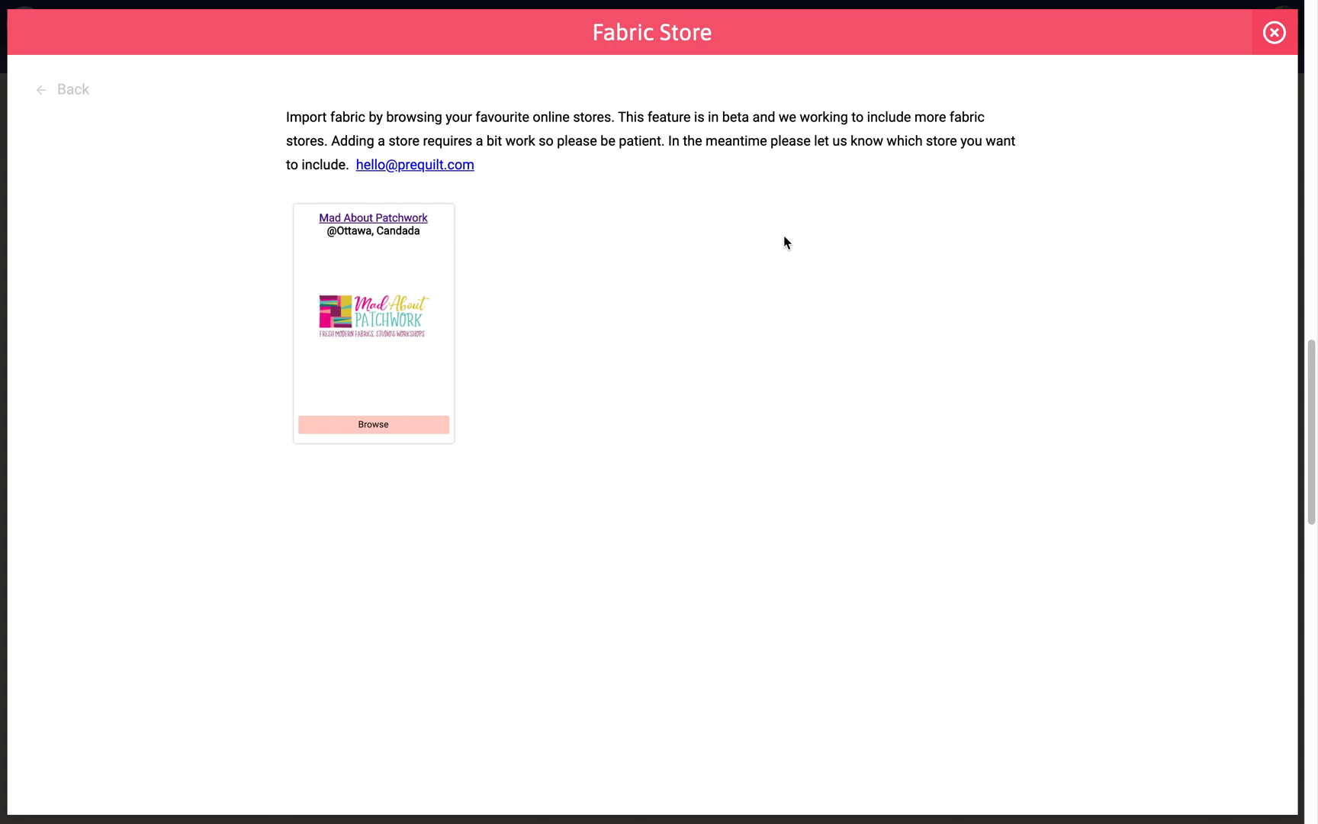
{"action": "mouse_move", "coordinate": [389, 447]}
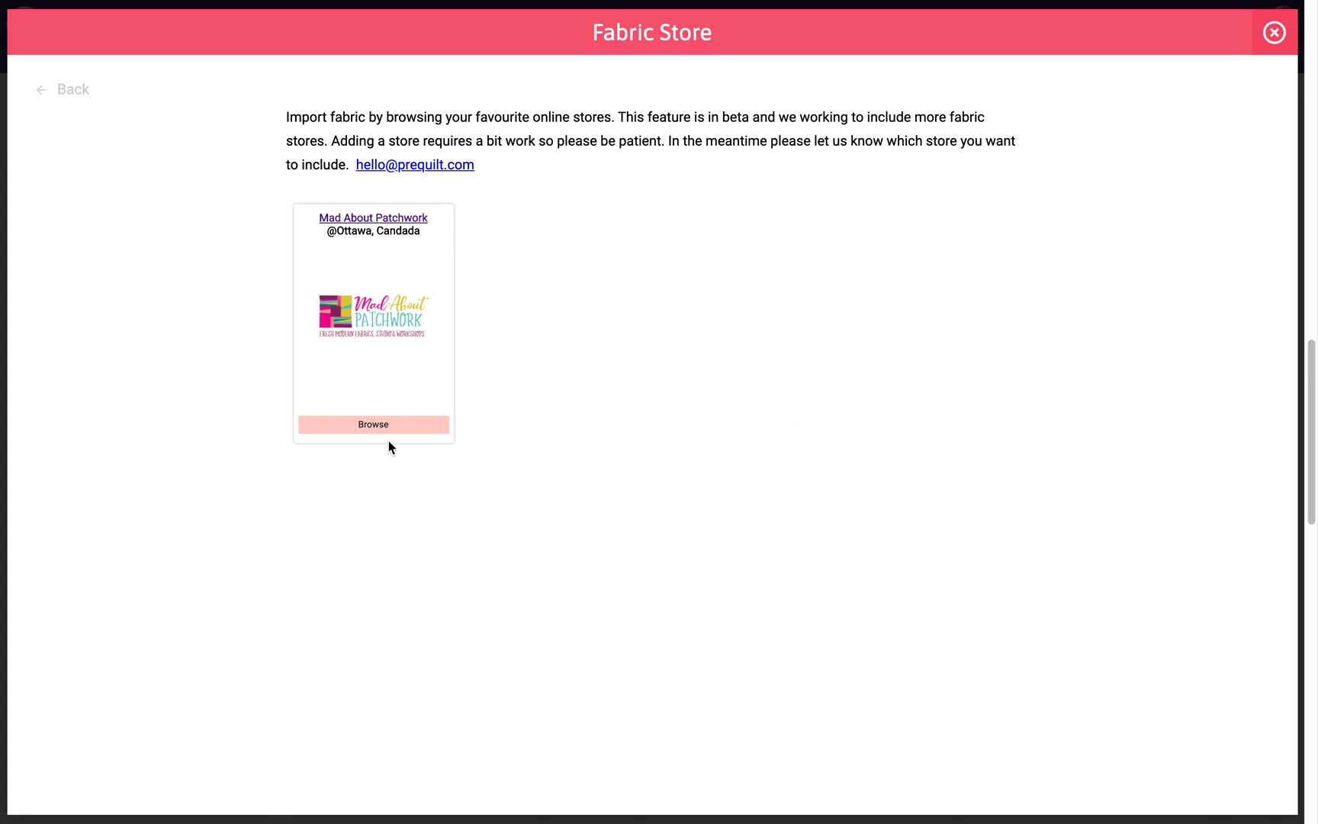
Save Add It Up in Mossy, then 3 for Midsommar via the Magenta filter
{"action": "left_click", "coordinate": [373, 423]}
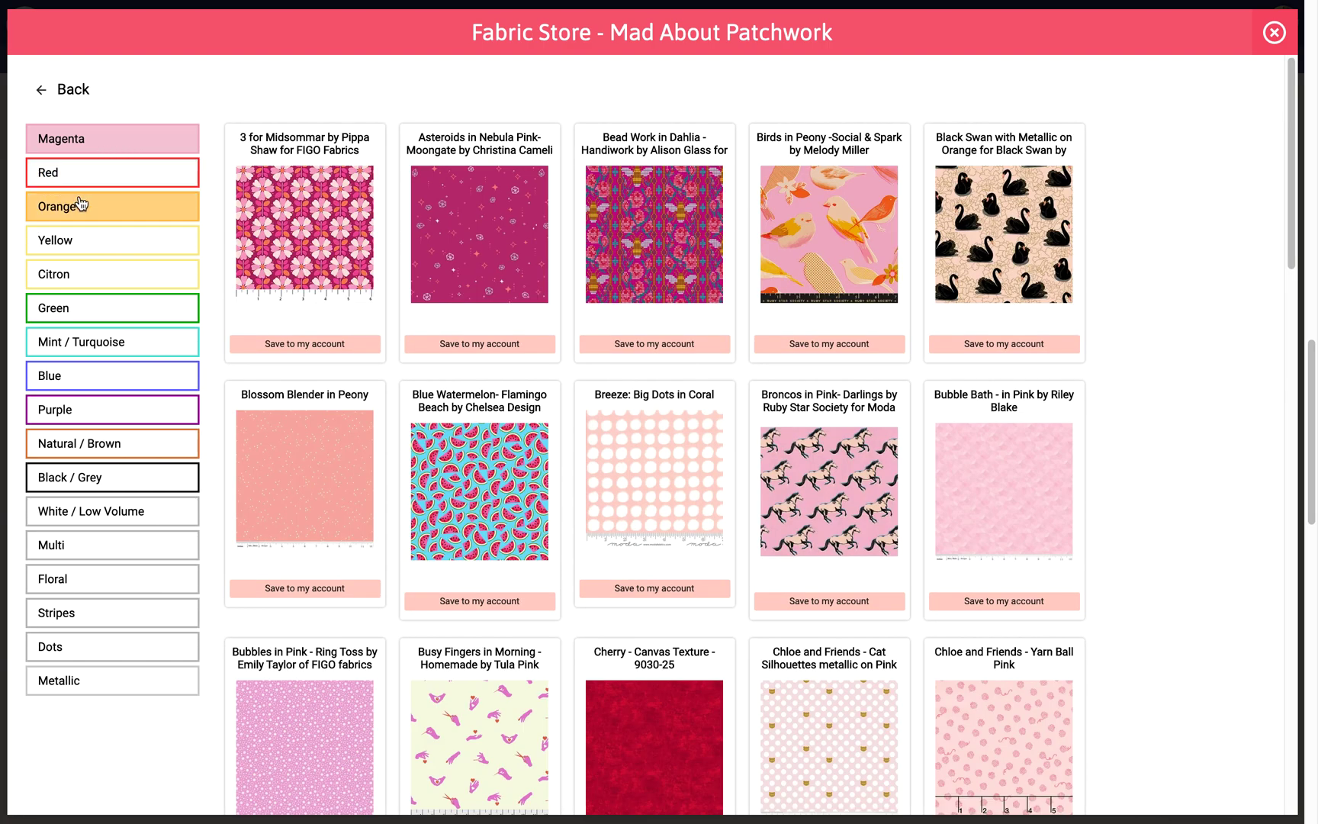
{"action": "mouse_move", "coordinate": [112, 680]}
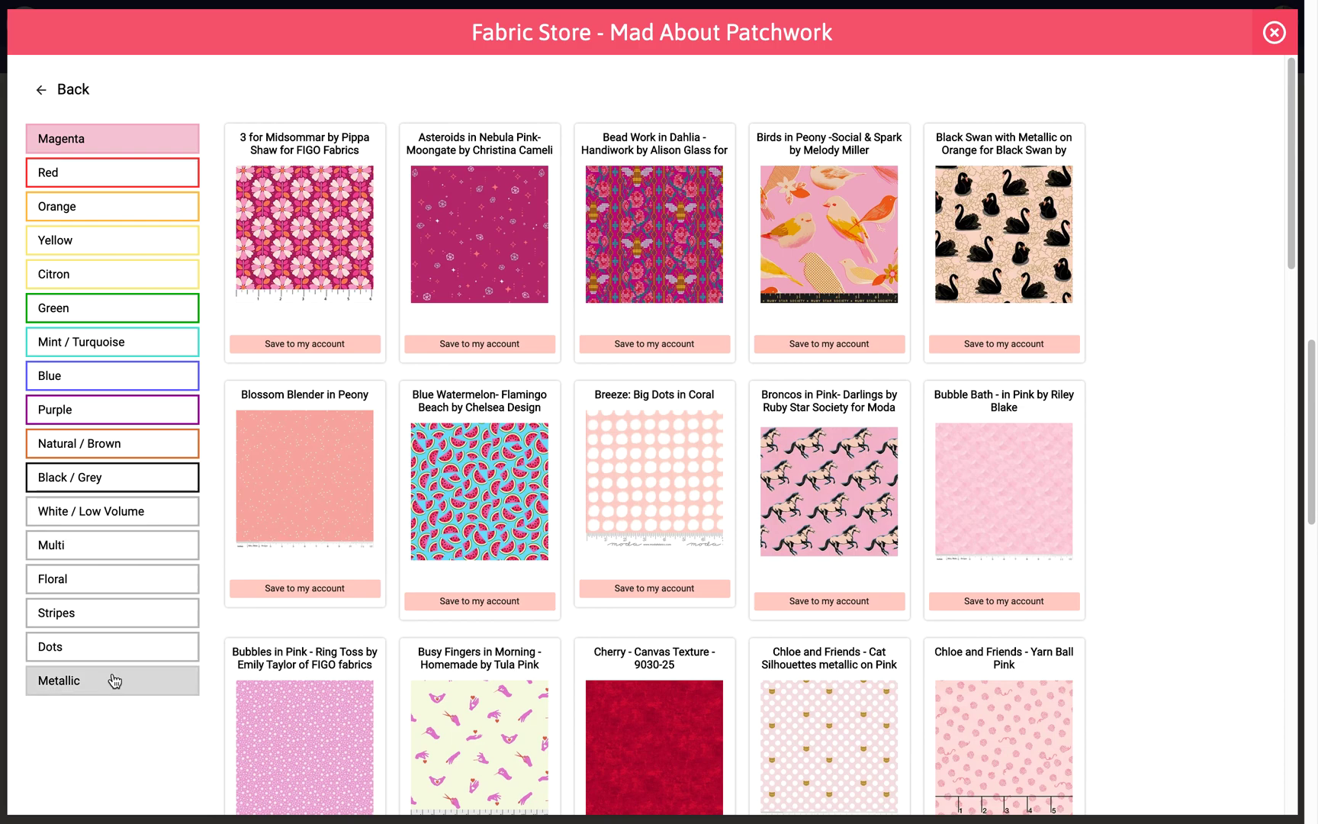
{"action": "mouse_move", "coordinate": [911, 195]}
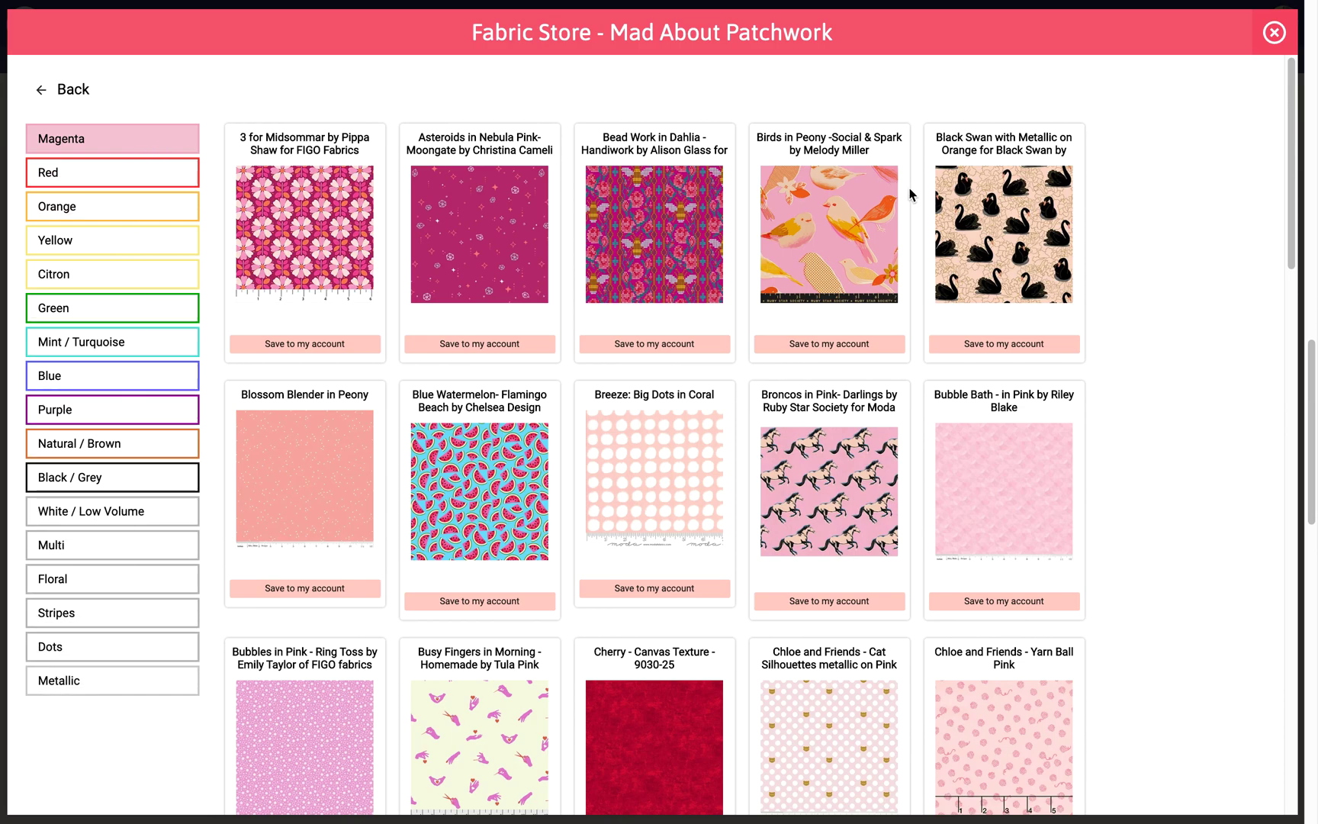
{"action": "mouse_move", "coordinate": [761, 302]}
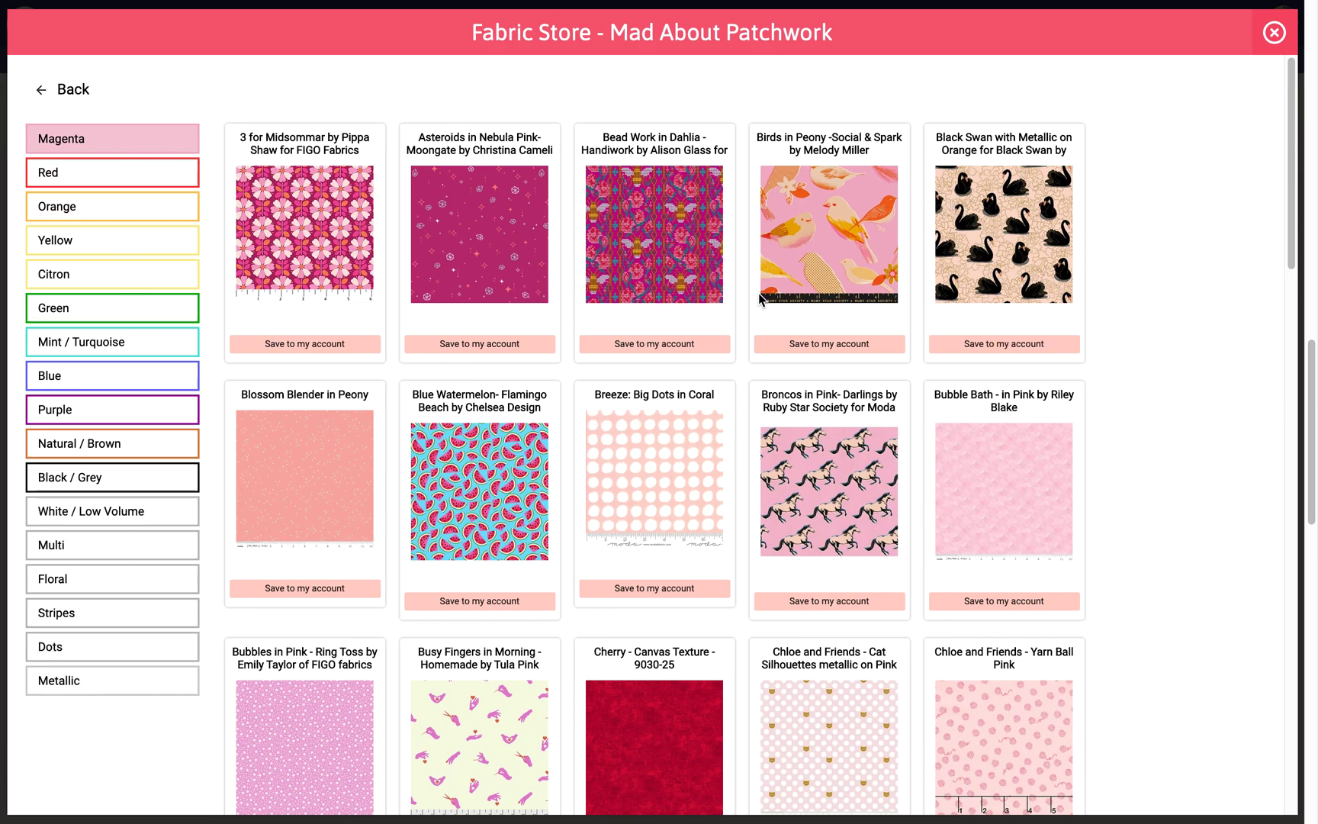
{"action": "left_click", "coordinate": [112, 308]}
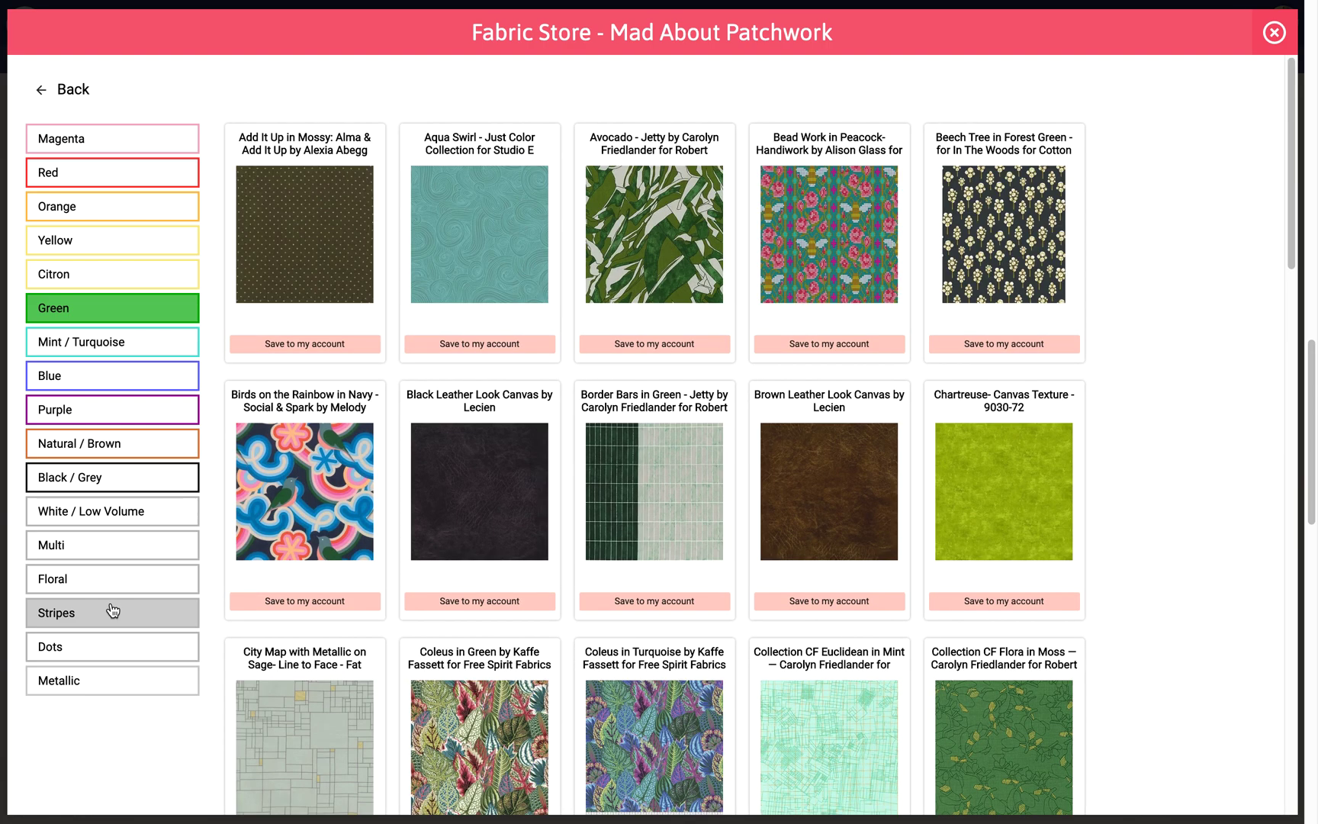
{"action": "mouse_move", "coordinate": [299, 175]}
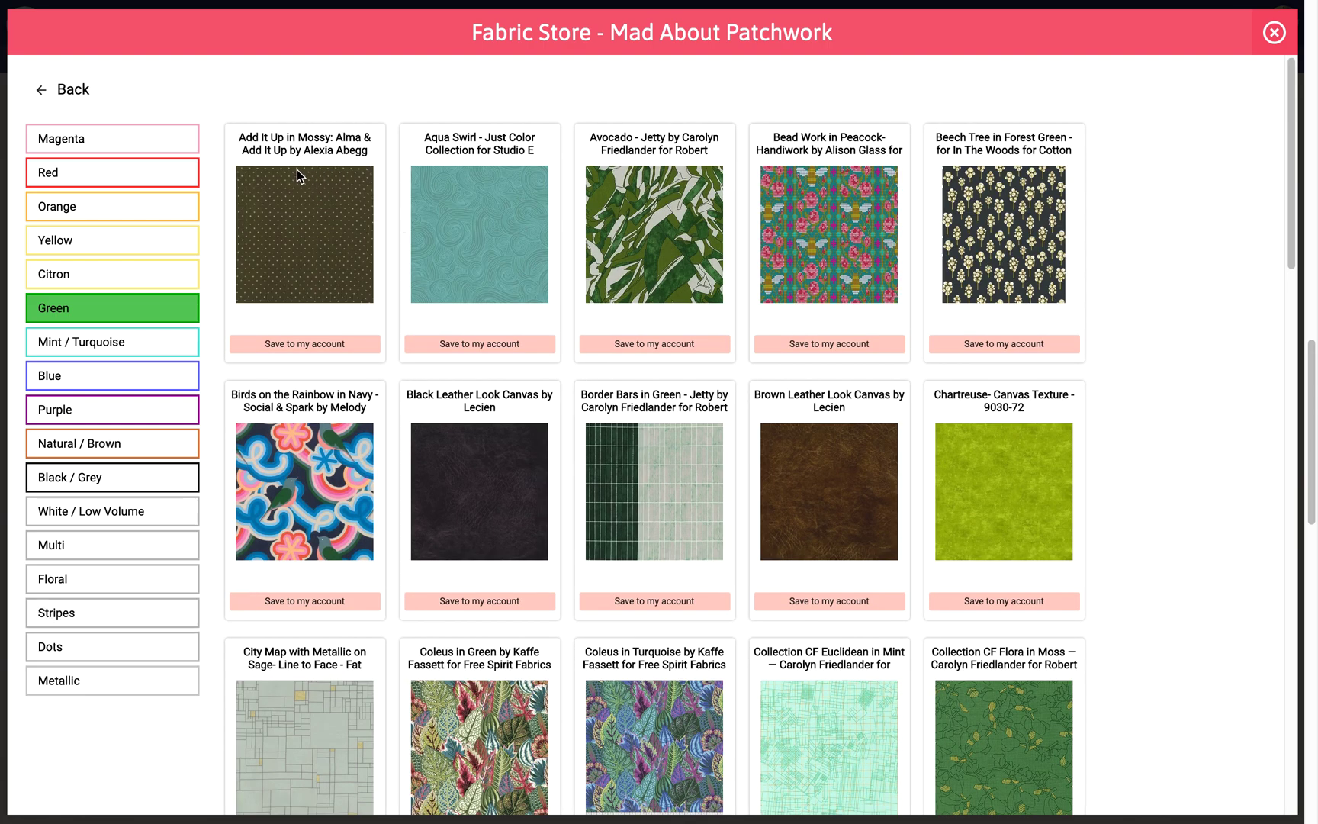
{"action": "mouse_move", "coordinate": [290, 221]}
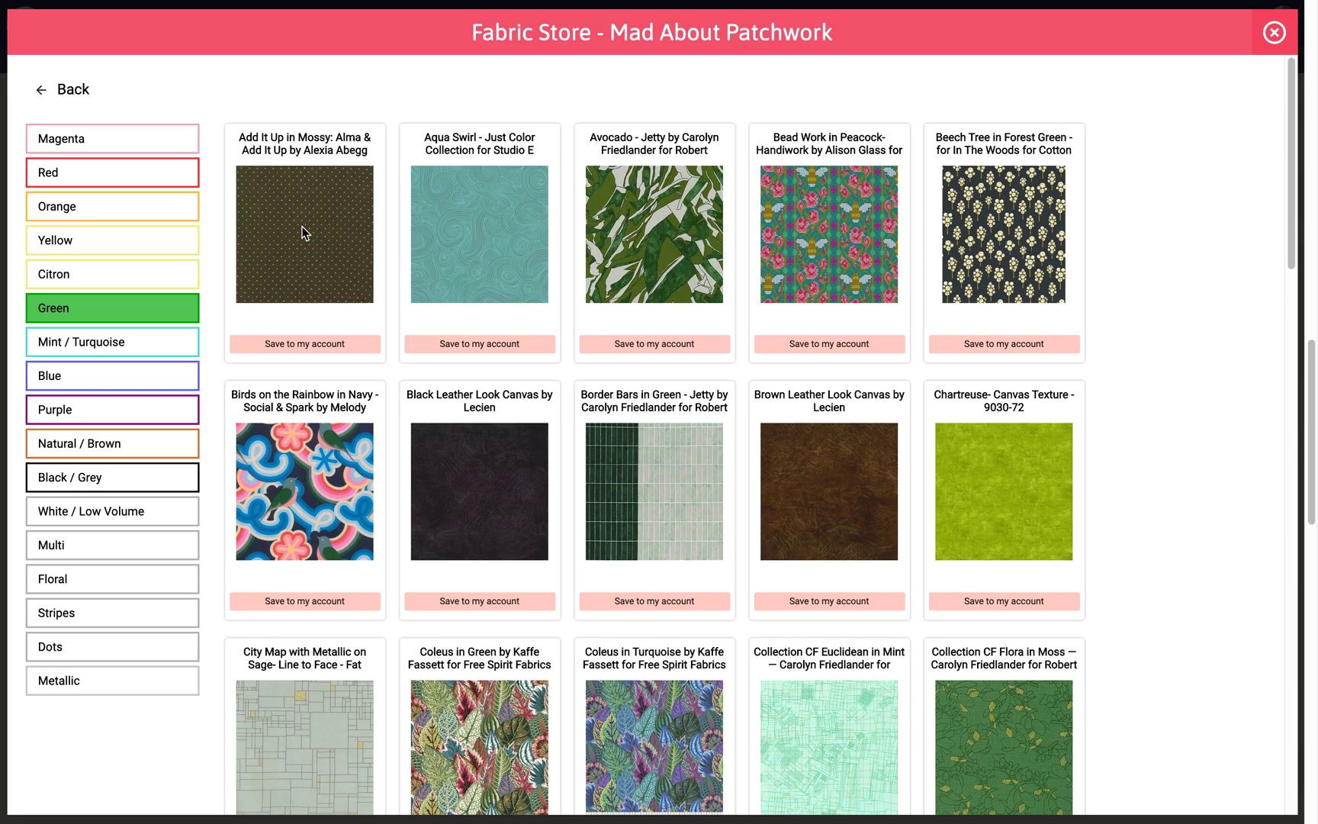
{"action": "mouse_move", "coordinate": [512, 275]}
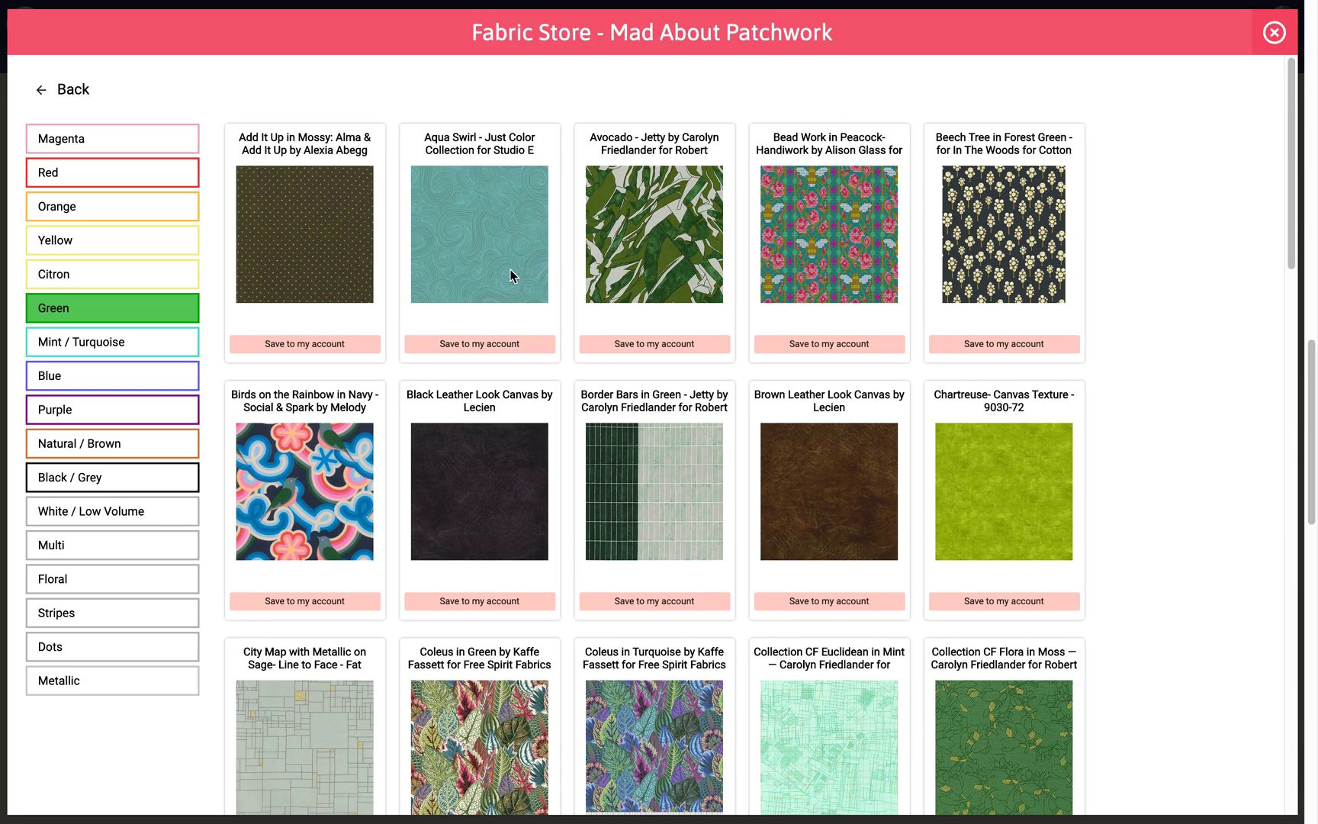
{"action": "mouse_move", "coordinate": [288, 327]}
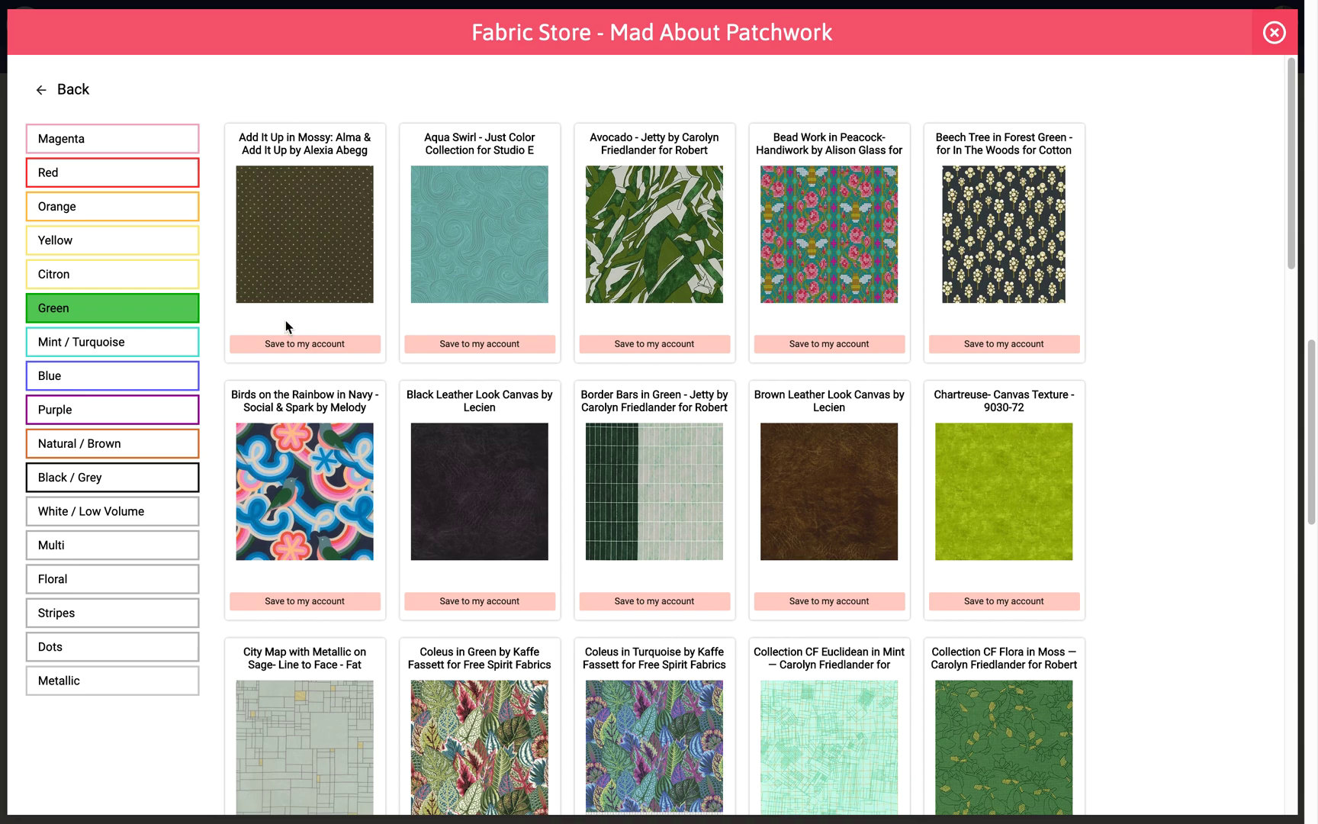
{"action": "mouse_move", "coordinate": [313, 223]}
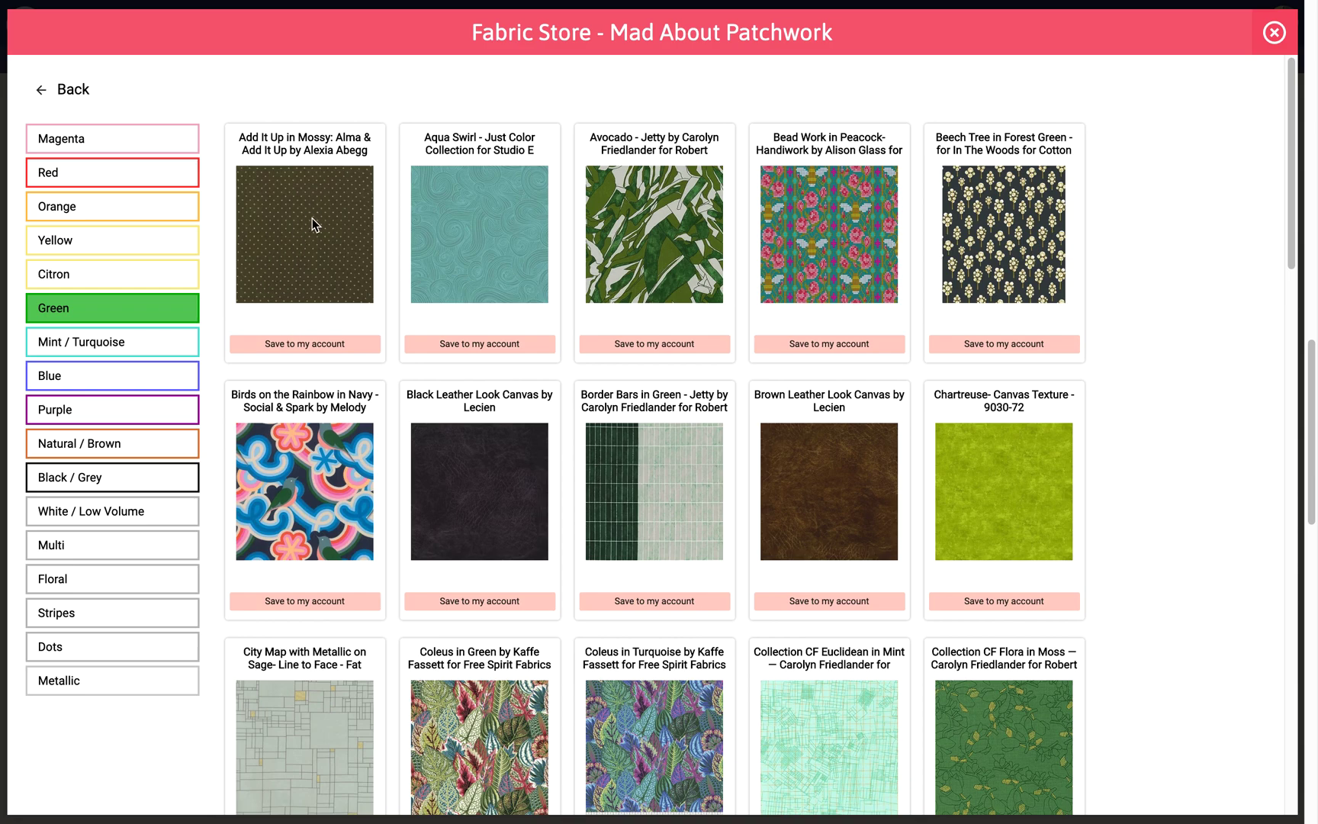
{"action": "mouse_move", "coordinate": [402, 237]}
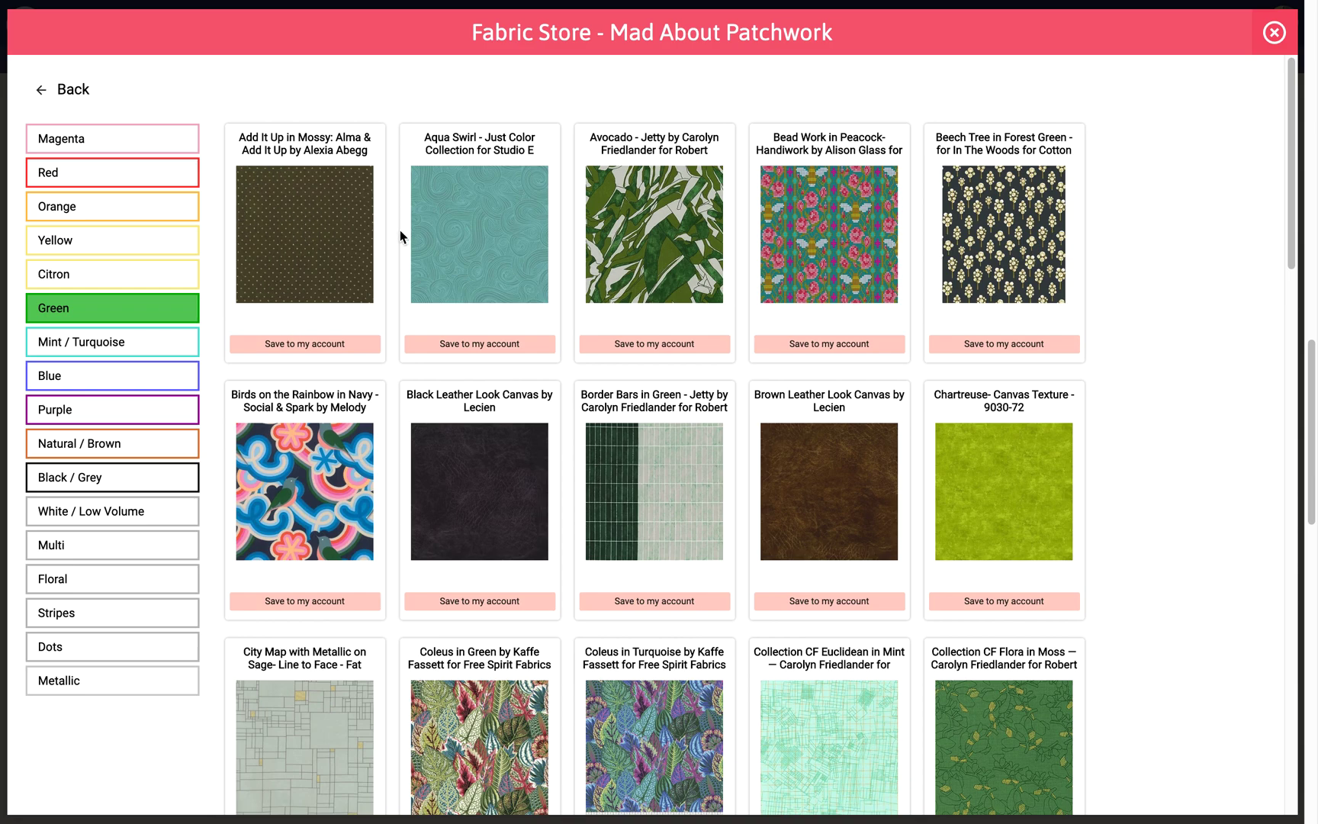
{"action": "mouse_move", "coordinate": [349, 269]}
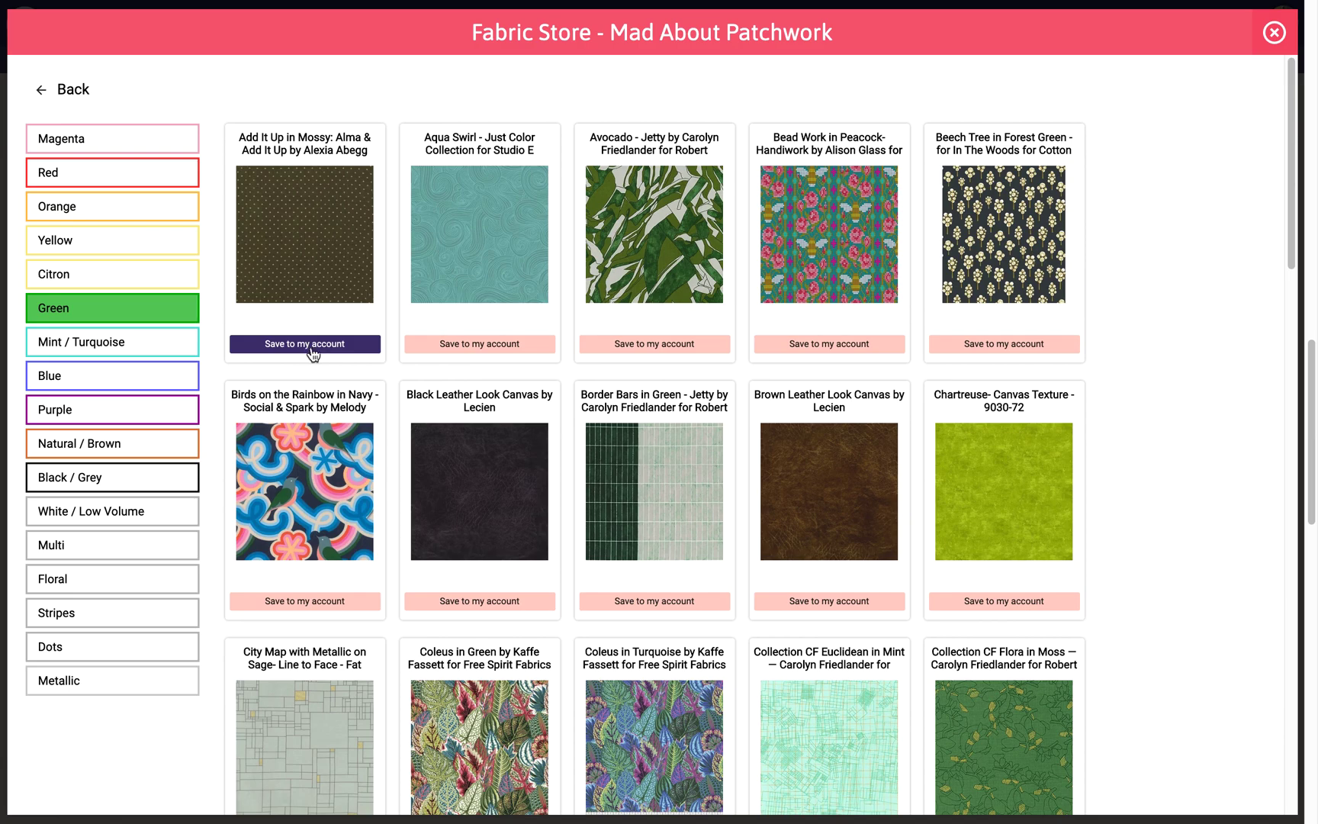
{"action": "left_click", "coordinate": [305, 344]}
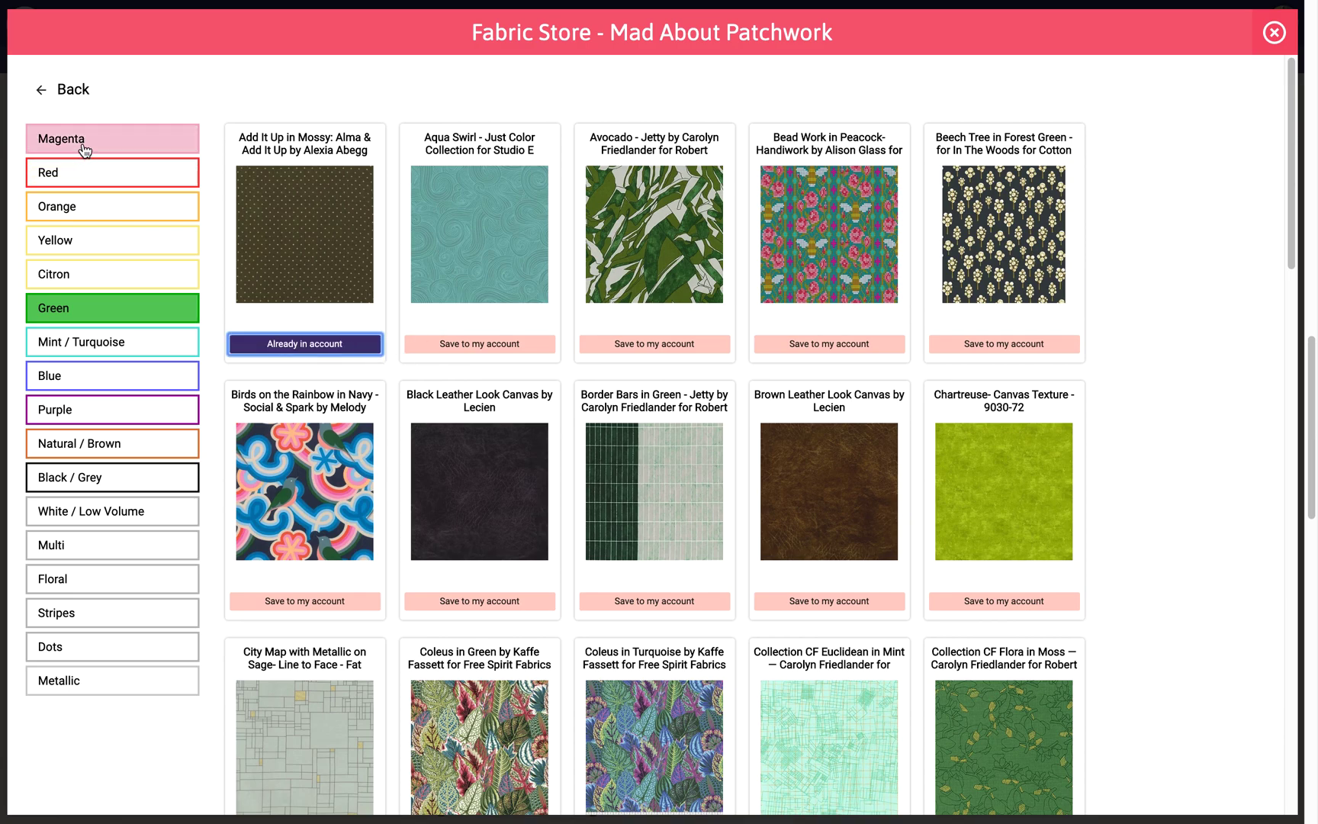
{"action": "left_click", "coordinate": [111, 139]}
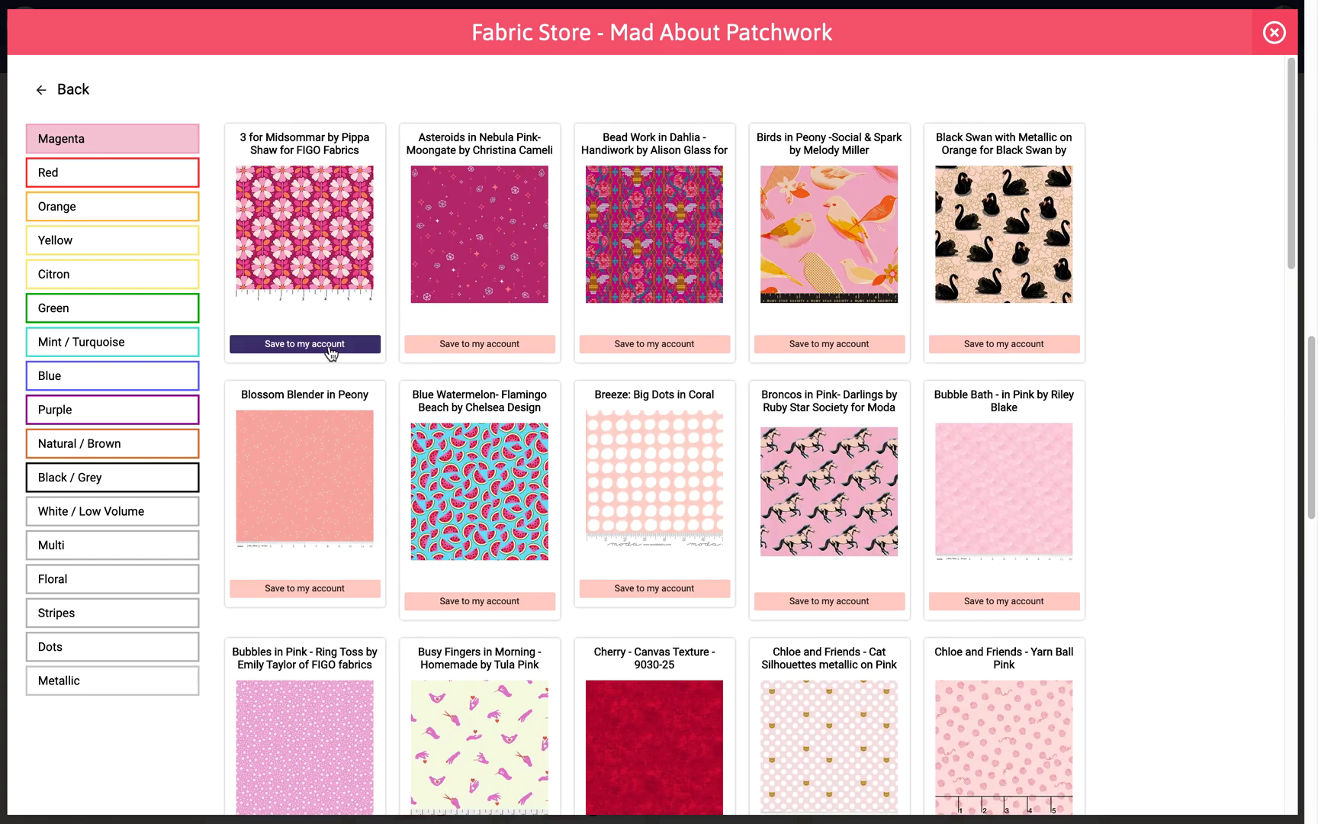
{"action": "left_click", "coordinate": [304, 344]}
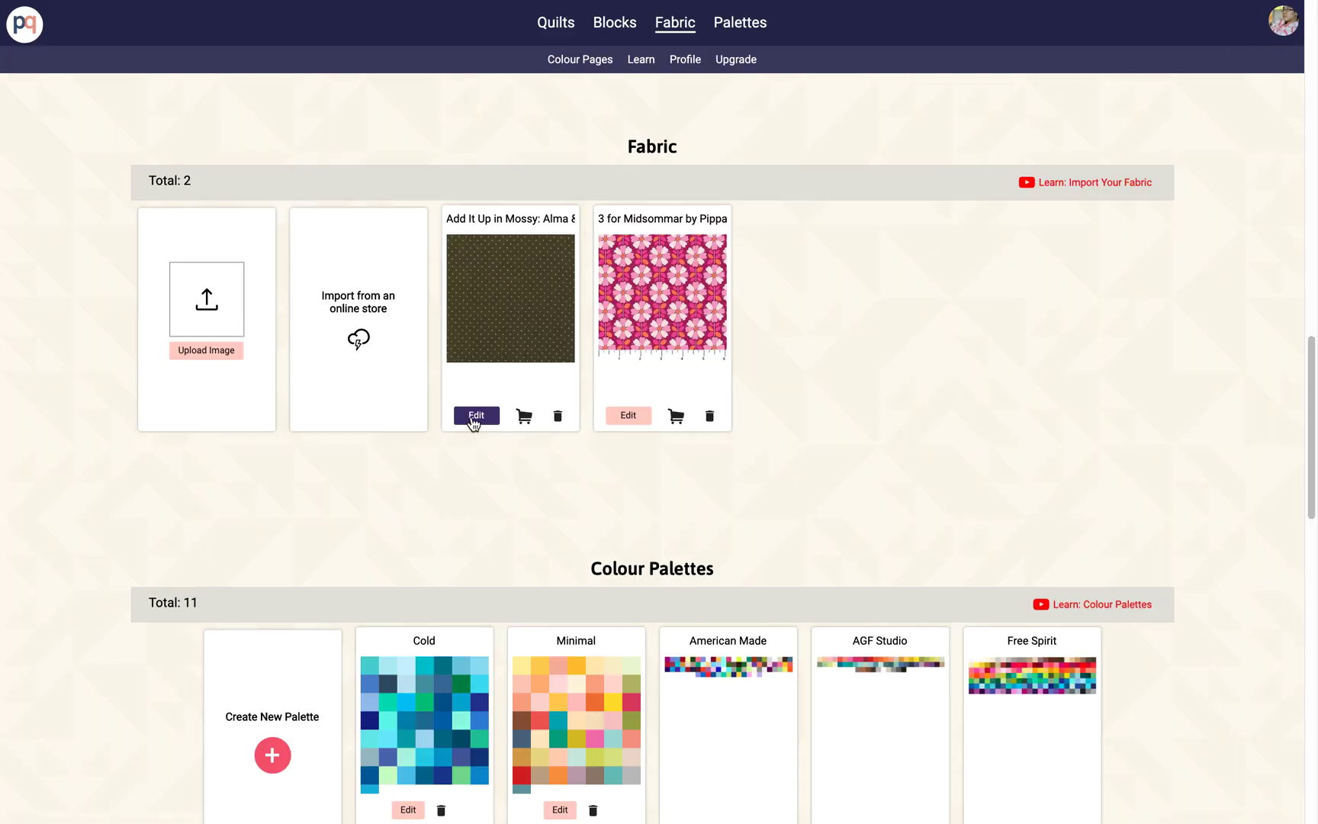
{"action": "mouse_move", "coordinate": [636, 315]}
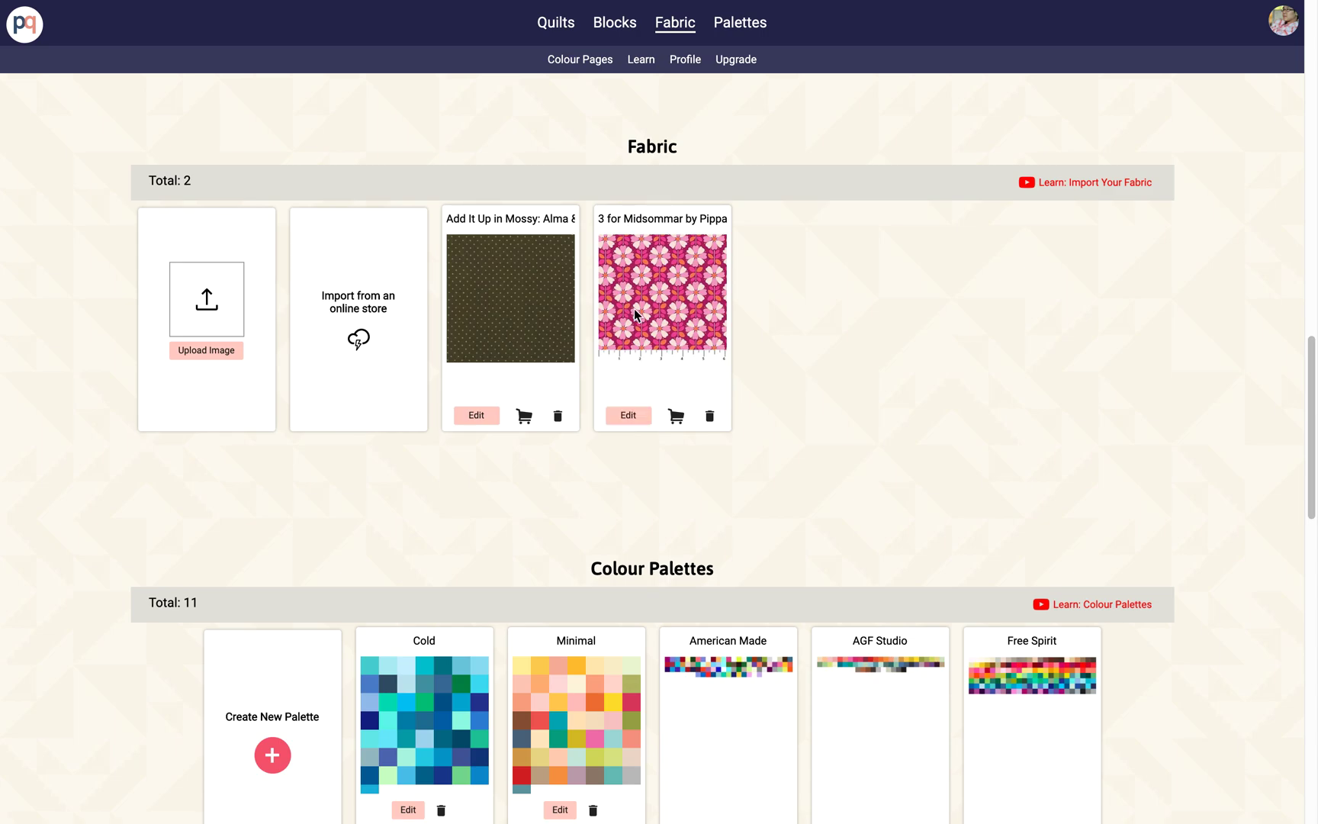
Open the Edit window for the 3 for Midsommar fabric card
{"action": "left_click", "coordinate": [627, 414]}
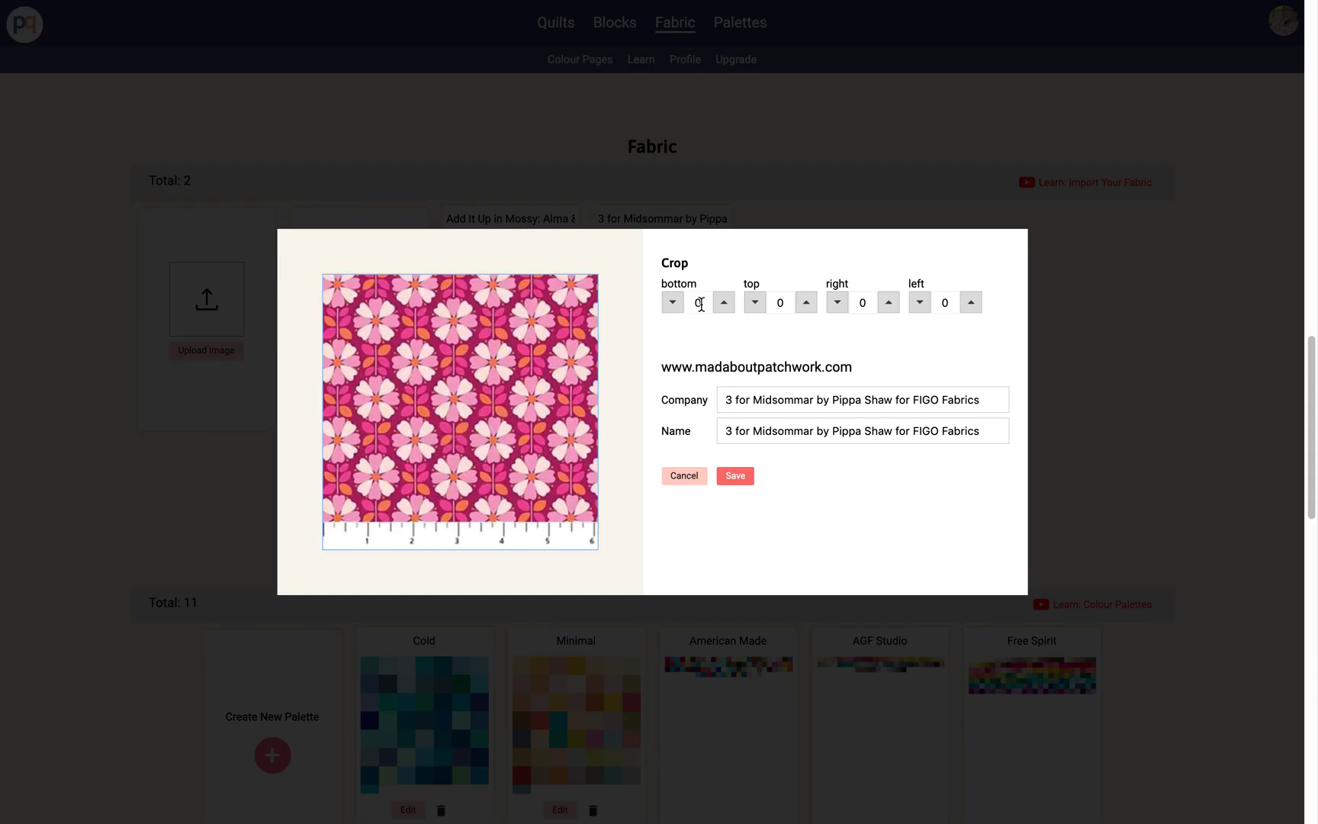
Raise the bottom crop to 31 to remove the ruler strip
{"action": "left_click", "coordinate": [723, 302]}
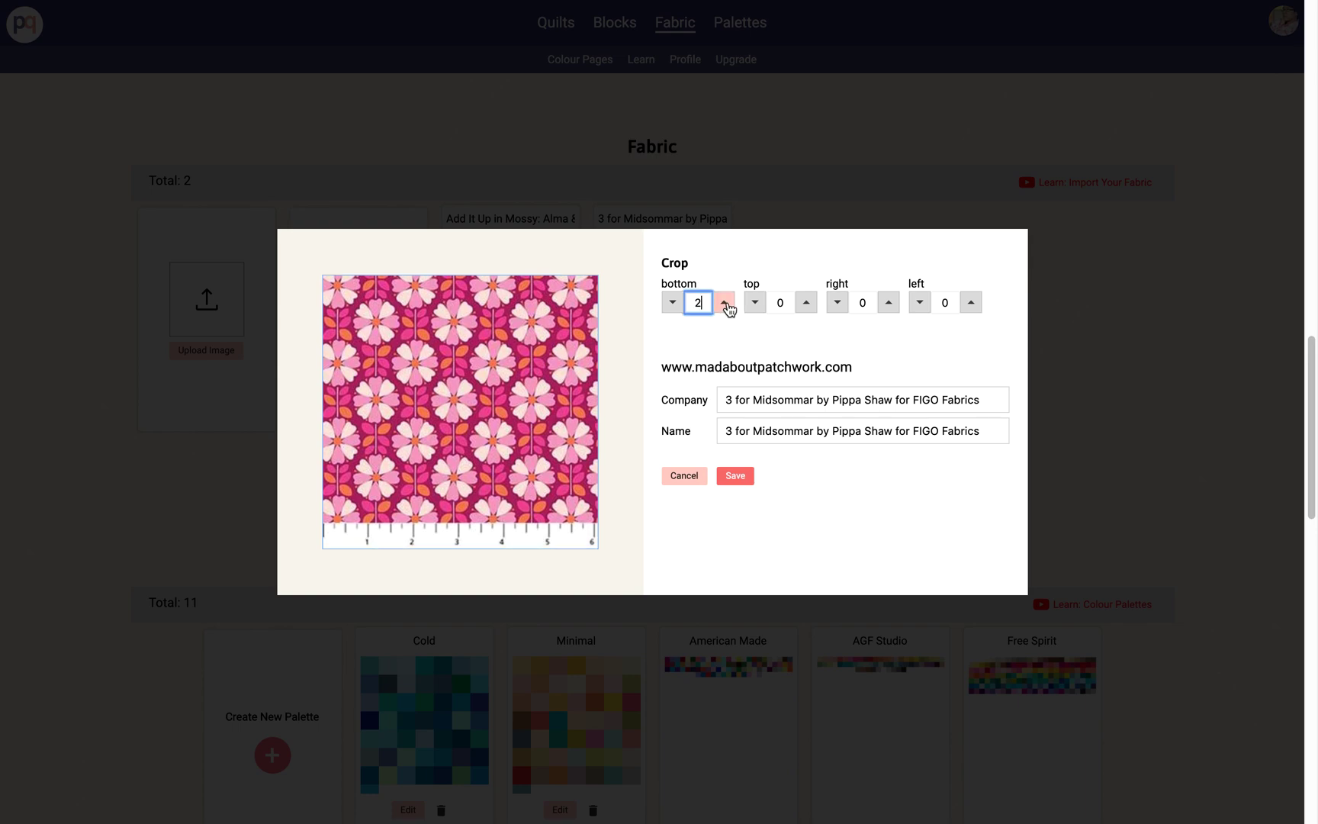
{"action": "left_click", "coordinate": [722, 303]}
{"action": "type", "text": "2"}
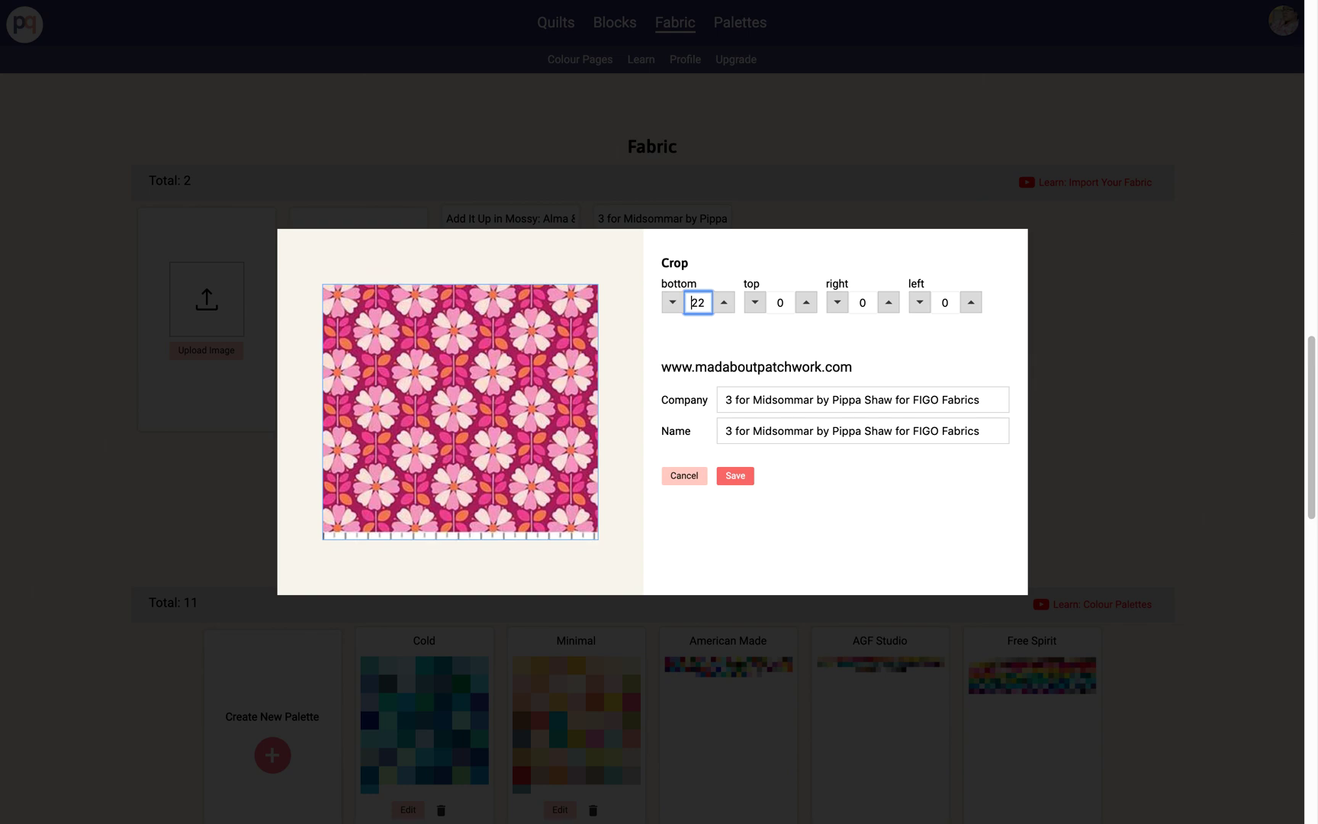
{"action": "left_click", "coordinate": [724, 295]}
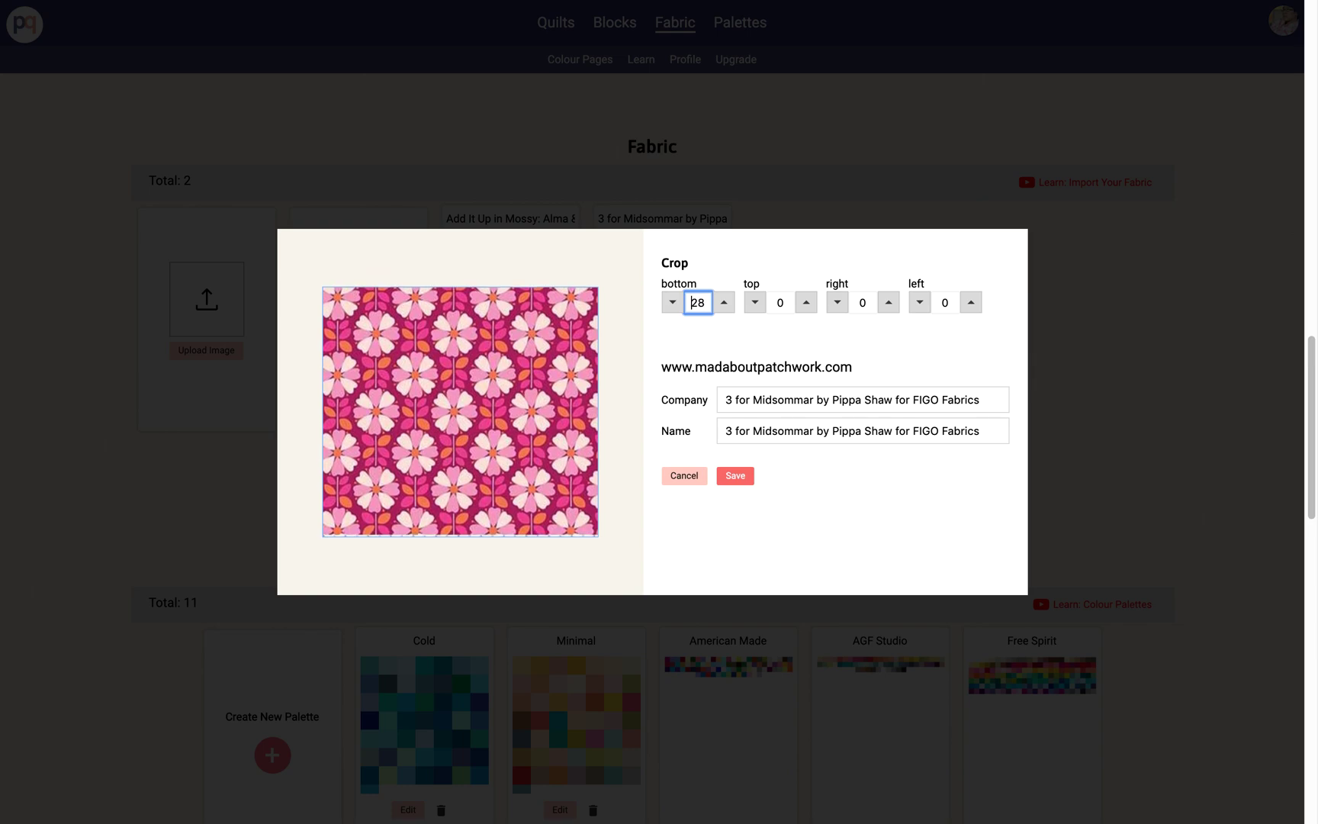
{"action": "left_click", "coordinate": [724, 296]}
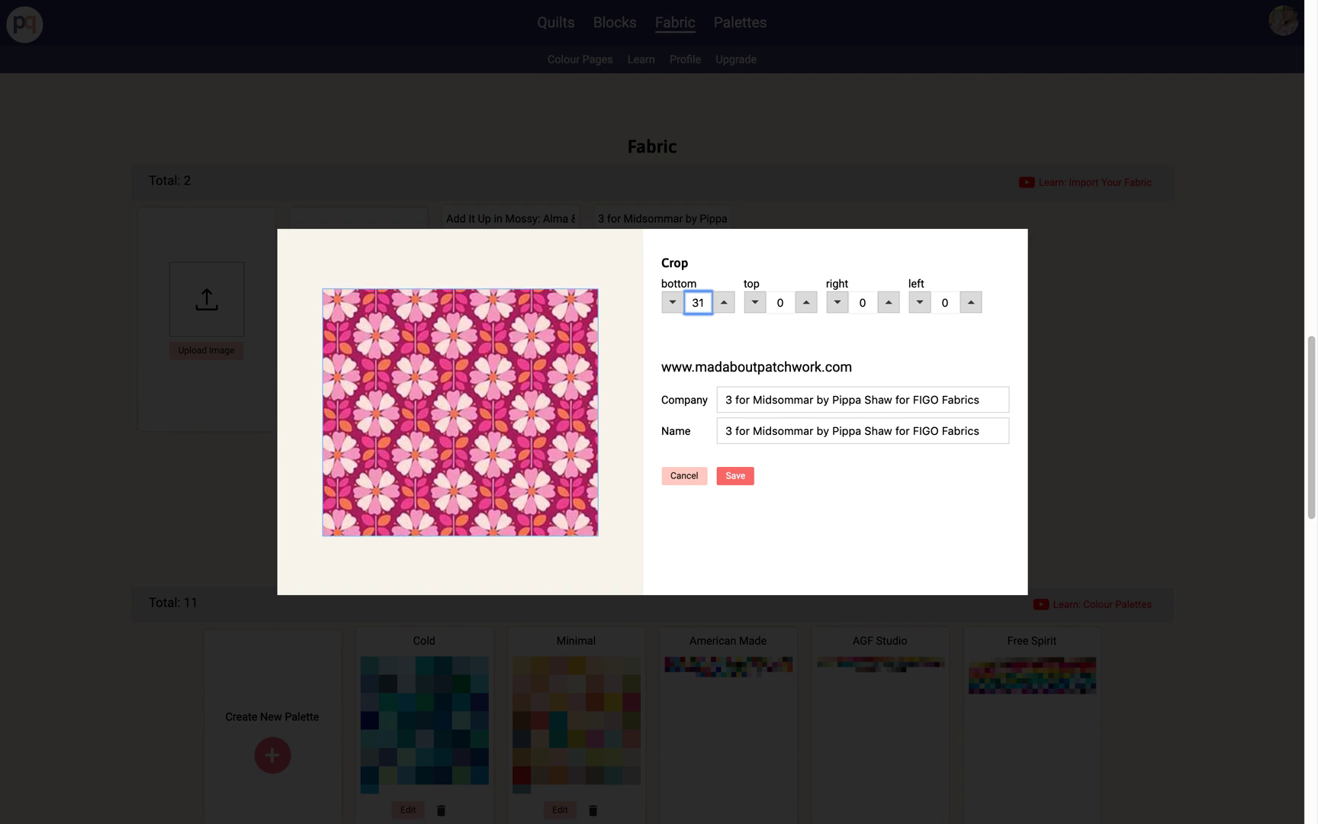
Set company to FIGO Fabrics, remove 'for FIGO Fabrics' from the name, and save
{"action": "left_click", "coordinate": [862, 398]}
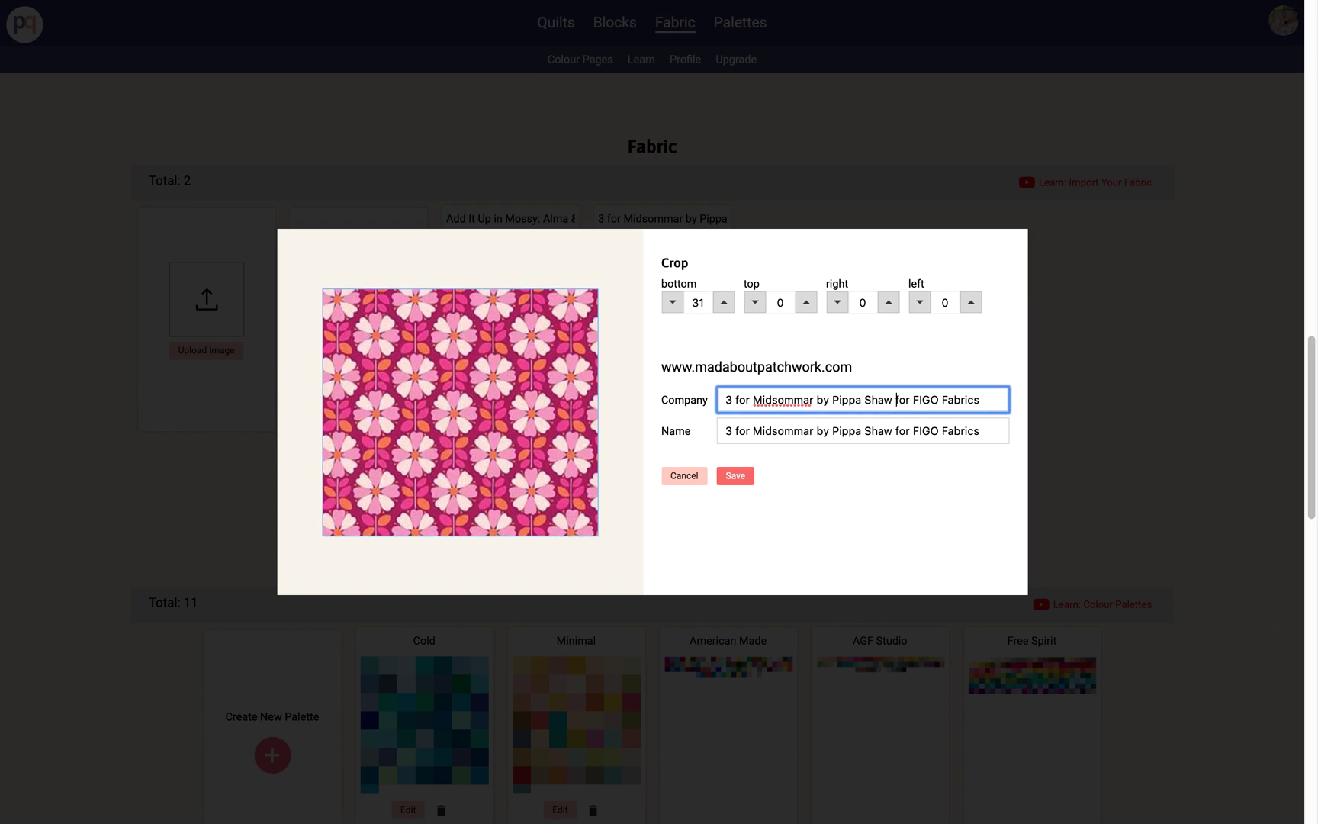
{"action": "type", "text": "FIGO Fabrics"}
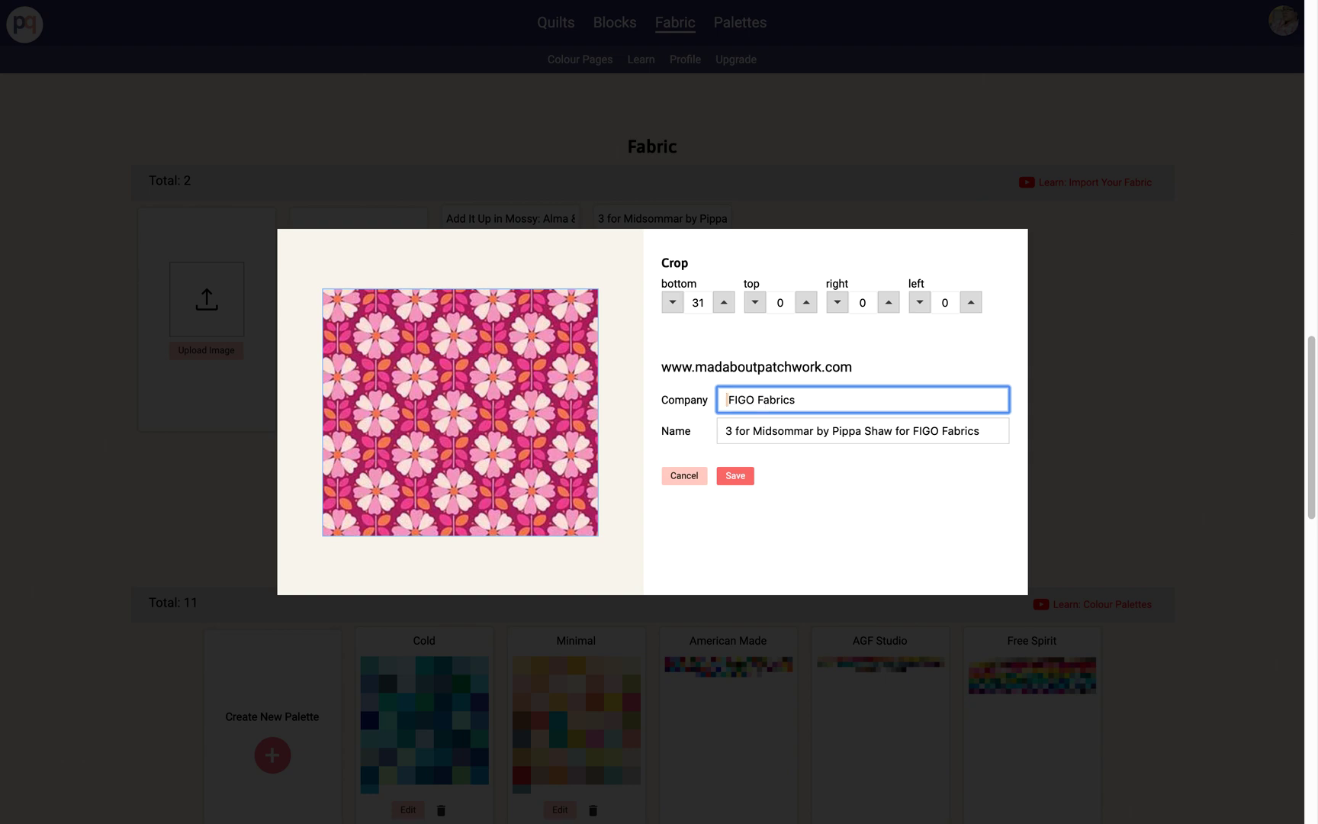
{"action": "left_click", "coordinate": [860, 430]}
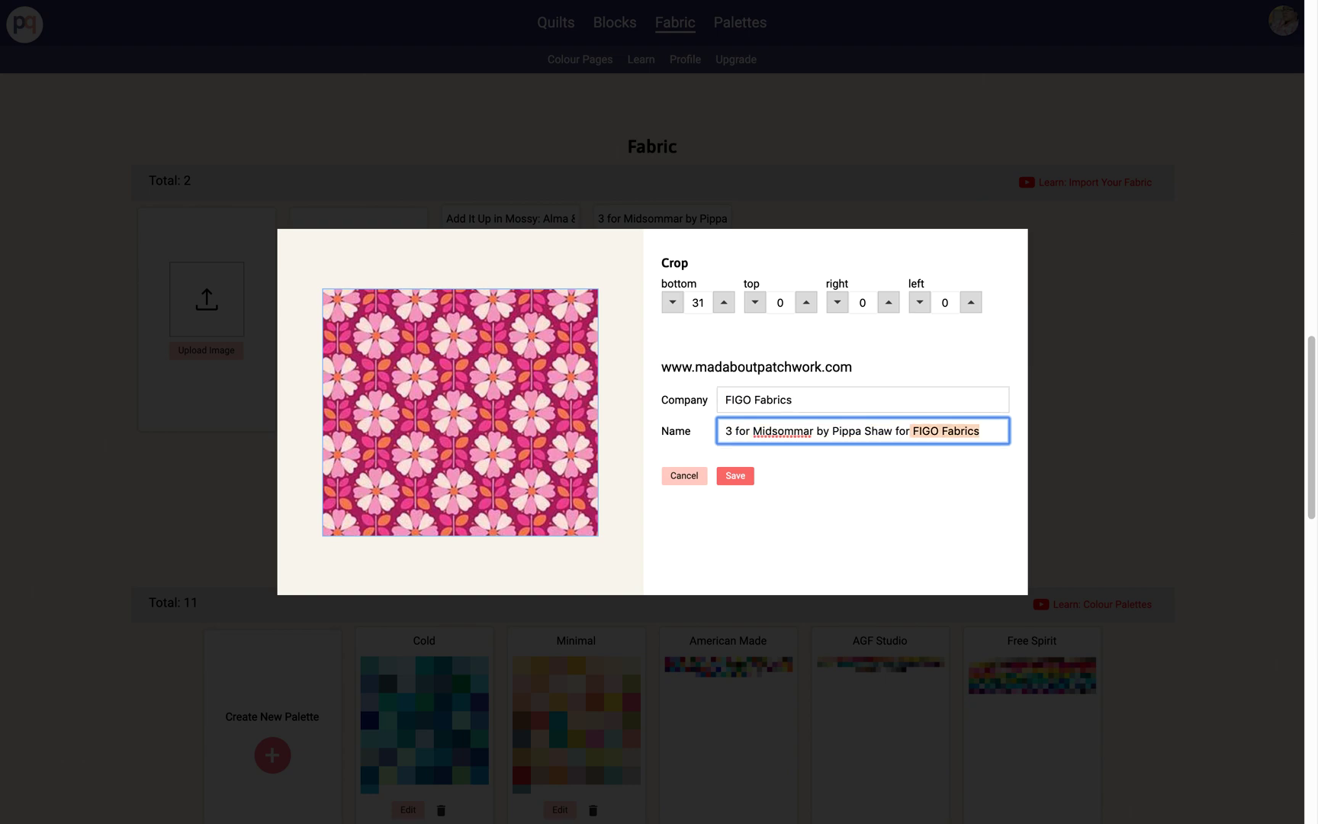
{"action": "key", "text": "Backspace"}
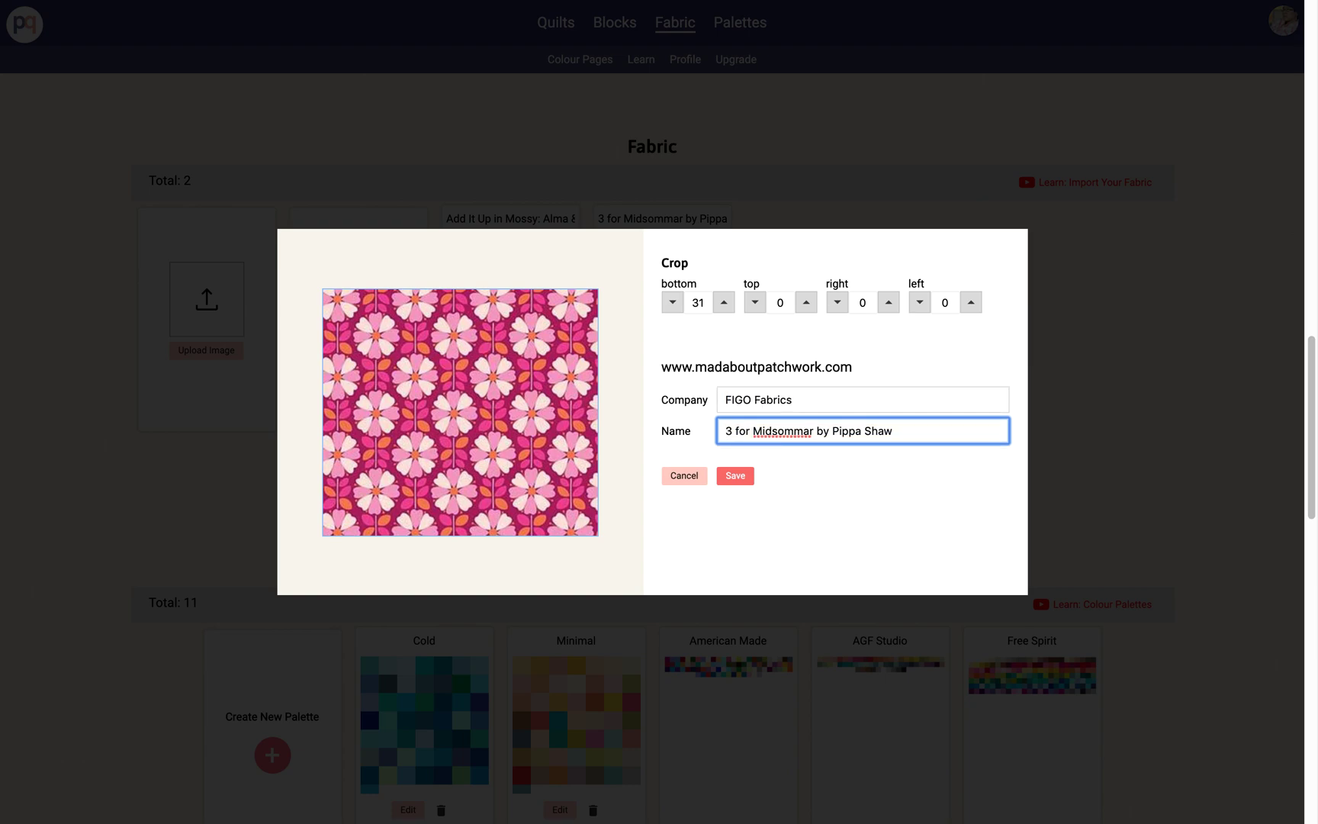
{"action": "left_click", "coordinate": [734, 475]}
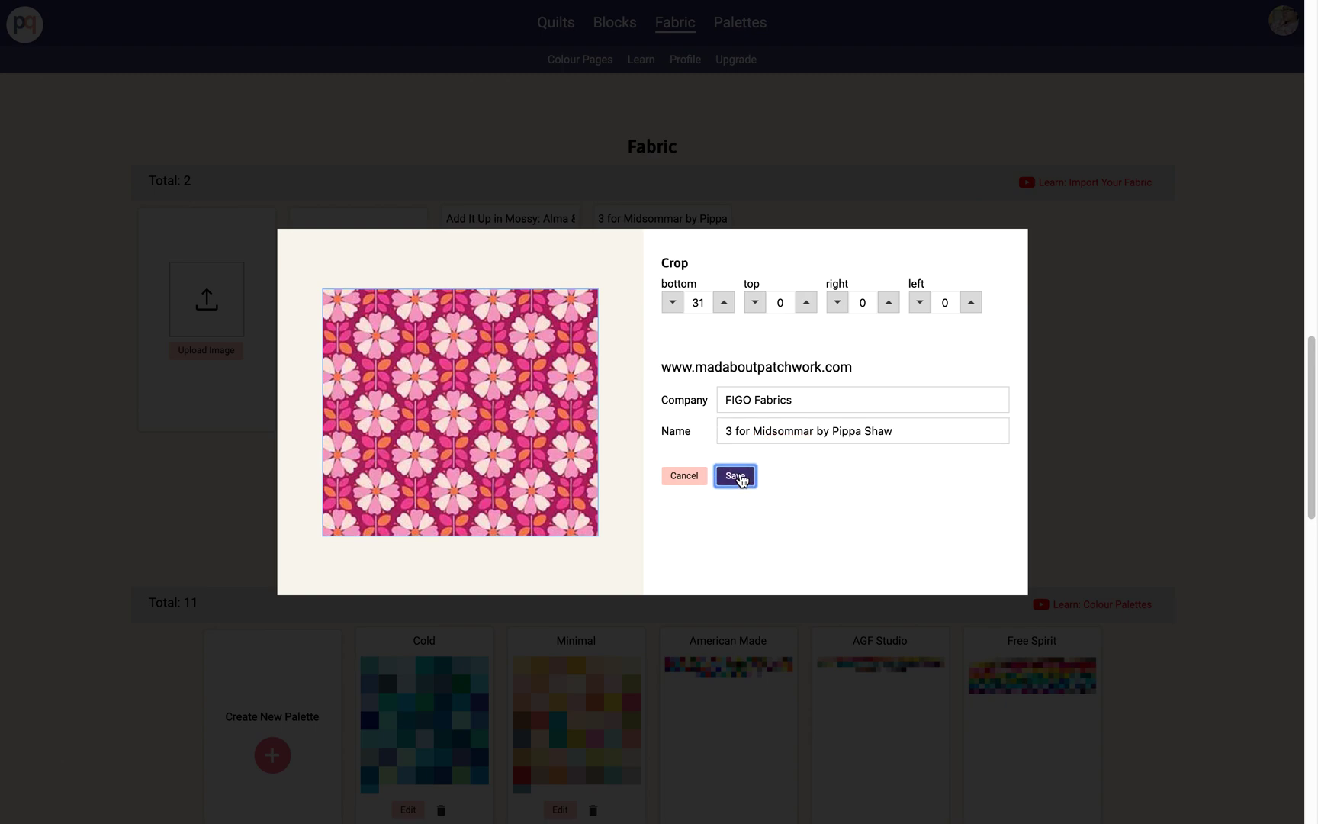
{"action": "left_click", "coordinate": [733, 475]}
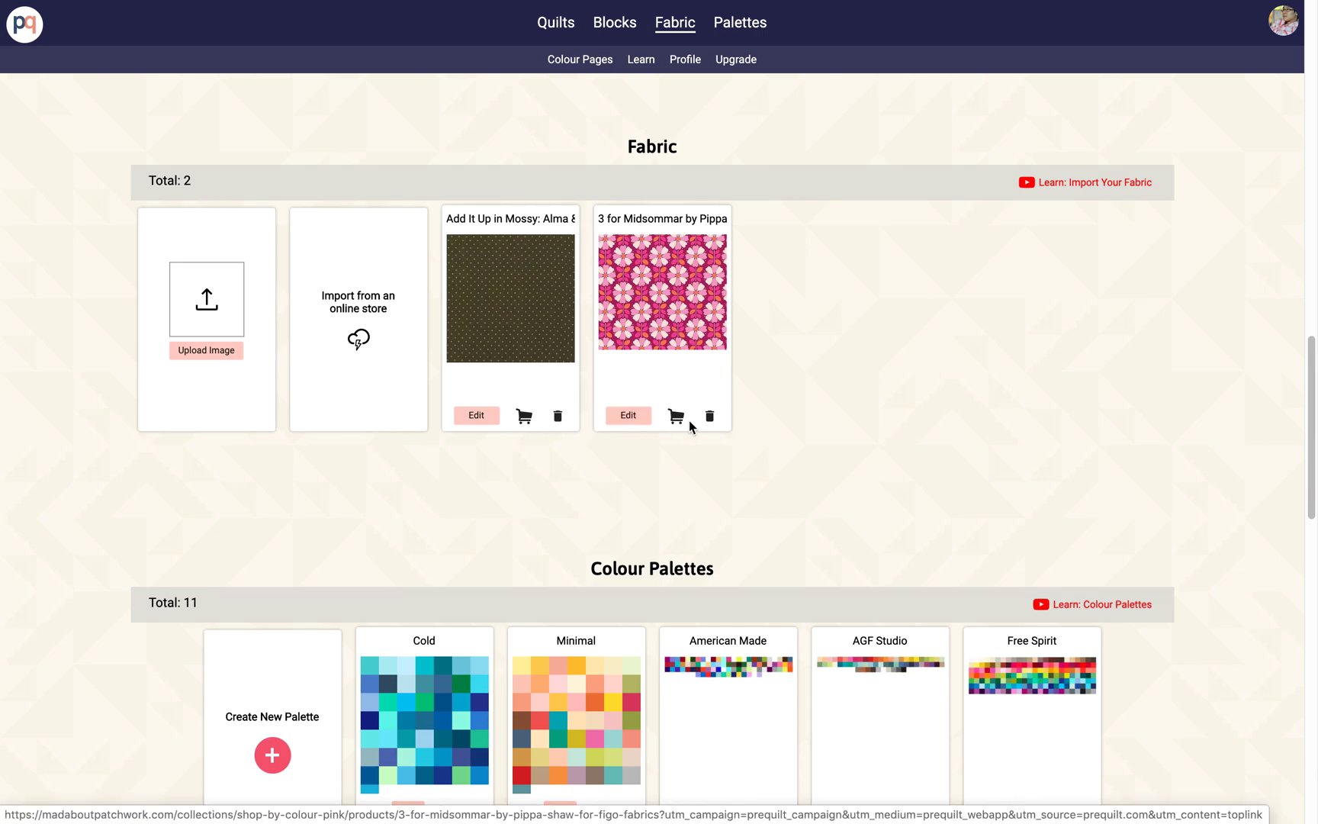
View the Mad About Patchwork 3 for Midsommar page with its $17.00 CAD price
{"action": "left_click", "coordinate": [676, 415]}
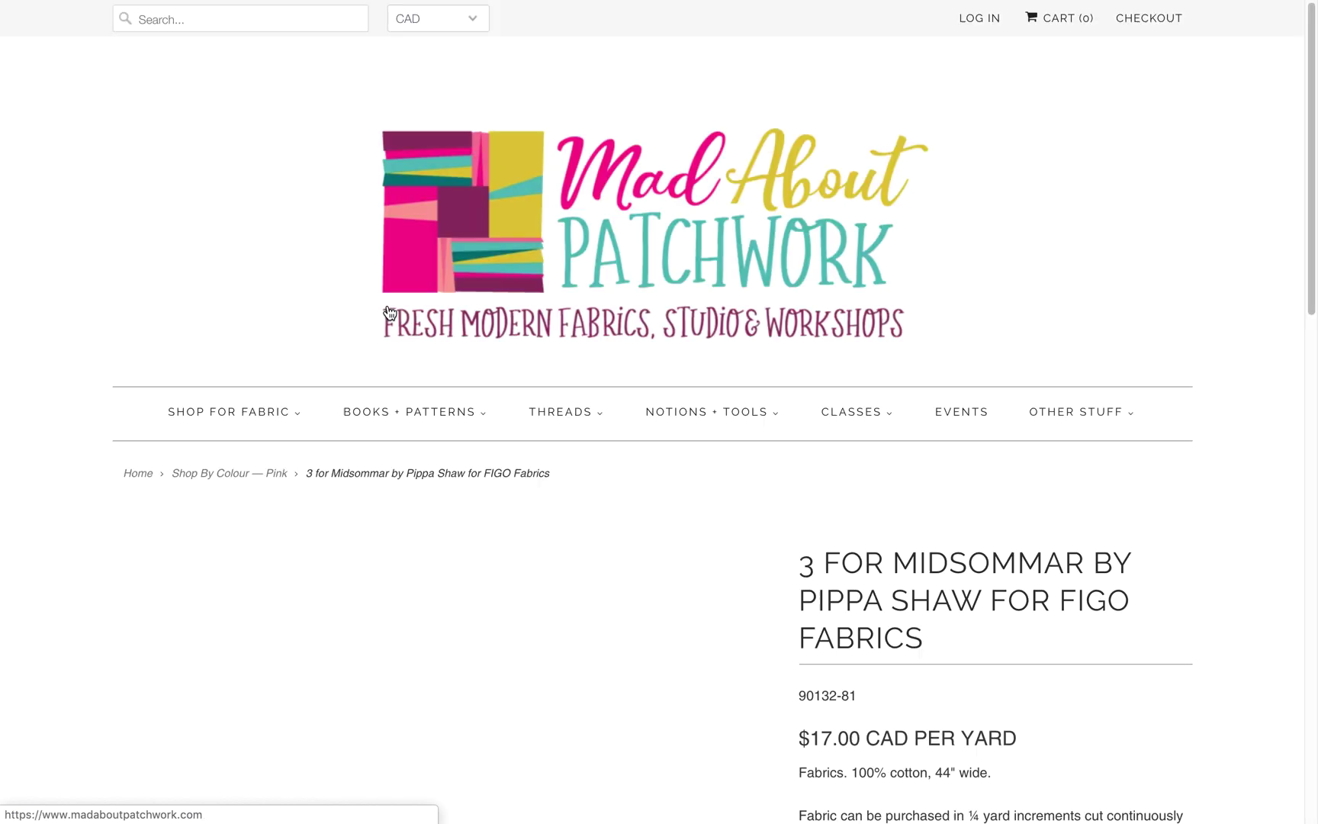
{"action": "scroll", "scroll_direction": "down", "scroll_amount": 3}
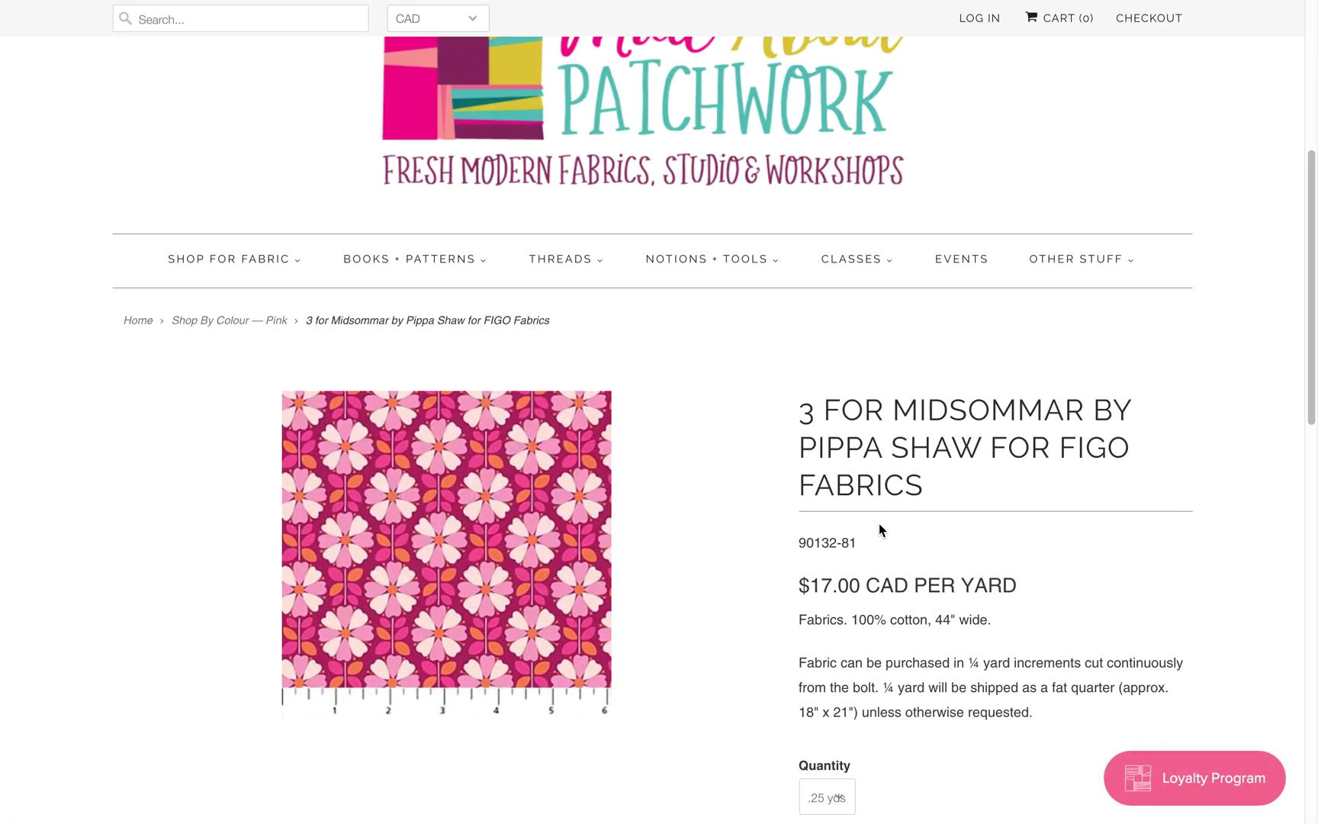
{"action": "scroll", "scroll_direction": "down", "scroll_amount": 3}
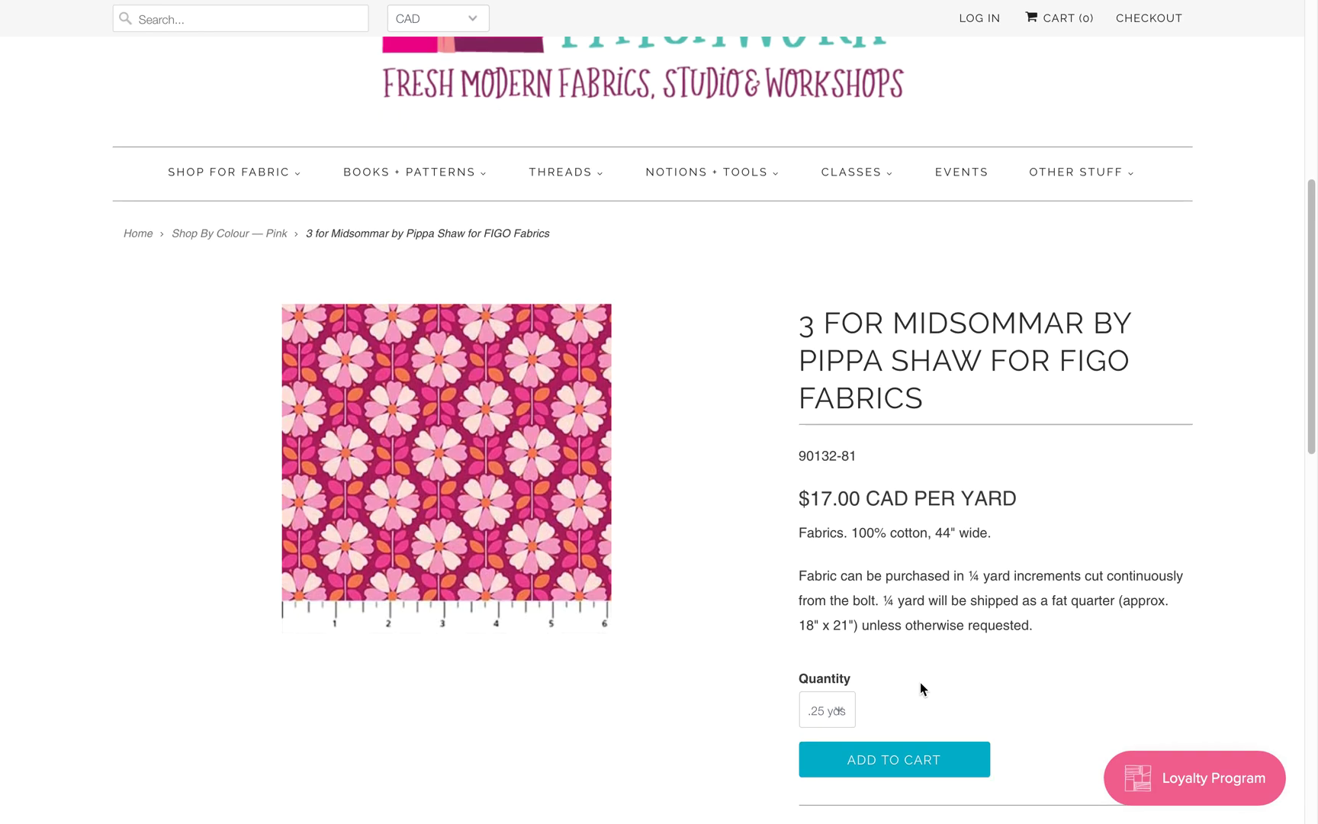
{"action": "mouse_move", "coordinate": [720, 607]}
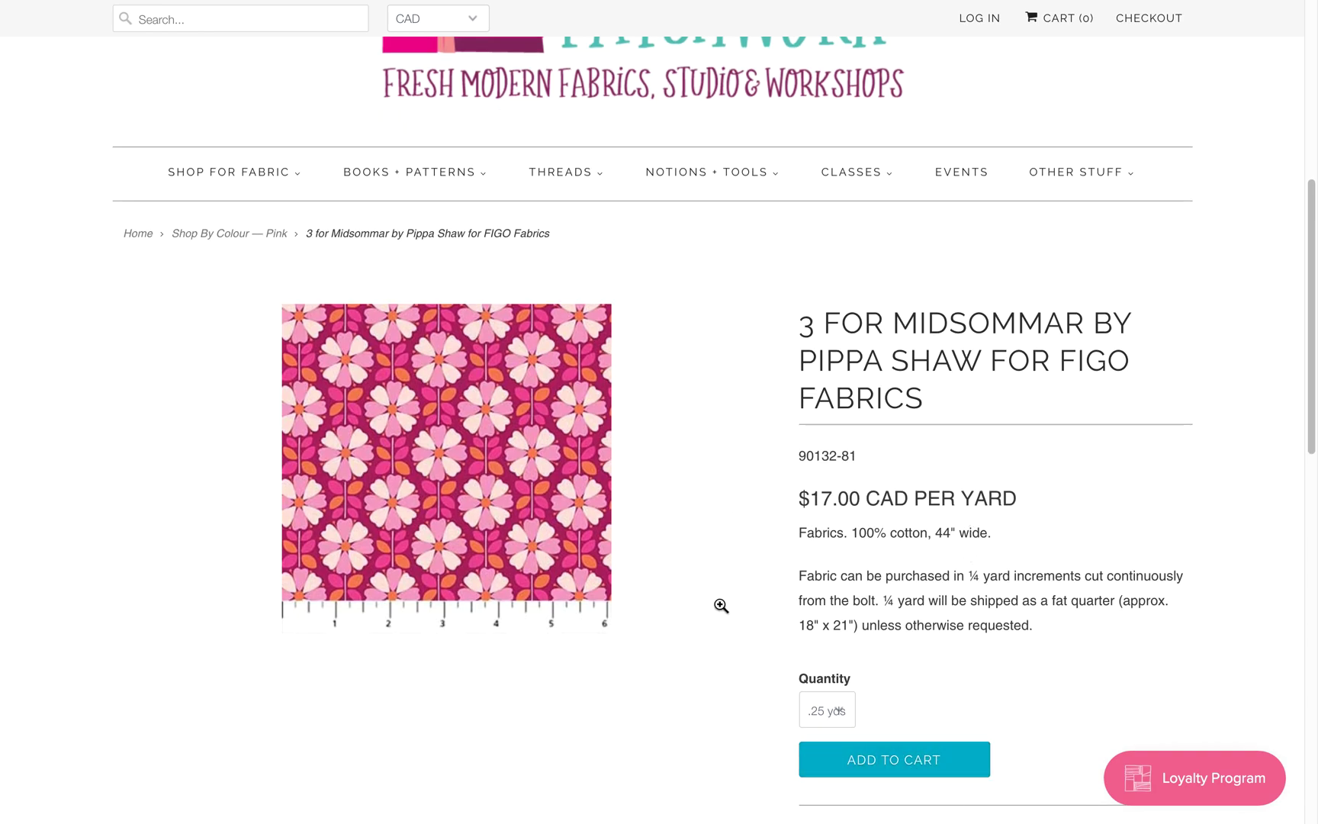
{"action": "mouse_move", "coordinate": [473, 587]}
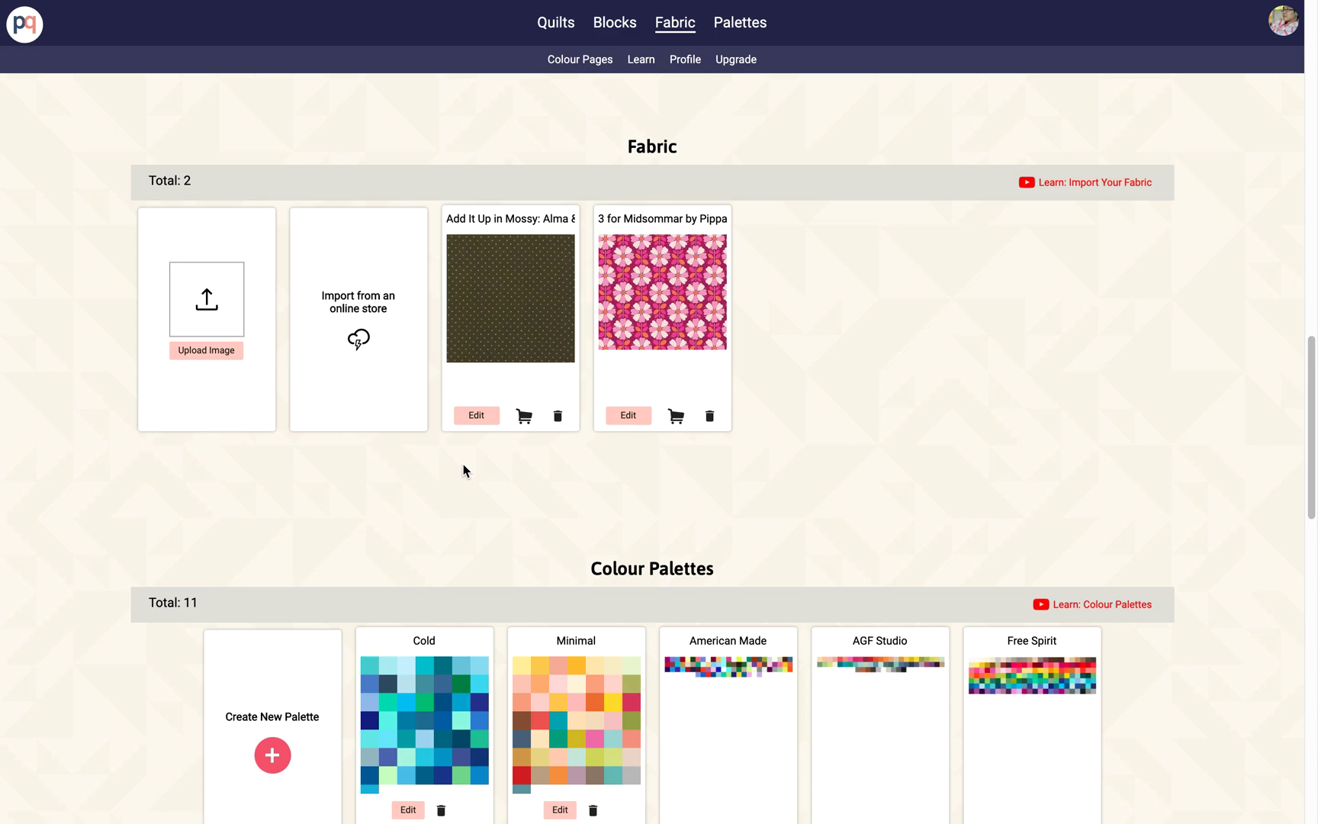
{"action": "mouse_move", "coordinate": [627, 298]}
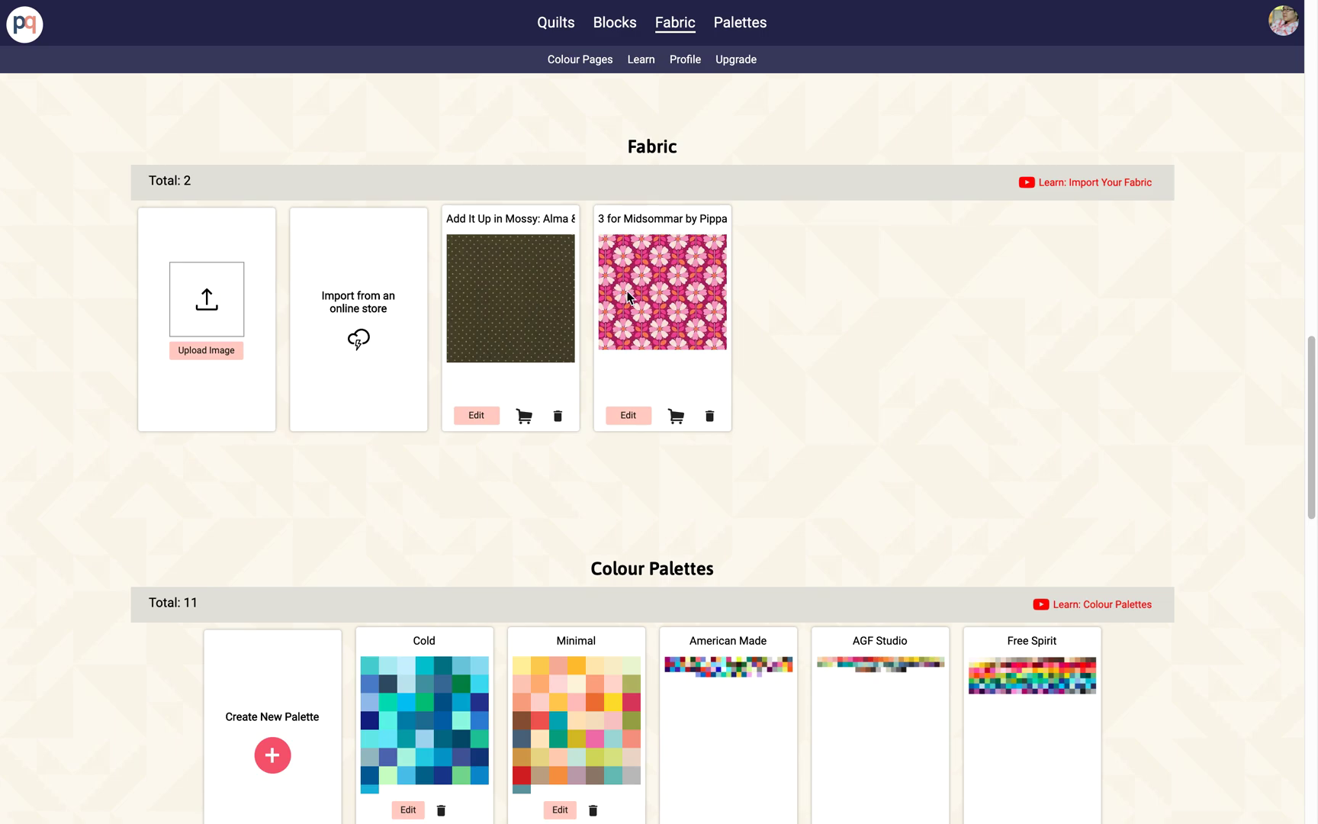
{"action": "mouse_move", "coordinate": [889, 404]}
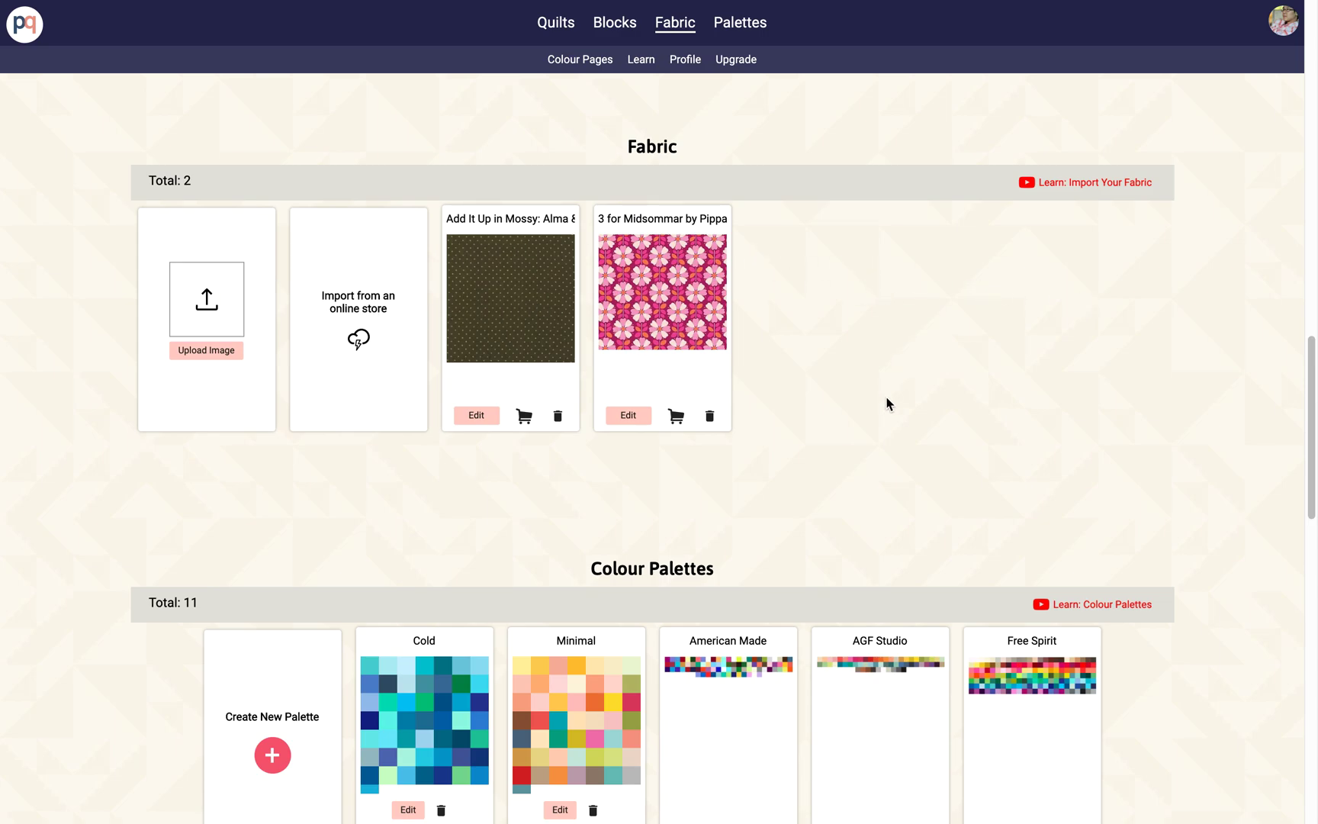
Show the Blocks section with the two saved blocks, including the pink heart
{"action": "left_click", "coordinate": [615, 23]}
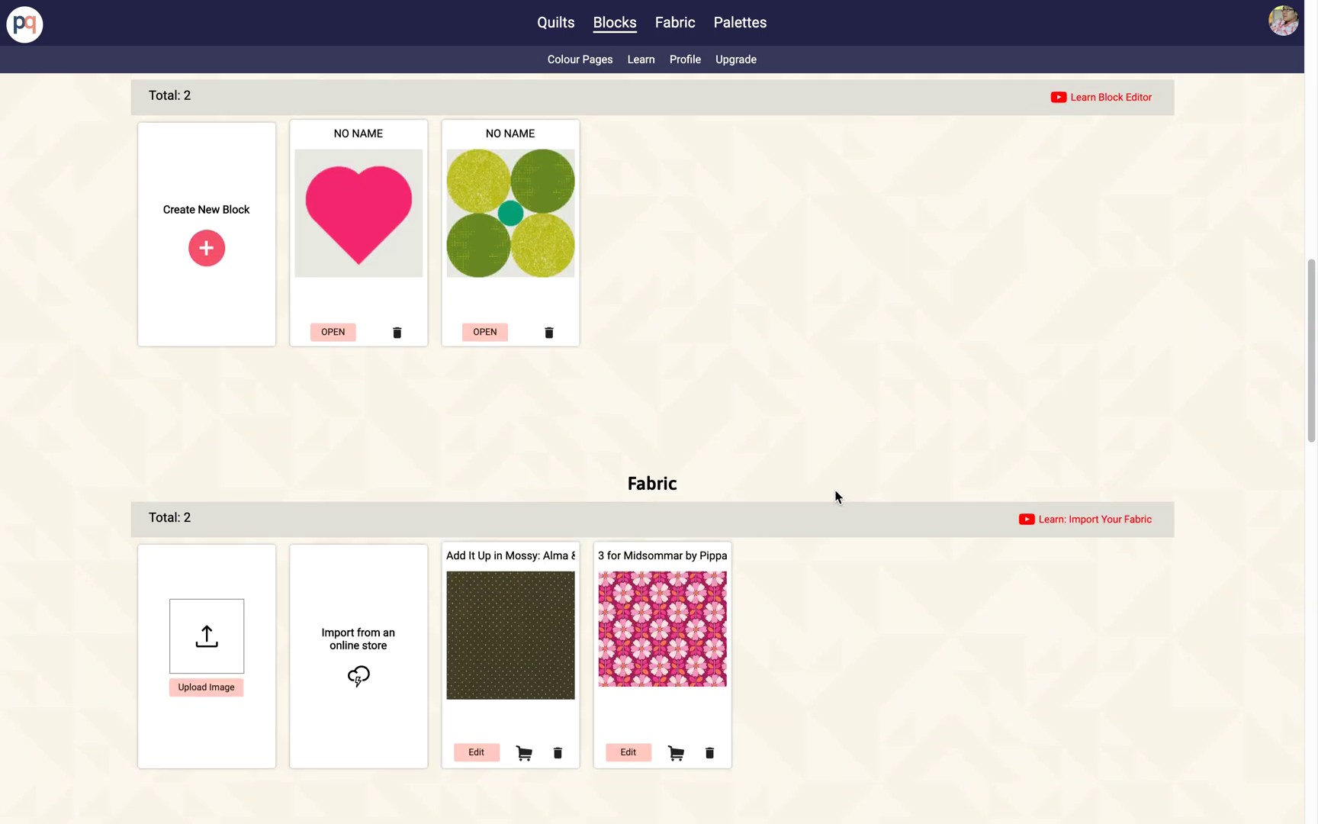
{"action": "scroll", "scroll_direction": "up", "scroll_amount": 3}
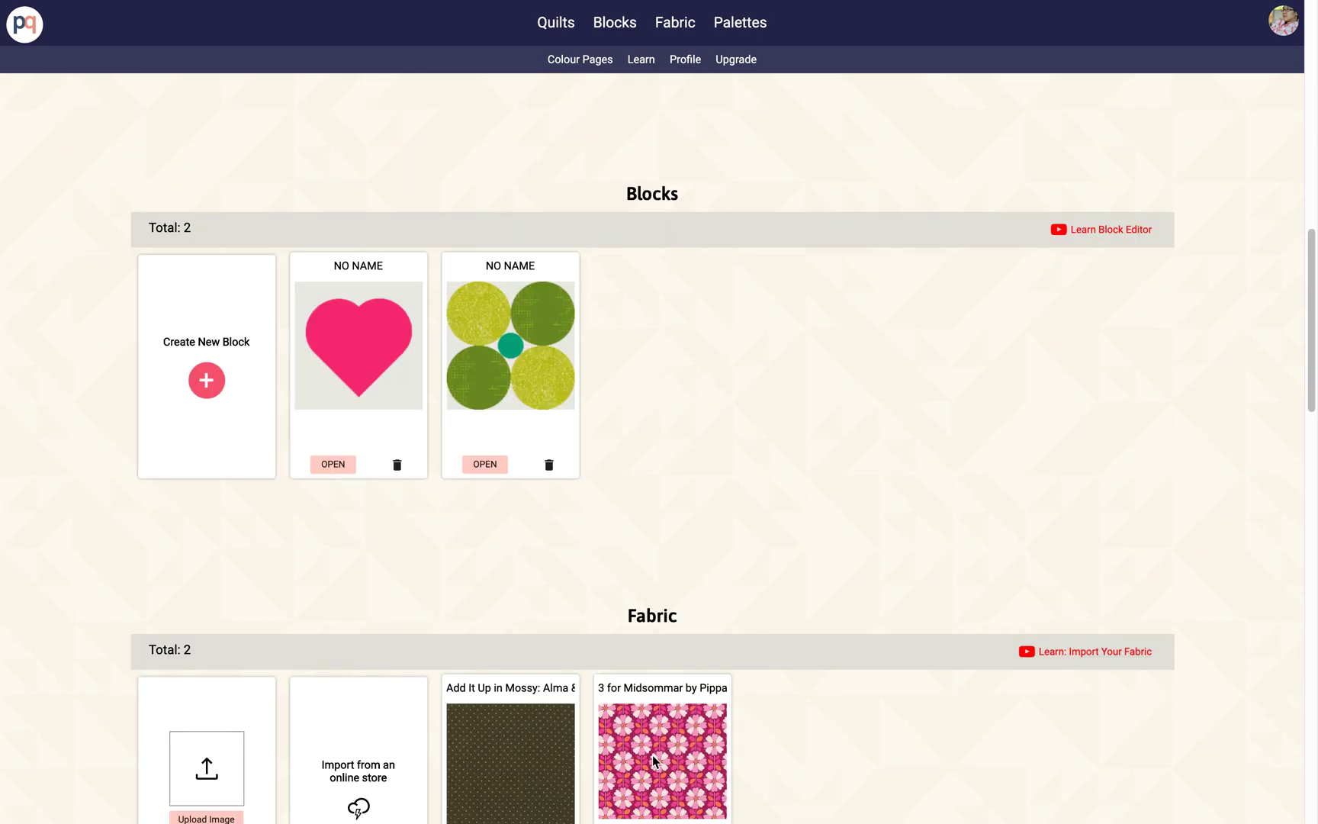
{"action": "mouse_move", "coordinate": [743, 392]}
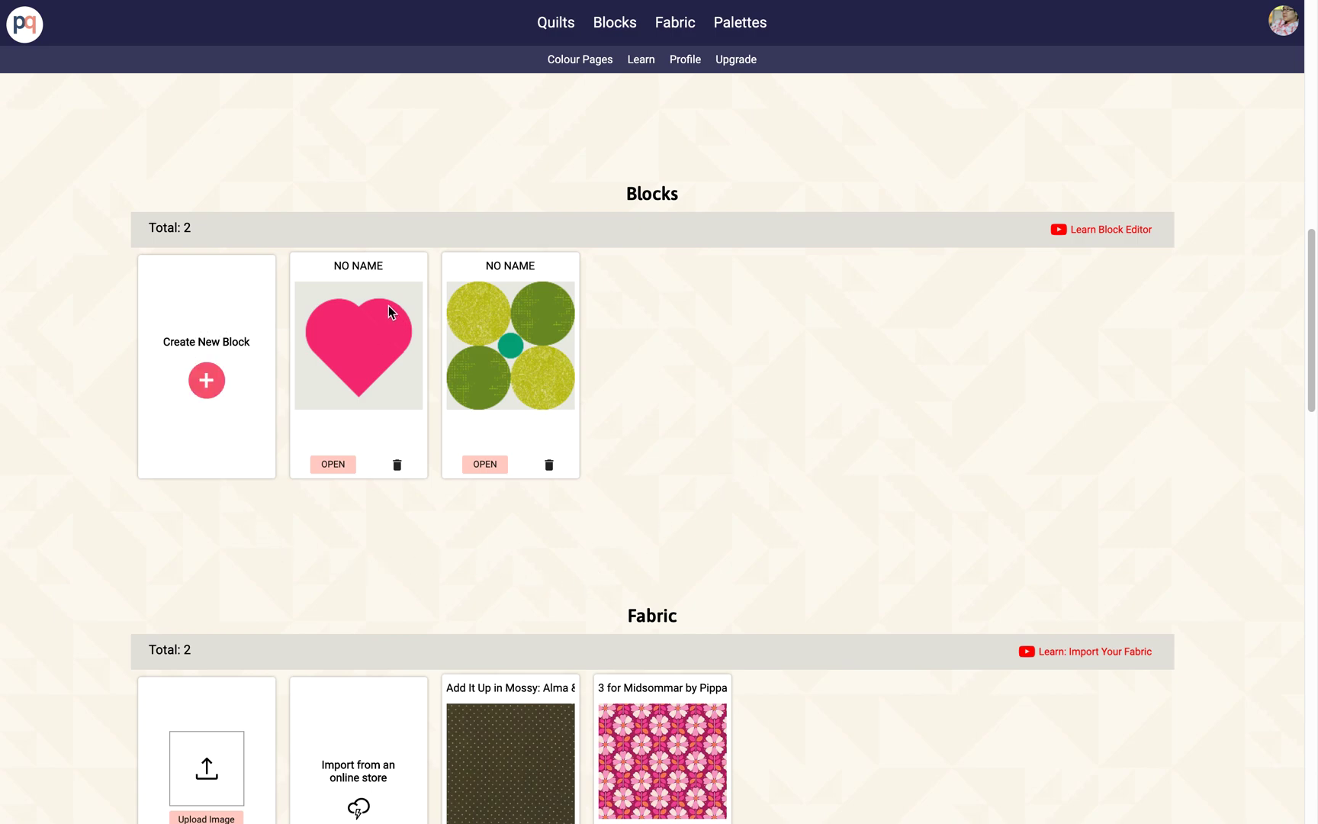
{"action": "mouse_move", "coordinate": [356, 337]}
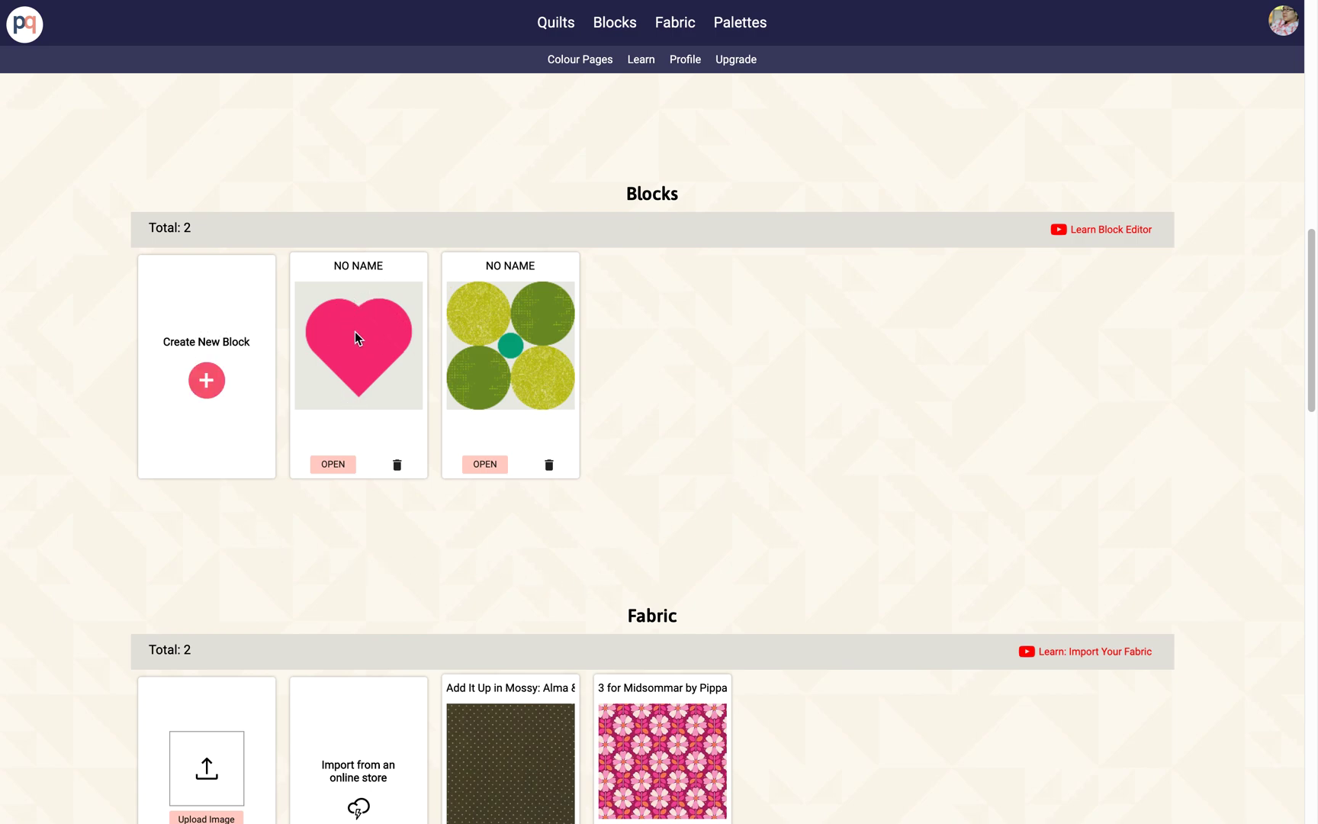
Open the heart block and fill its diamond piece with the 3 for Midsommar print
{"action": "left_click", "coordinate": [331, 464]}
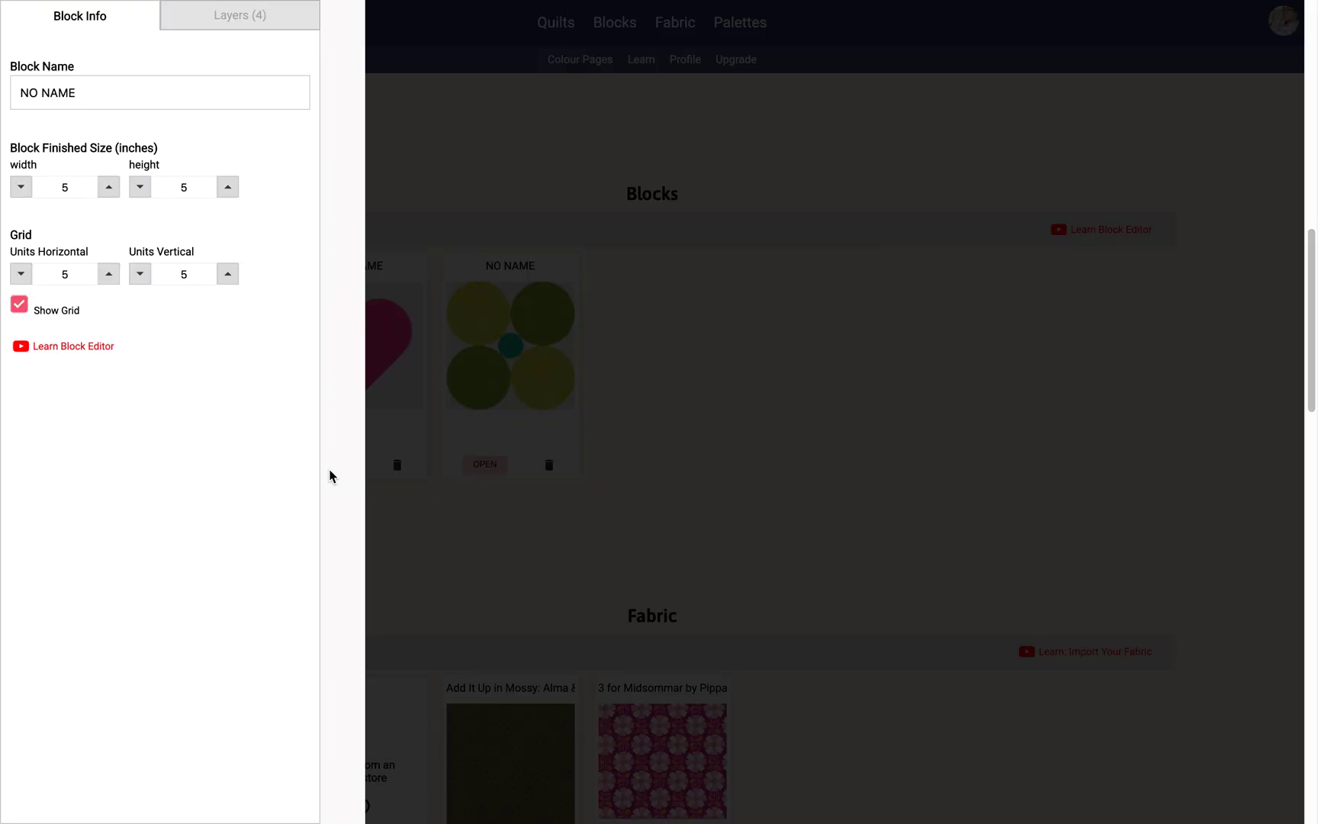
{"action": "left_click", "coordinate": [484, 463]}
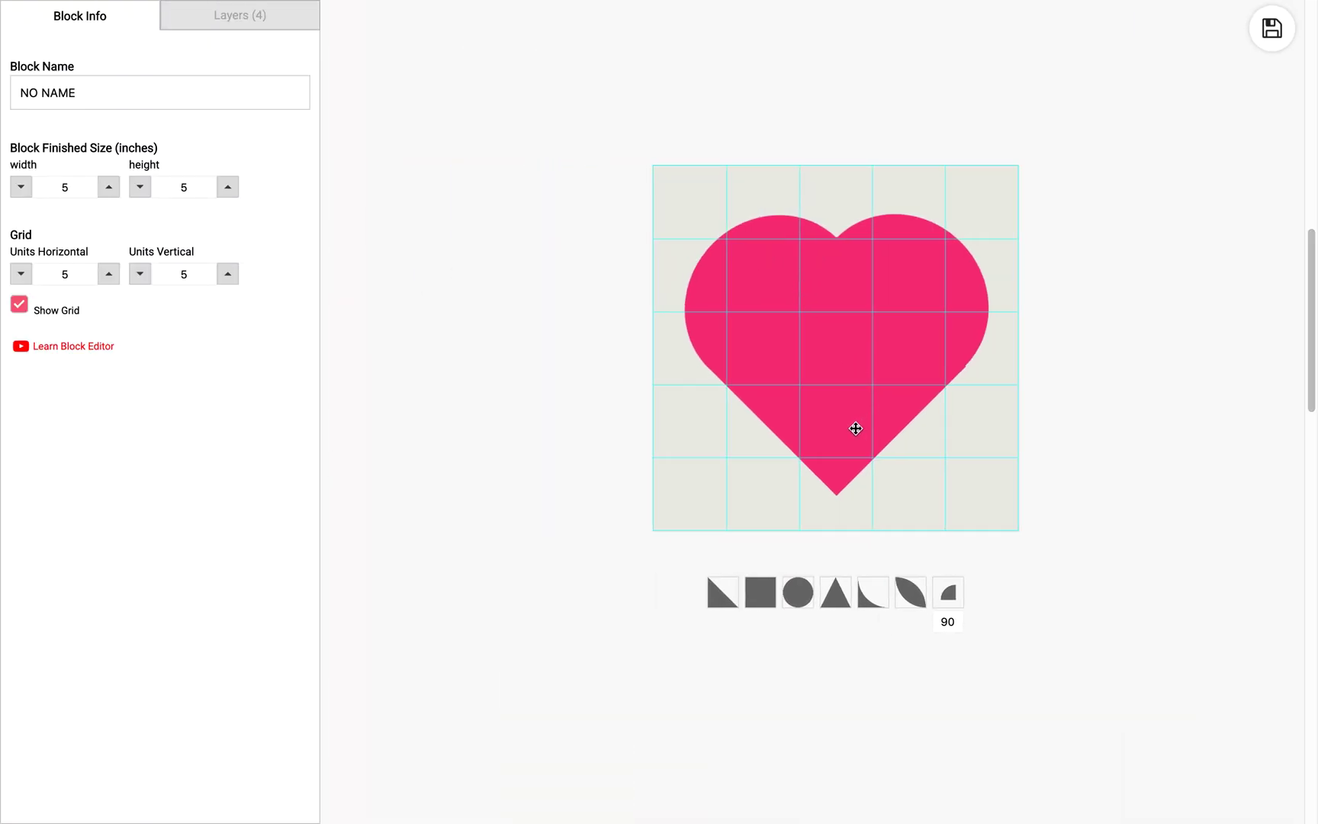
{"action": "left_click", "coordinate": [854, 429]}
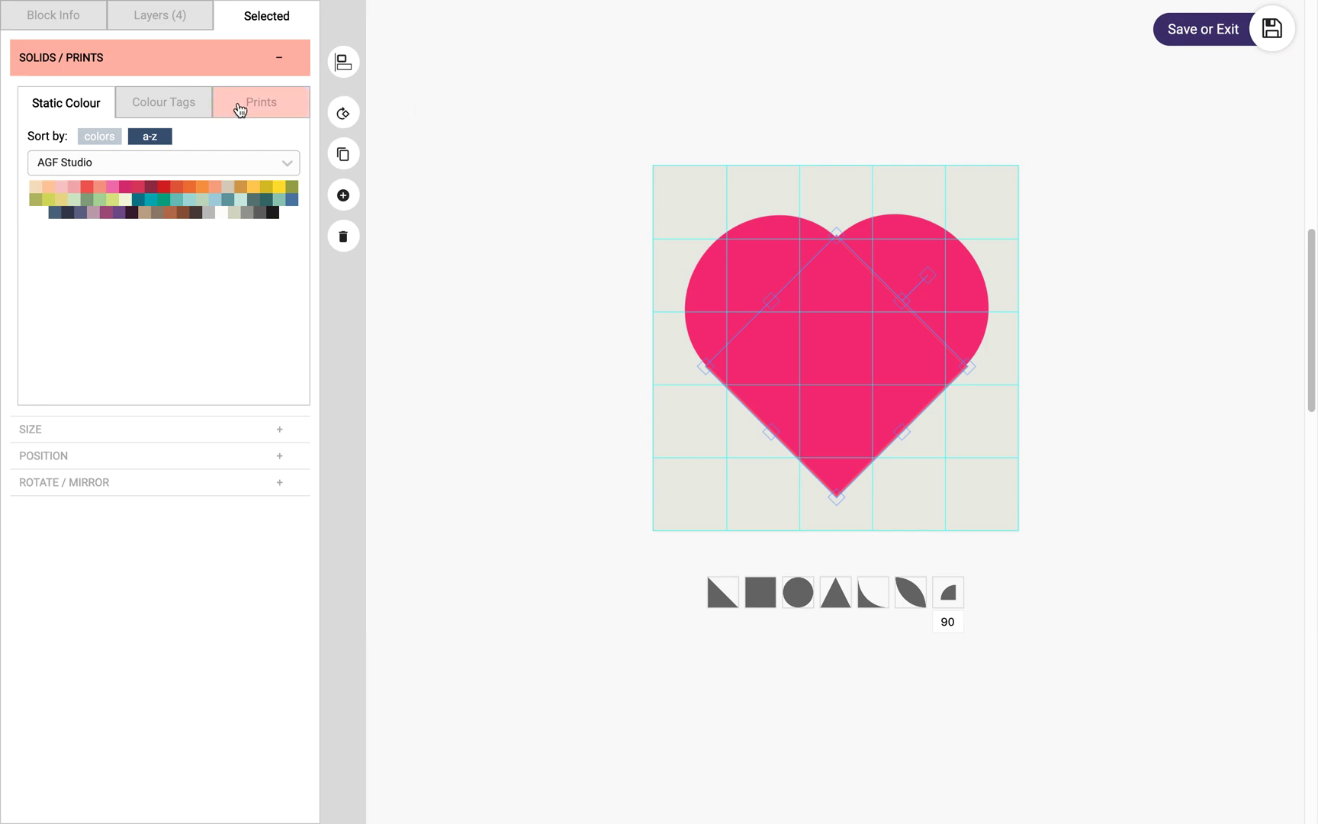
{"action": "left_click", "coordinate": [261, 101]}
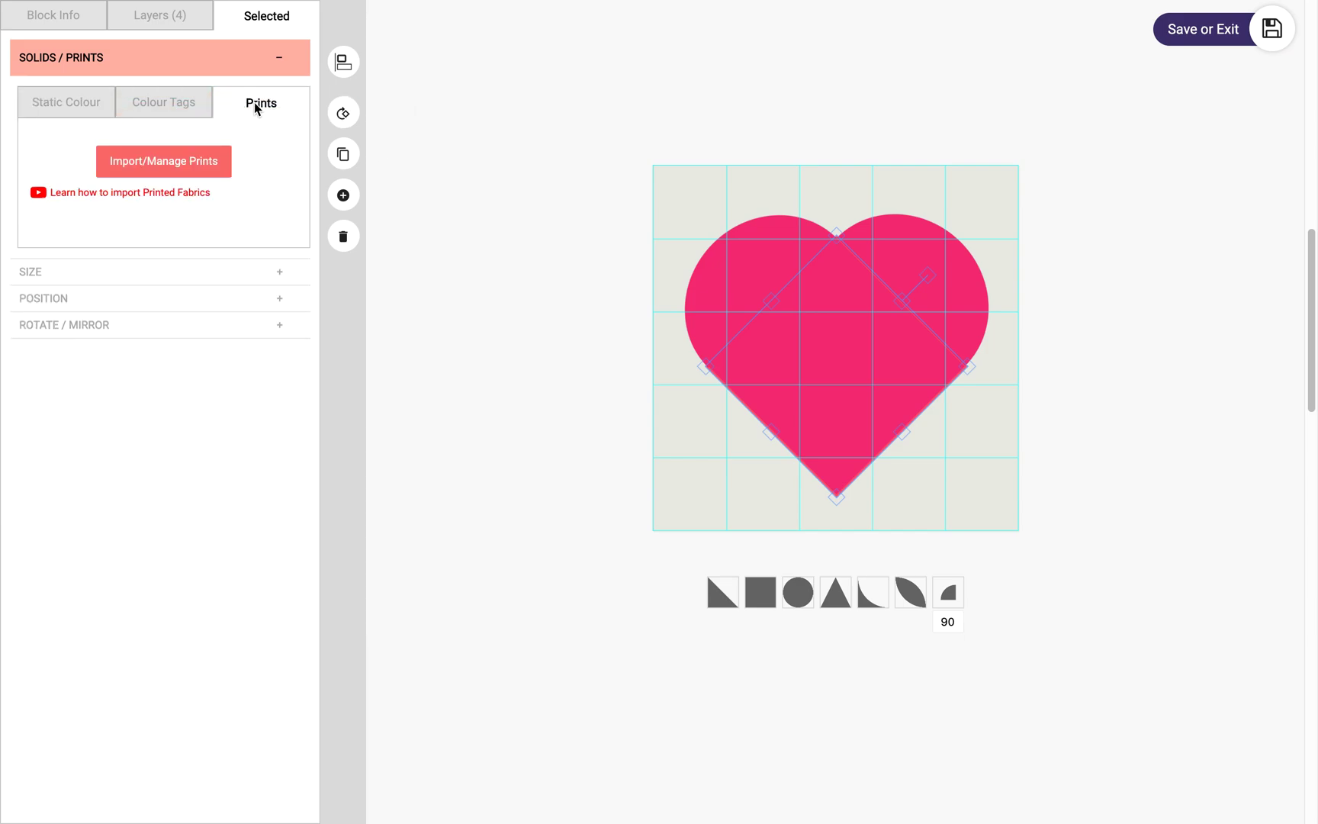
{"action": "left_click", "coordinate": [164, 160]}
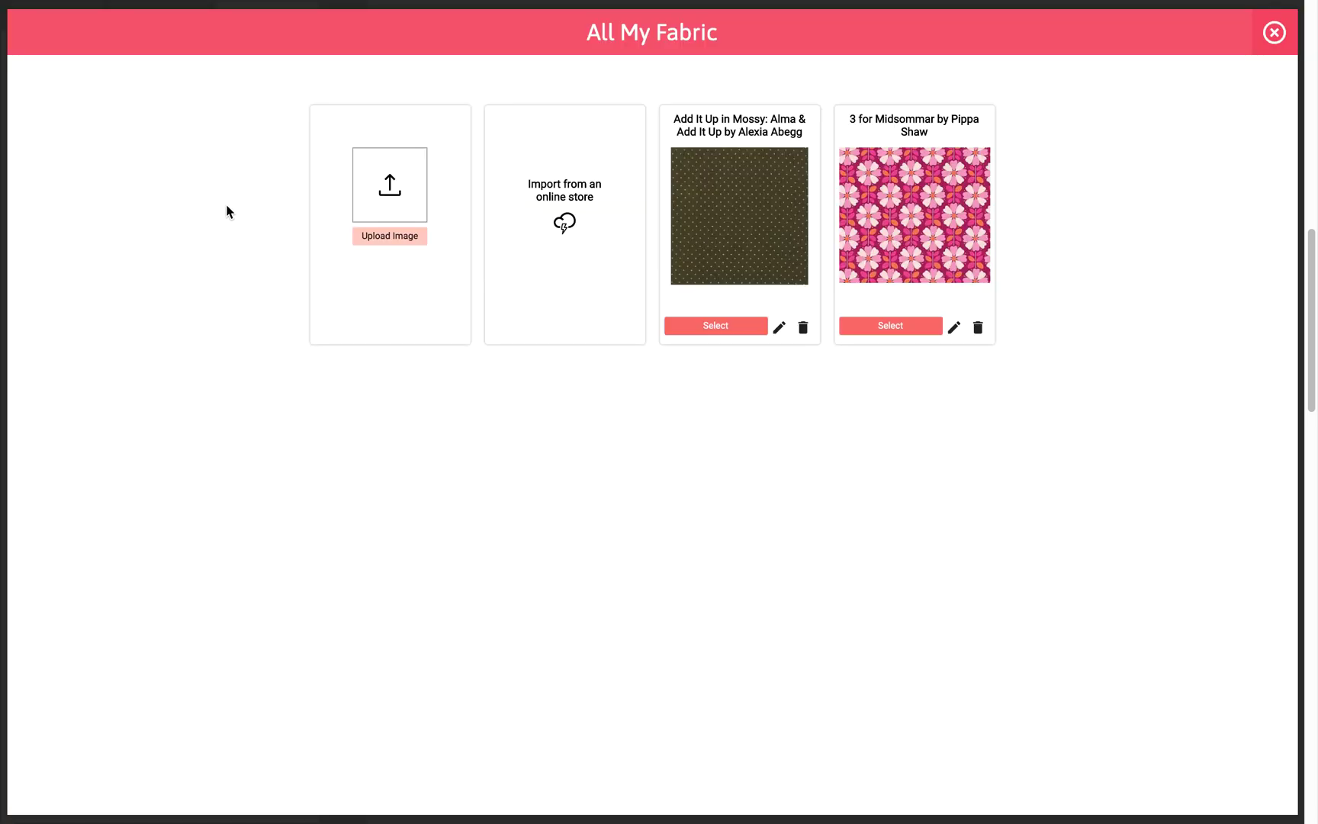
{"action": "mouse_move", "coordinate": [831, 324]}
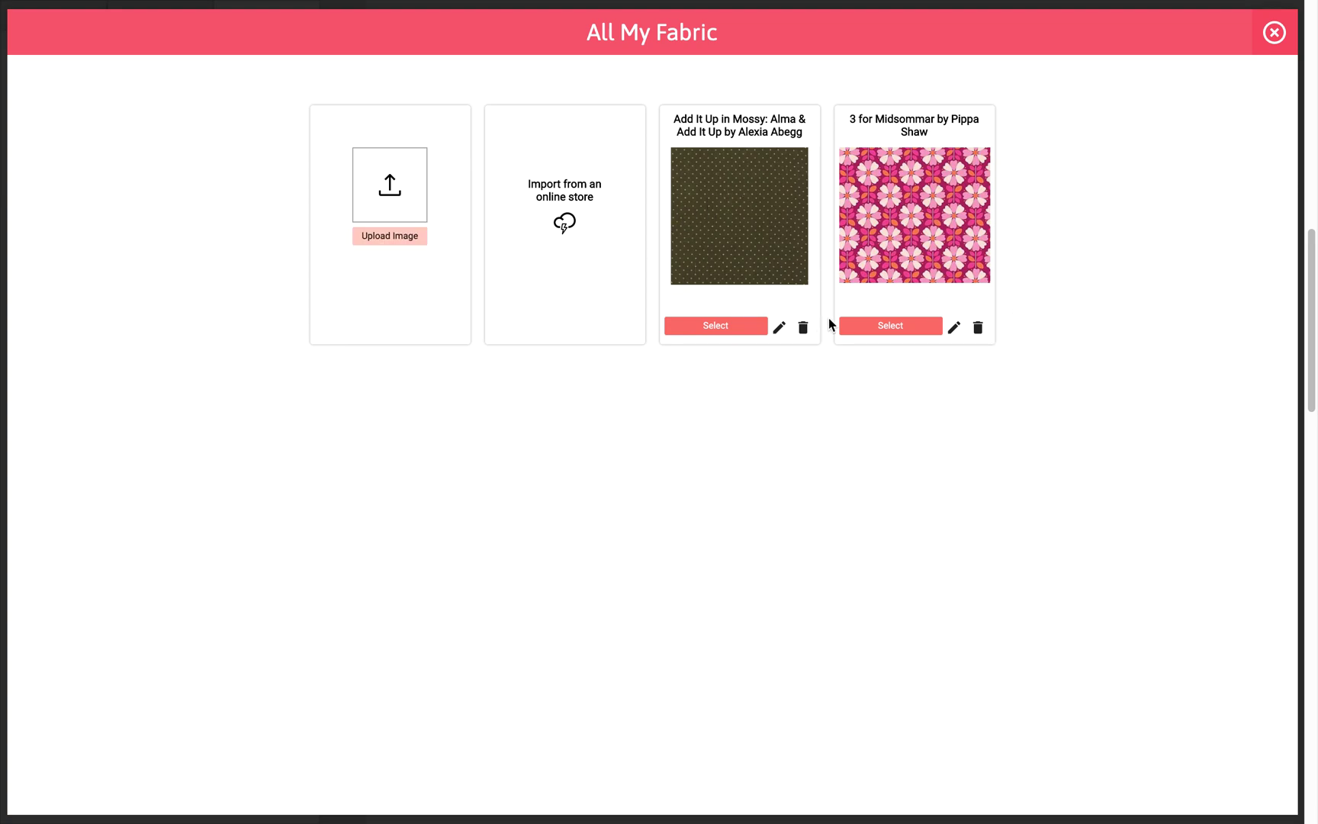
{"action": "left_click", "coordinate": [889, 325]}
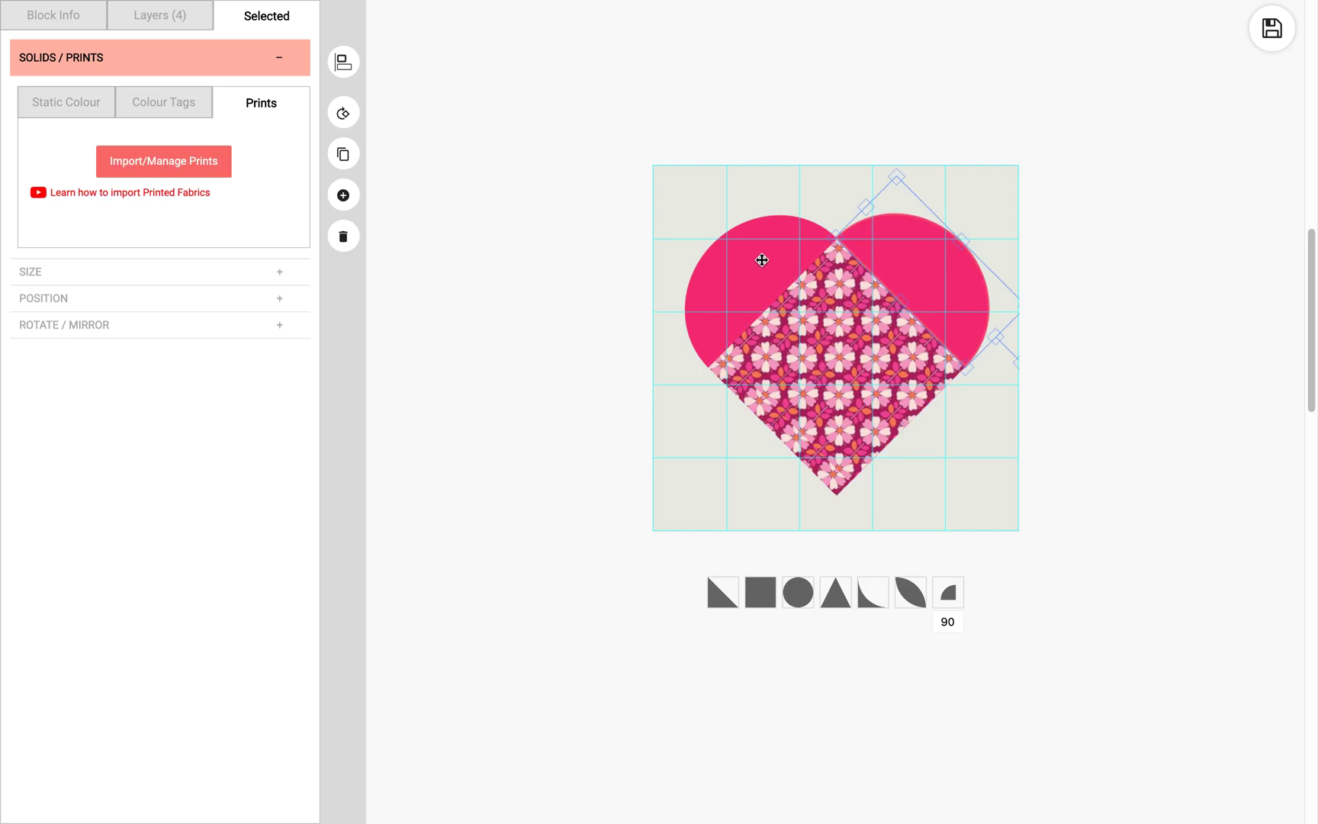
Fill both heart lobes with the same floral print and save the block to the stash
{"action": "left_click", "coordinate": [164, 160]}
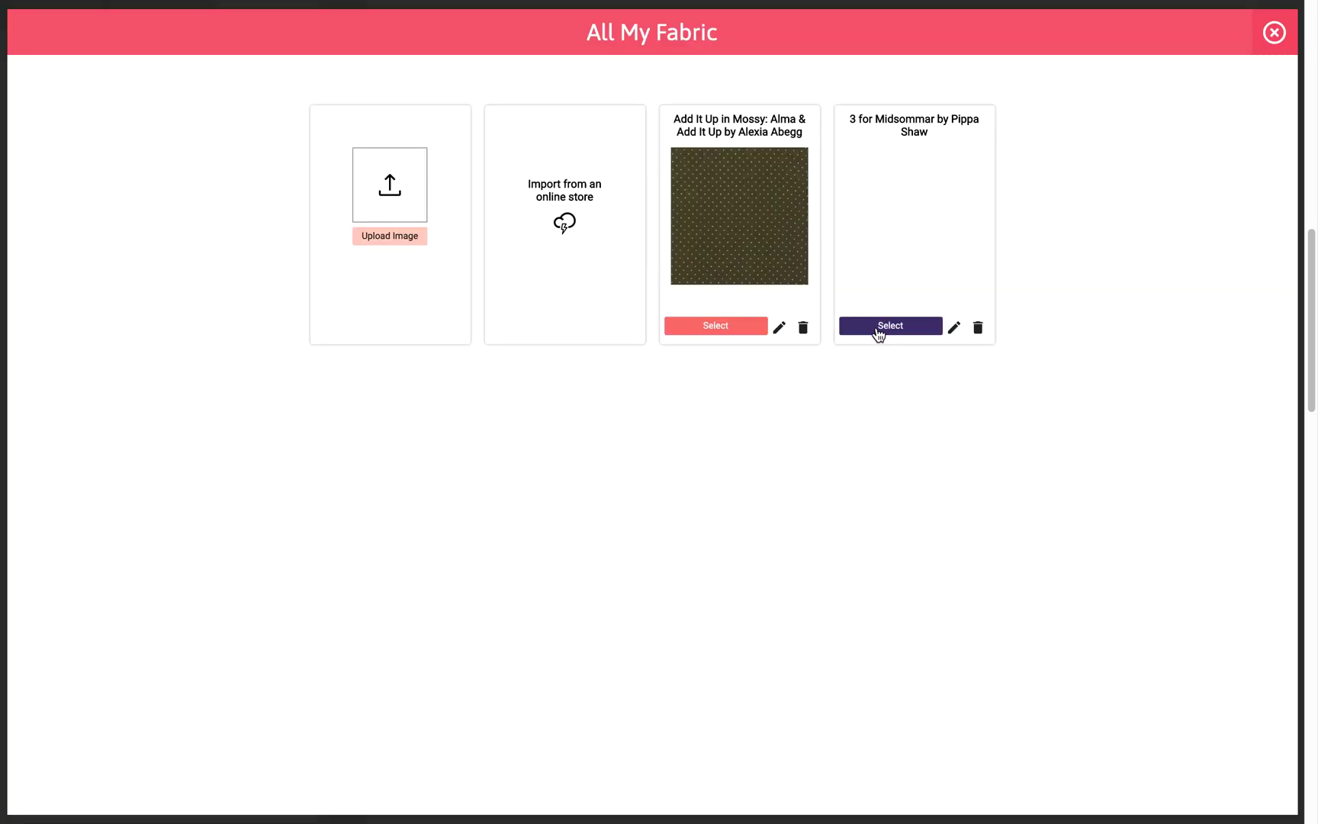
{"action": "left_click", "coordinate": [889, 325]}
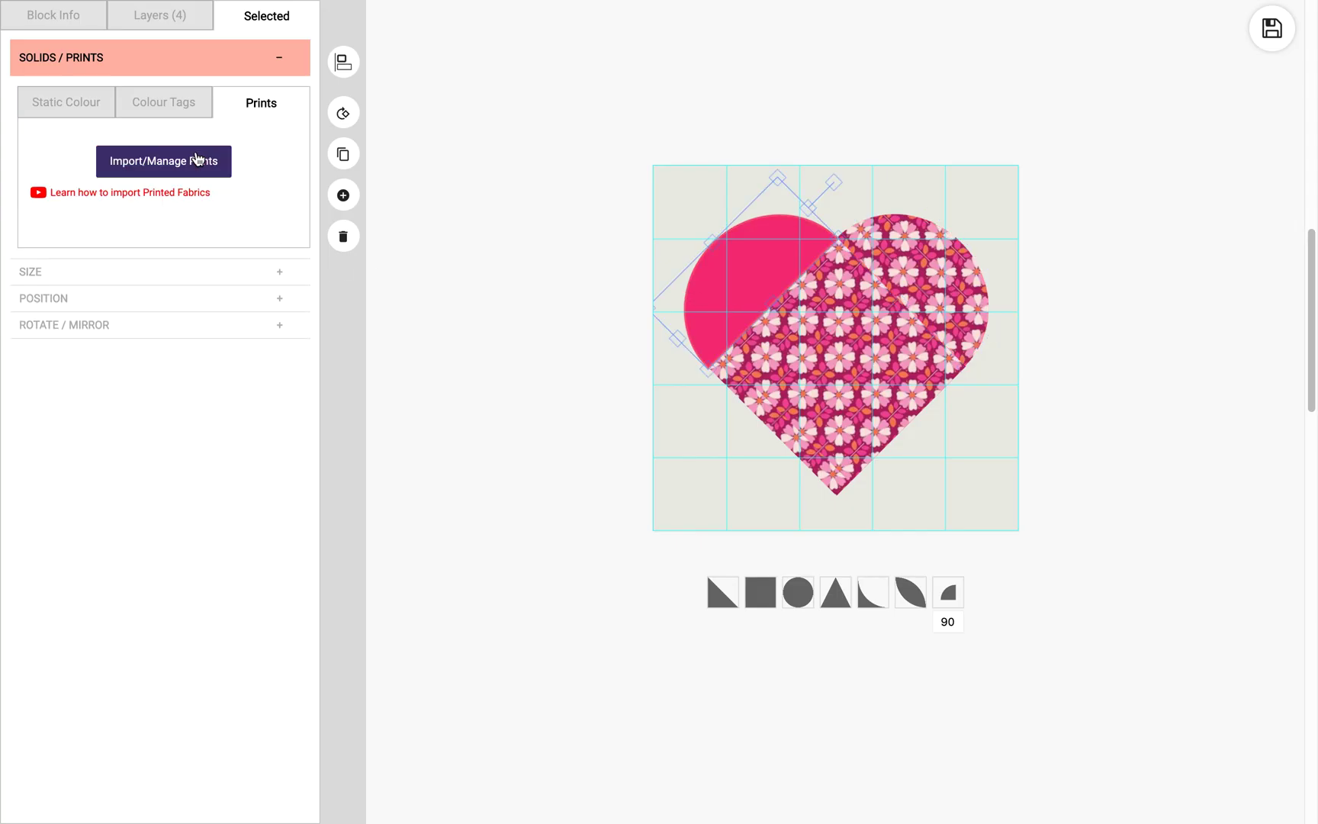
{"action": "left_click", "coordinate": [164, 160]}
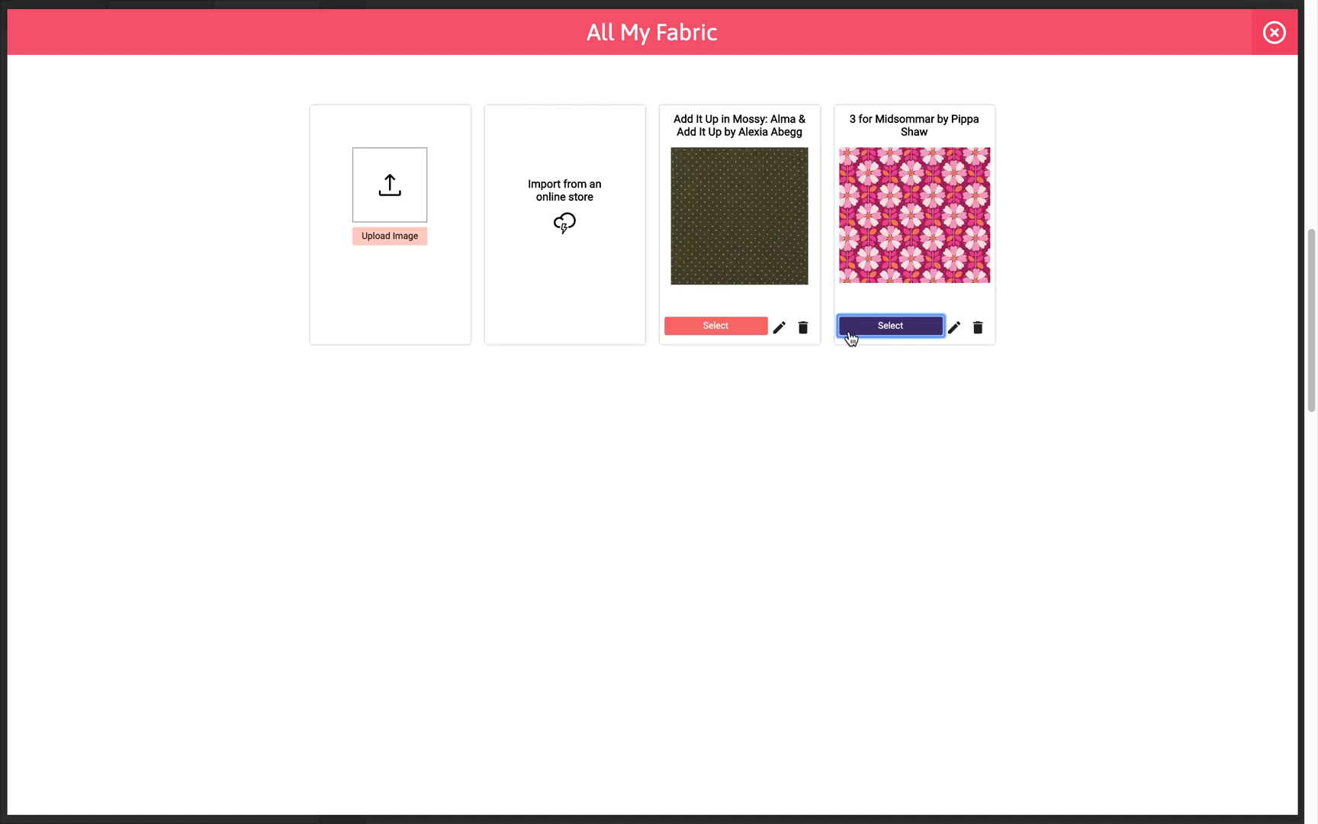
{"action": "left_click", "coordinate": [890, 325]}
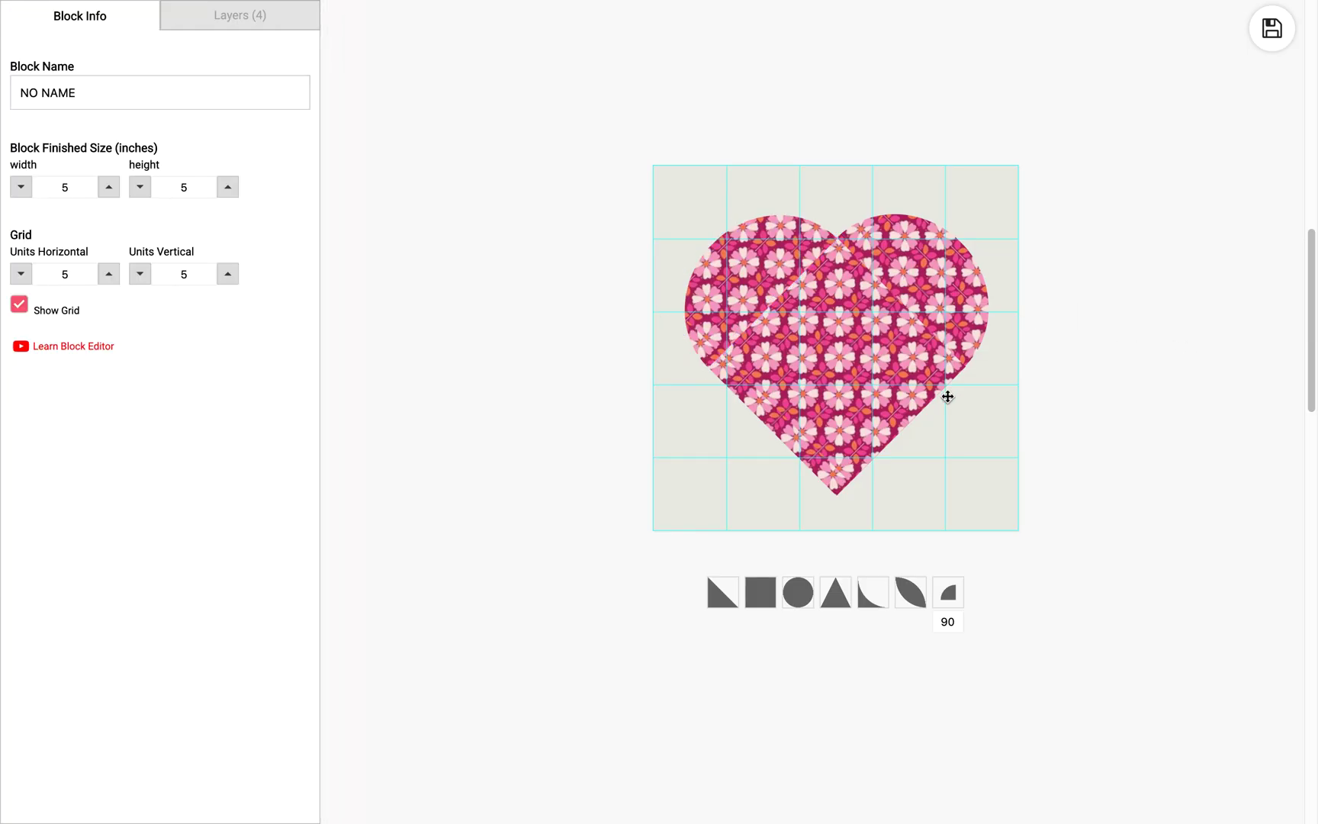
{"action": "left_click", "coordinate": [1271, 28]}
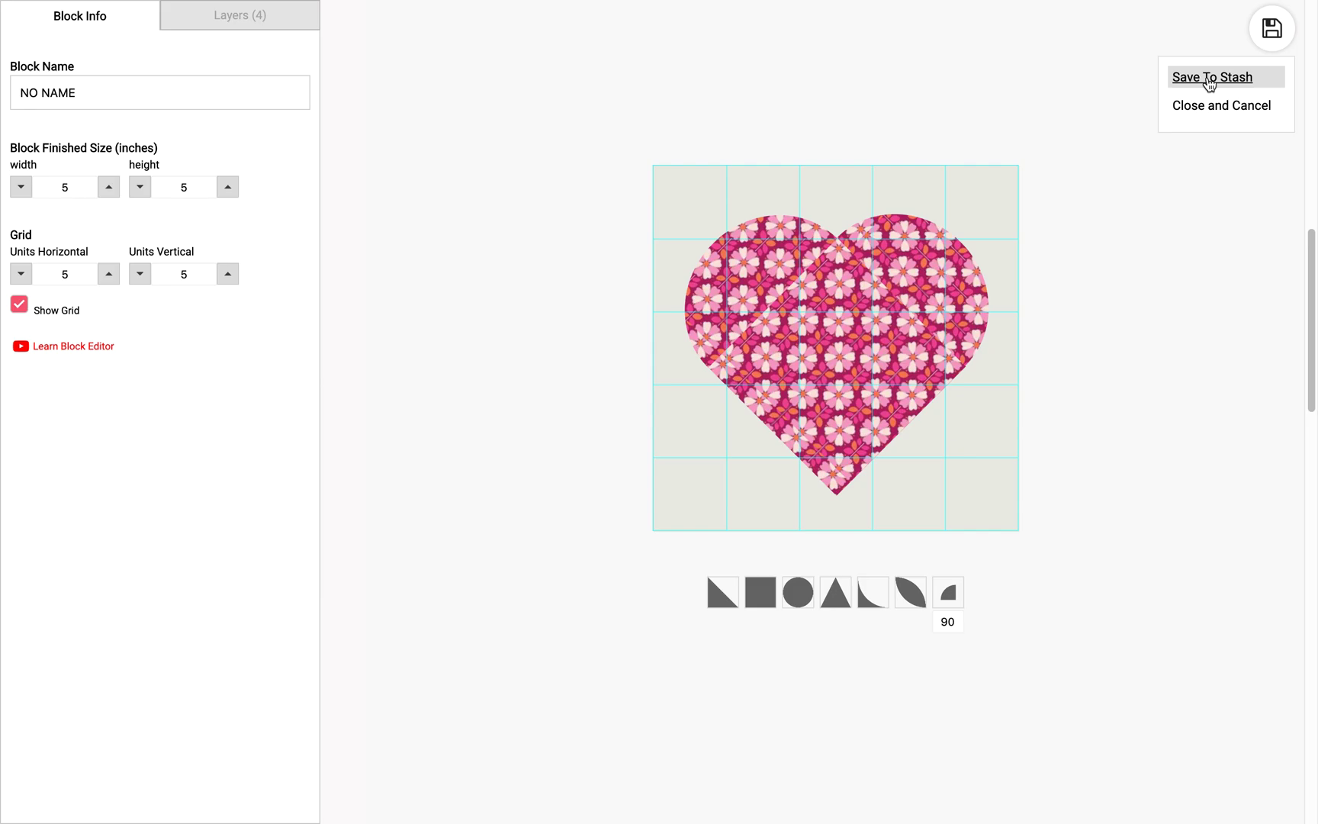
{"action": "left_click", "coordinate": [1211, 76]}
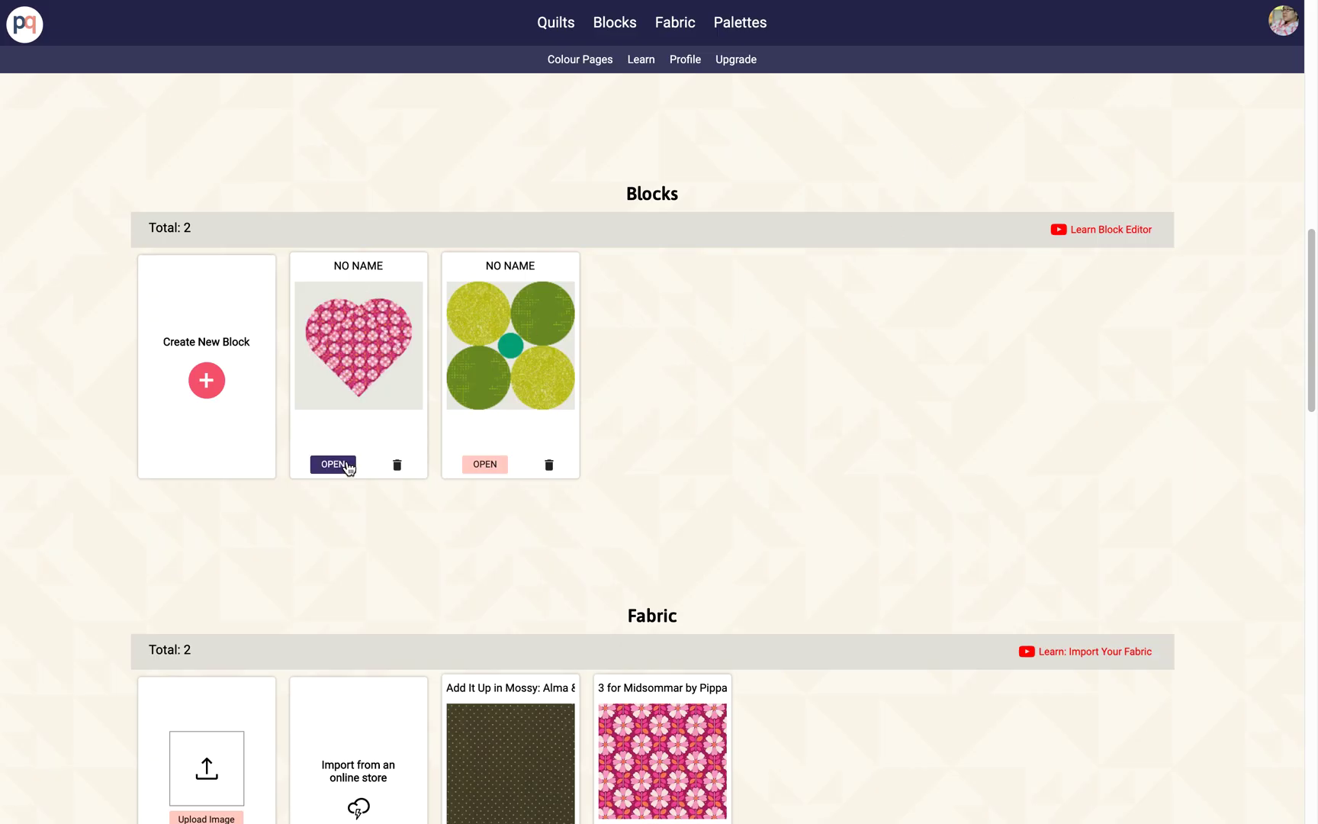
{"action": "mouse_move", "coordinate": [461, 431]}
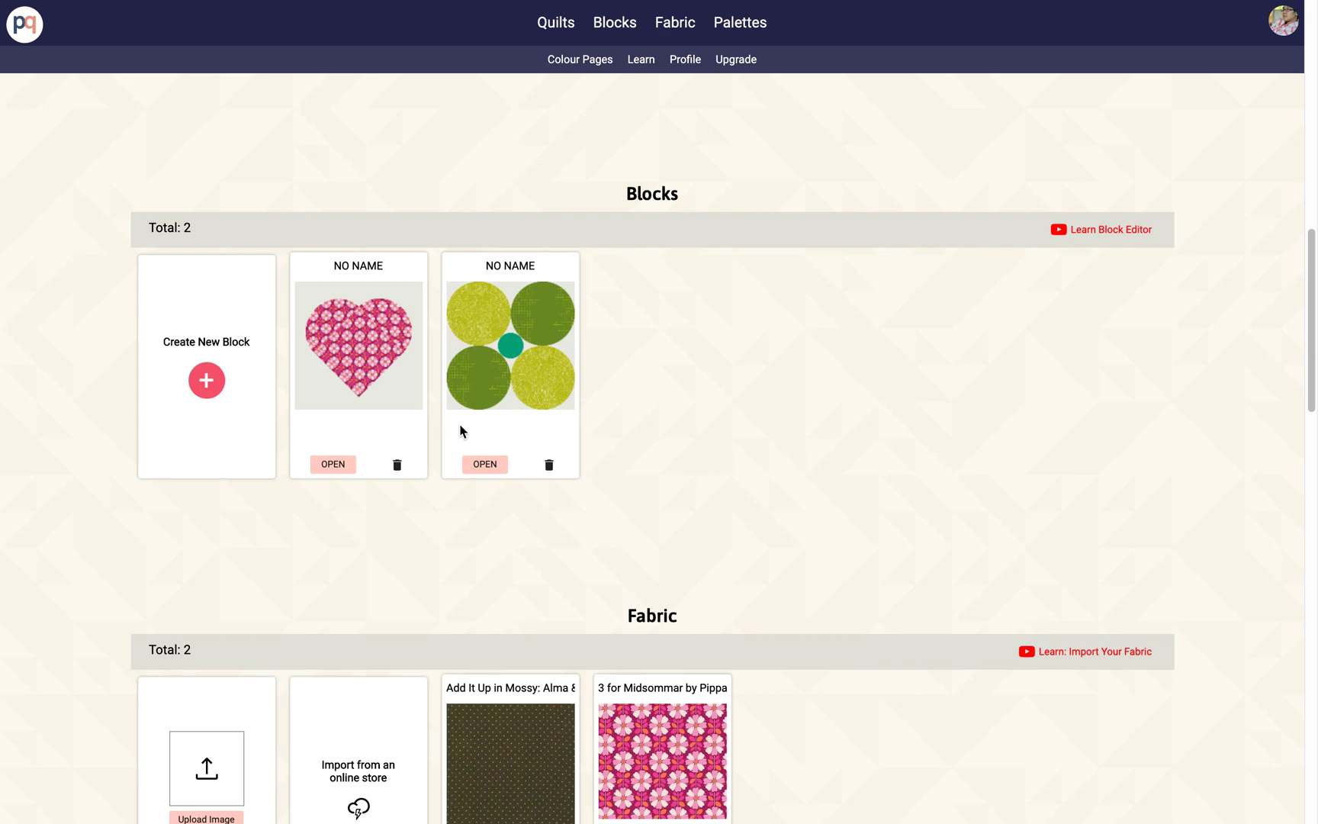
{"action": "mouse_move", "coordinate": [338, 352]}
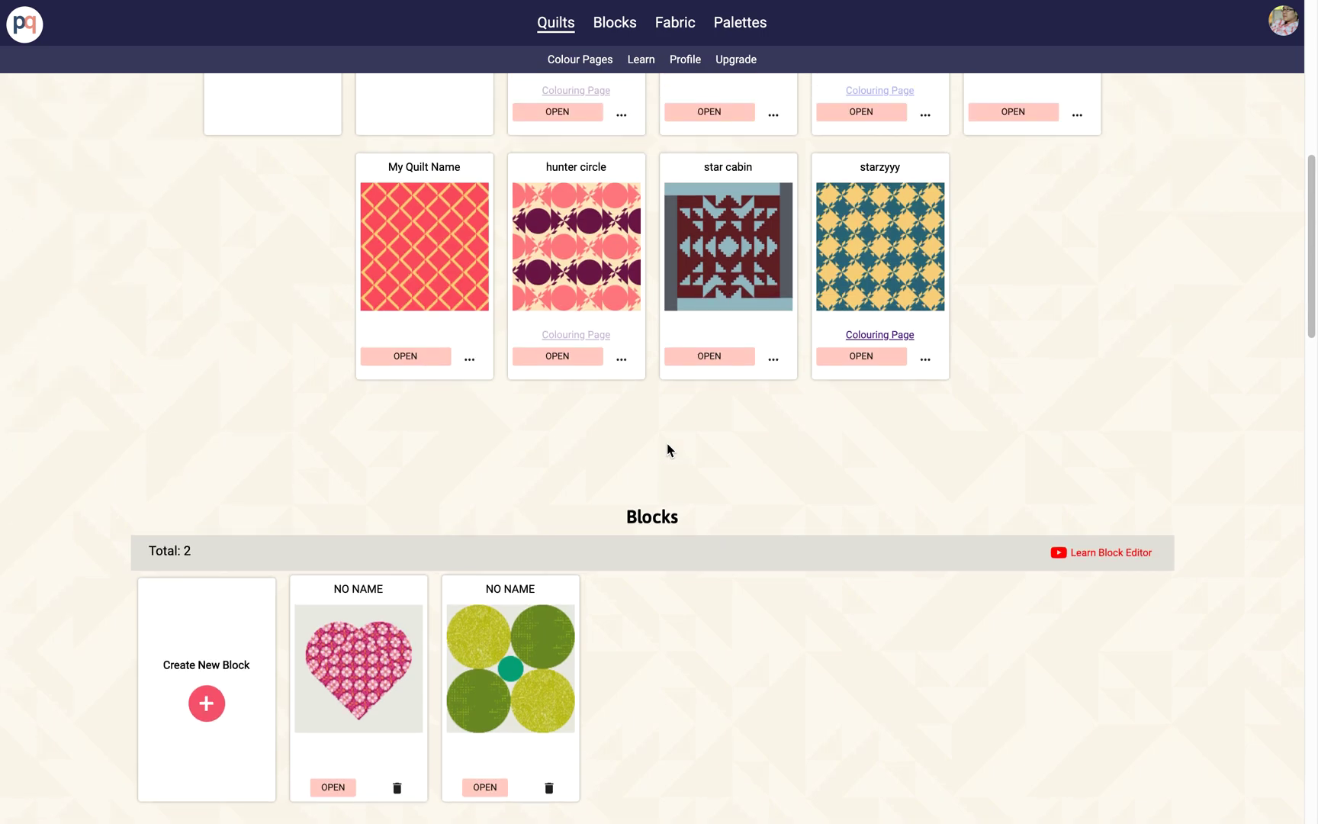
Clone My Quilt Name and open the resulting My Quilt Name(cloned)
{"action": "scroll", "scroll_direction": "up", "scroll_amount": 3}
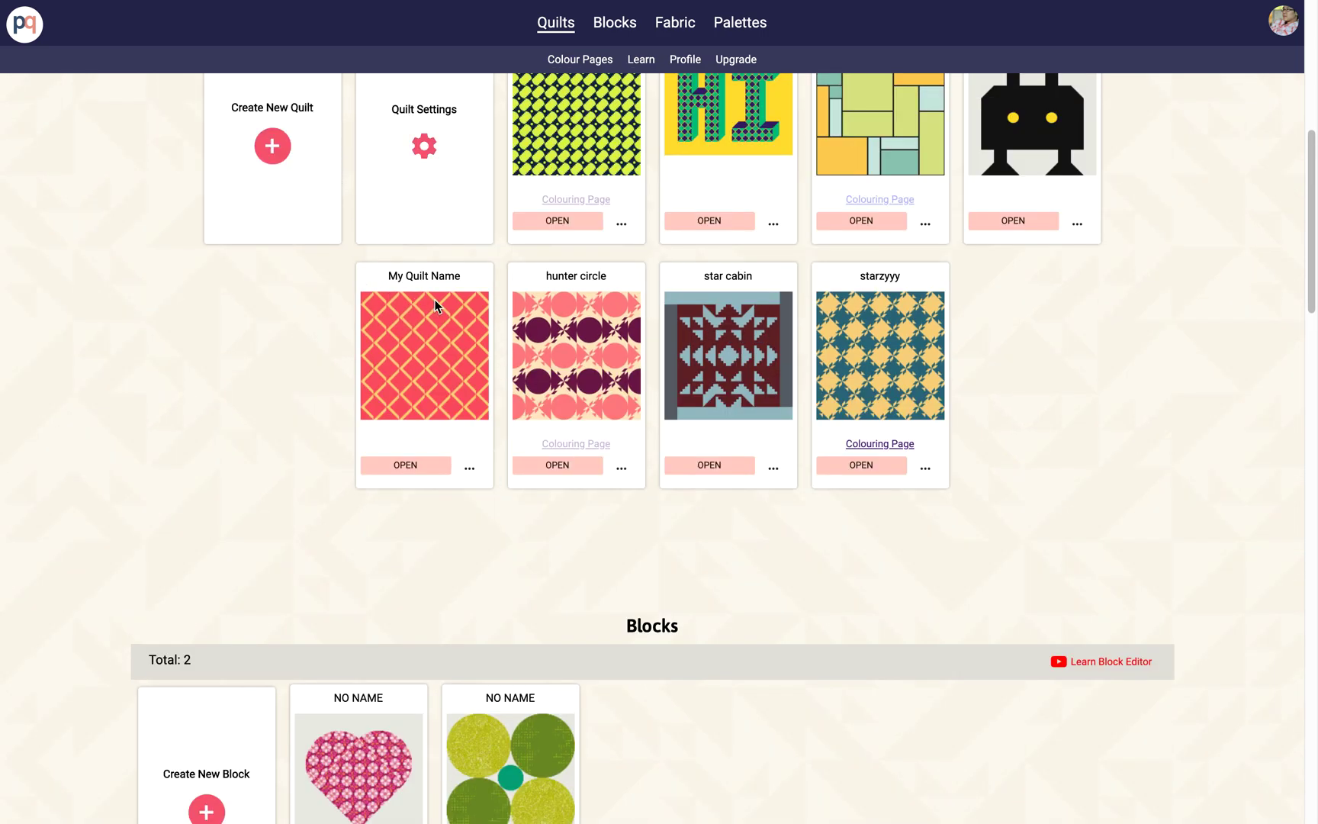
{"action": "mouse_move", "coordinate": [413, 369]}
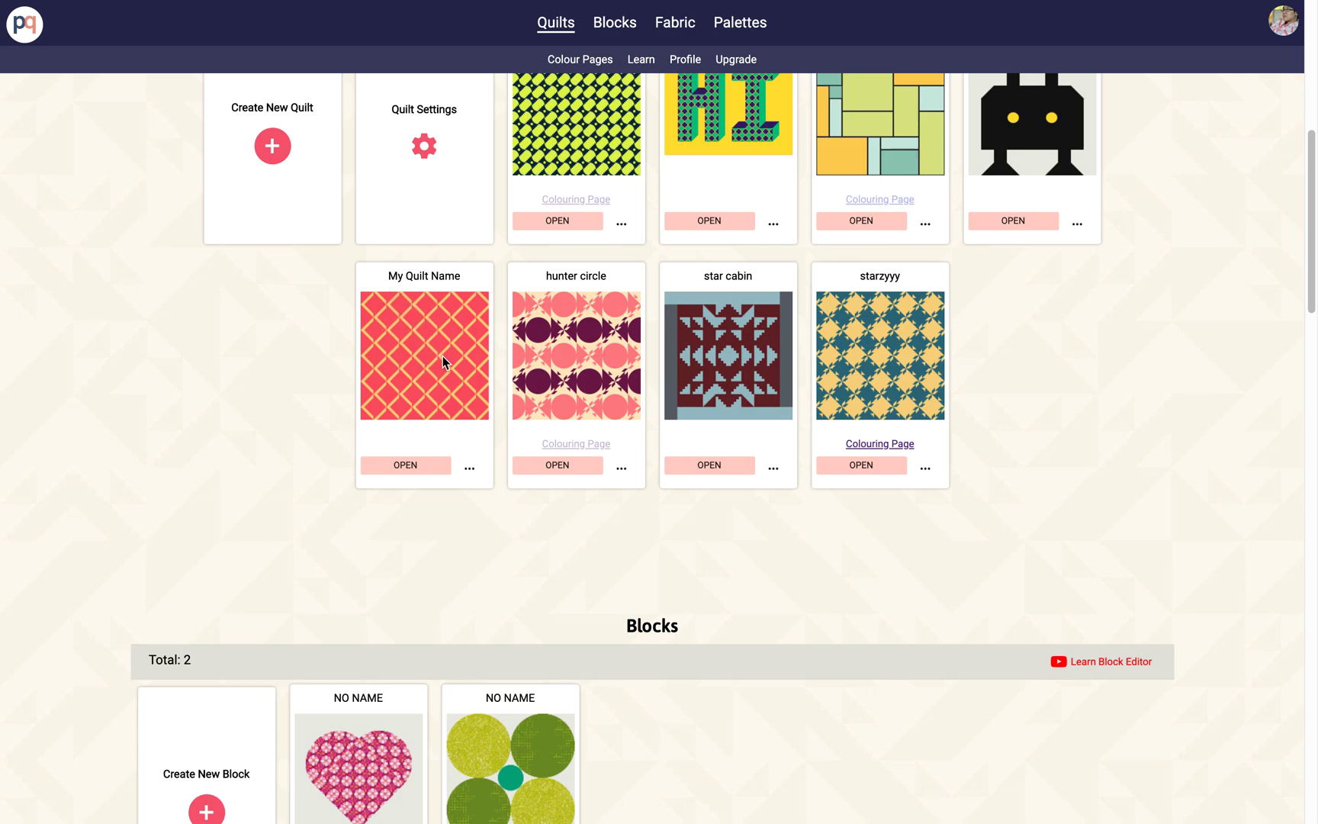
{"action": "mouse_move", "coordinate": [429, 335]}
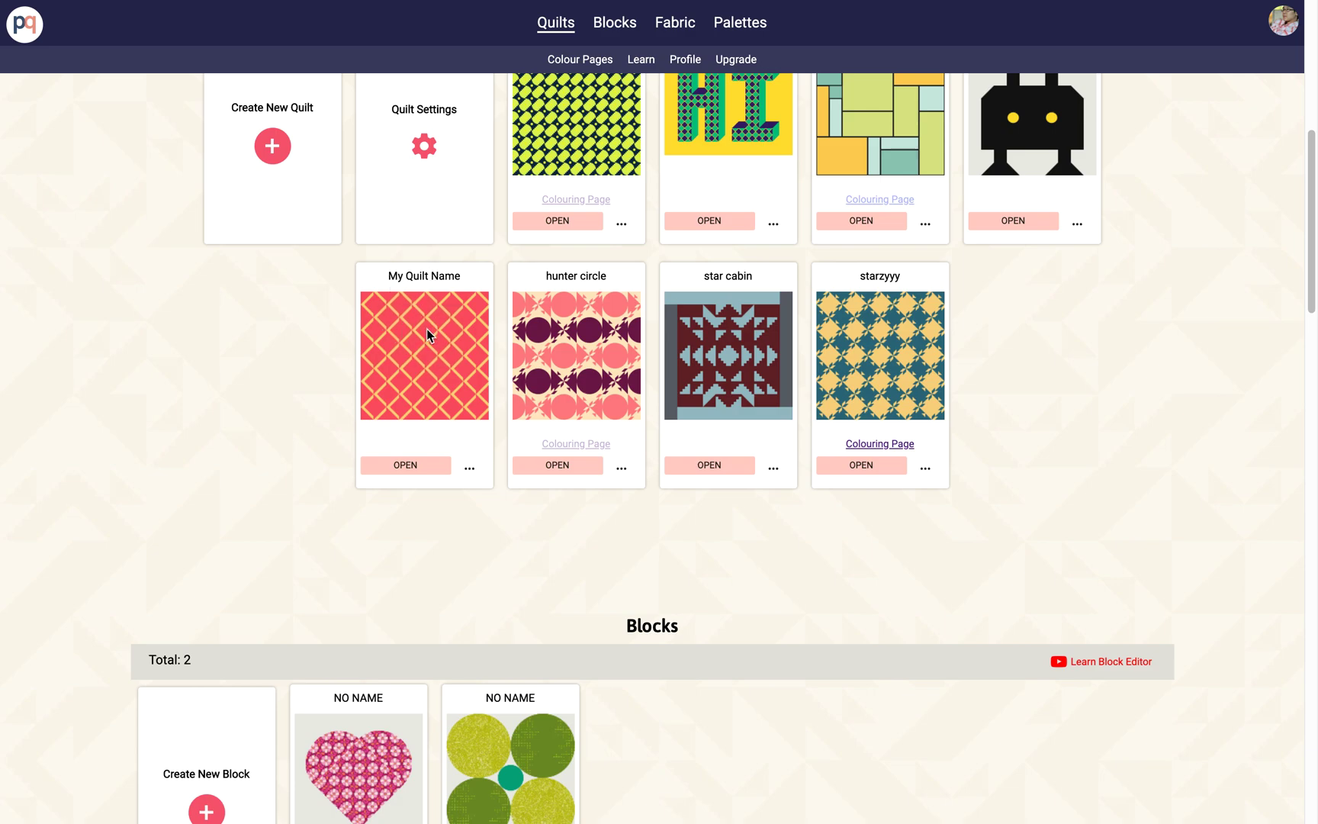
{"action": "mouse_move", "coordinate": [469, 455]}
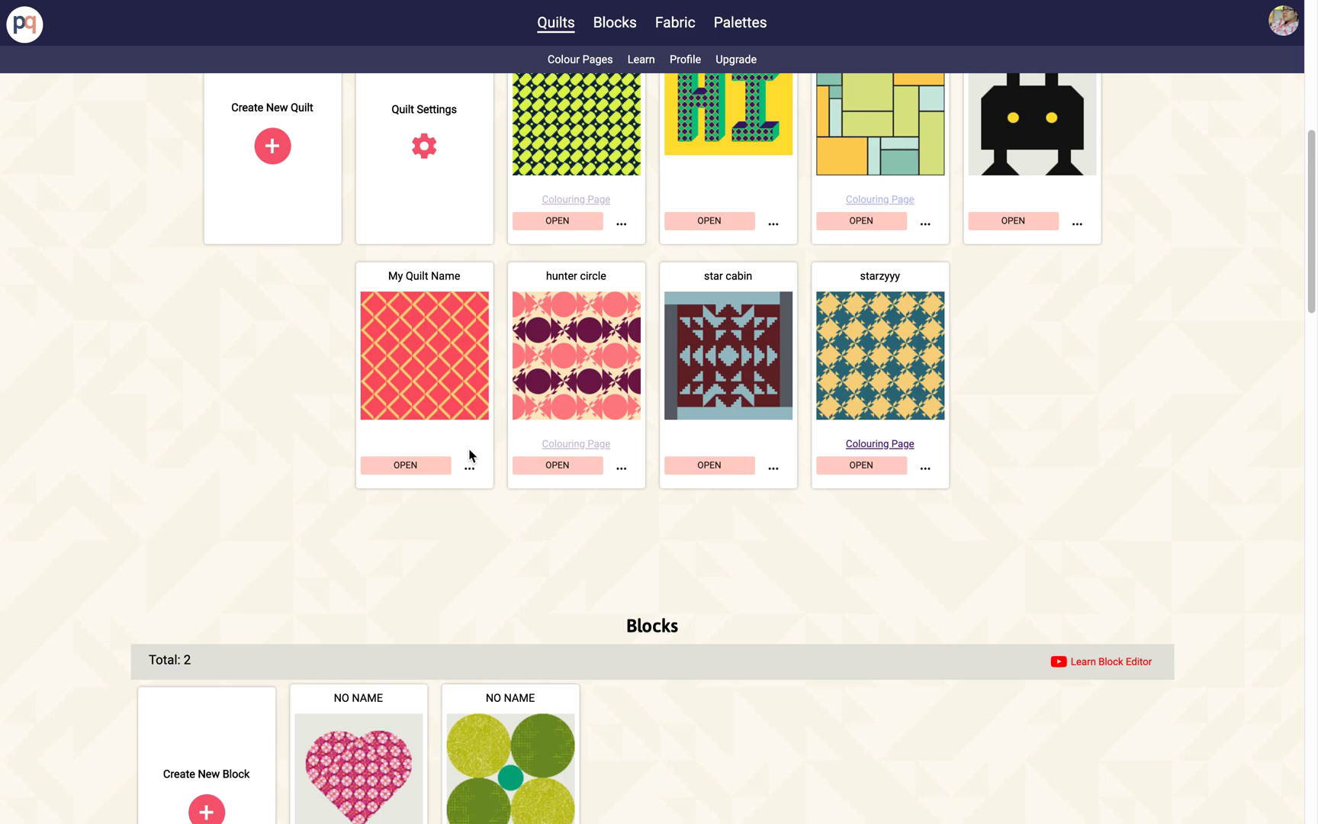
{"action": "left_click", "coordinate": [469, 465]}
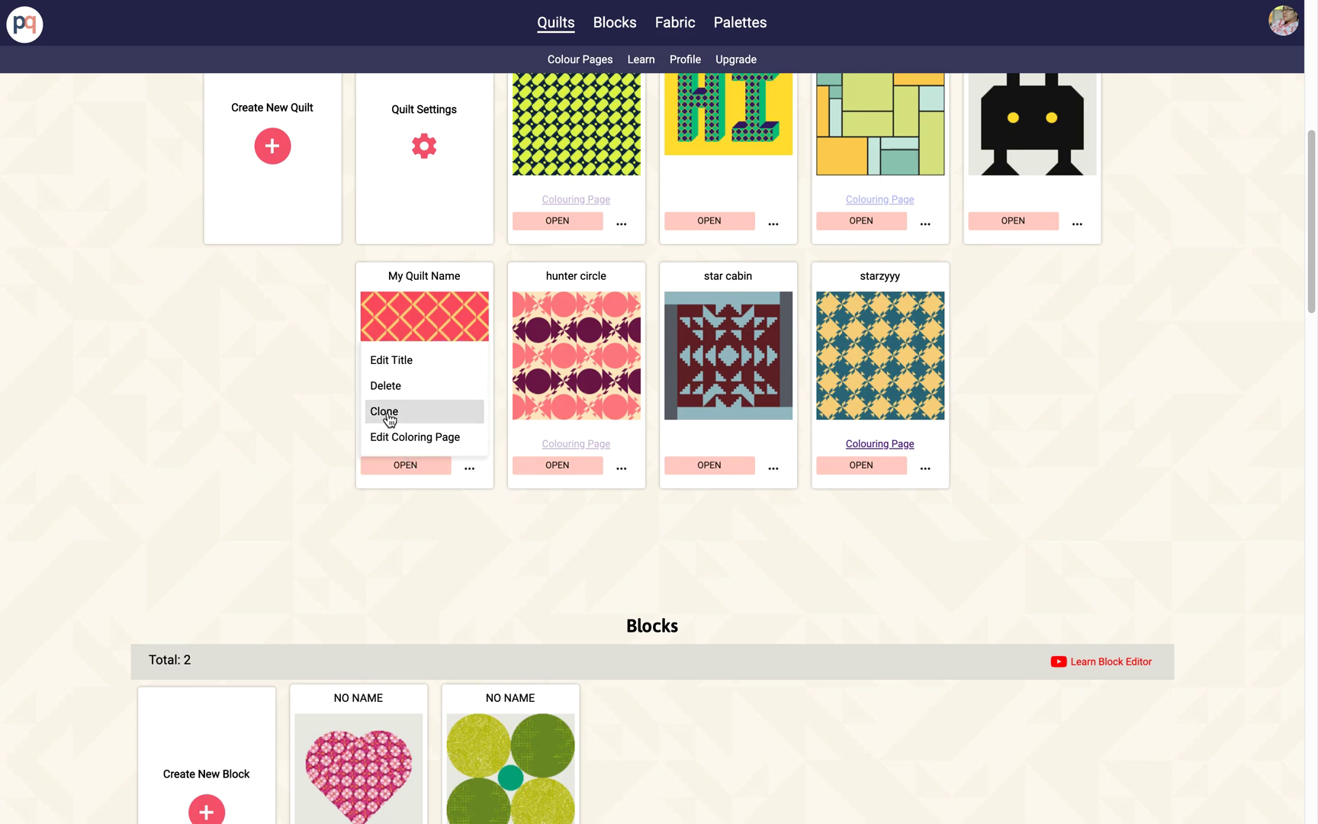
{"action": "left_click", "coordinate": [384, 411]}
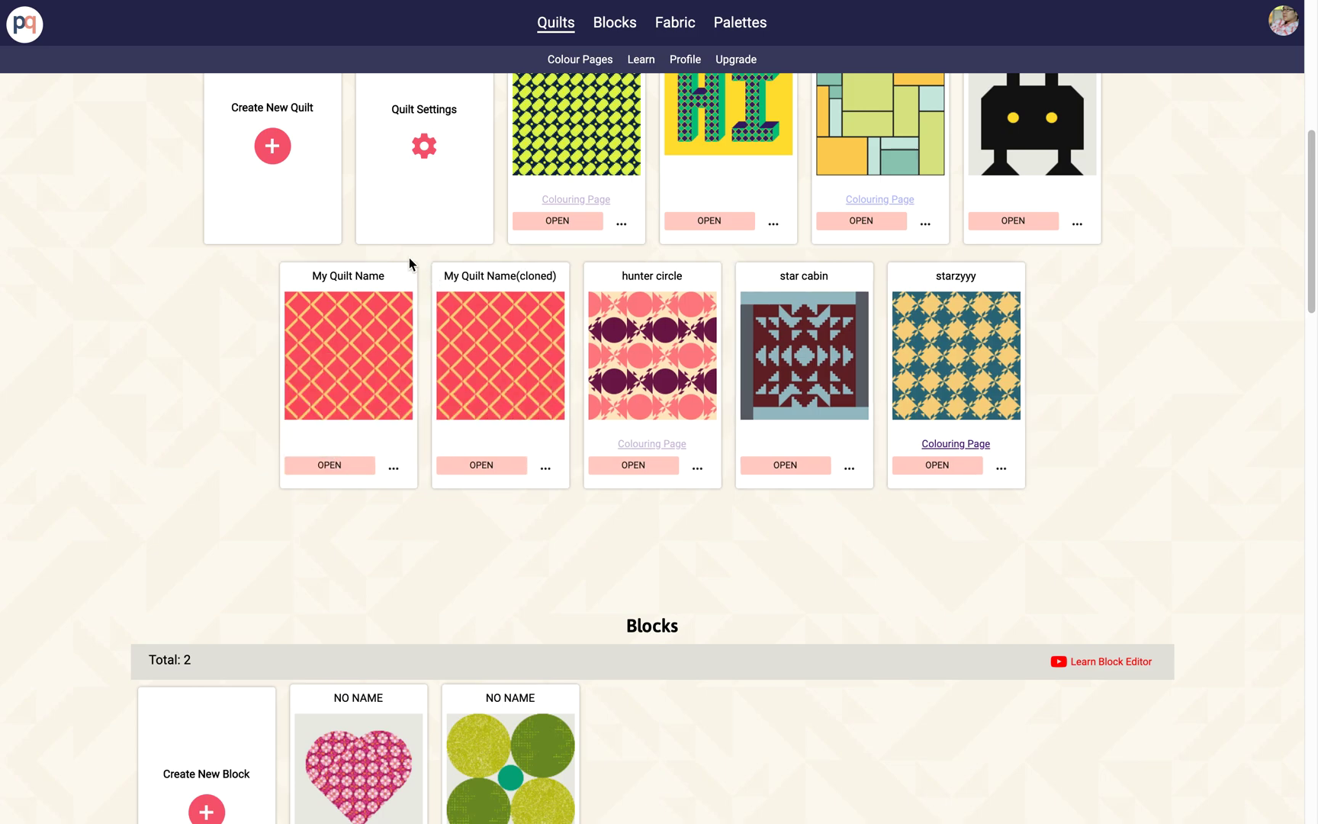
{"action": "mouse_move", "coordinate": [492, 462]}
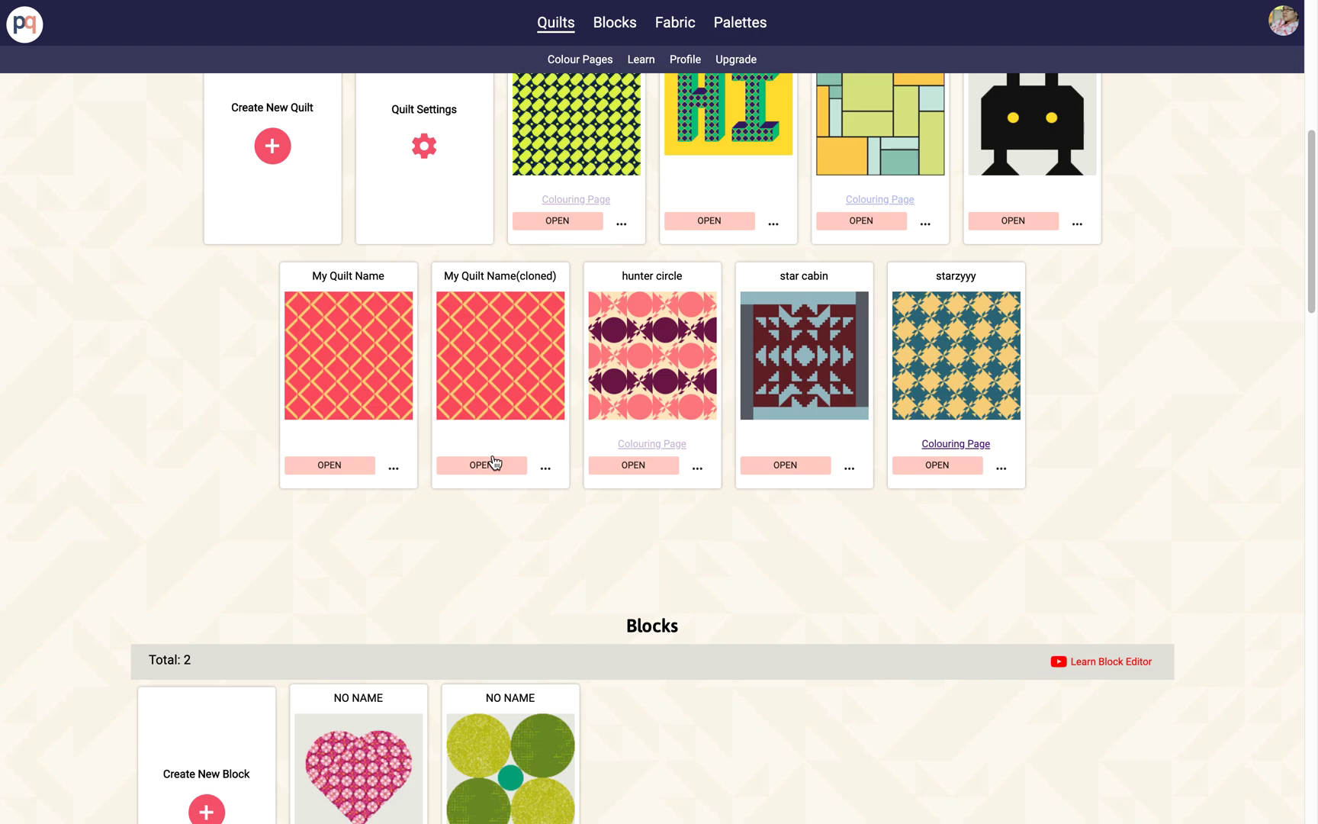
{"action": "left_click", "coordinate": [481, 465]}
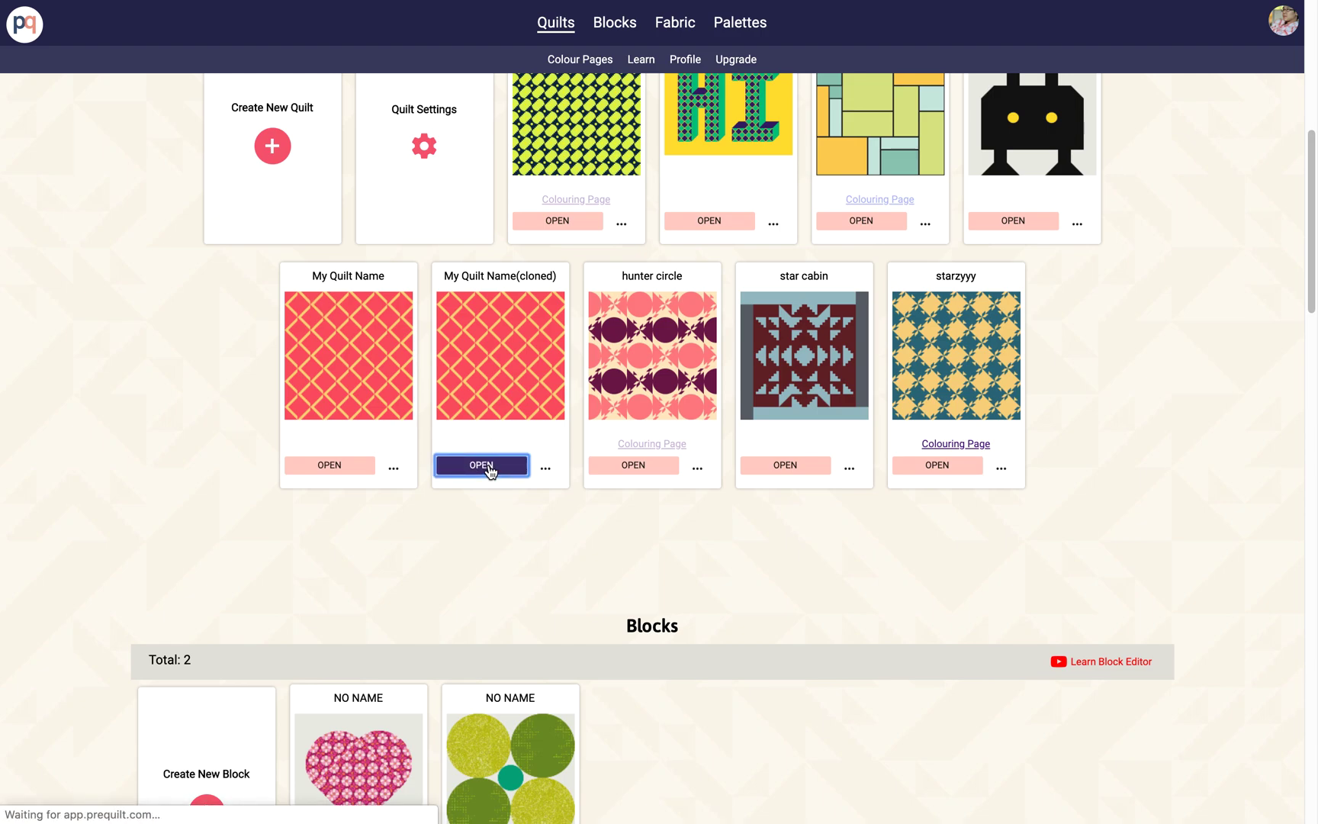
Rename the cloned quilt to 'Diamonds Fabric' and show its HST blocks in the Designer
{"action": "left_click", "coordinate": [481, 465]}
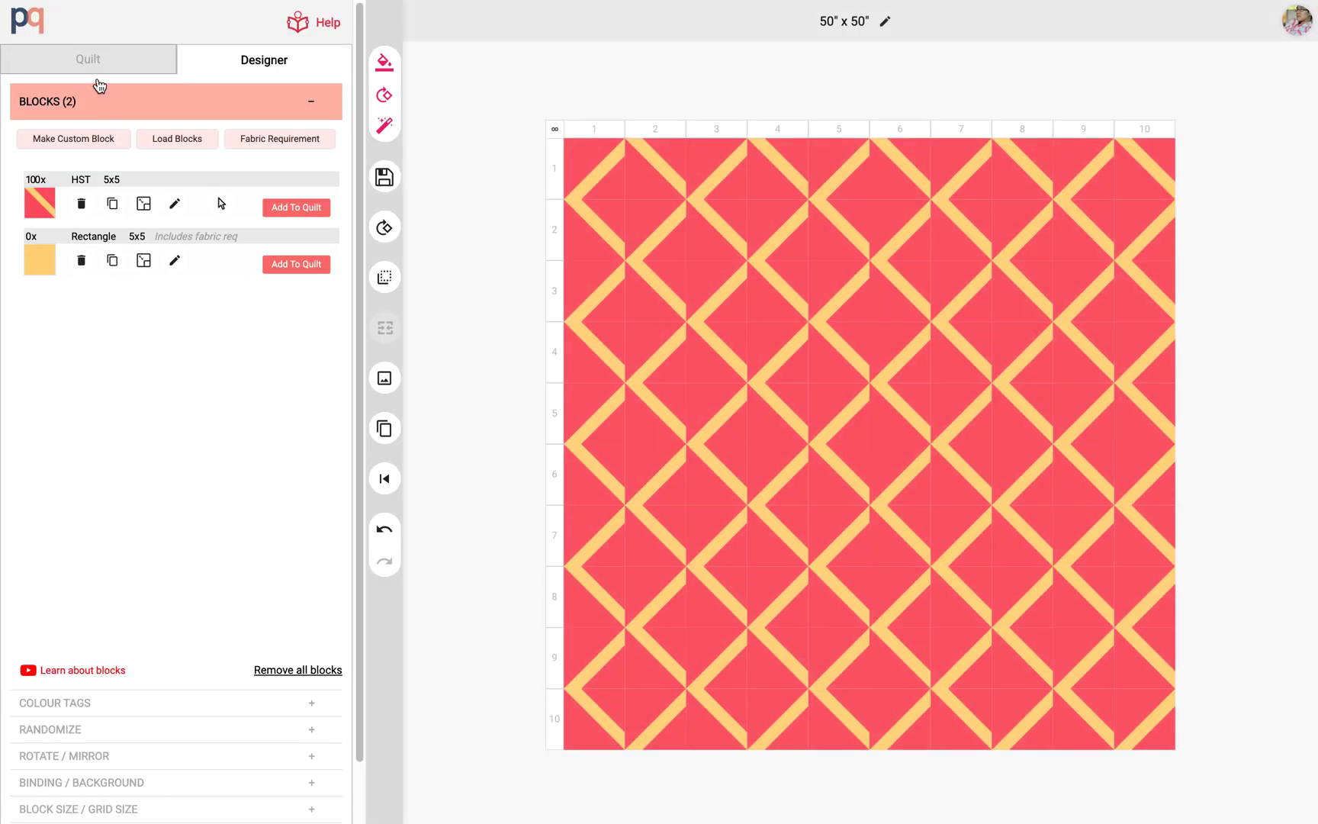
{"action": "left_click", "coordinate": [88, 59]}
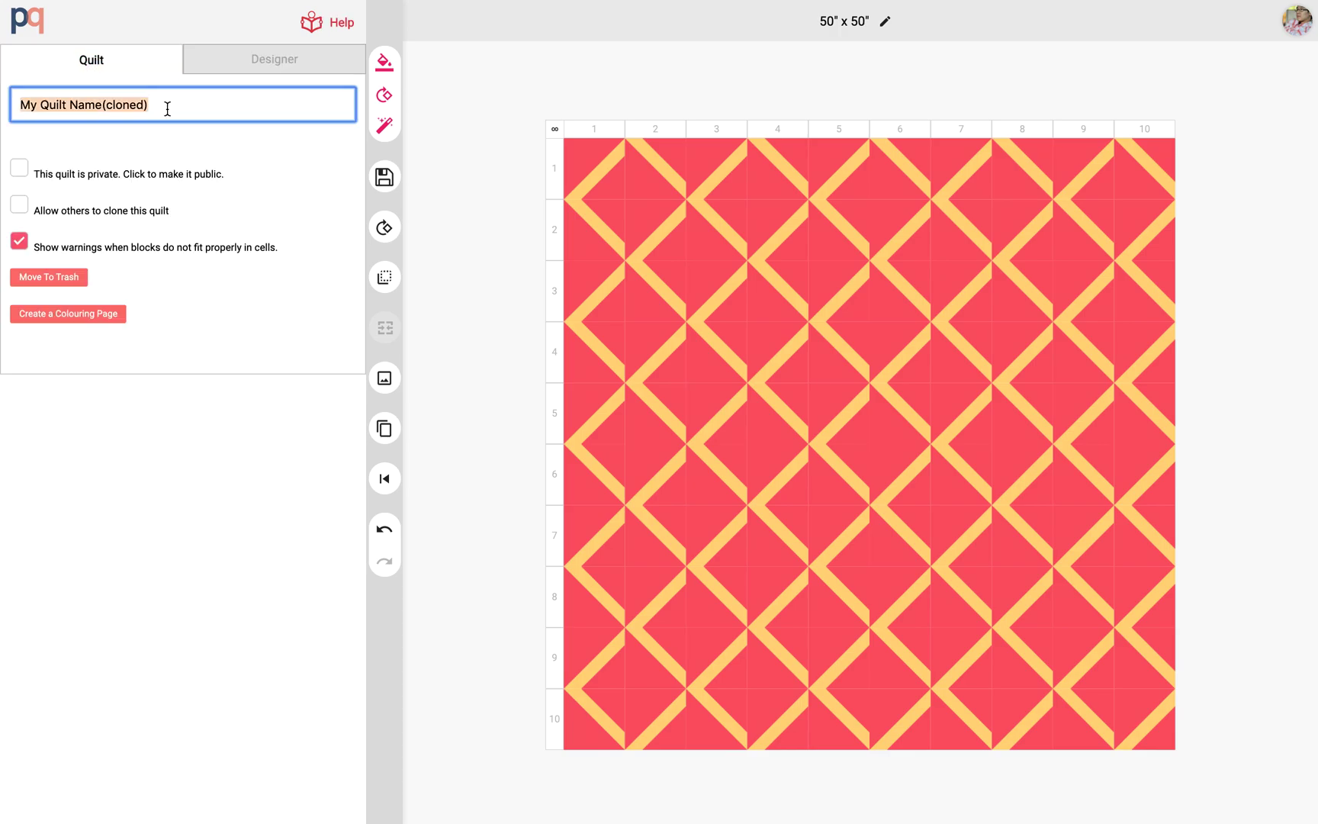
{"action": "type", "text": "D"}
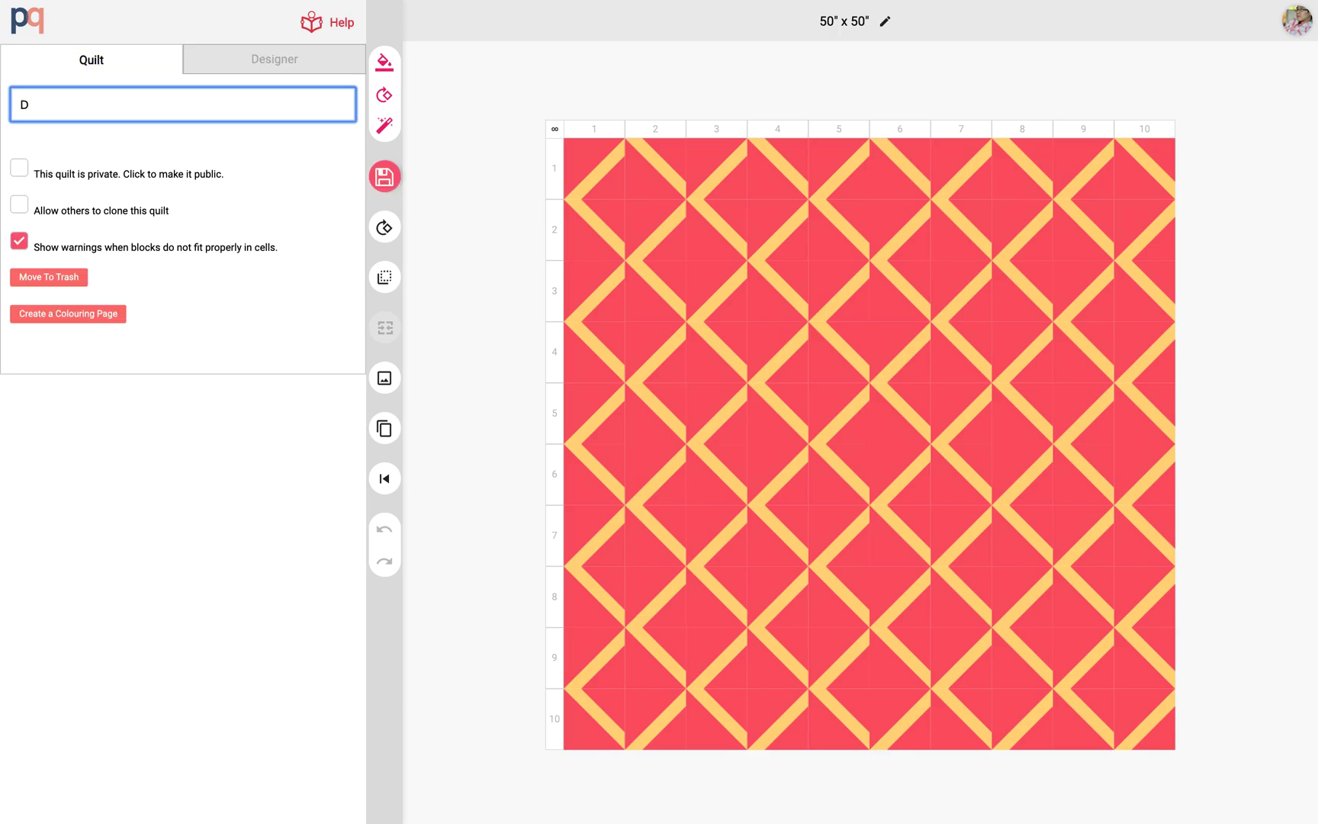
{"action": "type", "text": "iamonds"}
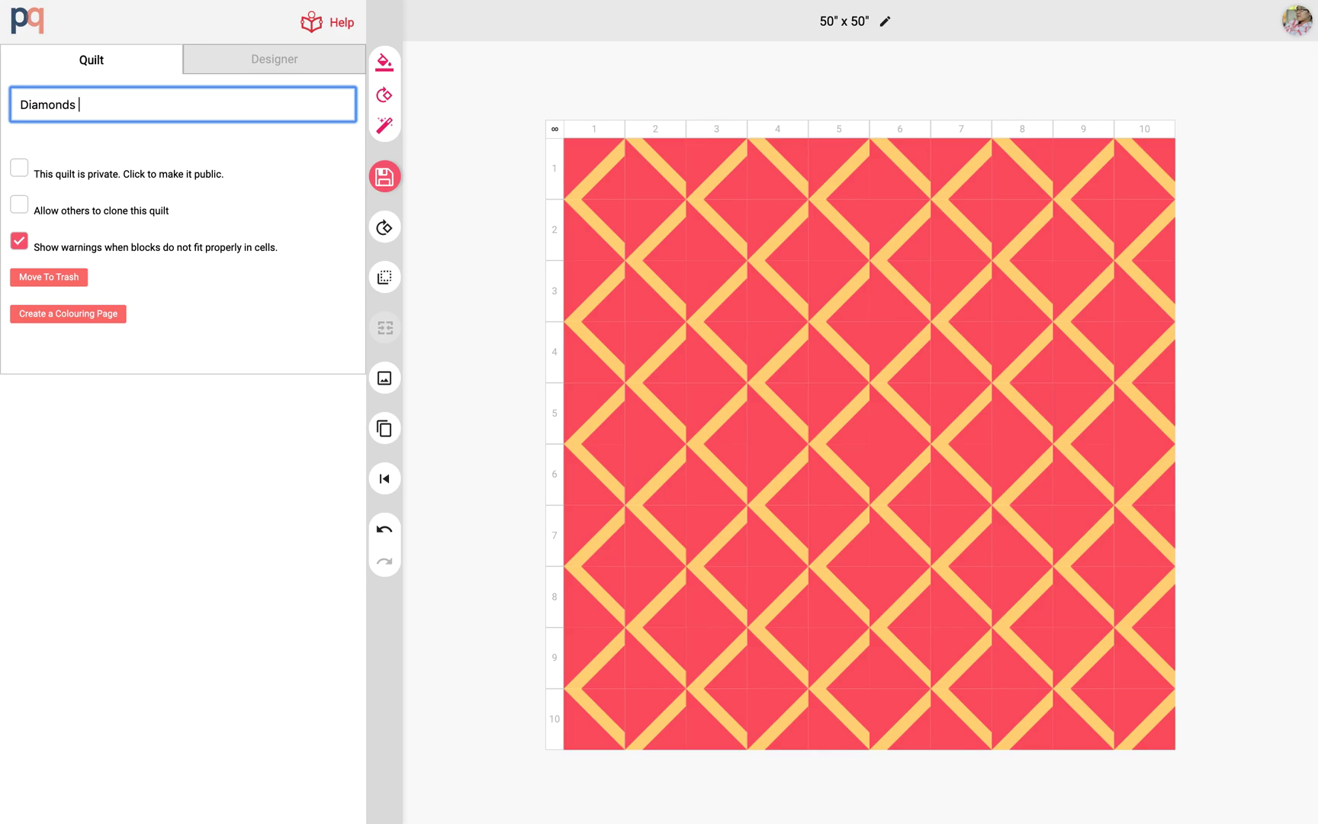
{"action": "type", "text": "Fa"}
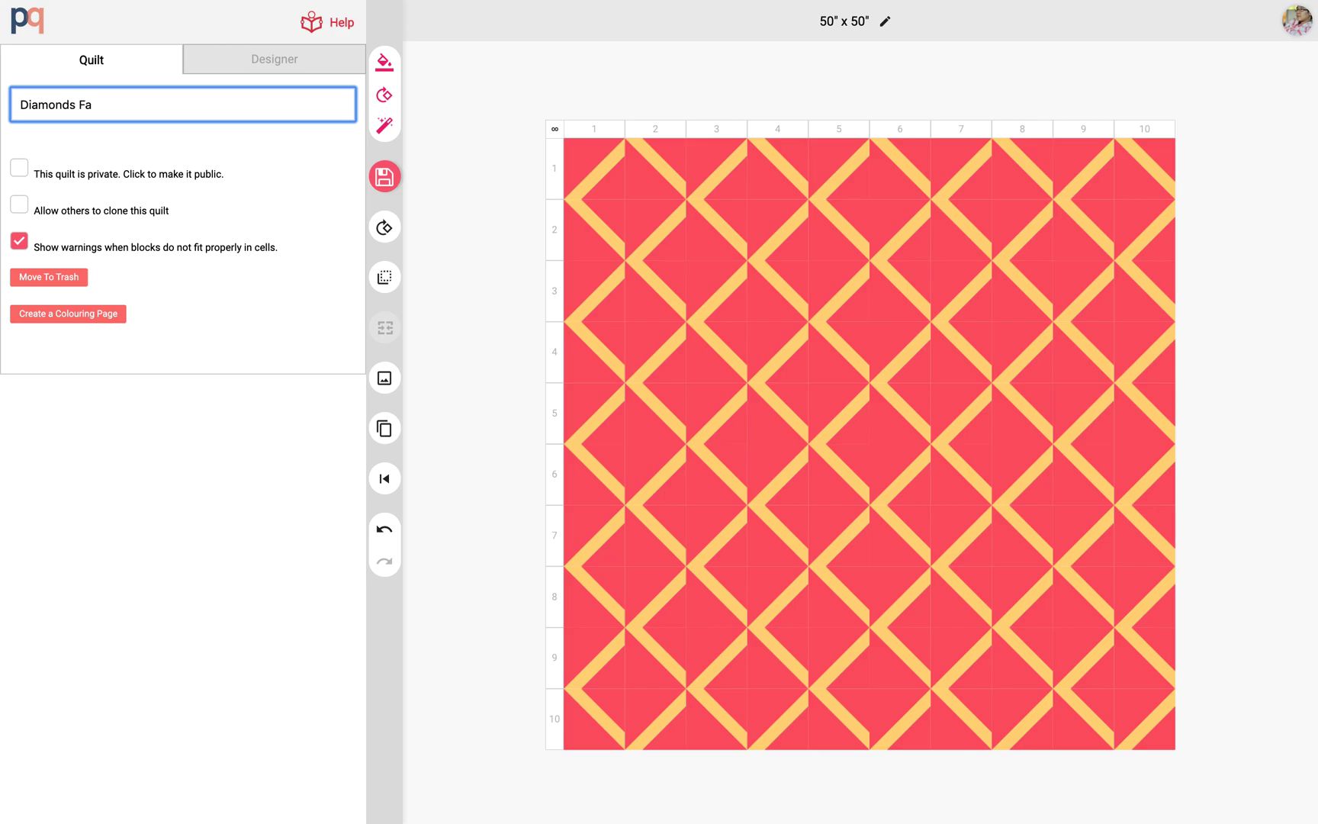
{"action": "type", "text": "bric"}
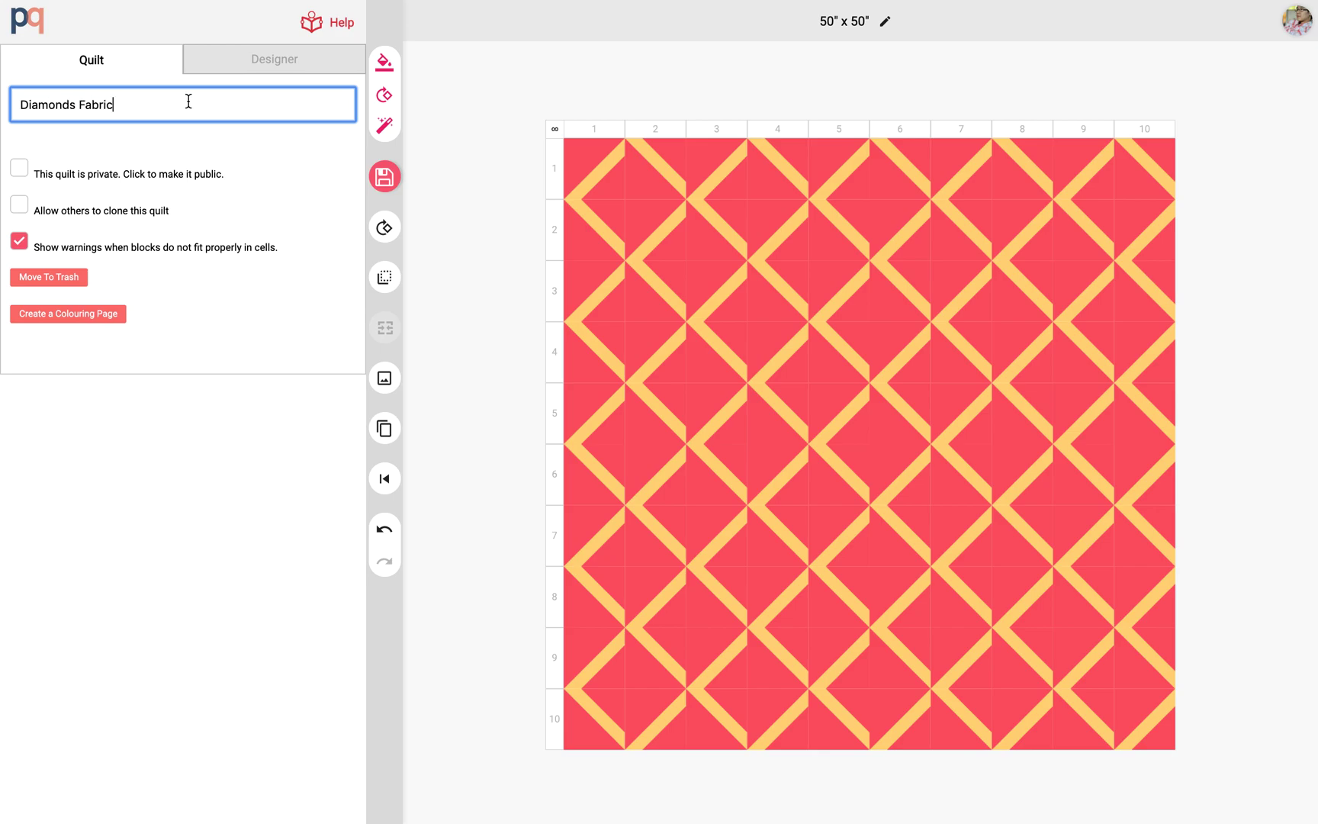
{"action": "left_click", "coordinate": [274, 59]}
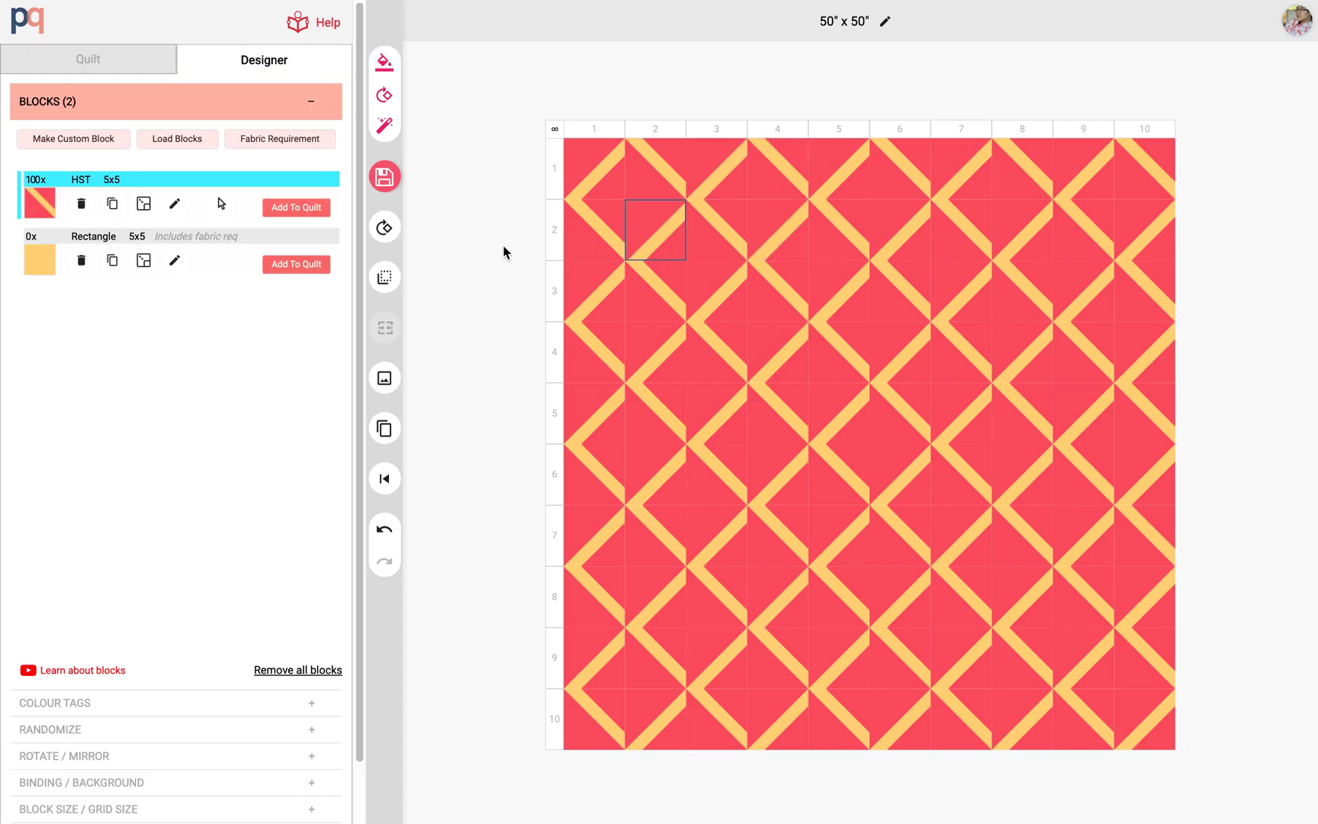
Open the HST block at row 3, column 5 in the editor and show print options for its red piece
{"action": "left_click", "coordinate": [38, 204]}
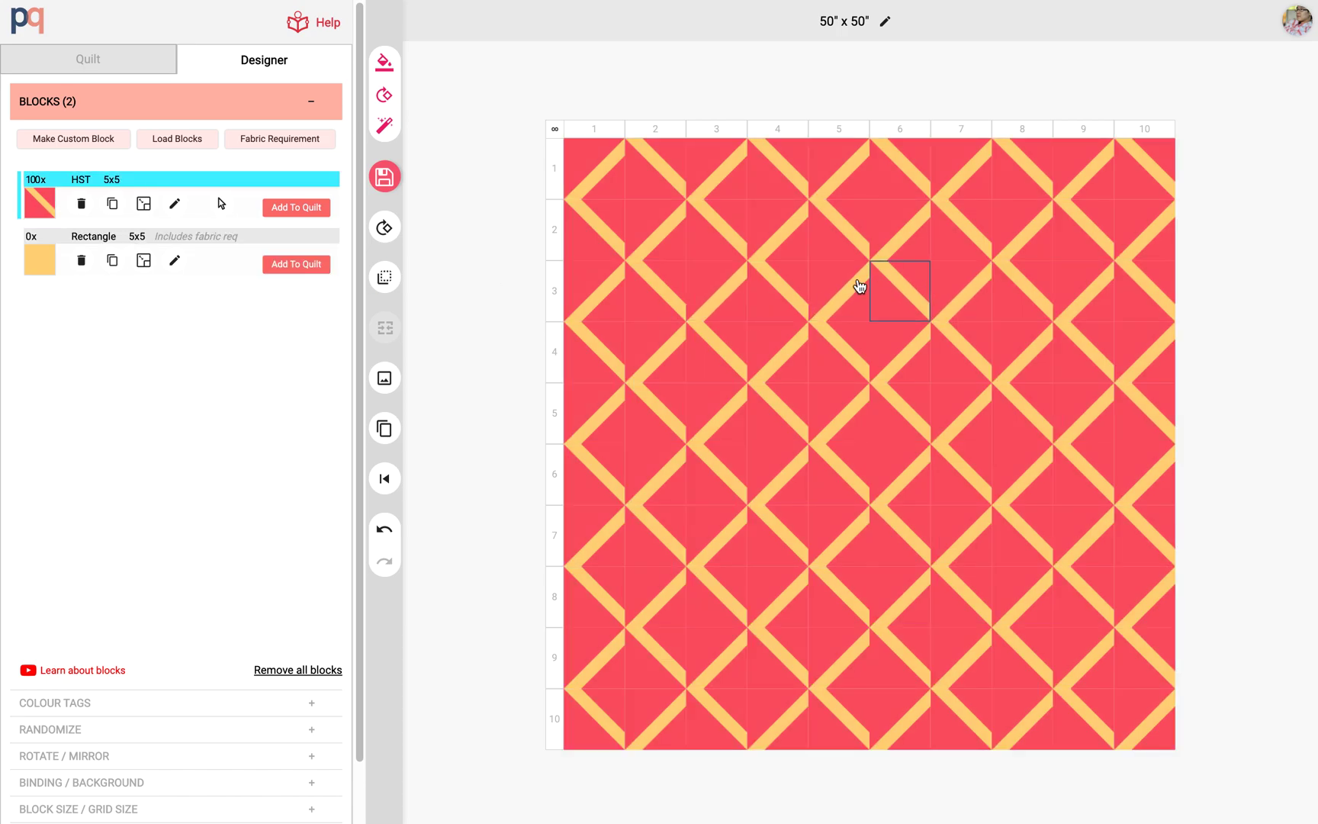
{"action": "right_click", "coordinate": [837, 290]}
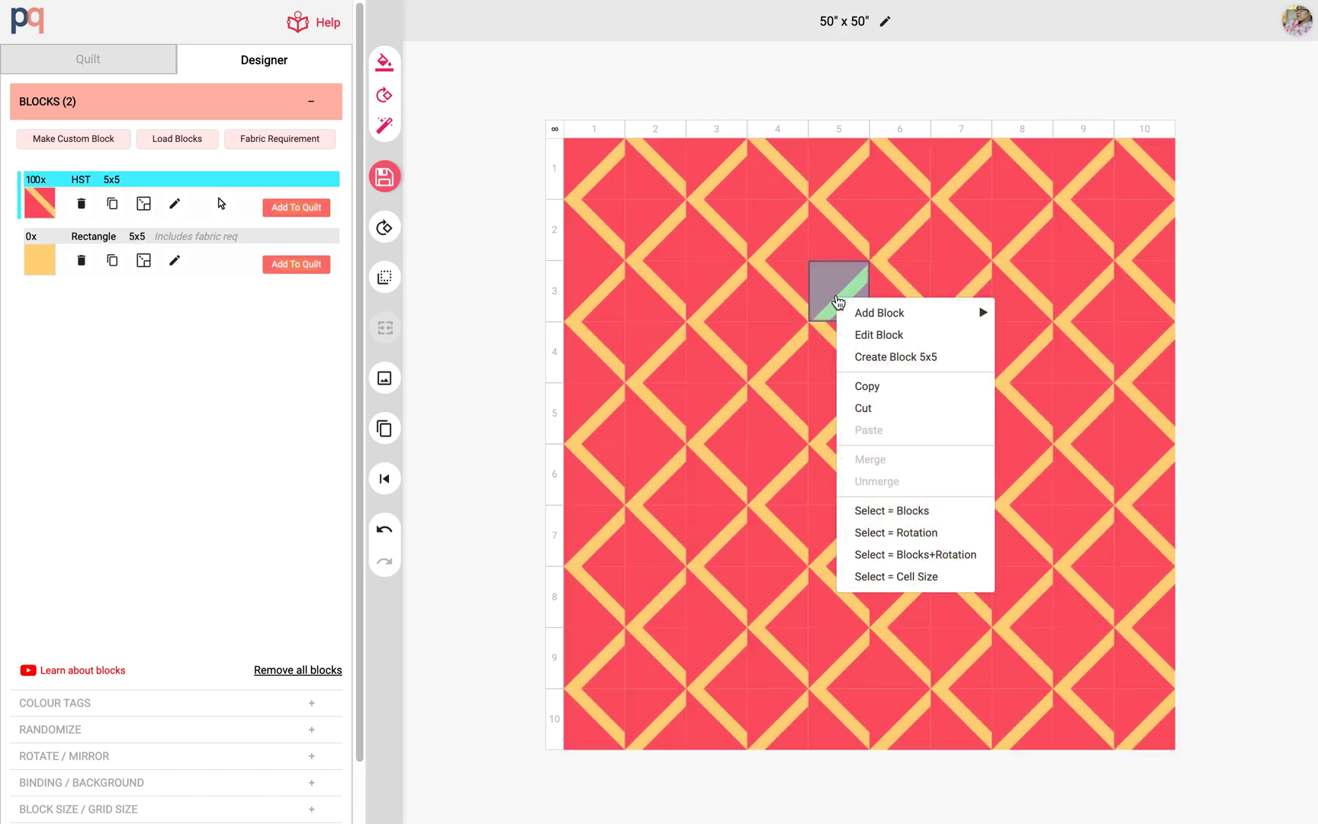
{"action": "mouse_move", "coordinate": [879, 334]}
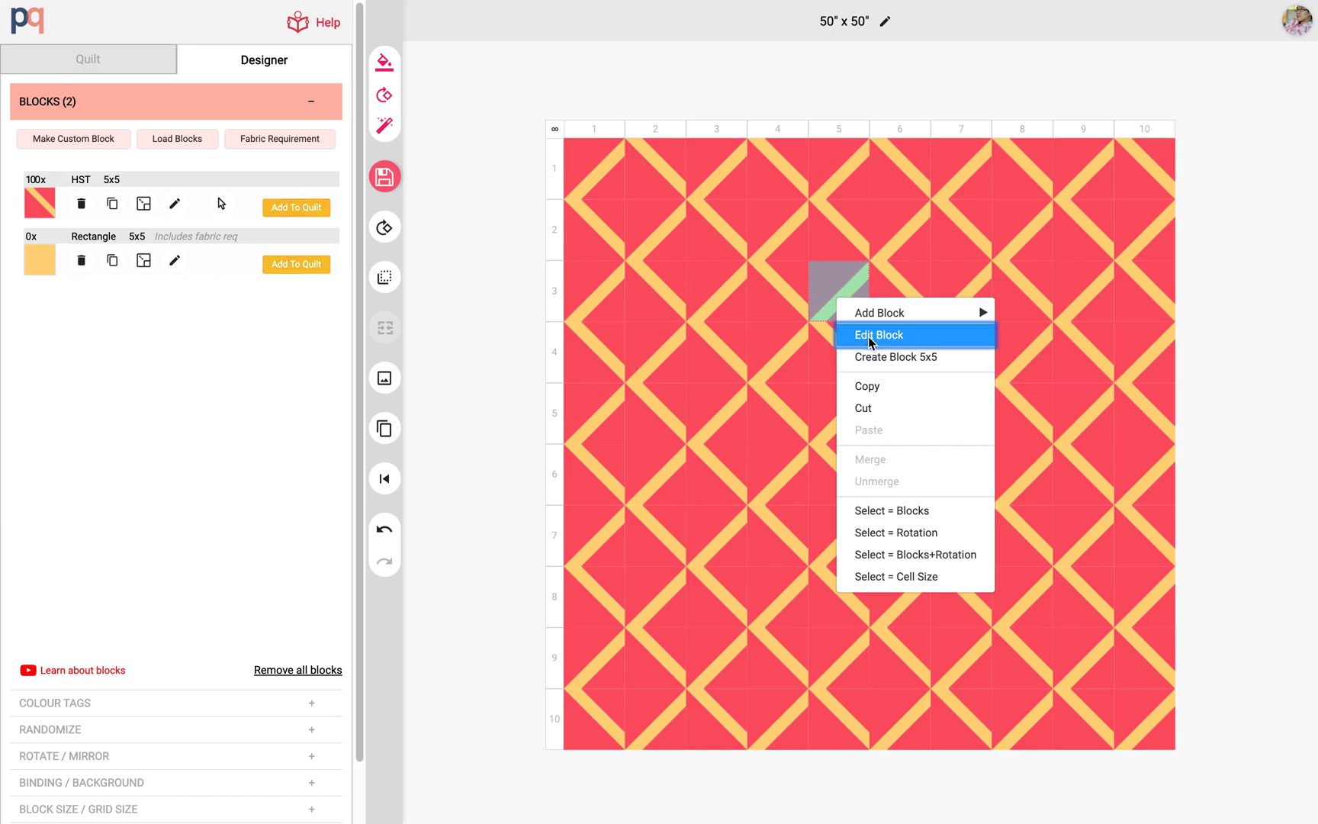
{"action": "left_click", "coordinate": [878, 335]}
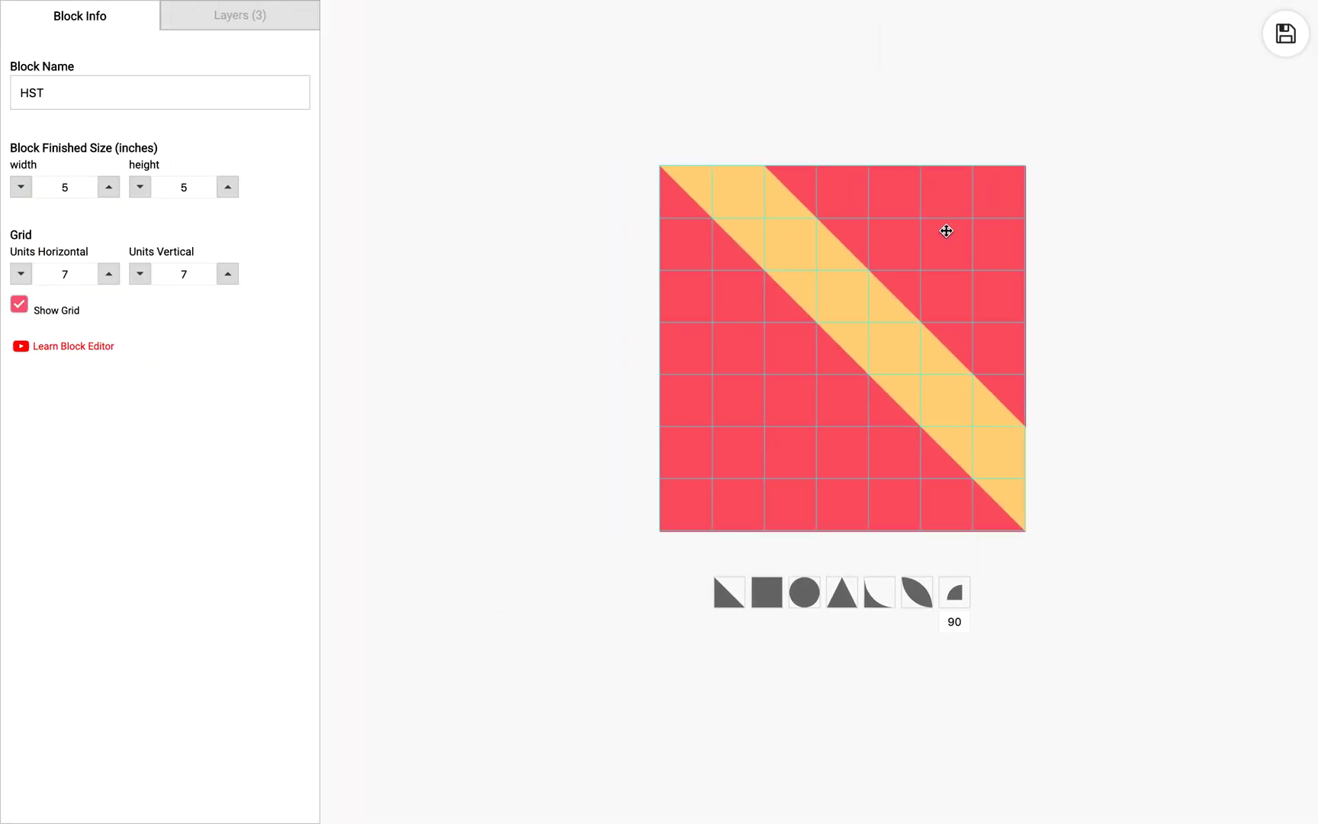
{"action": "mouse_move", "coordinate": [1286, 34]}
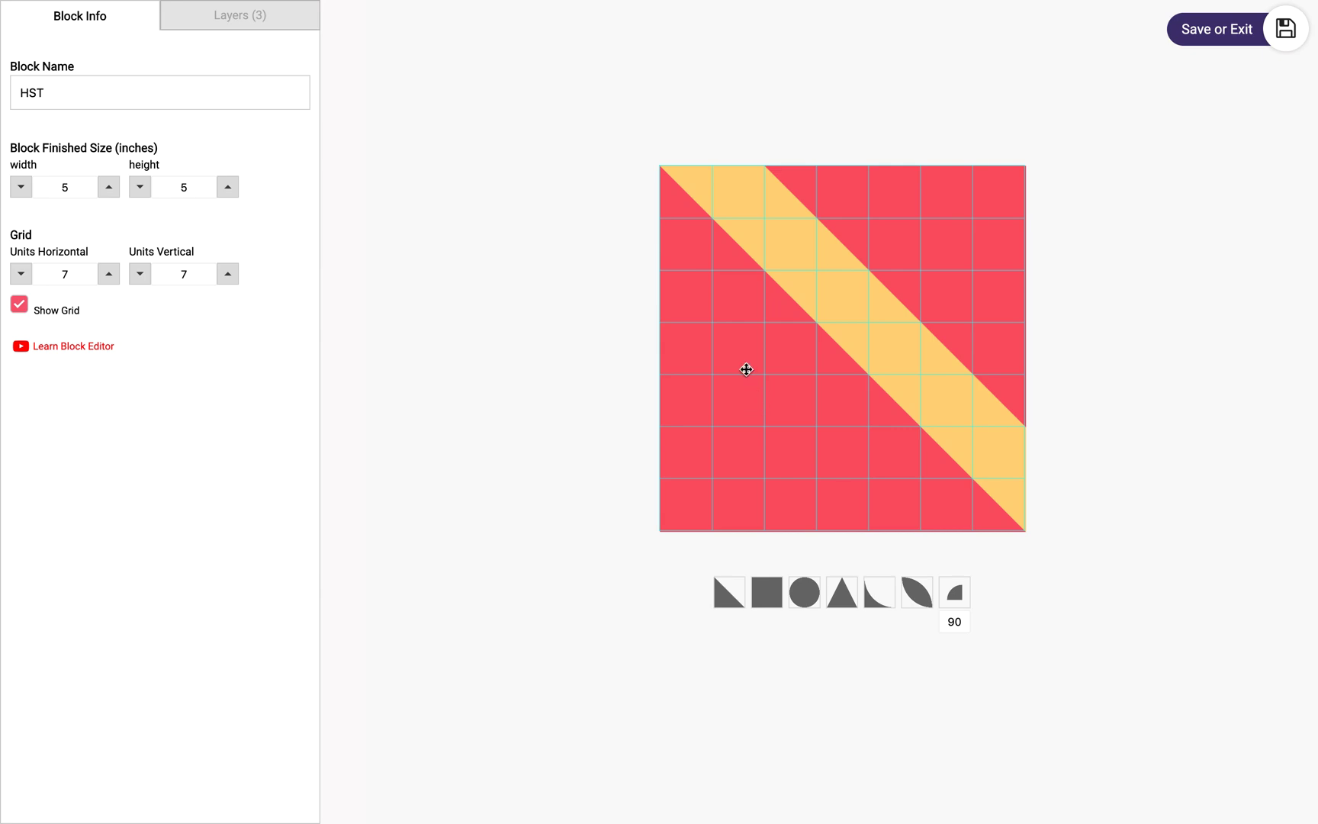
{"action": "left_click", "coordinate": [746, 371]}
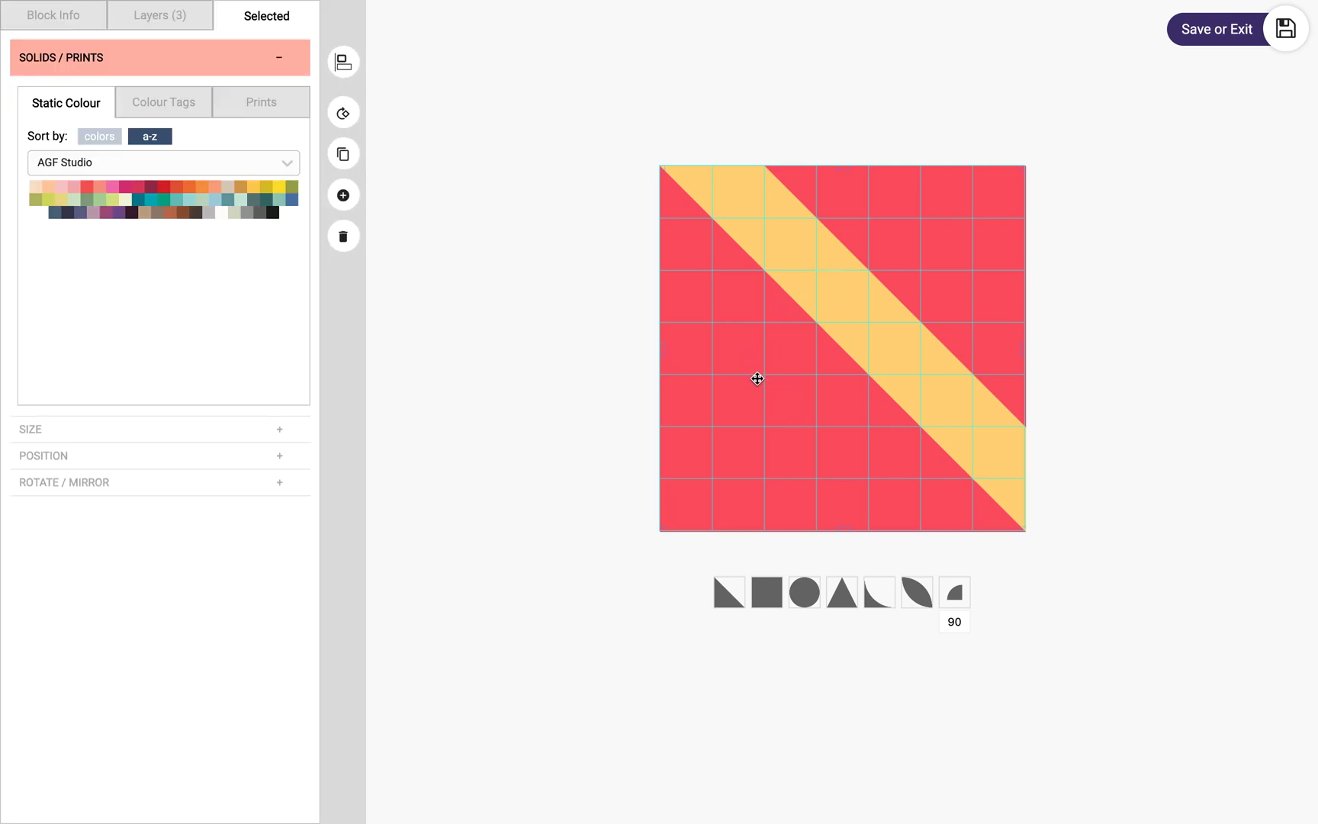
{"action": "left_click", "coordinate": [261, 101]}
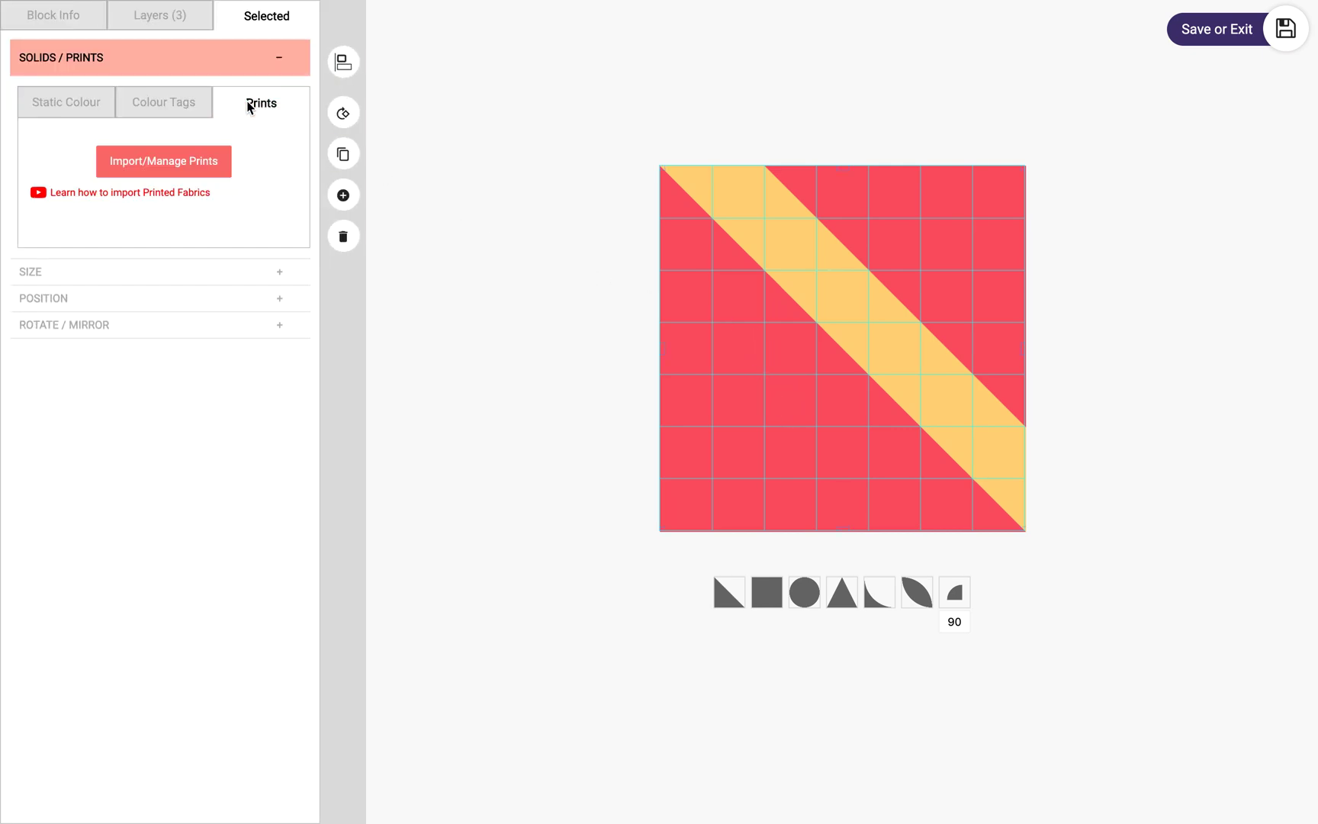
Browse the Mad About Patchwork online store filtered to red fabrics
{"action": "left_click", "coordinate": [164, 161]}
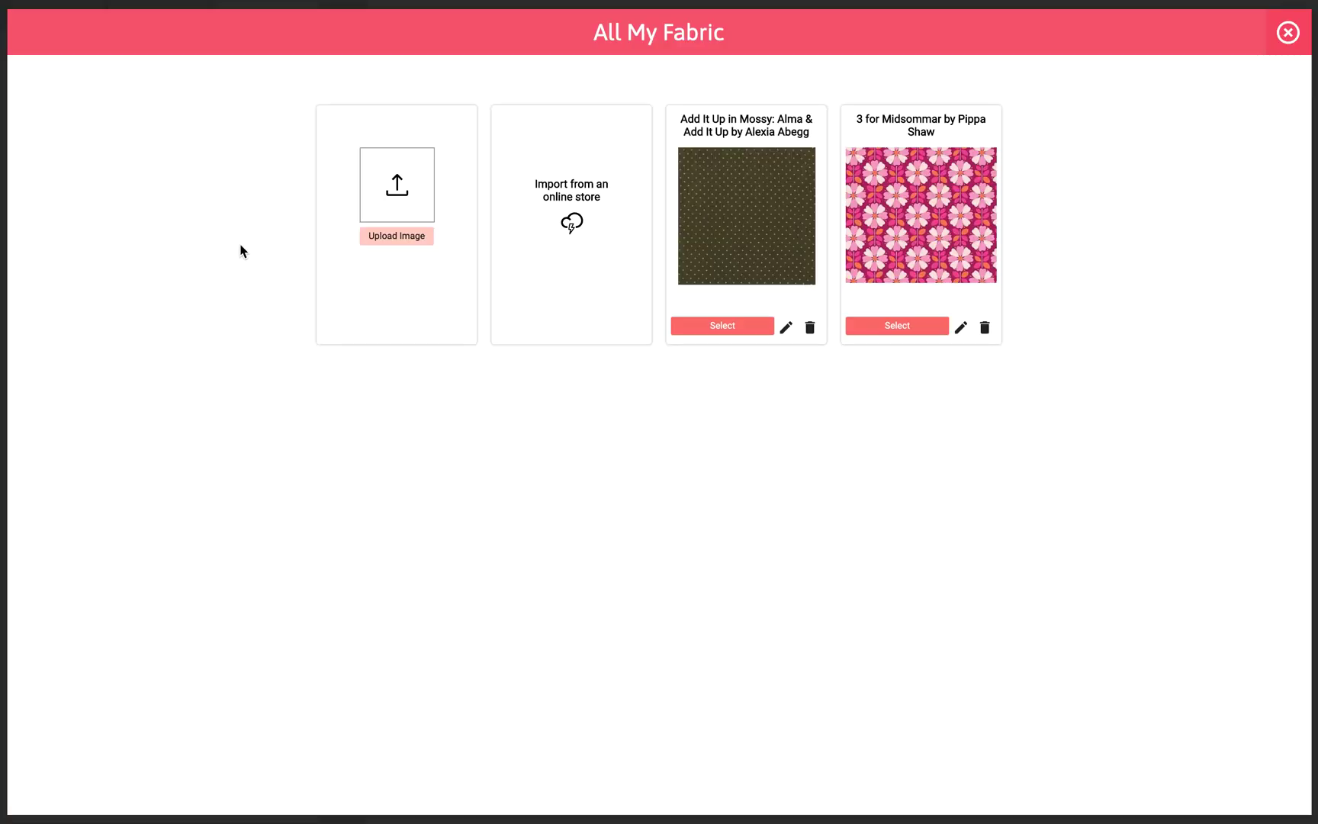
{"action": "mouse_move", "coordinate": [714, 263]}
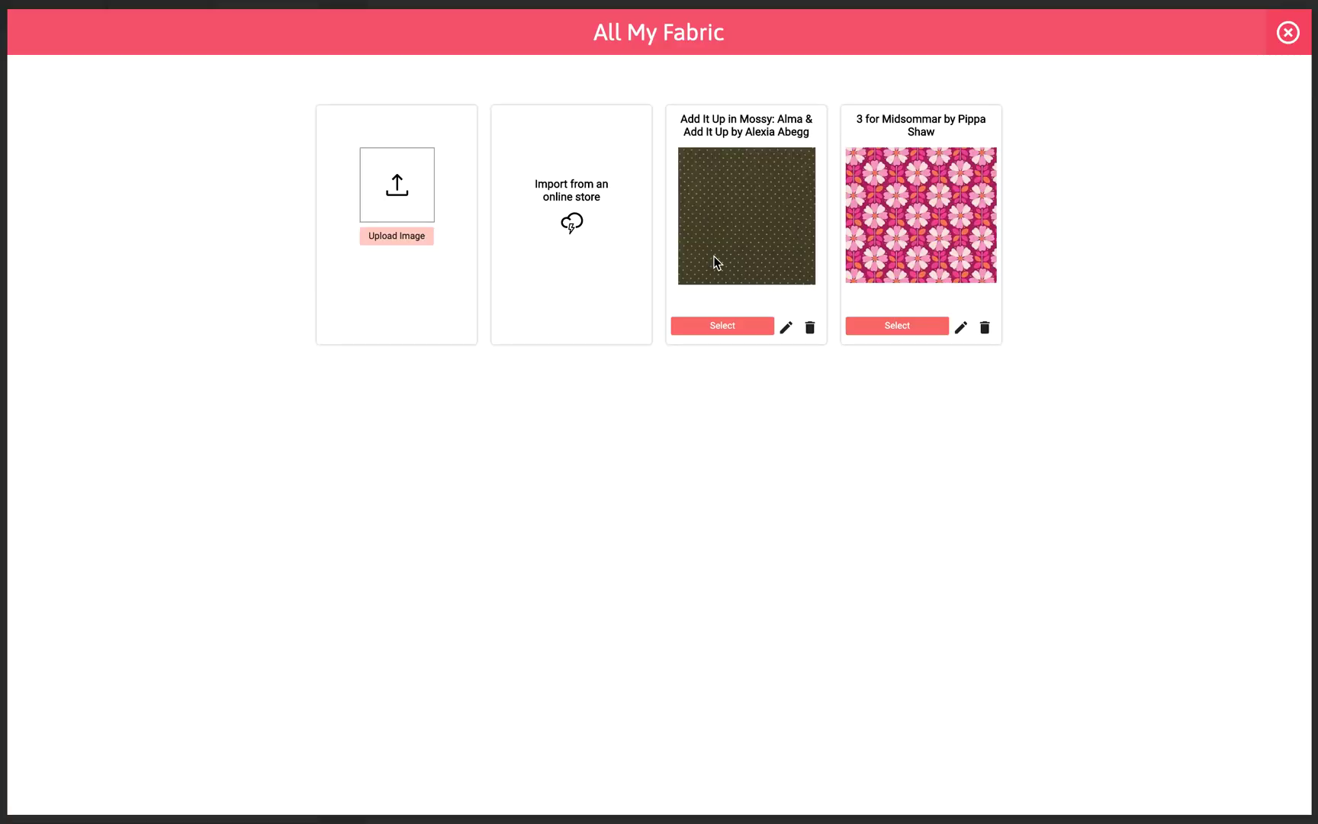
{"action": "left_click", "coordinate": [571, 223]}
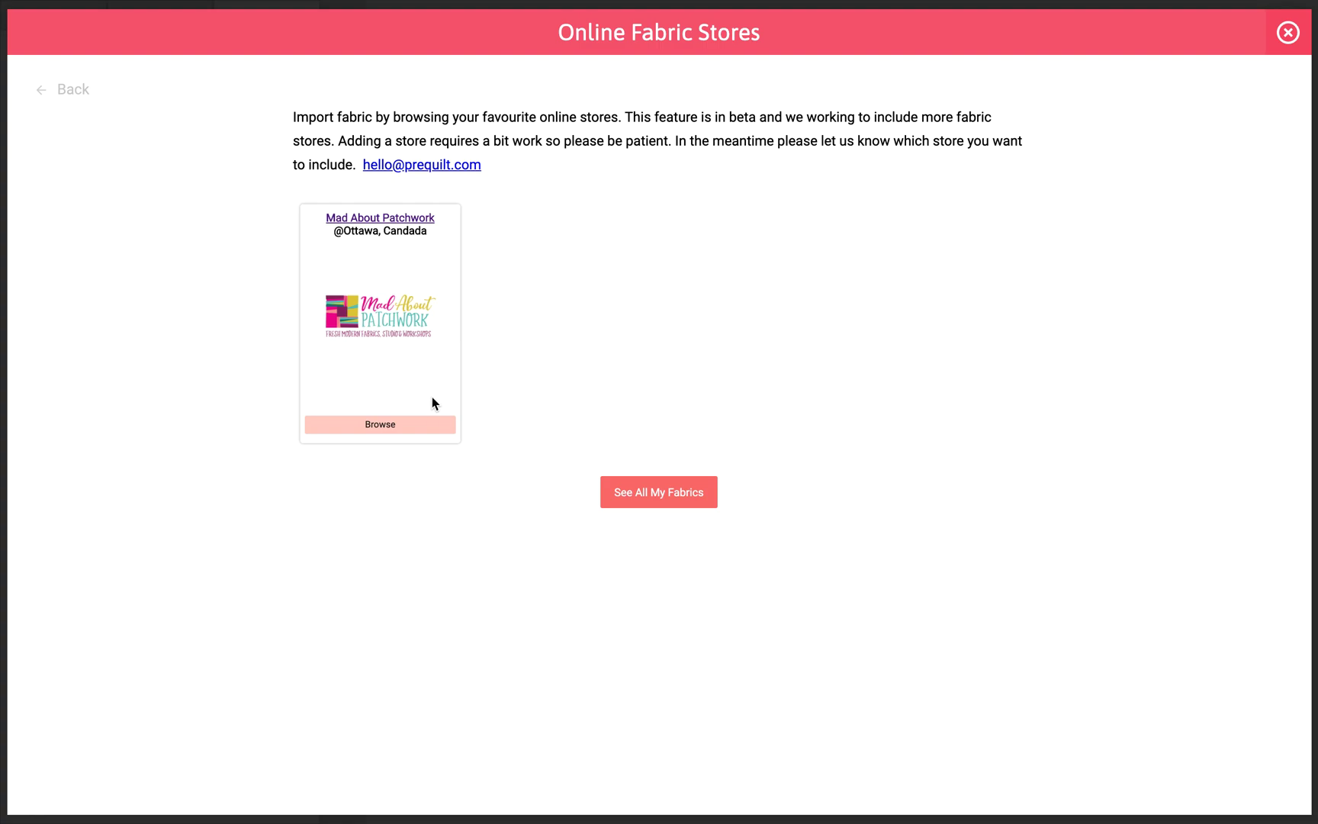
{"action": "left_click", "coordinate": [379, 423]}
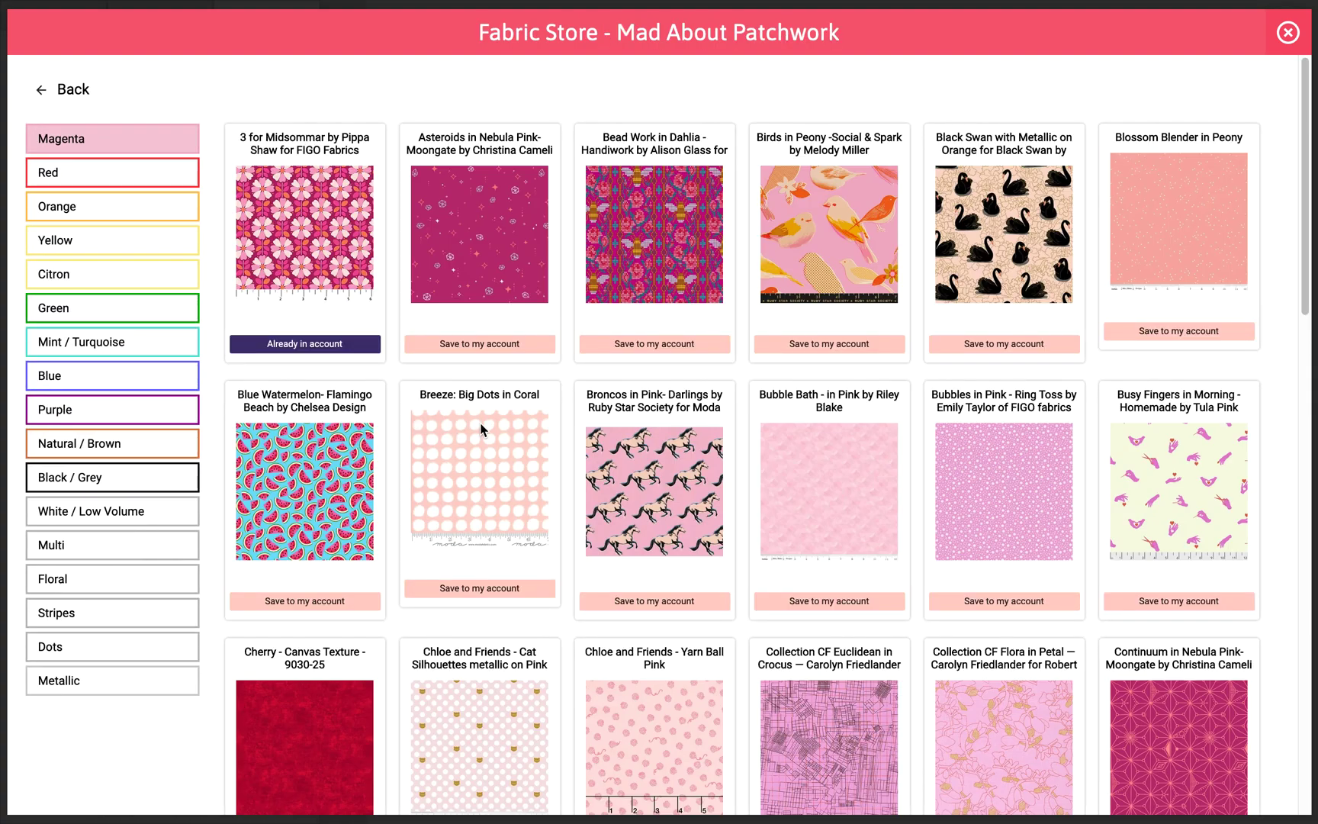
{"action": "left_click", "coordinate": [112, 173]}
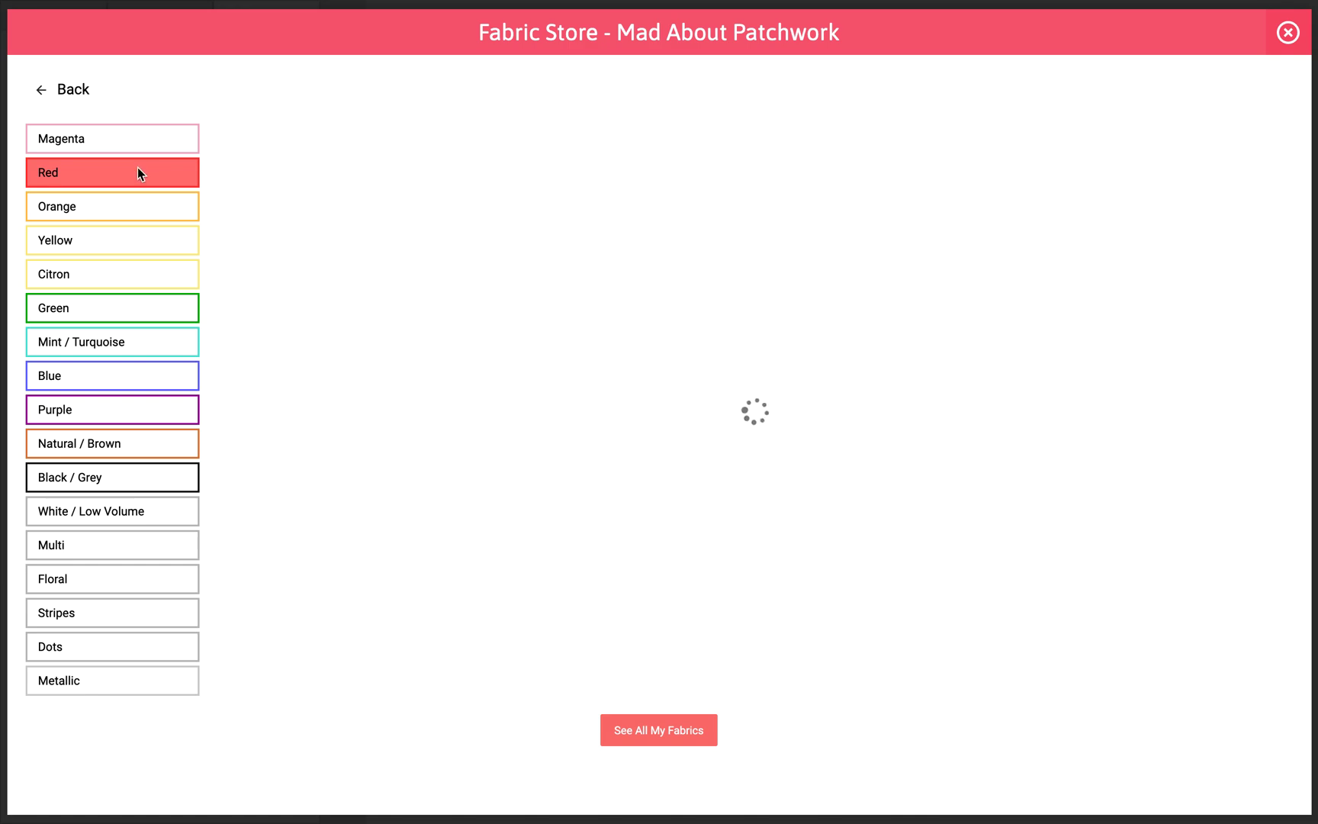
Save the Flying Ribbon in Red and Pom Poms in Poppy prints, then view all saved fabrics
{"action": "left_click", "coordinate": [112, 173]}
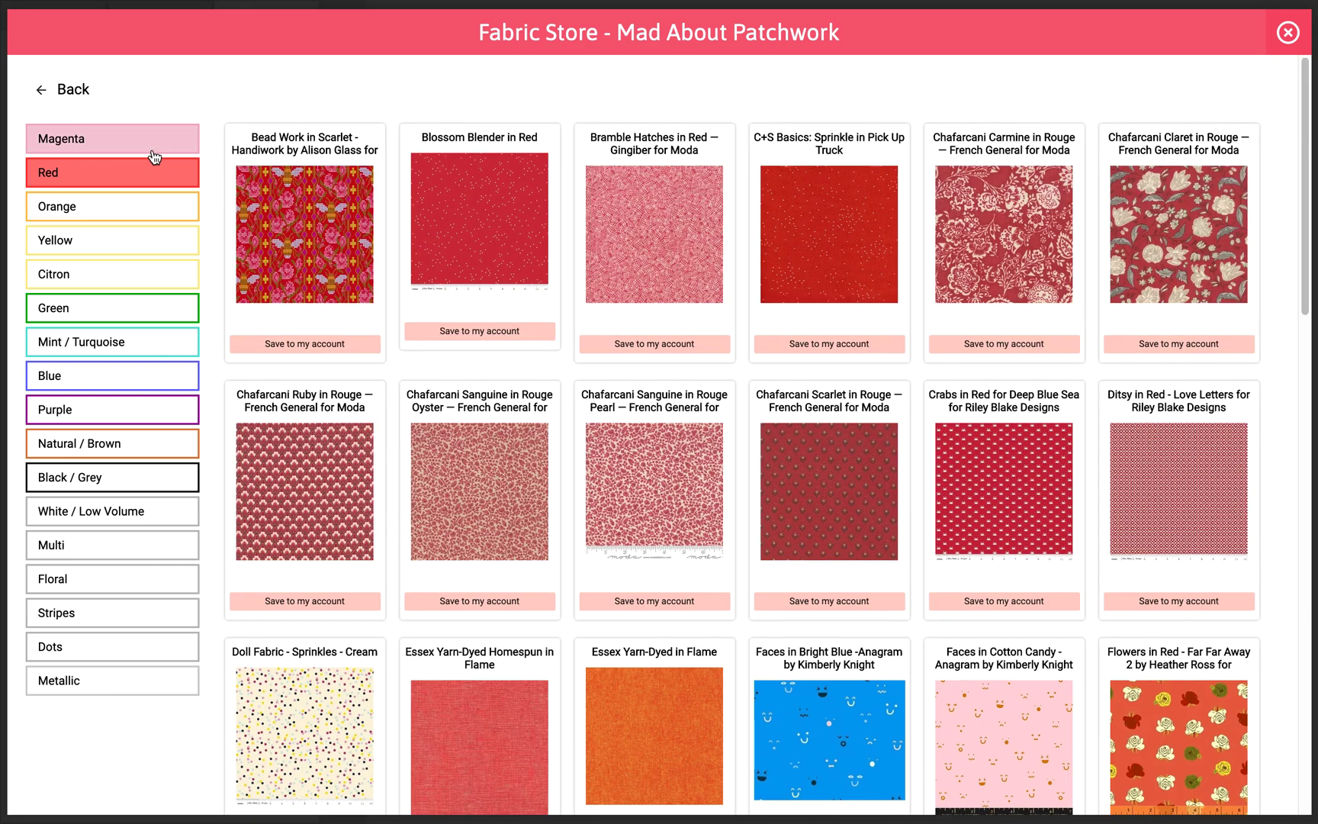
{"action": "scroll", "scroll_direction": "down", "scroll_amount": 3}
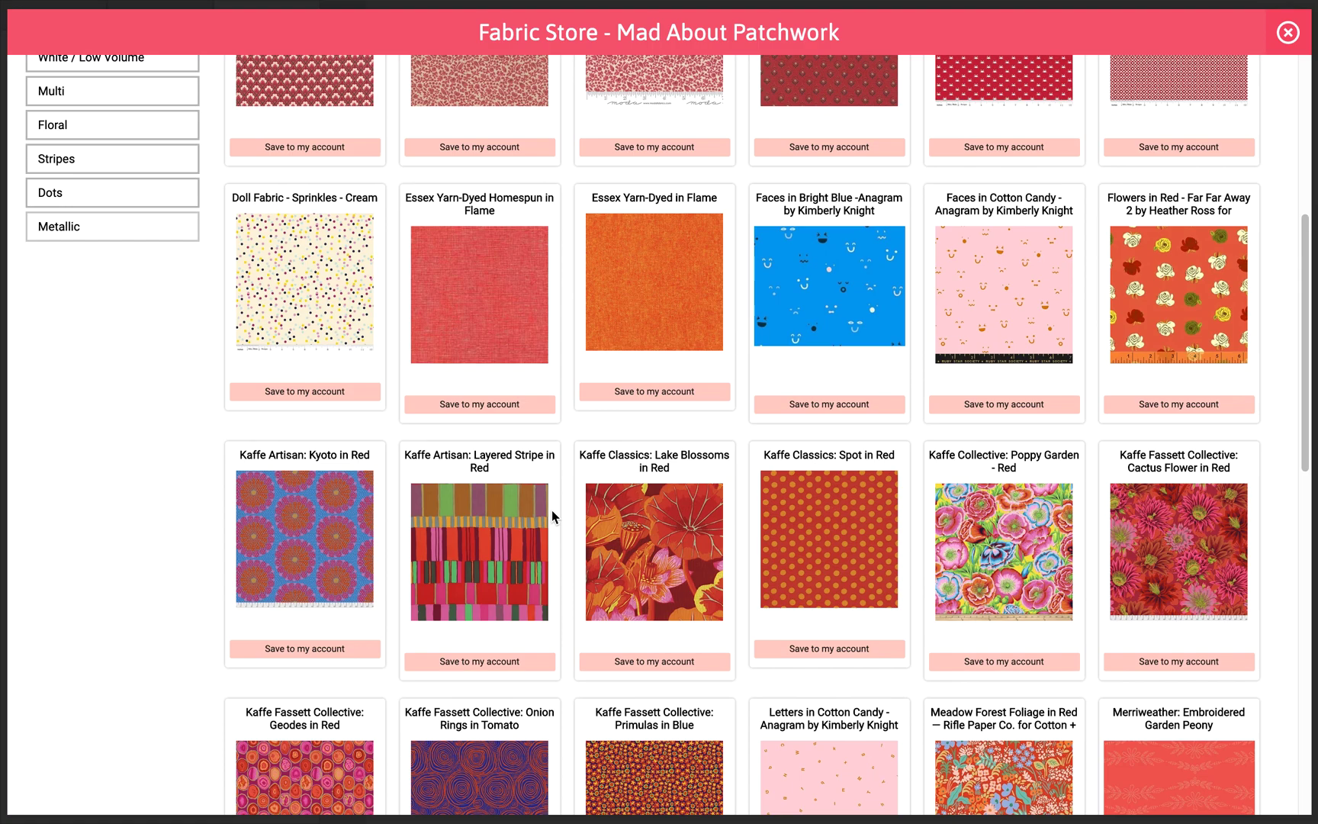
{"action": "scroll", "scroll_direction": "down", "scroll_amount": 3}
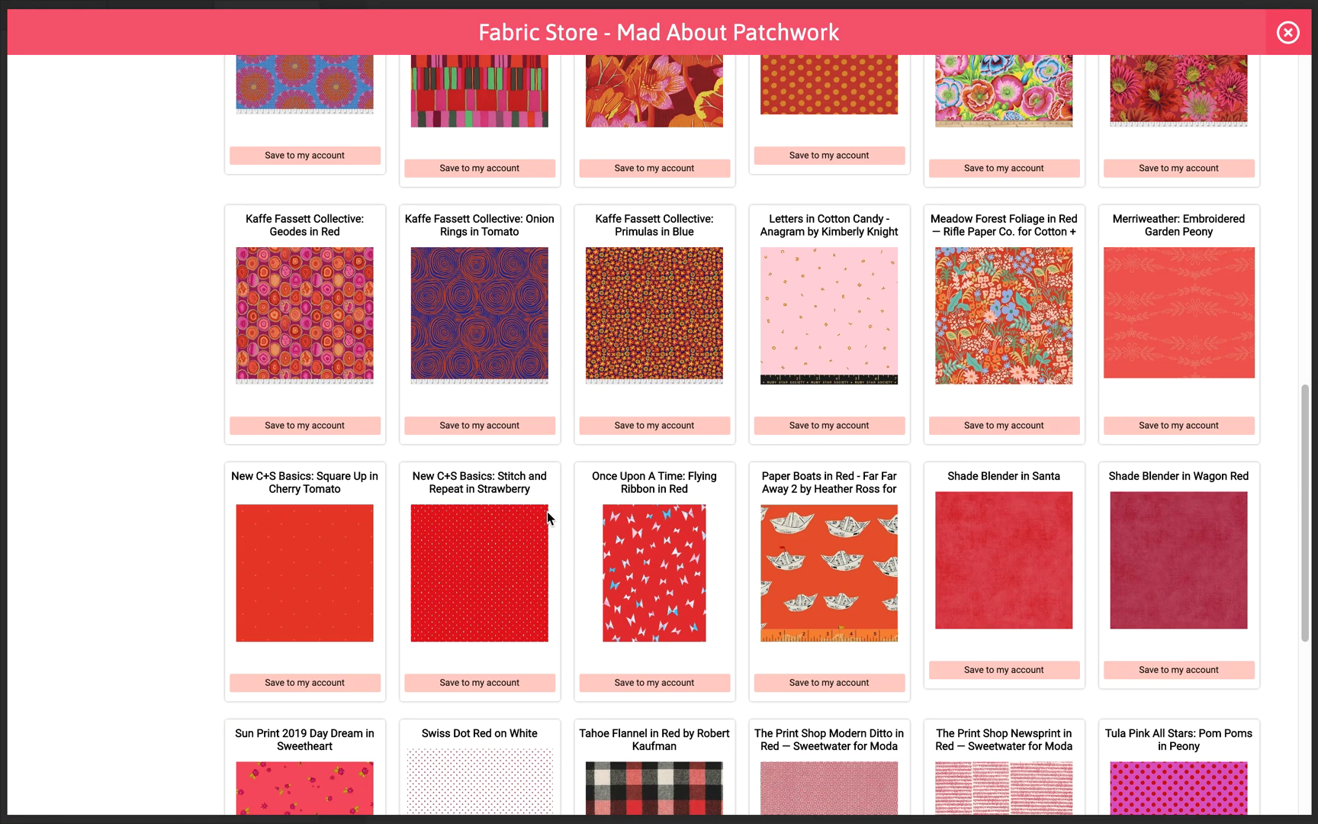
{"action": "left_click", "coordinate": [653, 682]}
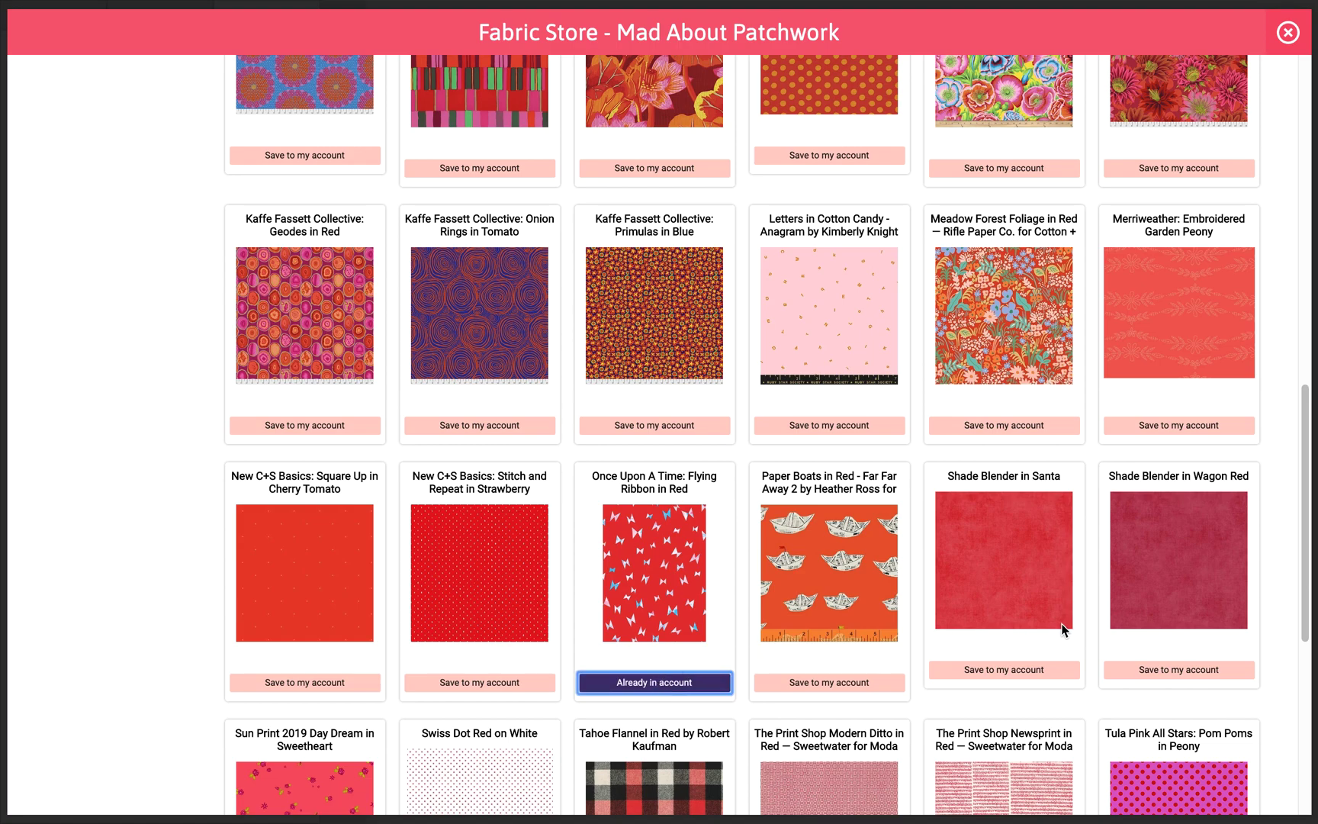
{"action": "scroll", "scroll_direction": "down", "scroll_amount": 3}
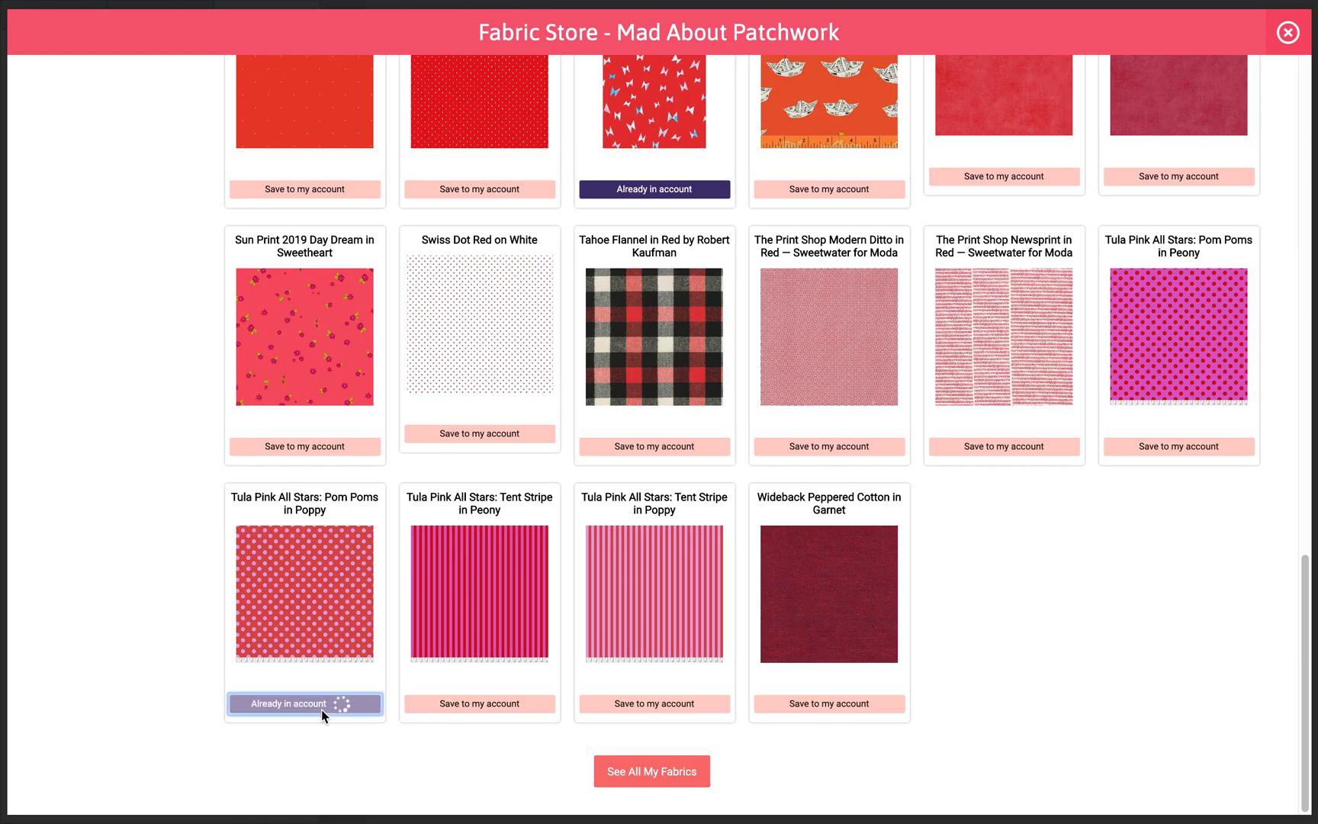
{"action": "left_click", "coordinate": [651, 771]}
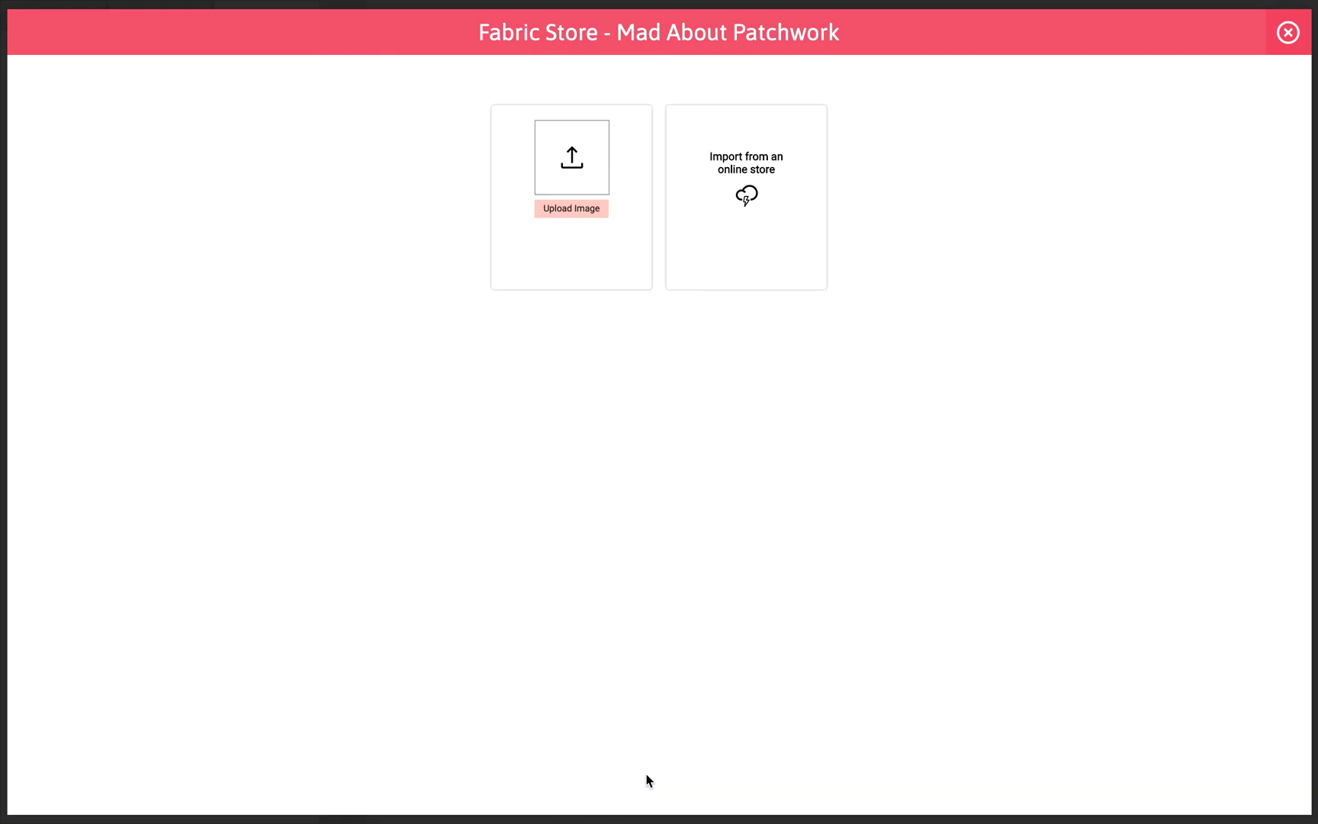
Crop the ruler strip off Pom Poms in Poppy's bottom, name it 'Pom Poms in Poppy', and save
{"action": "left_click", "coordinate": [746, 196]}
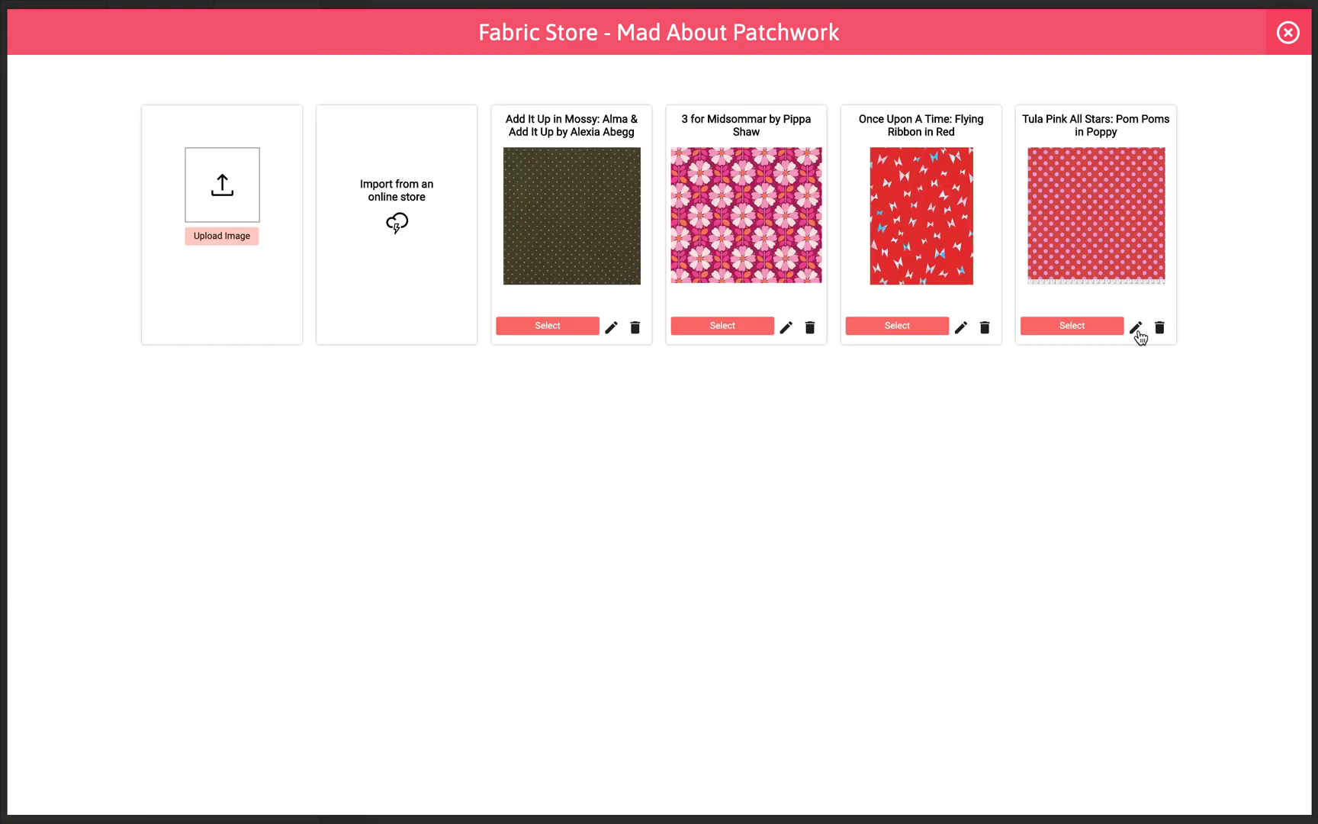
{"action": "left_click", "coordinate": [1136, 327]}
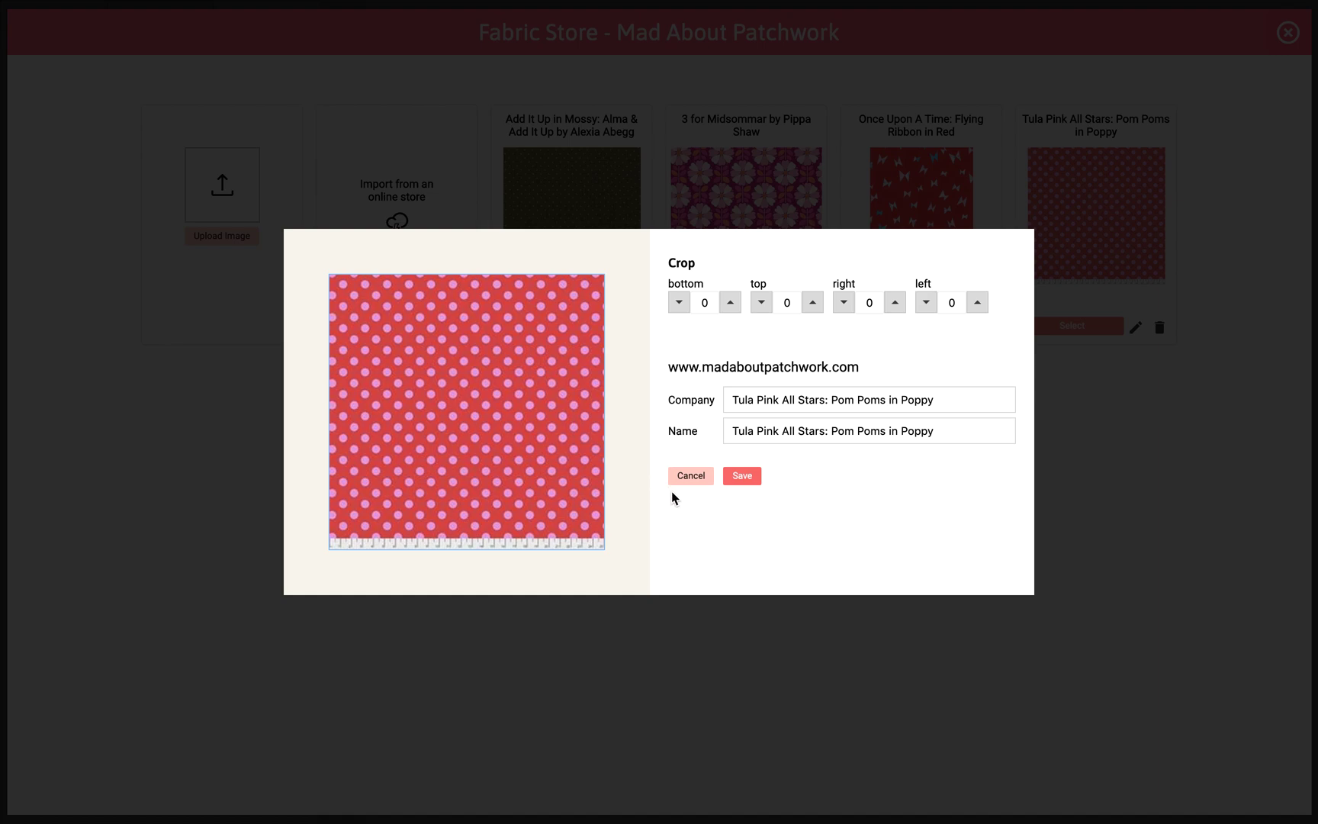
{"action": "left_click", "coordinate": [704, 302]}
{"action": "type", "text": "14"}
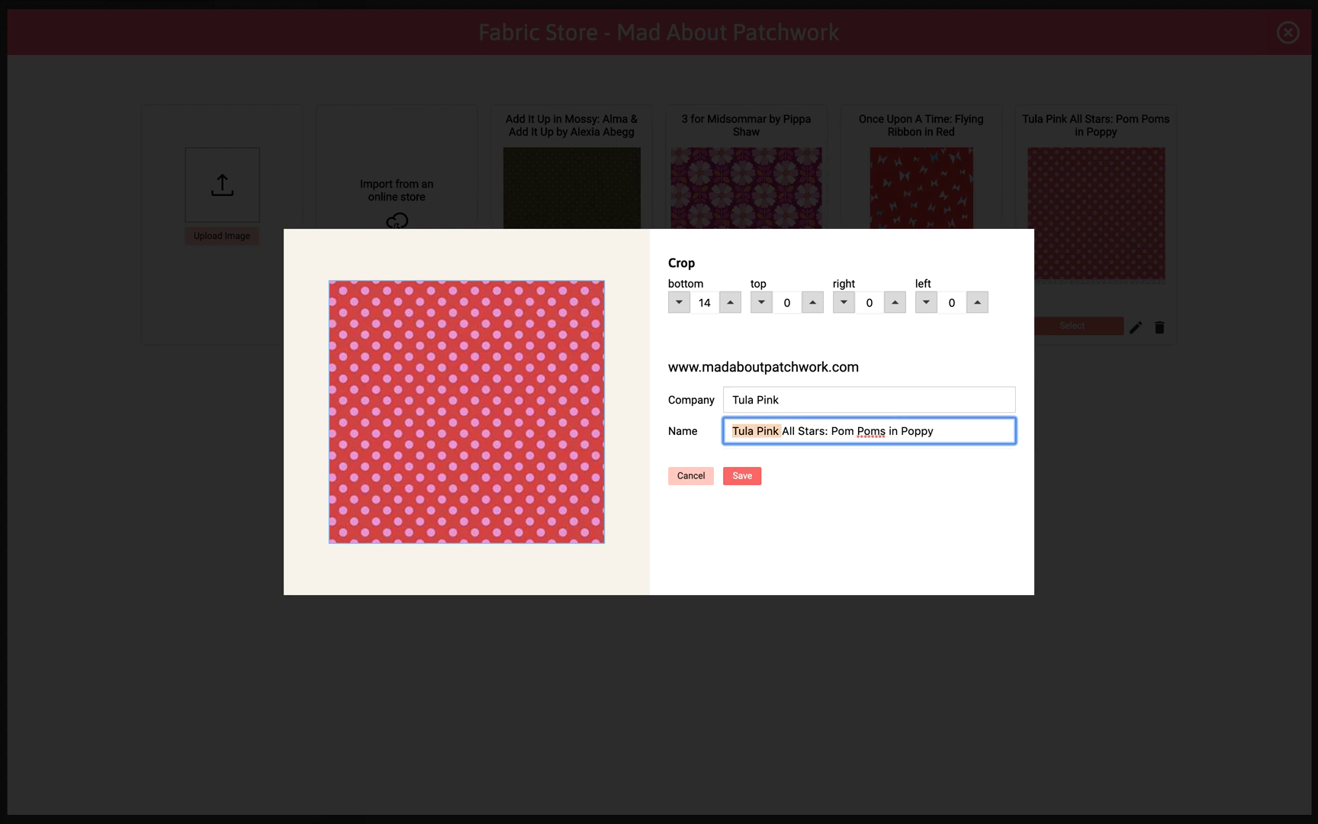
{"action": "type", "text": "Pom Poms in Poppy"}
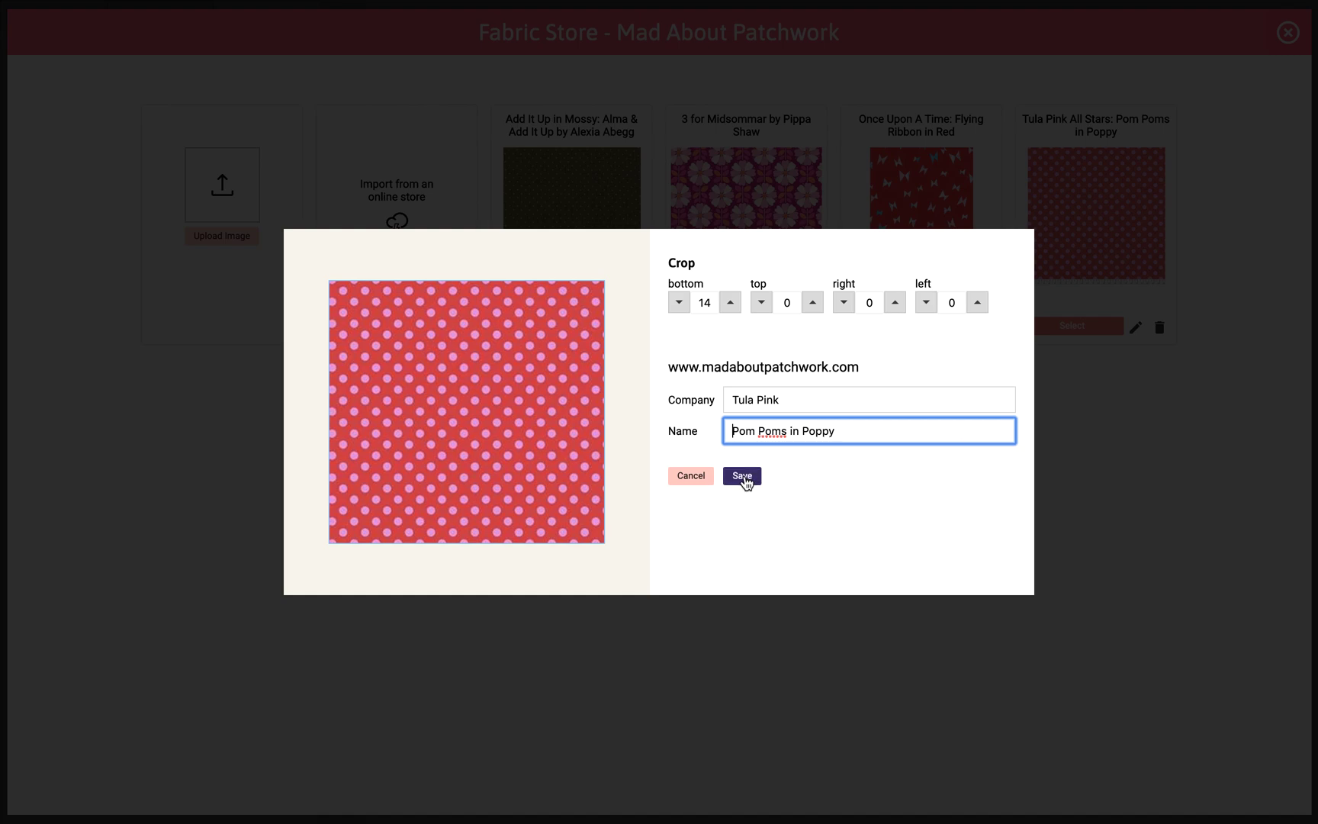
{"action": "left_click", "coordinate": [742, 476]}
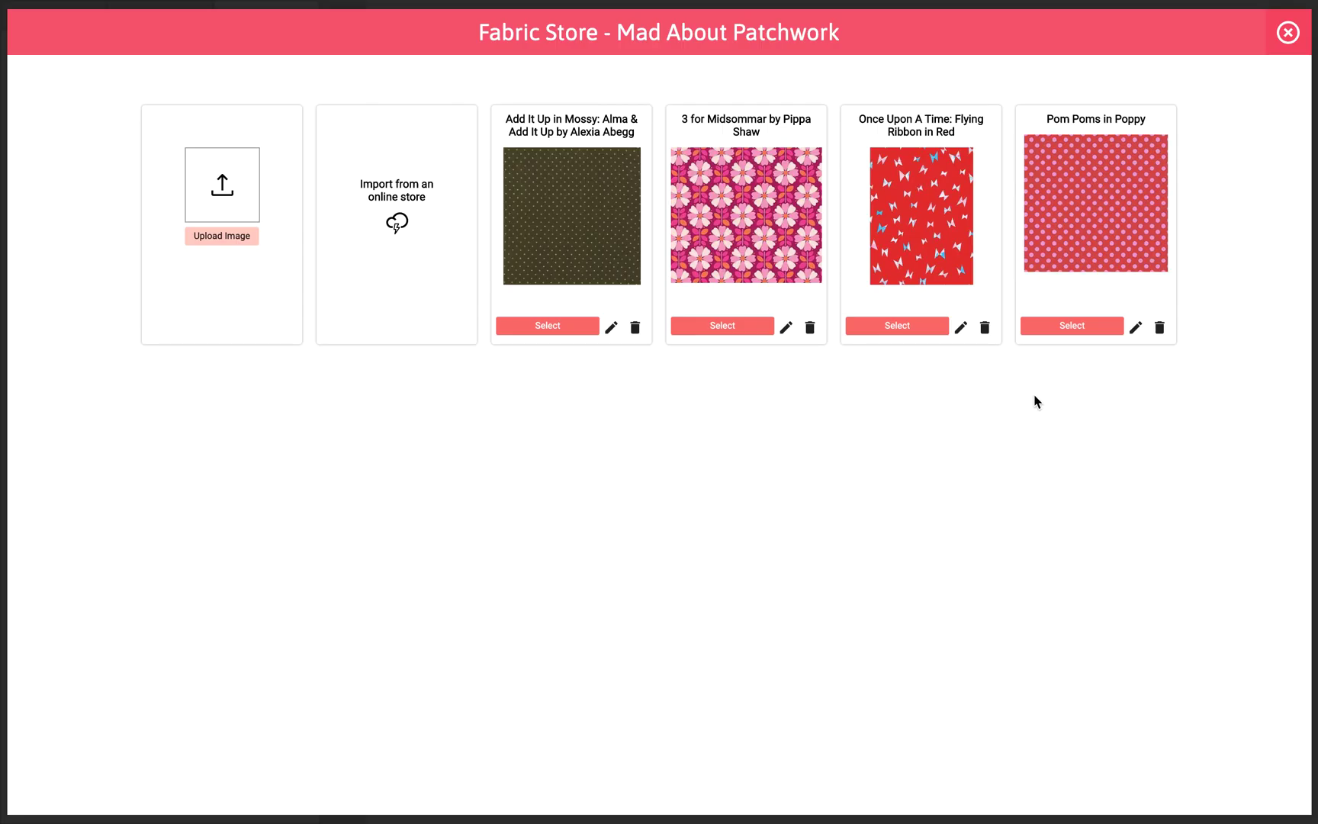
{"action": "mouse_move", "coordinate": [1071, 325]}
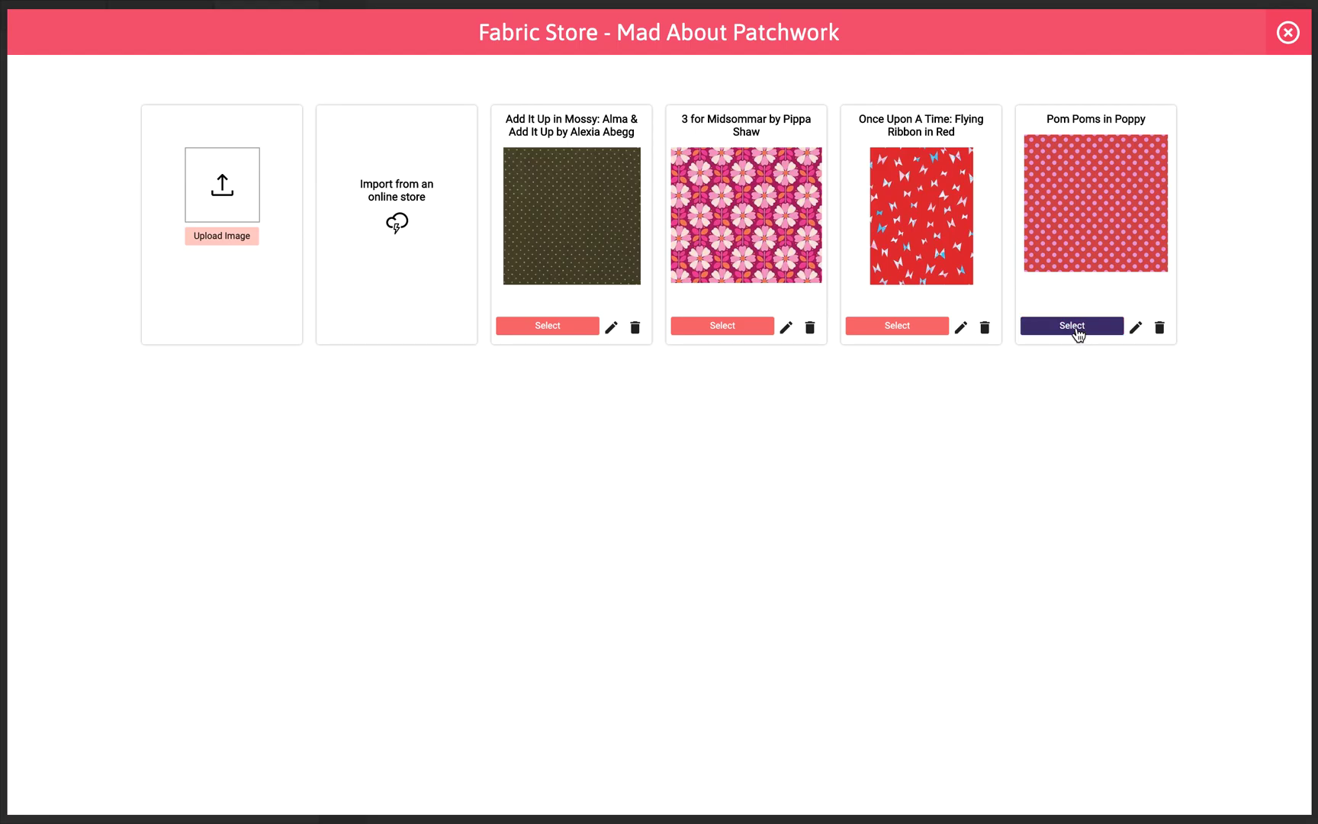
Apply Pom Poms in Poppy to the HST block and save it to the quilt
{"action": "left_click", "coordinate": [1071, 325]}
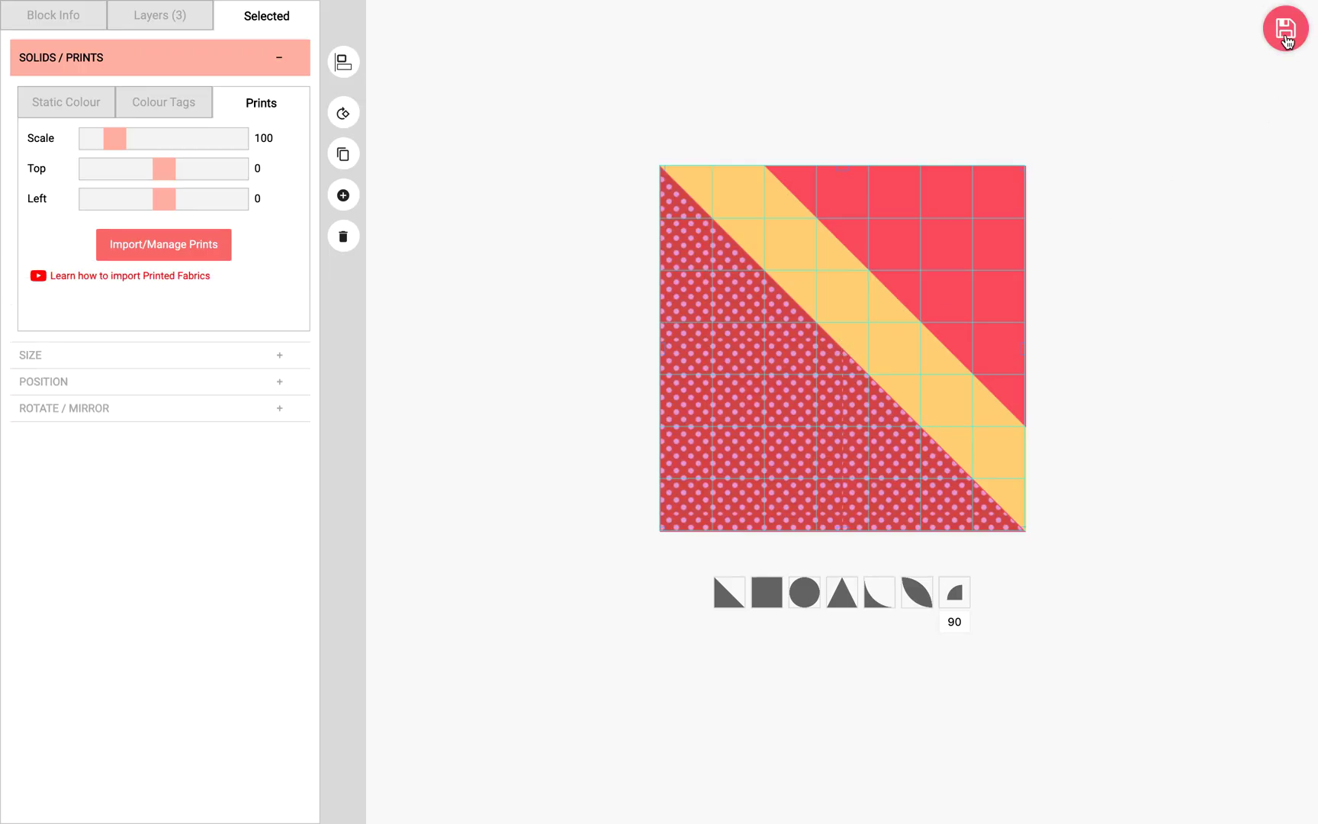
{"action": "left_click", "coordinate": [1285, 28]}
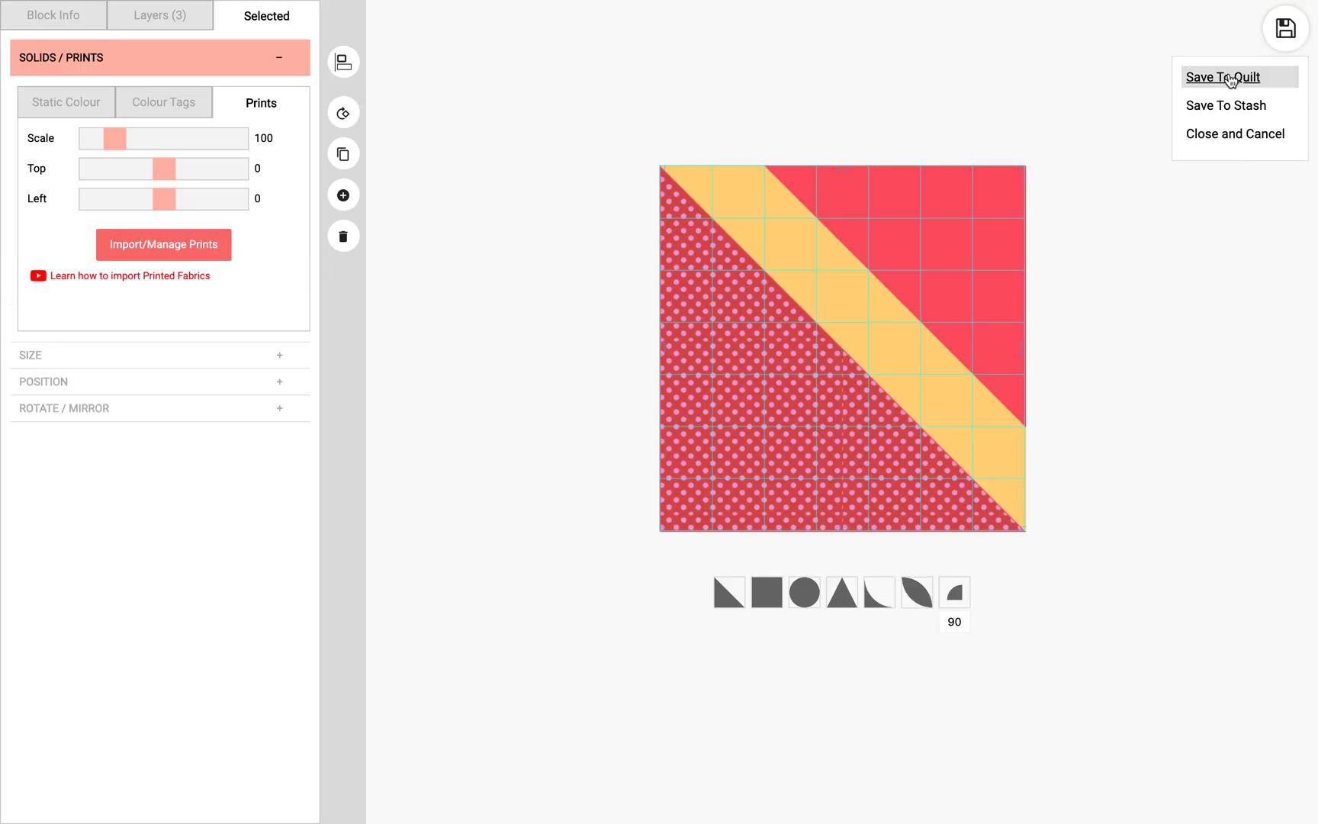
{"action": "left_click", "coordinate": [1222, 76]}
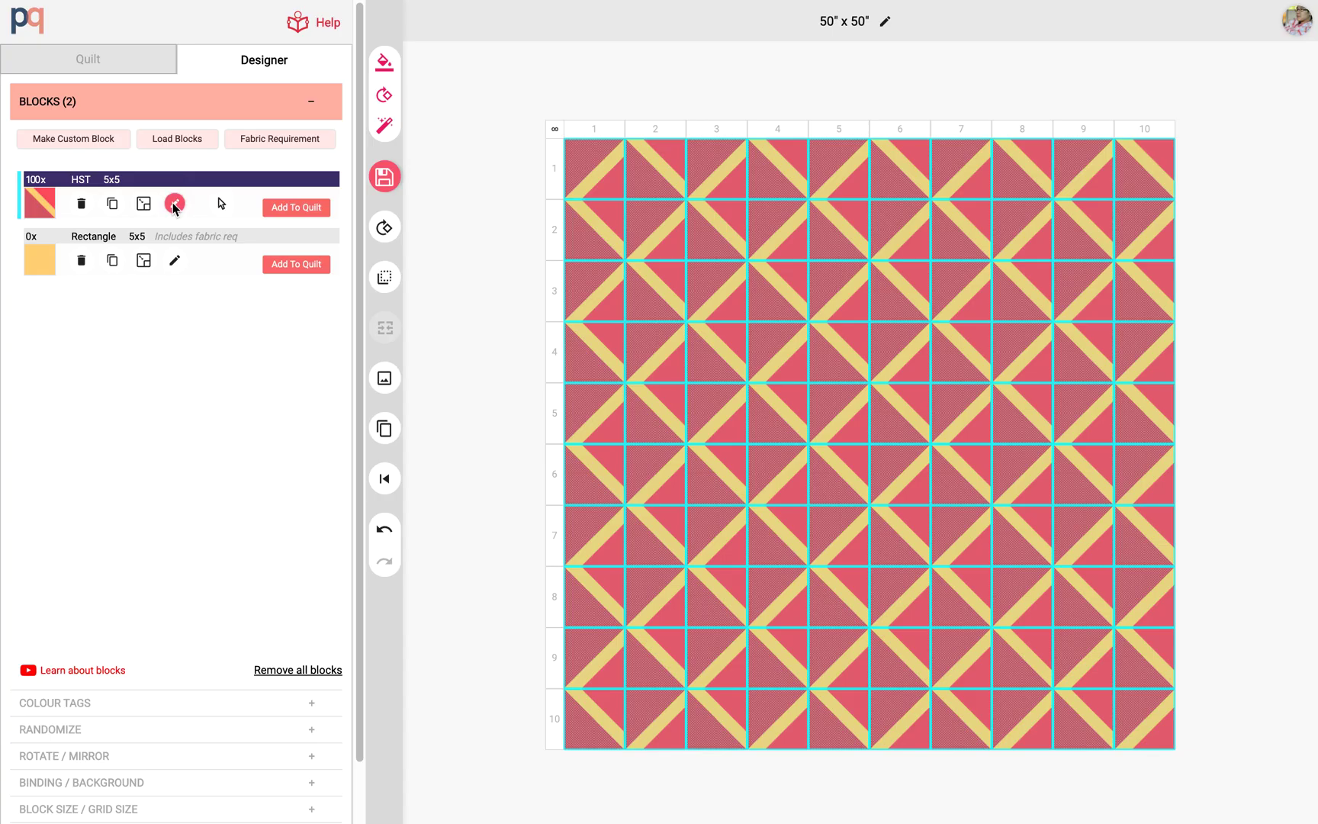
Set the polka-dot print's scale to 187 and top offset to -1, then save to quilt
{"action": "left_click", "coordinate": [173, 207]}
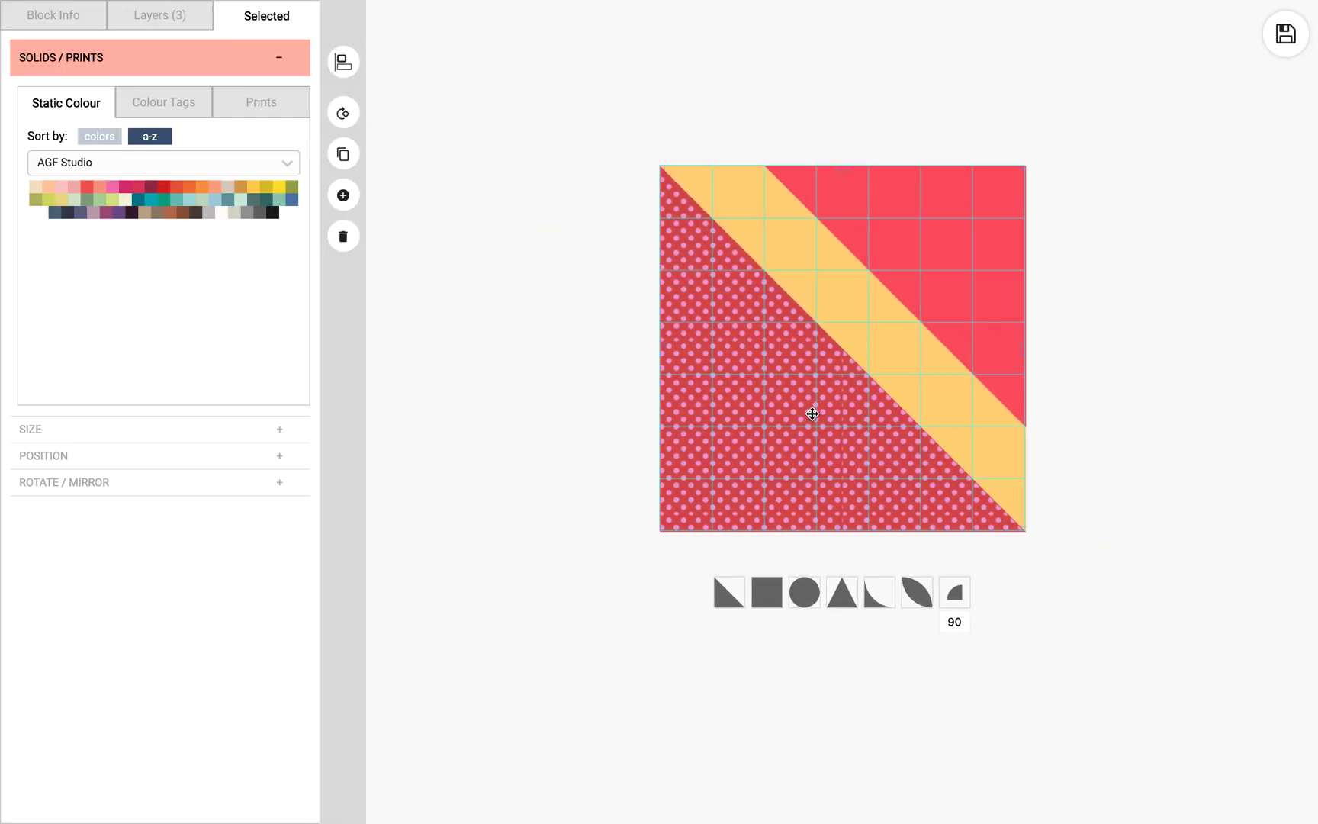
{"action": "left_click", "coordinate": [261, 101]}
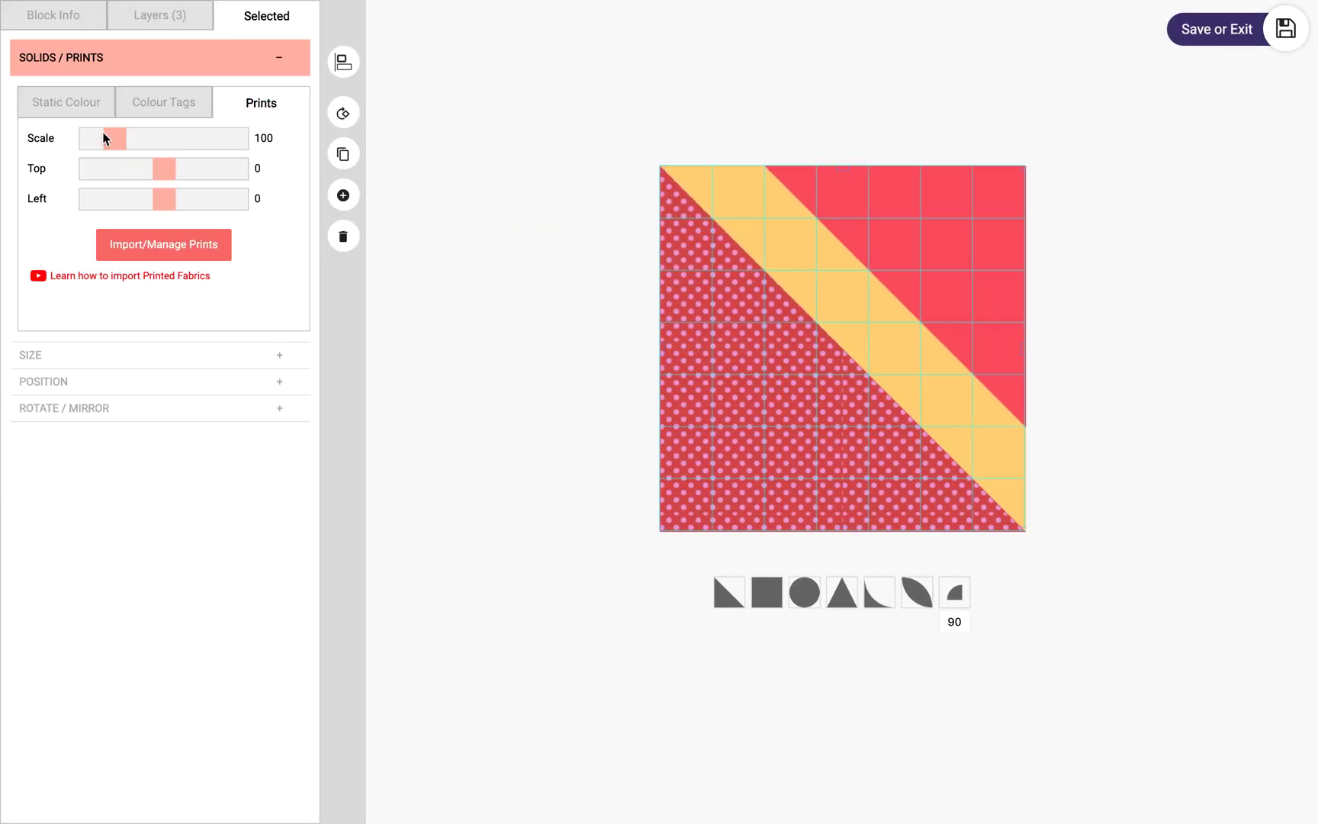
{"action": "left_click_drag", "start_coordinate": [113, 139], "coordinate": [138, 139]}
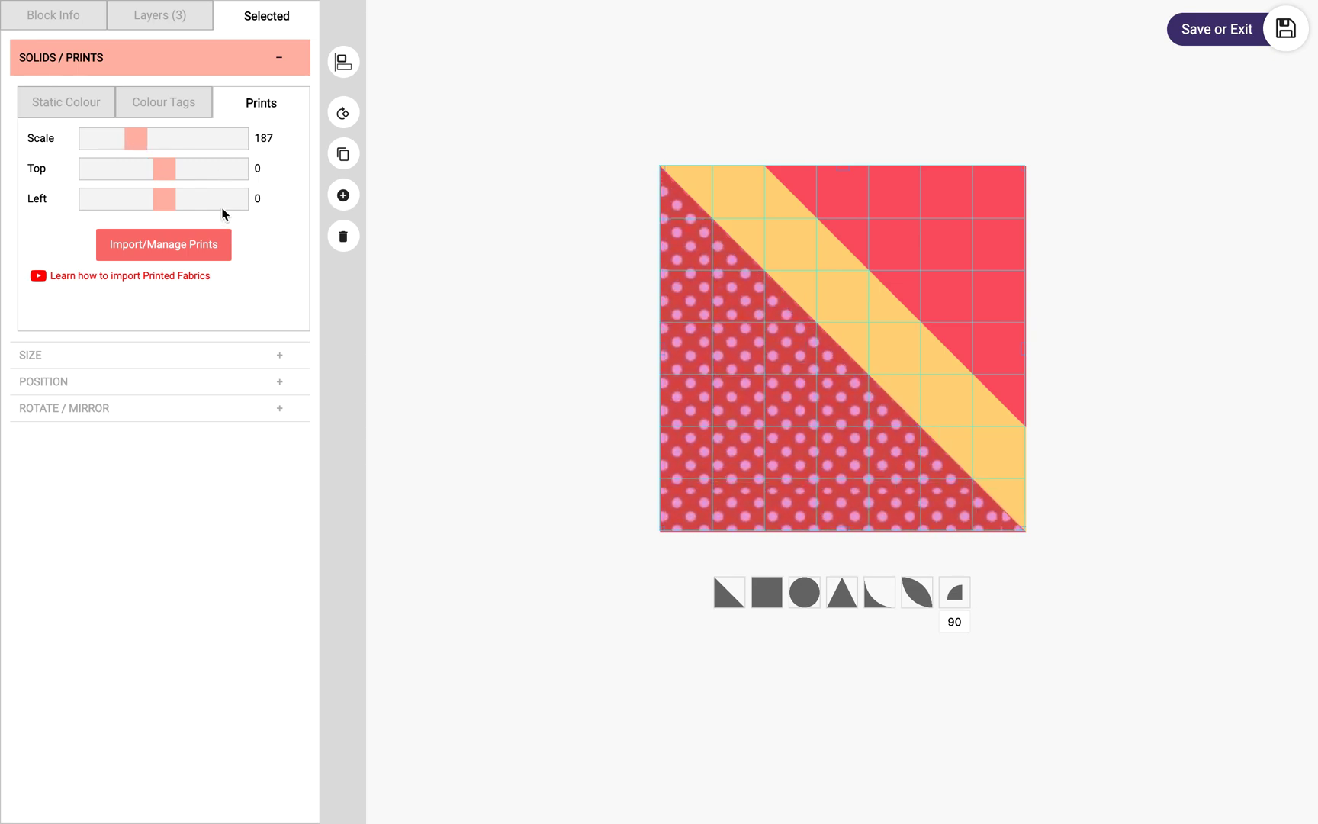
{"action": "left_click_drag", "start_coordinate": [164, 168], "coordinate": [163, 168]}
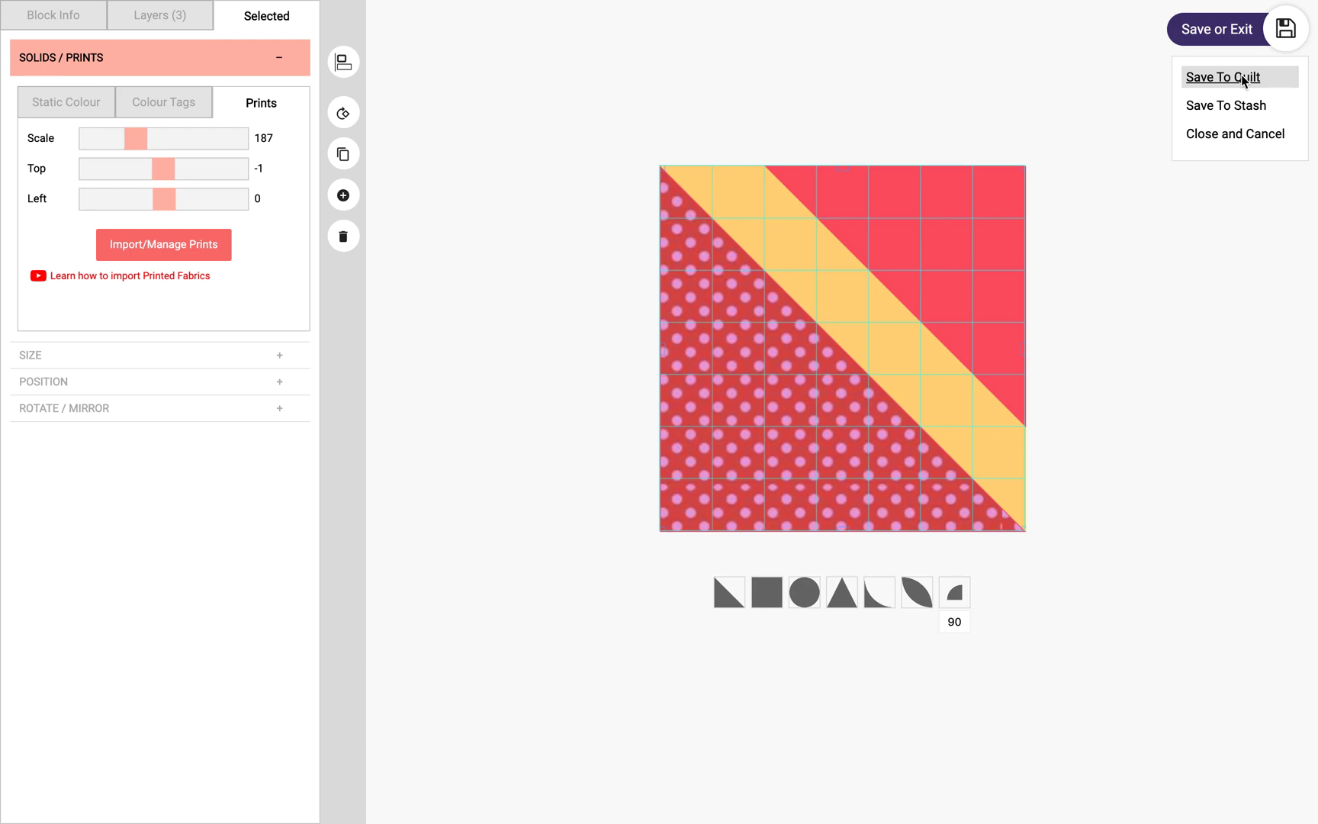
{"action": "left_click", "coordinate": [1225, 76]}
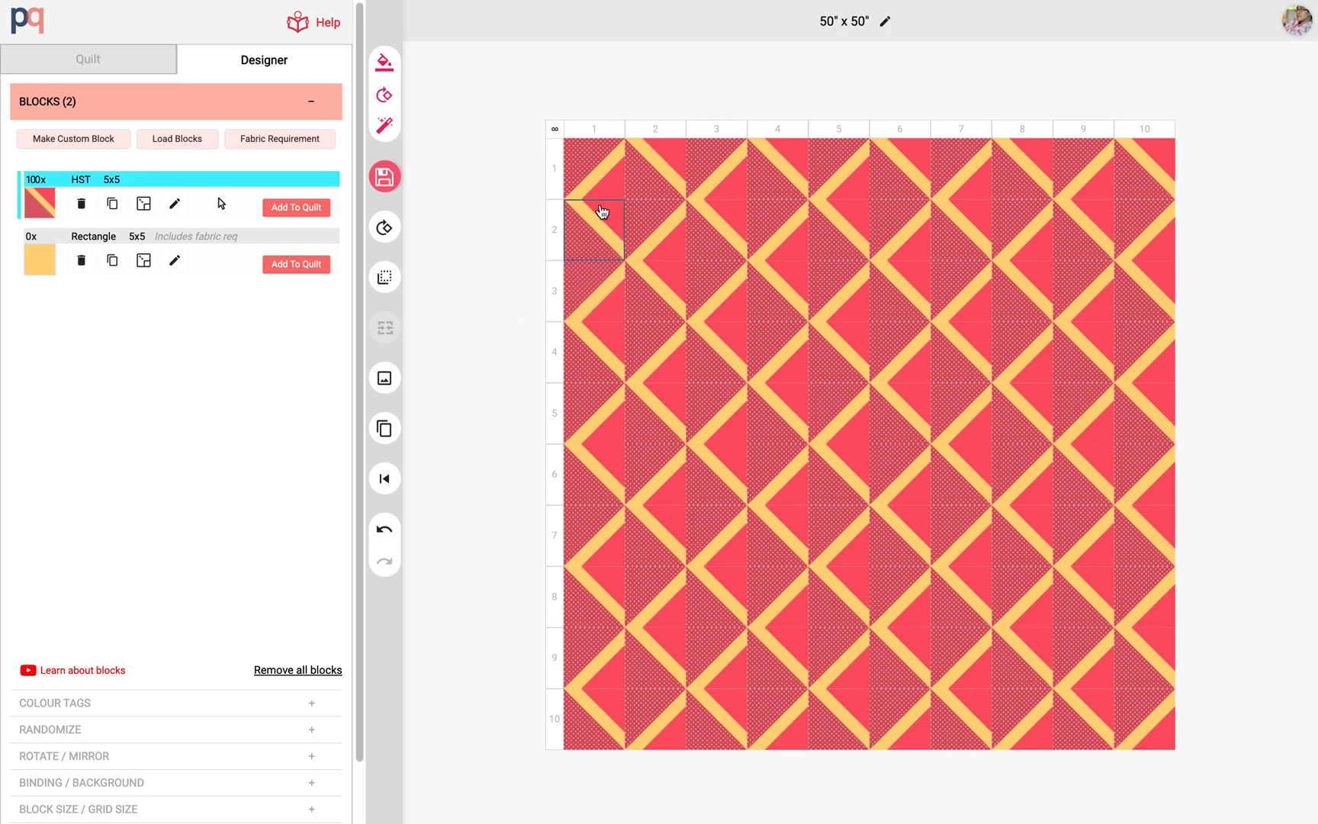
{"action": "mouse_move", "coordinate": [385, 378]}
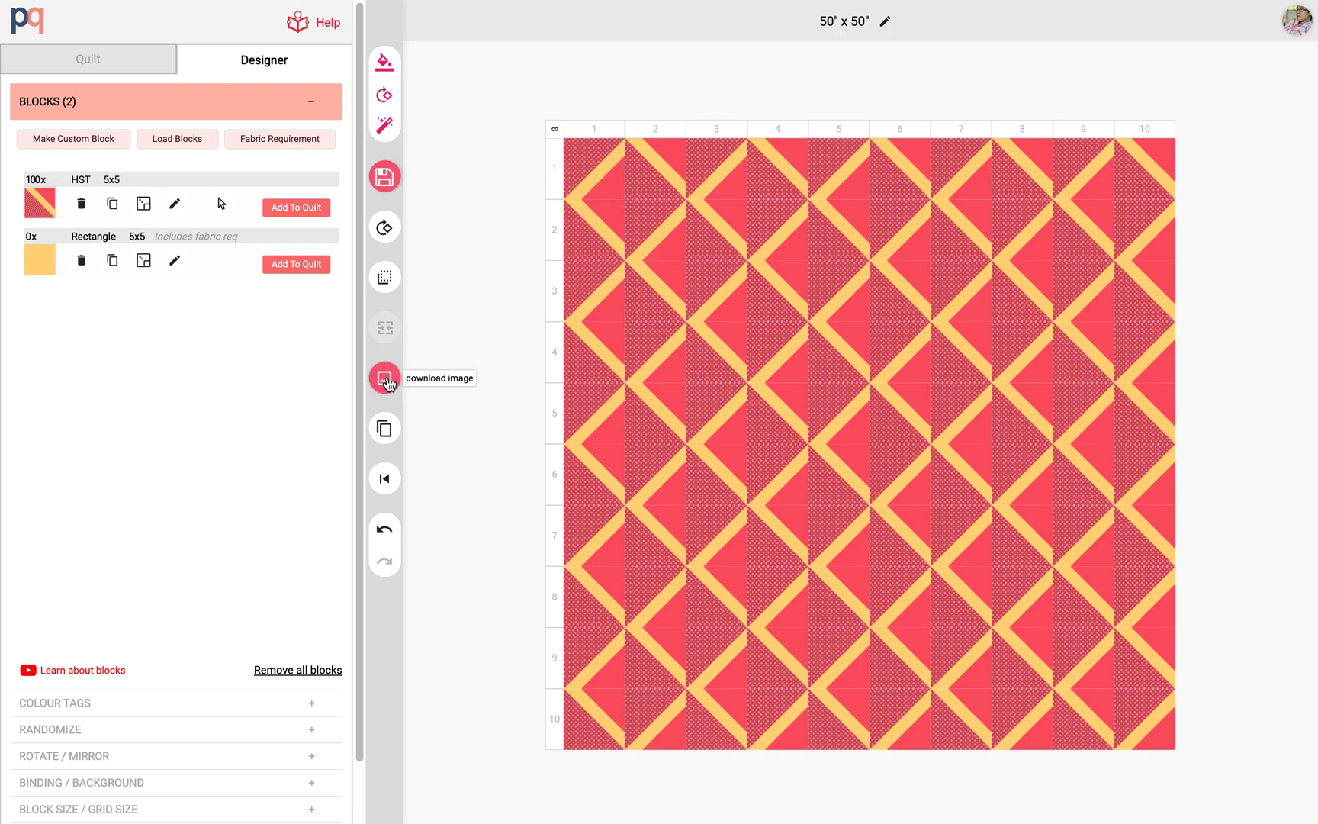
Open the quilt download and fabric list, and view the Pom Poms in Poppy shop page
{"action": "left_click", "coordinate": [384, 378]}
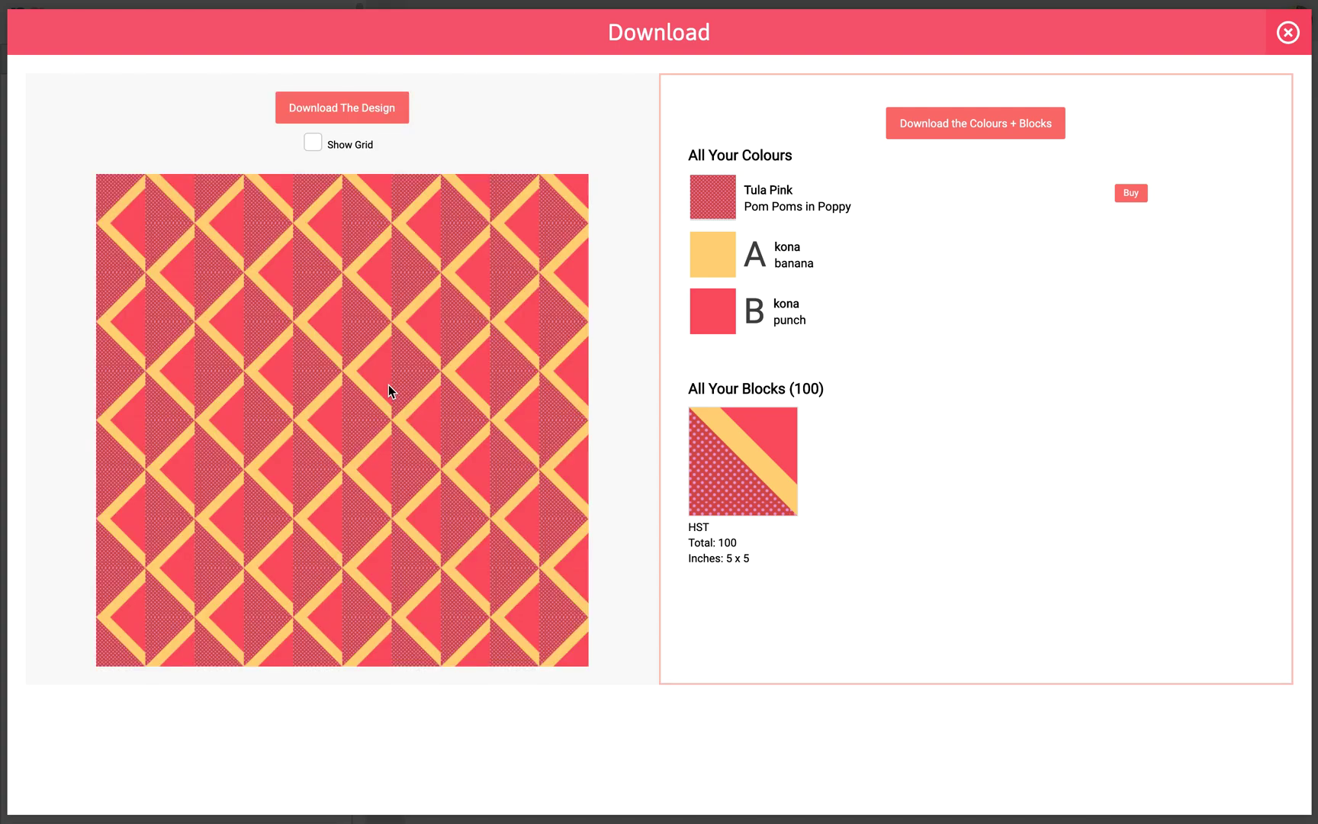
{"action": "mouse_move", "coordinate": [348, 302]}
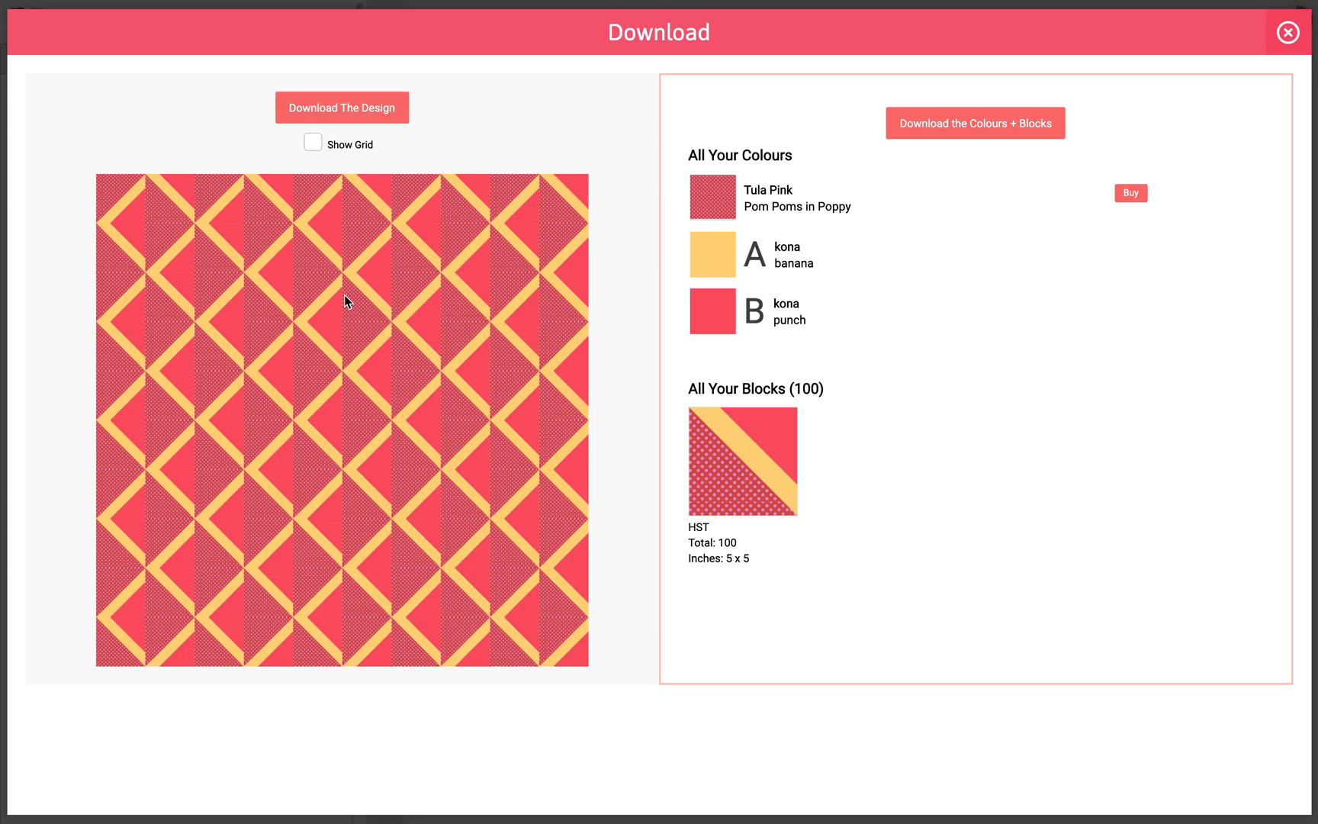
{"action": "mouse_move", "coordinate": [714, 549]}
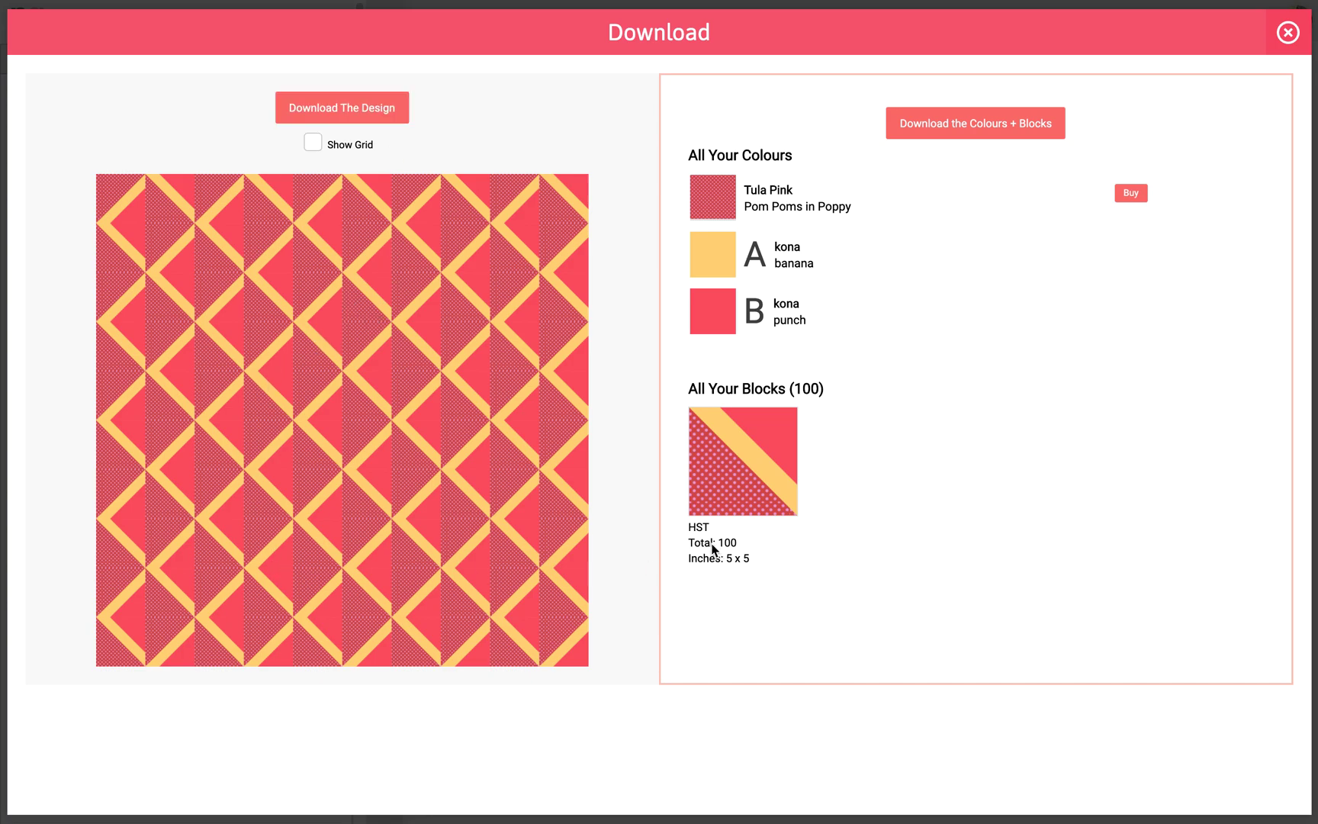
{"action": "mouse_move", "coordinate": [731, 179]}
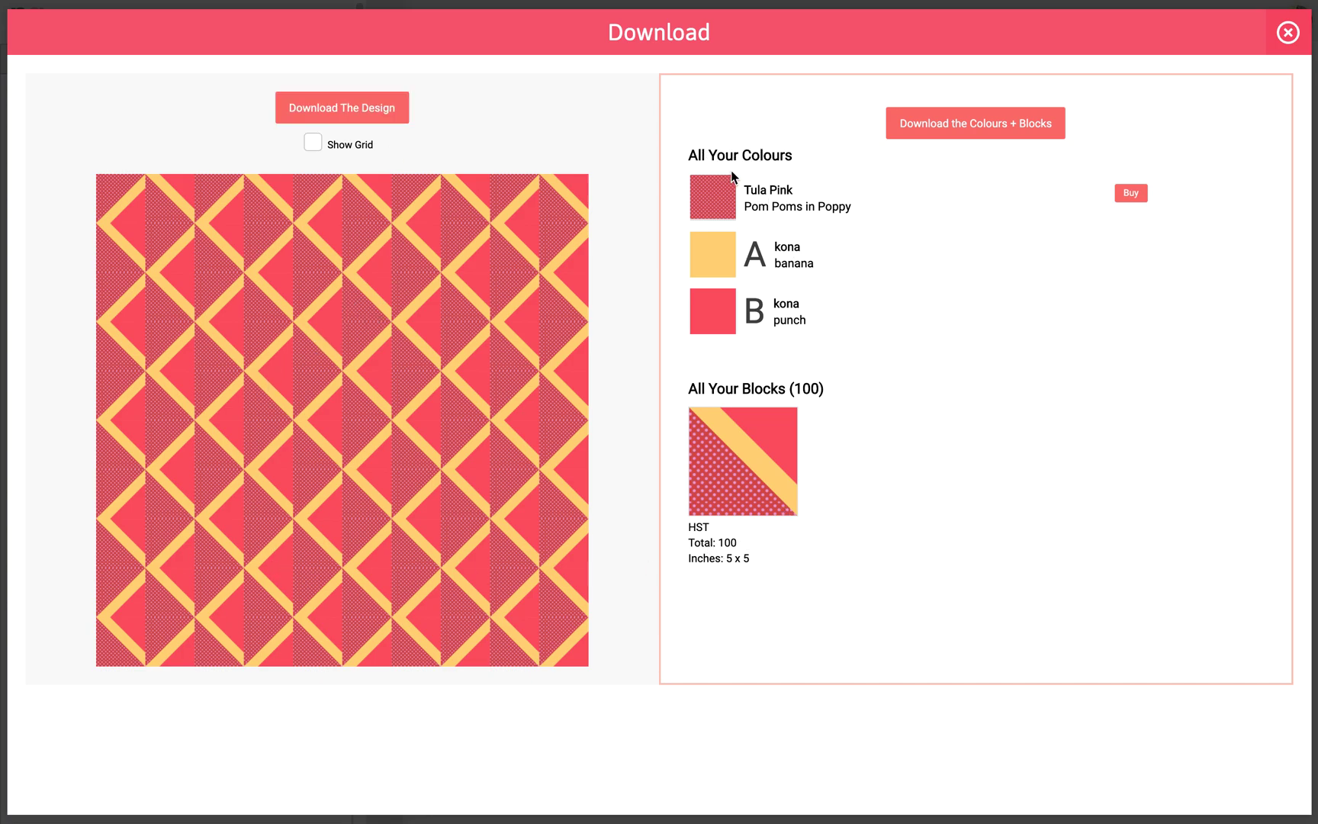
{"action": "mouse_move", "coordinate": [720, 200]}
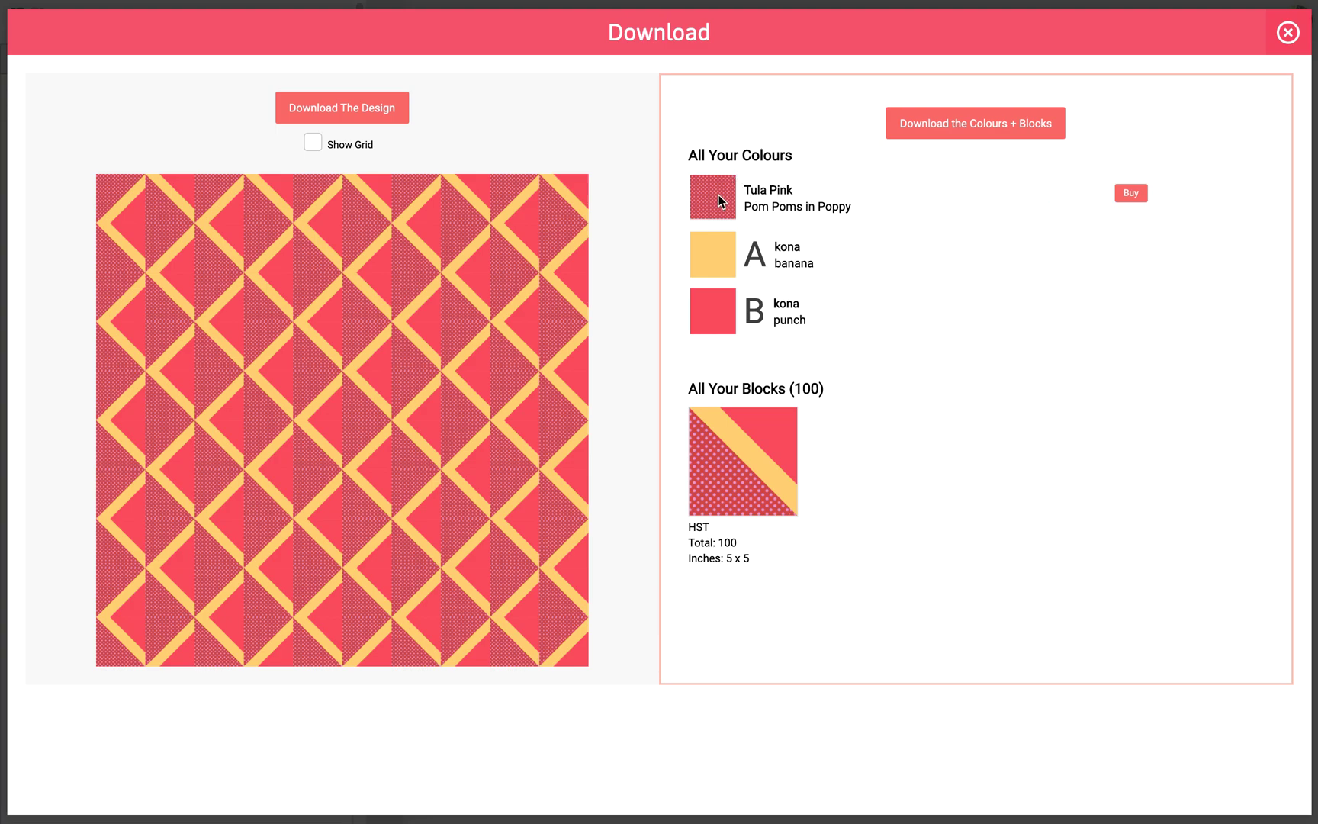
{"action": "mouse_move", "coordinate": [798, 266]}
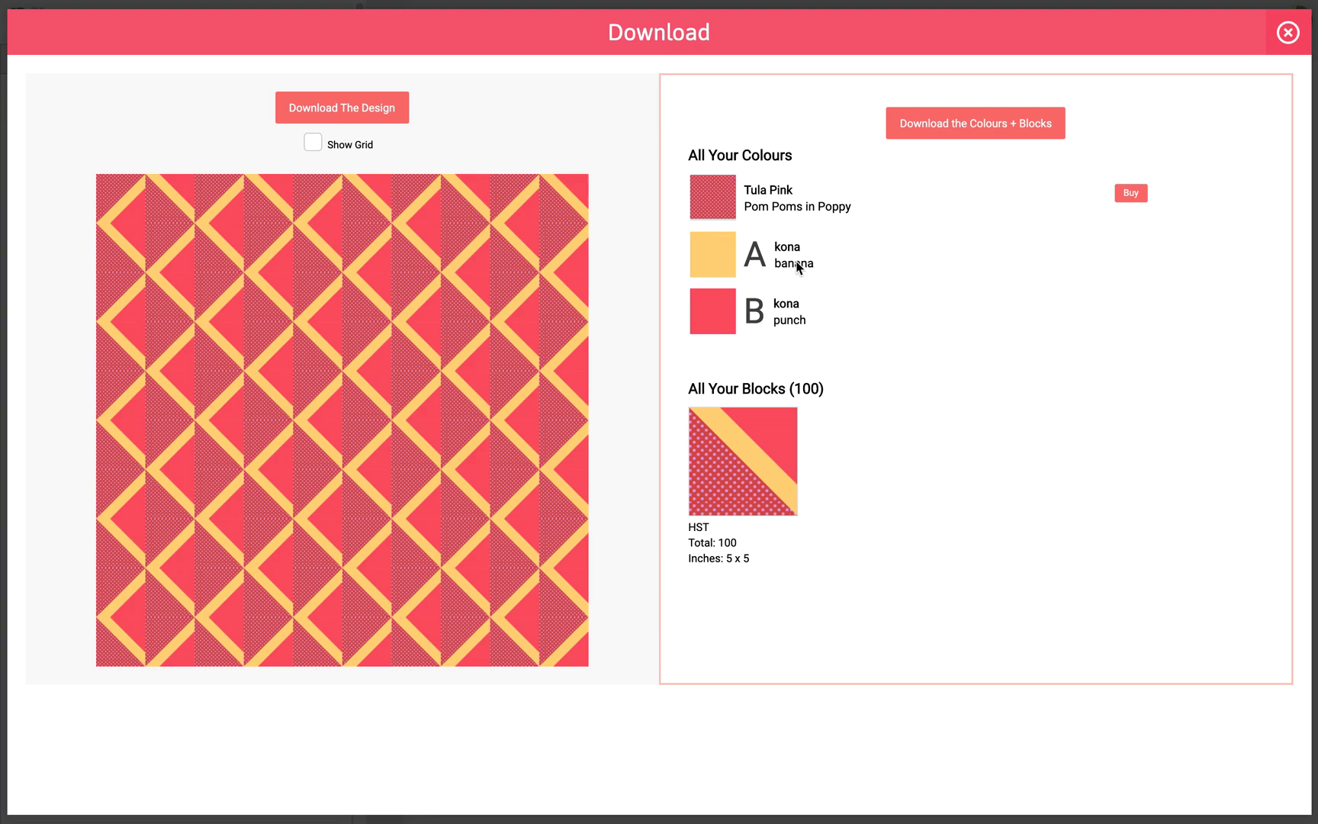
{"action": "mouse_move", "coordinate": [767, 203]}
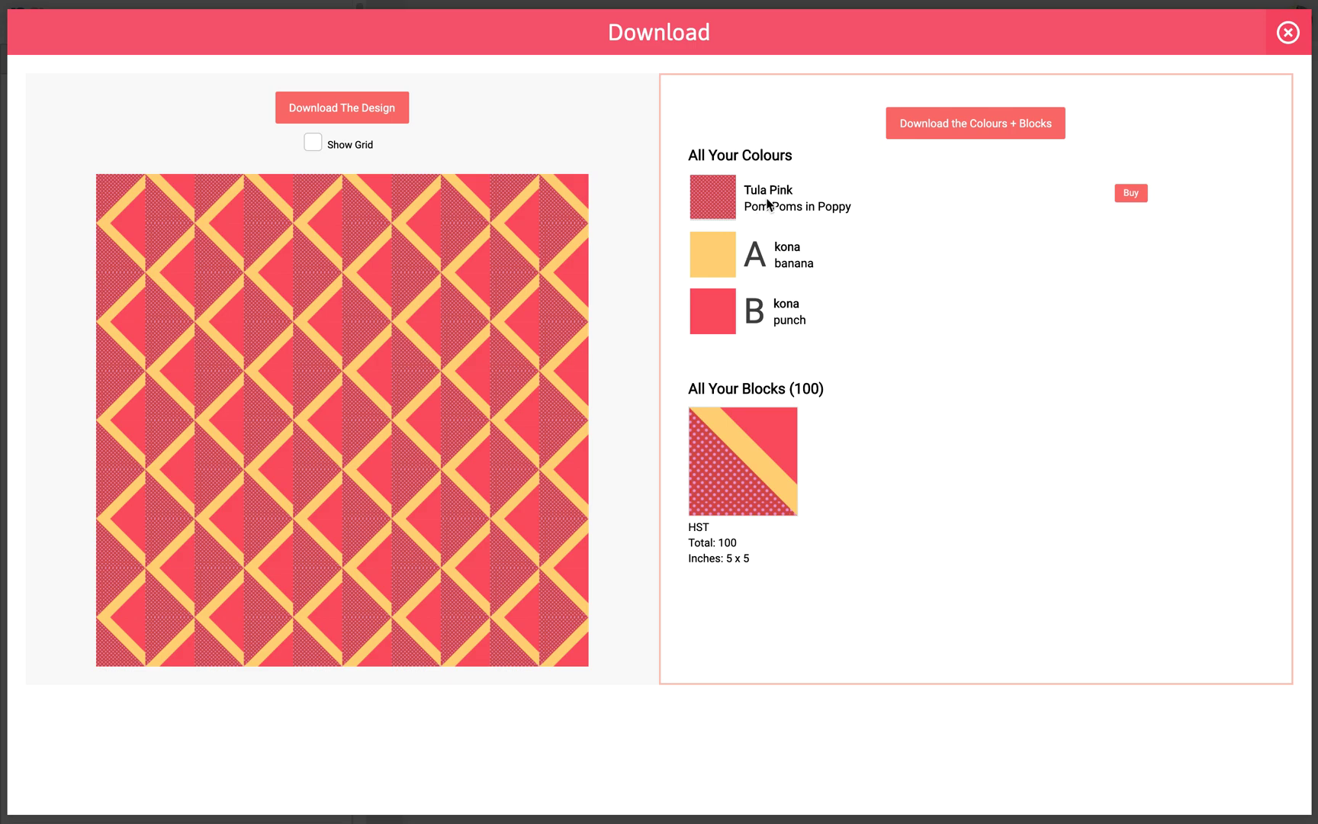
{"action": "mouse_move", "coordinate": [854, 245]}
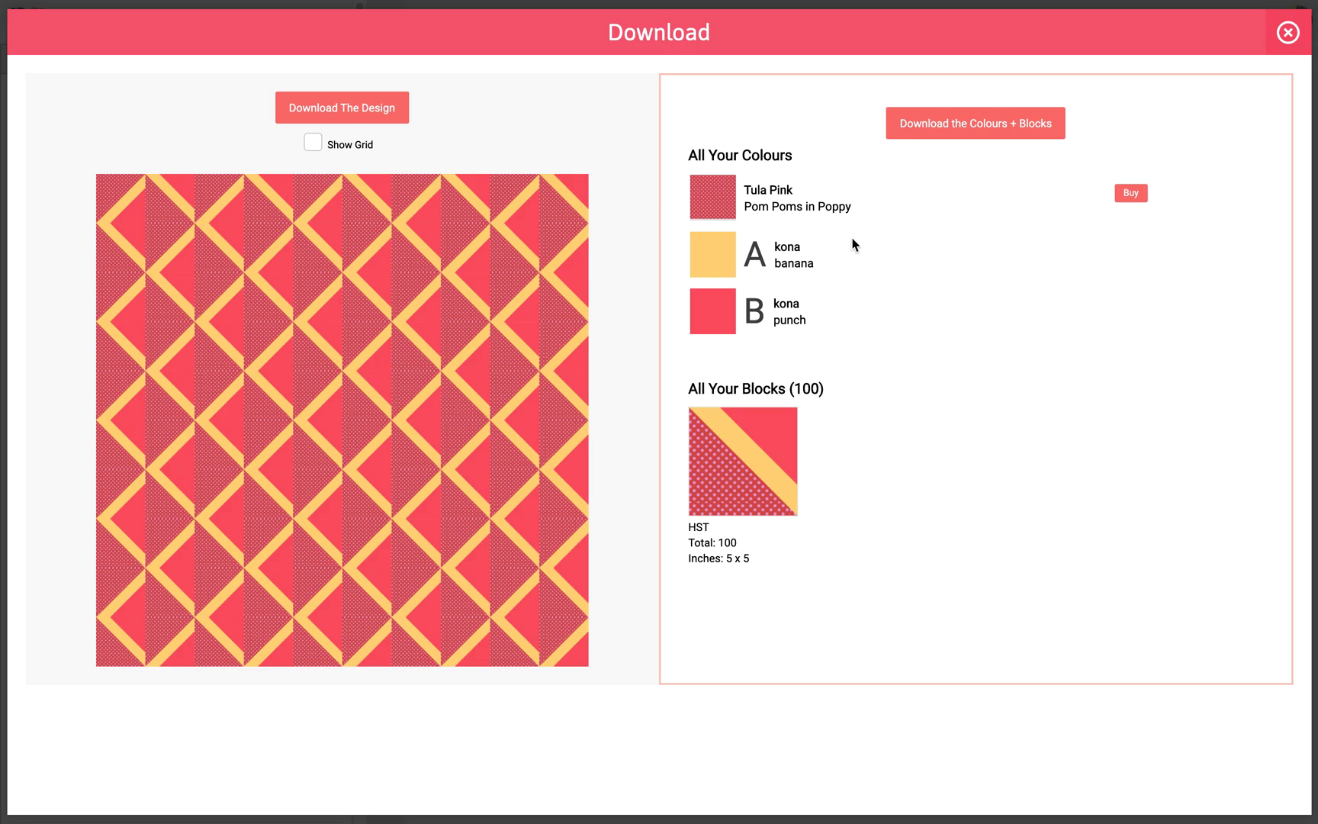
{"action": "mouse_move", "coordinate": [1140, 257]}
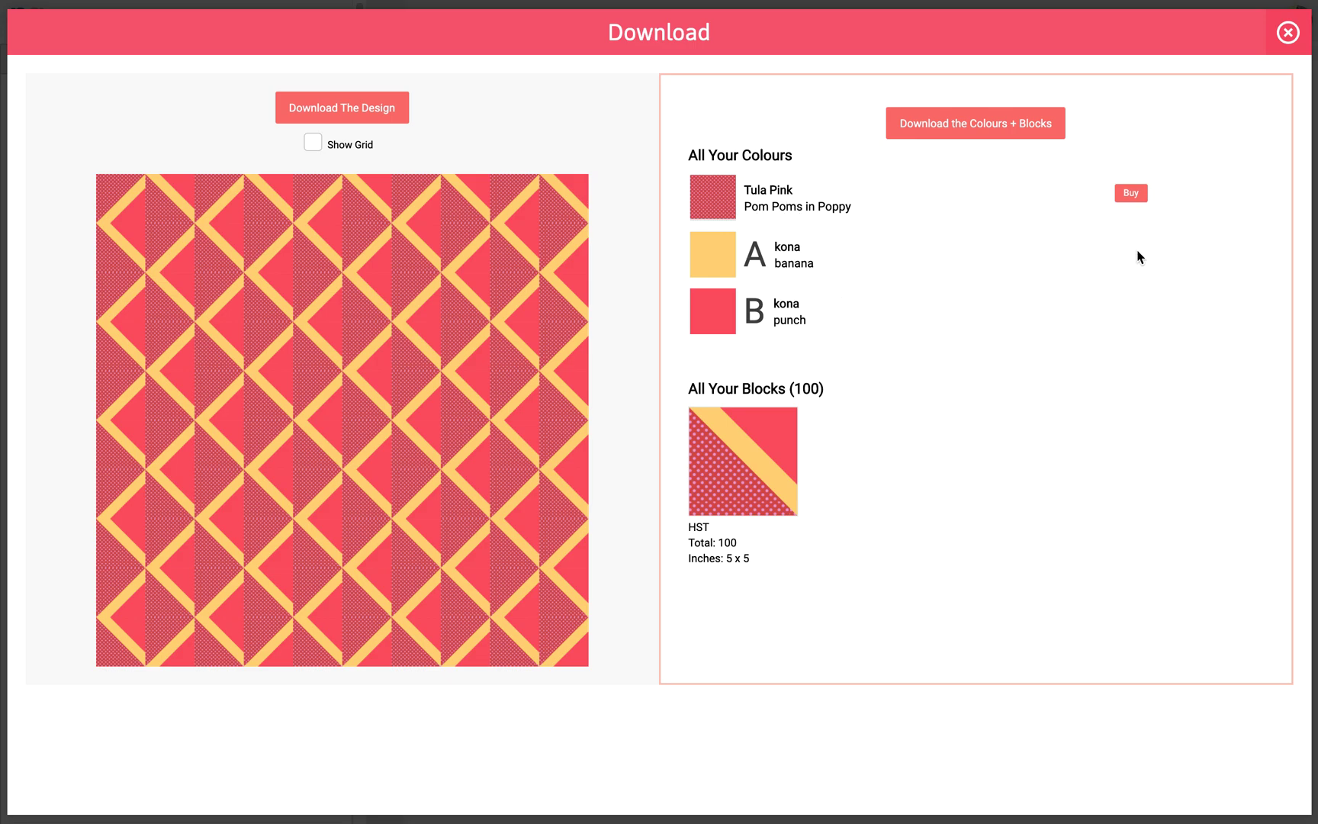
{"action": "mouse_move", "coordinate": [1131, 193]}
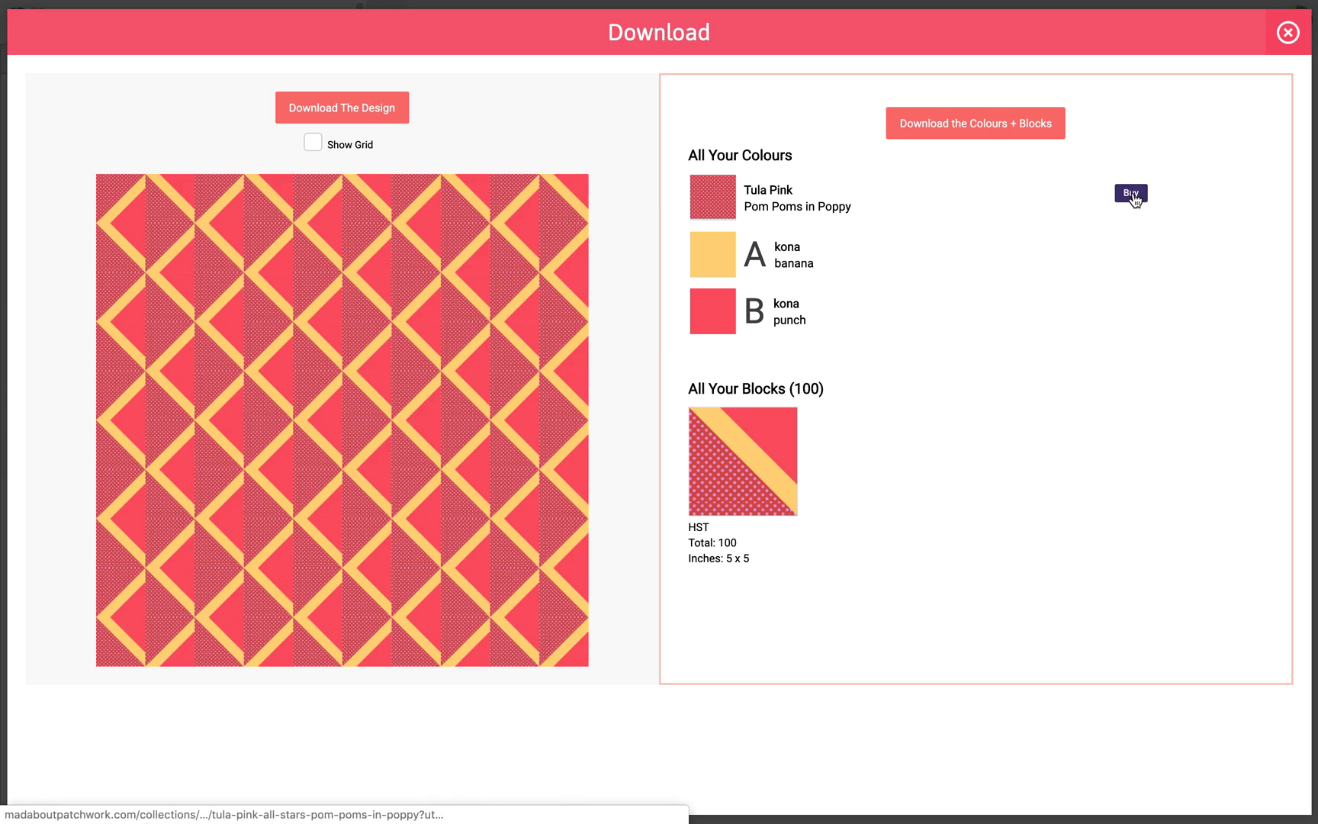
{"action": "mouse_move", "coordinate": [791, 245]}
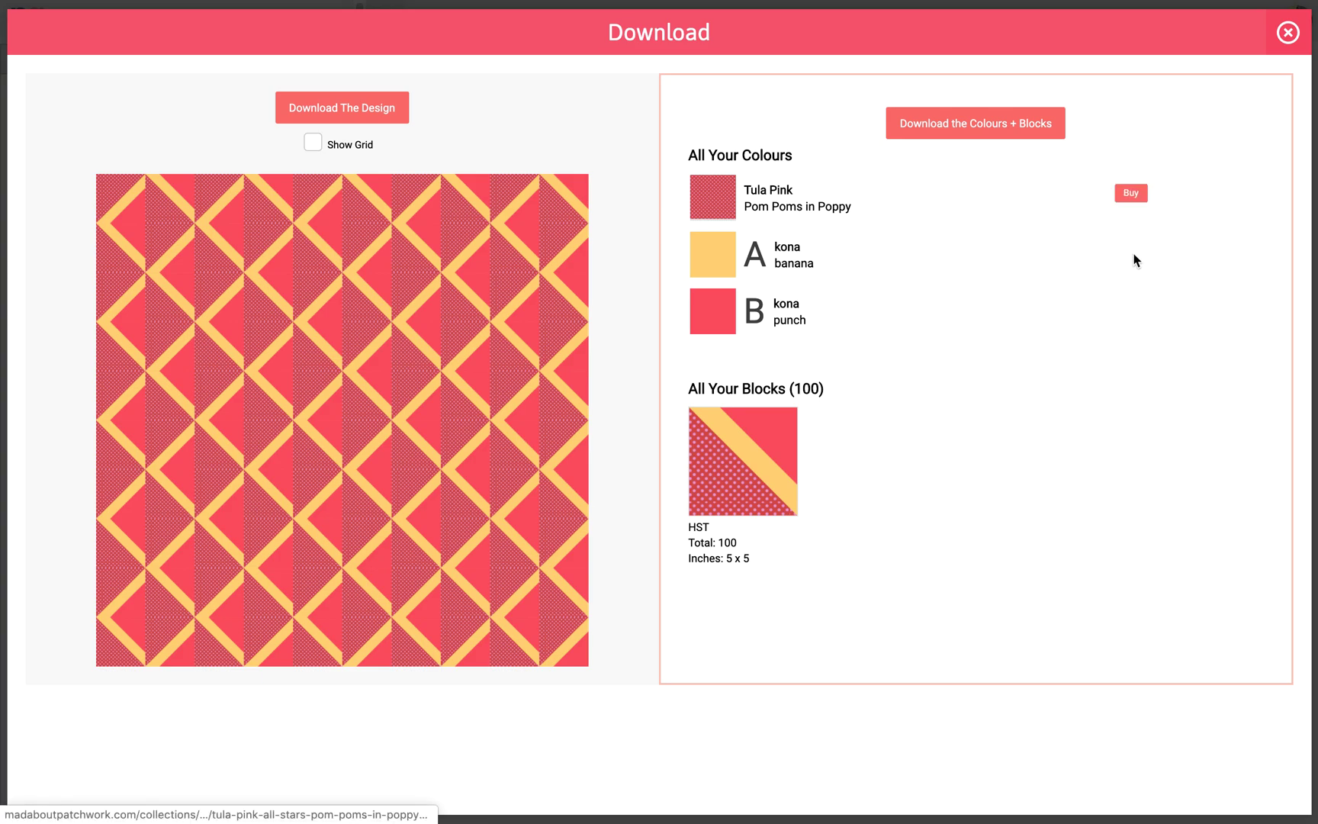
{"action": "left_click", "coordinate": [1131, 193]}
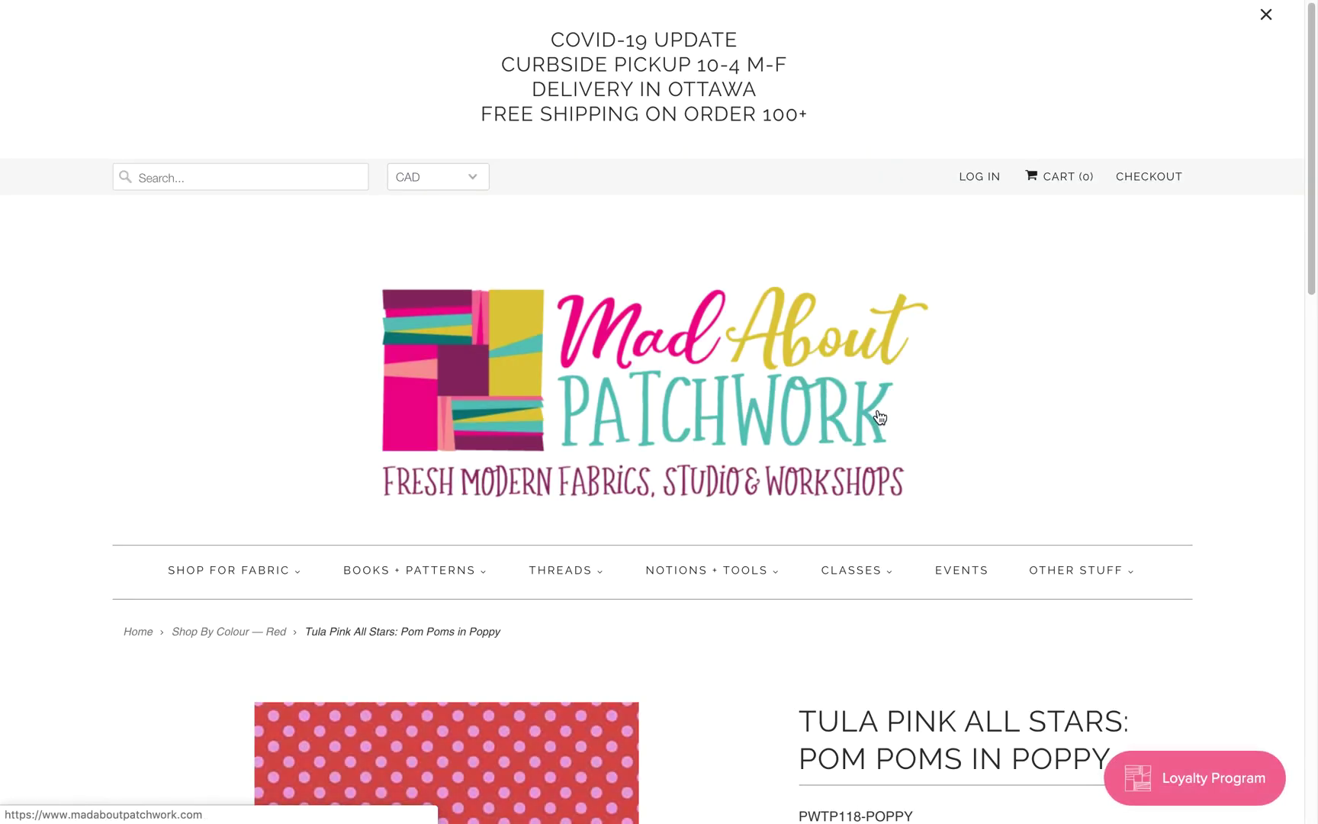
{"action": "left_click", "coordinate": [1266, 14]}
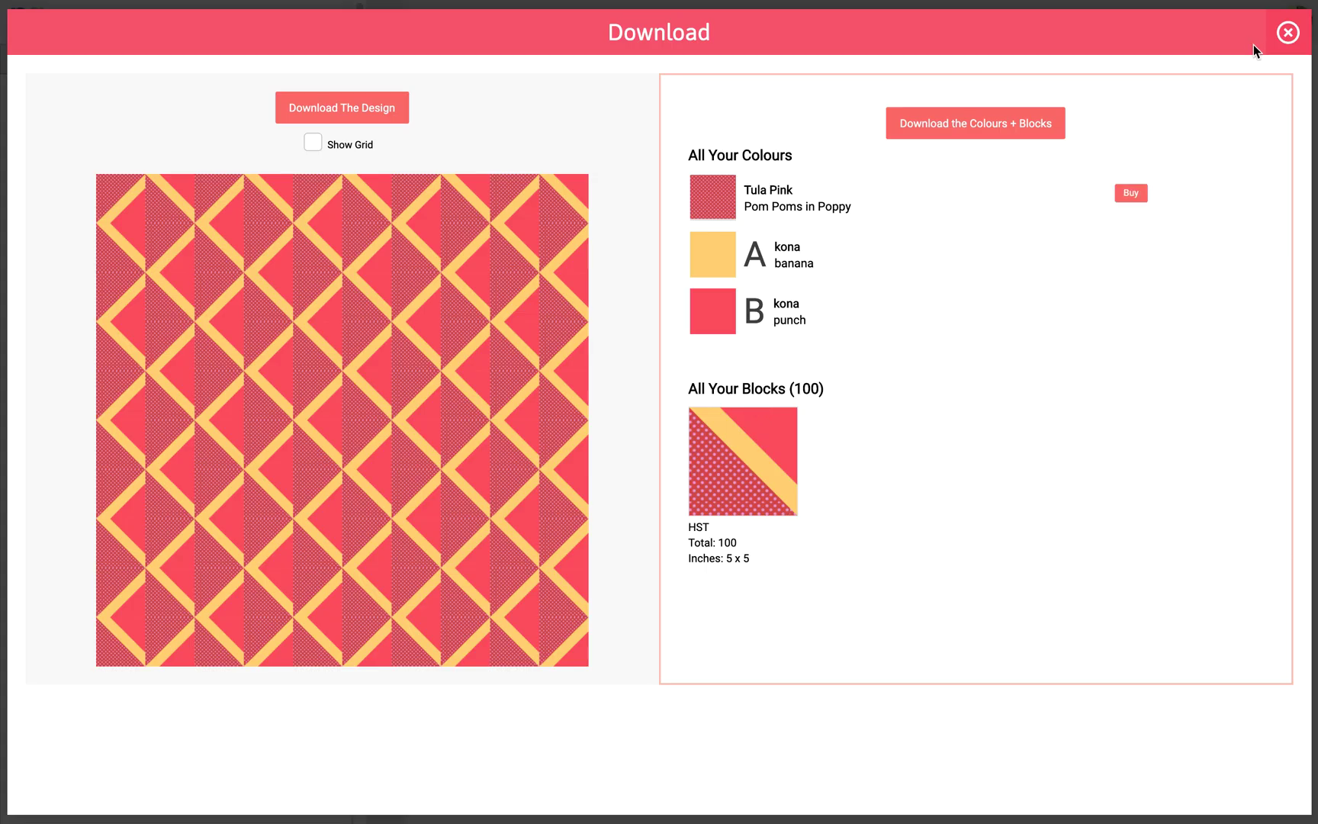
Close the download window to return to the 50" x 50" quilt design
{"action": "left_click", "coordinate": [1287, 32]}
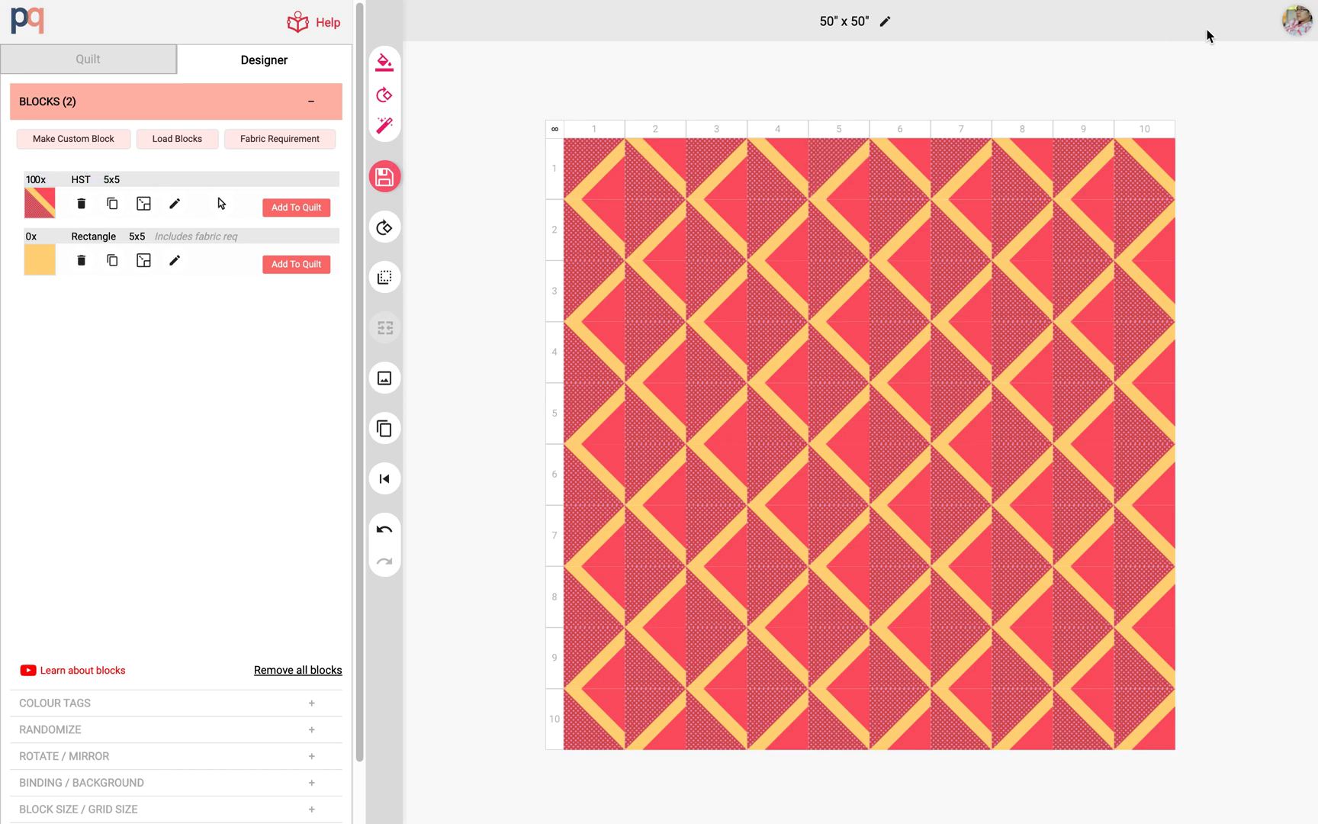
{"action": "left_click", "coordinate": [1297, 20]}
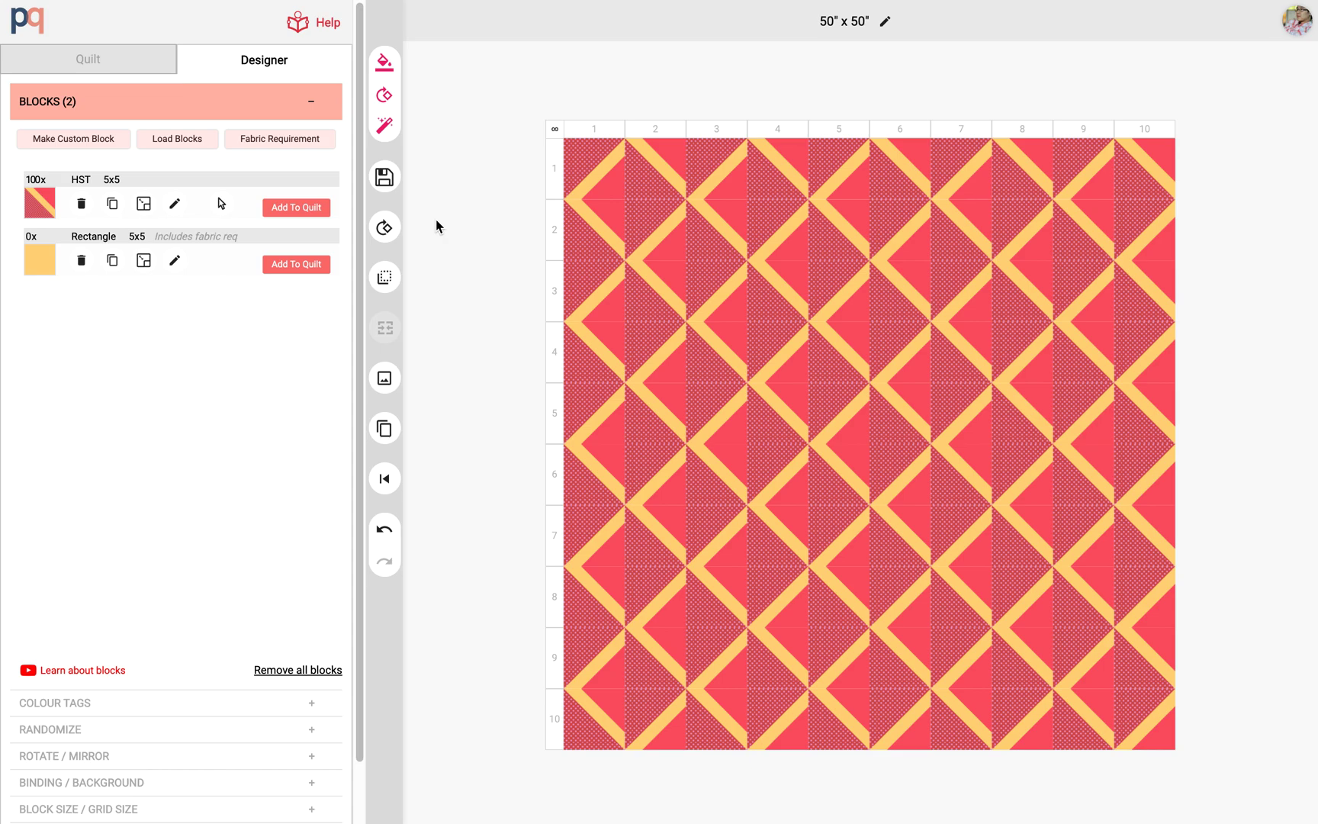
{"action": "mouse_move", "coordinate": [452, 235]}
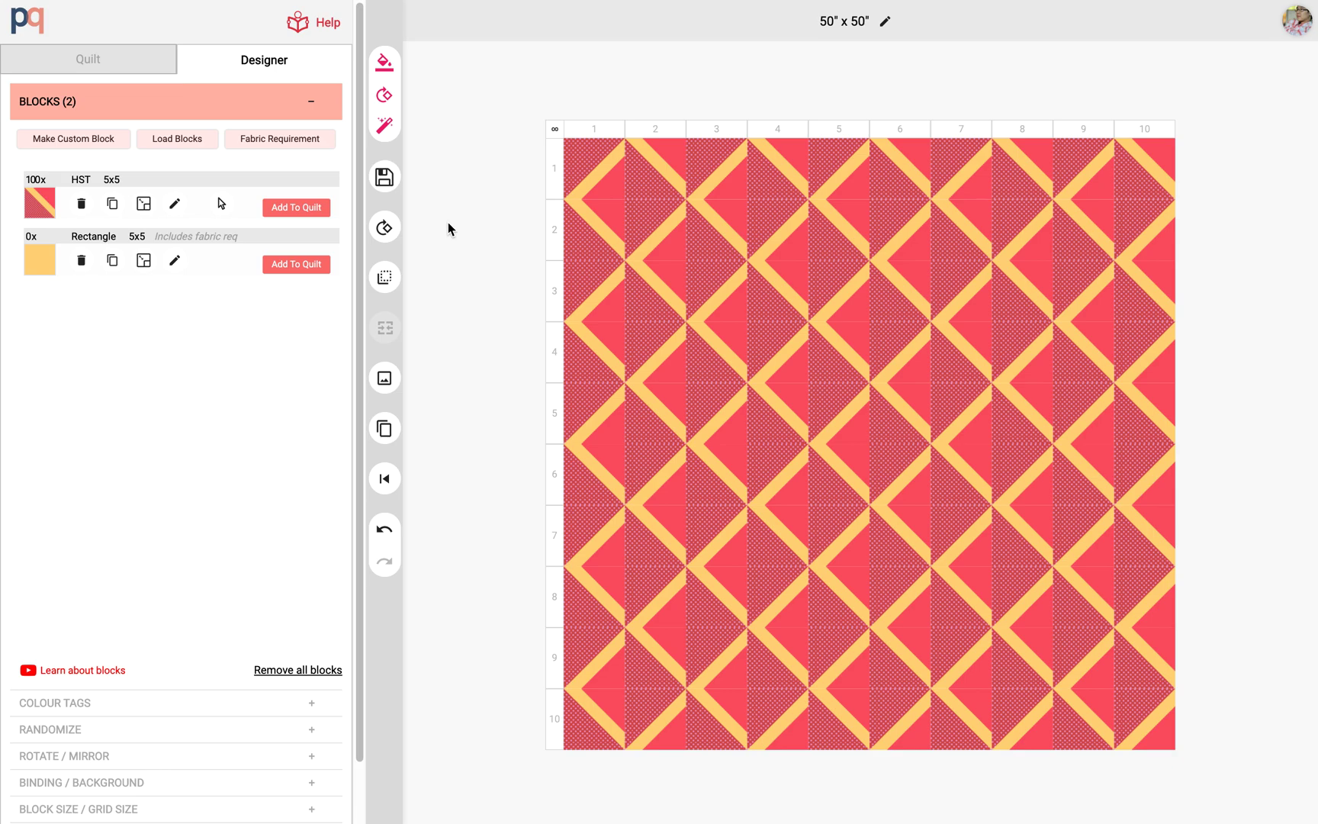
{"action": "mouse_move", "coordinate": [513, 73]}
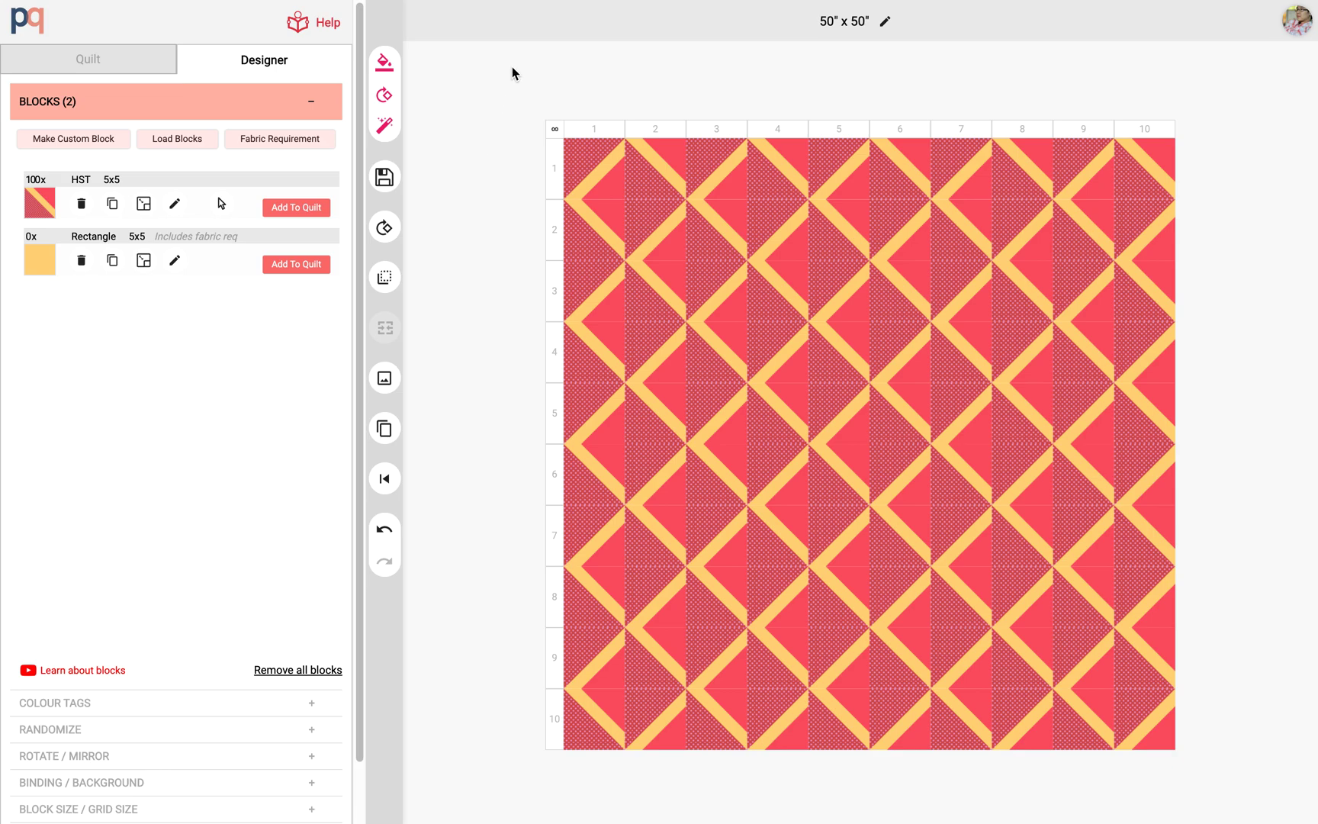